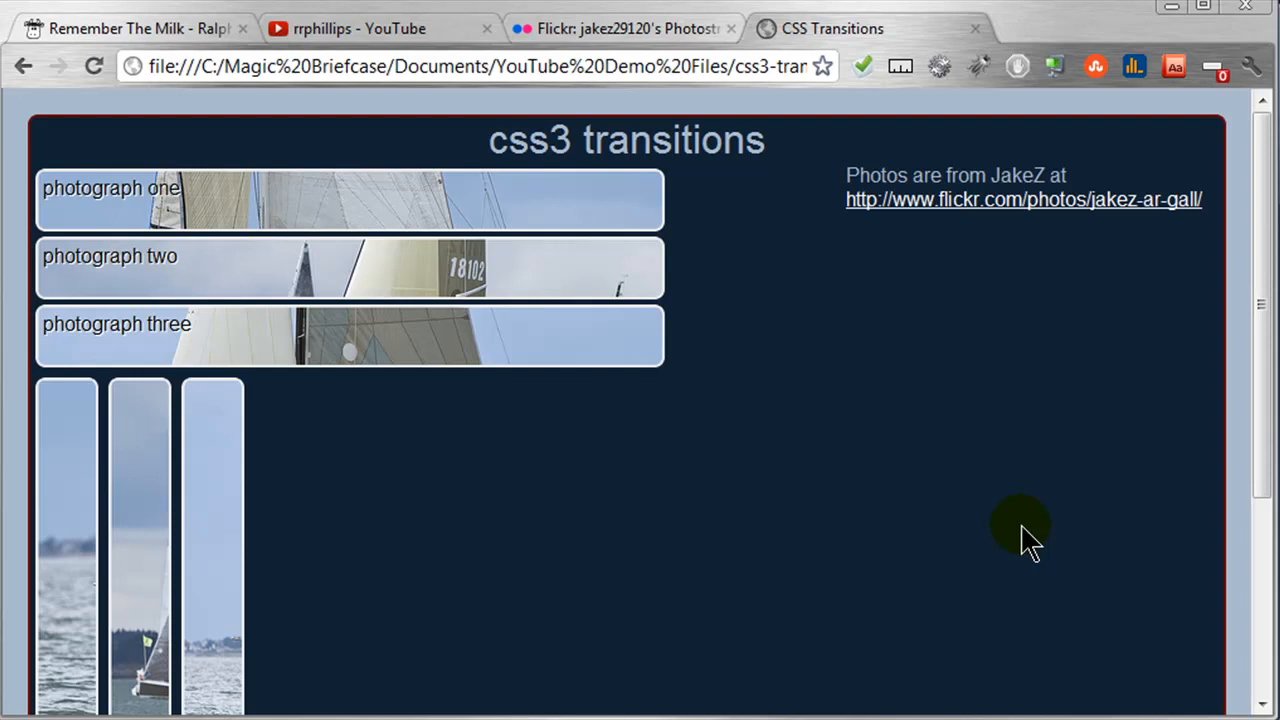
{"action": "mouse_move", "coordinate": [816, 180]}
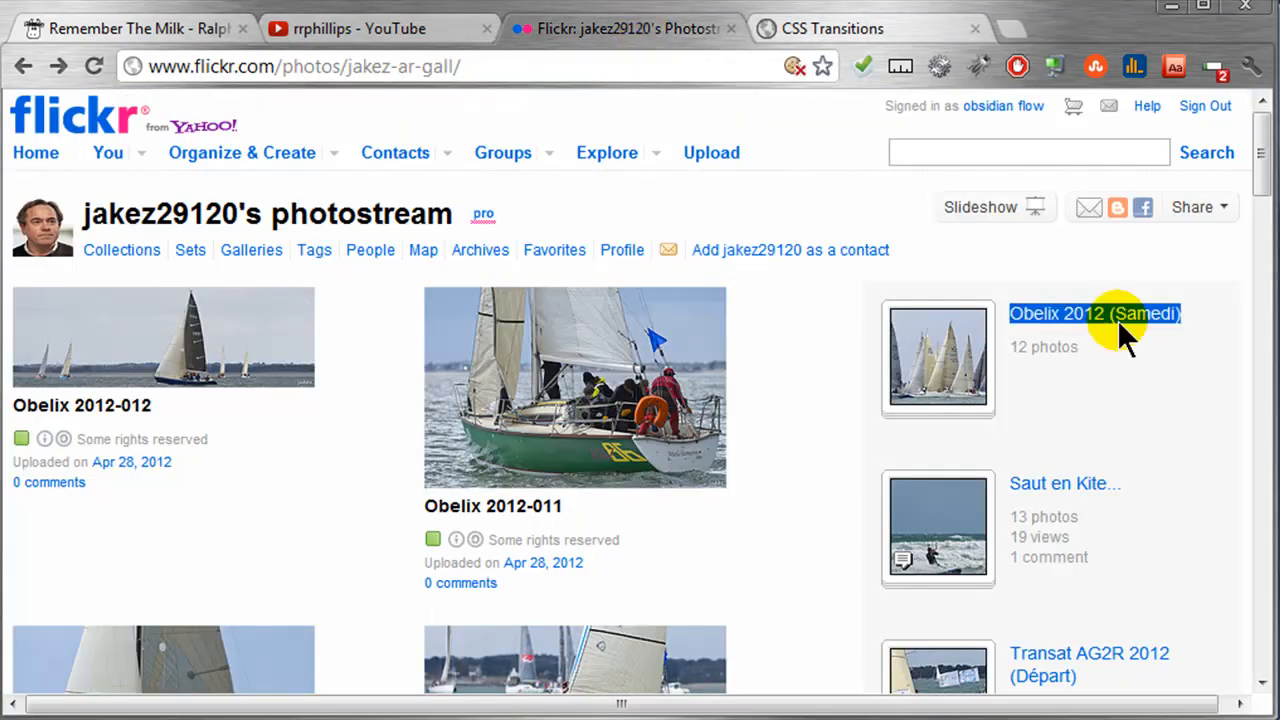
Return to the CSS Transitions page in Chrome to demonstrate the hover expansion of the photo links.
{"action": "scroll", "scroll_direction": "down", "scroll_amount": 3}
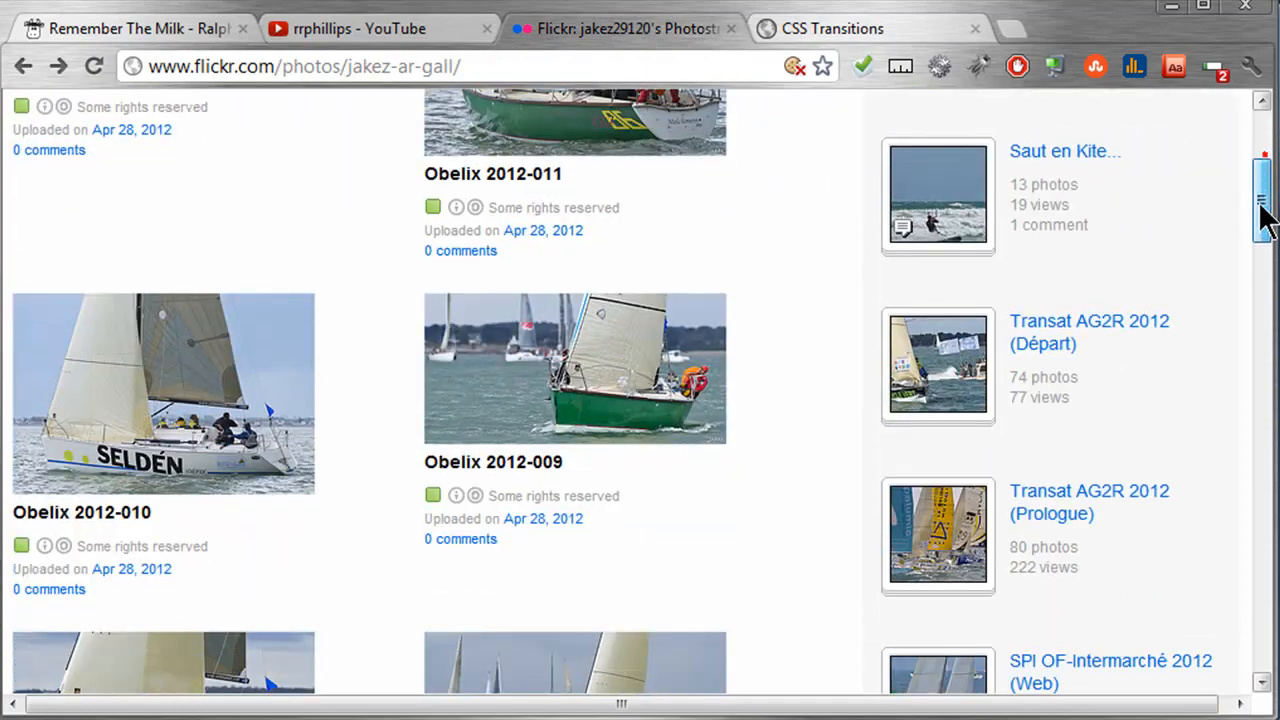
{"action": "scroll", "scroll_direction": "down", "scroll_amount": 3}
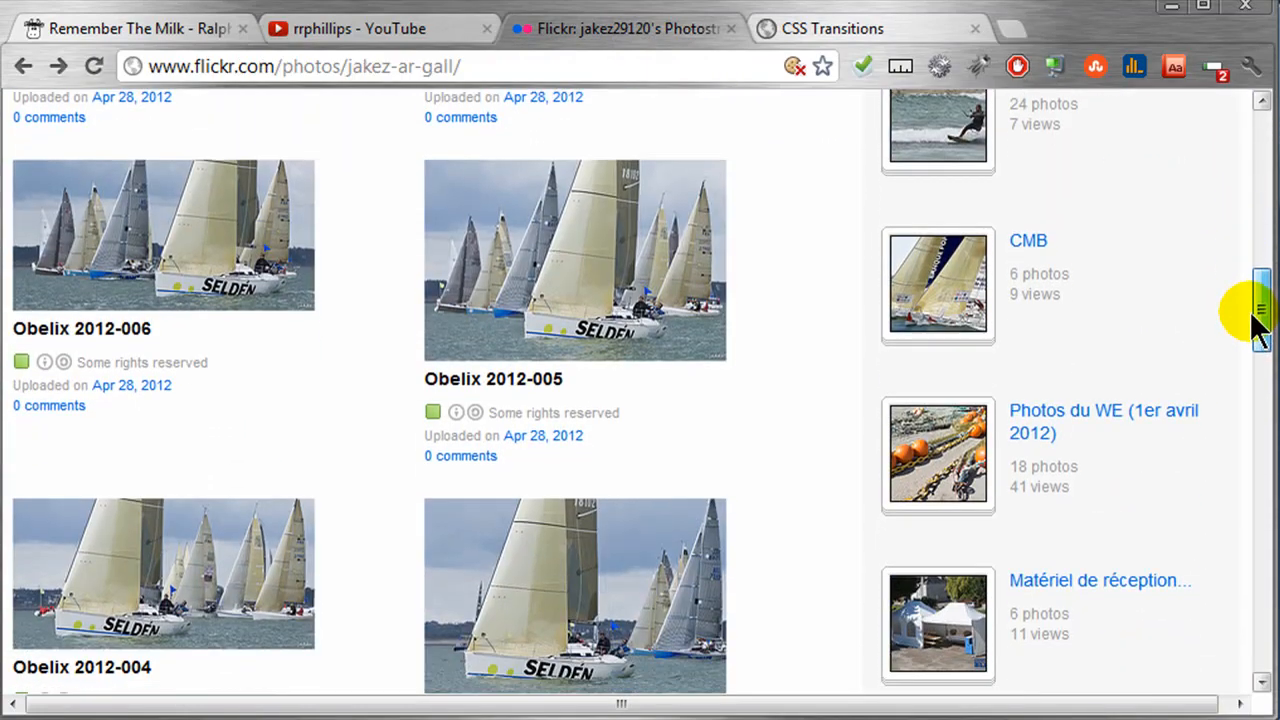
{"action": "scroll", "scroll_direction": "up", "scroll_amount": 3}
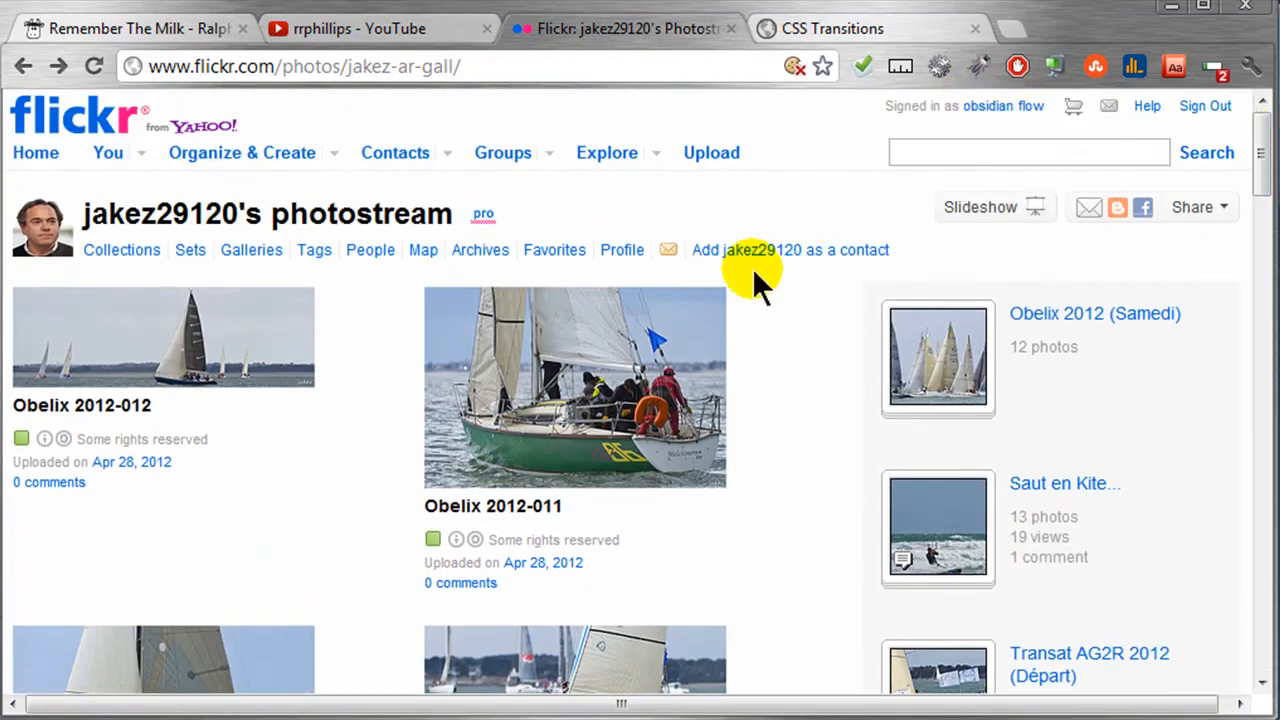
{"action": "left_click", "coordinate": [832, 28]}
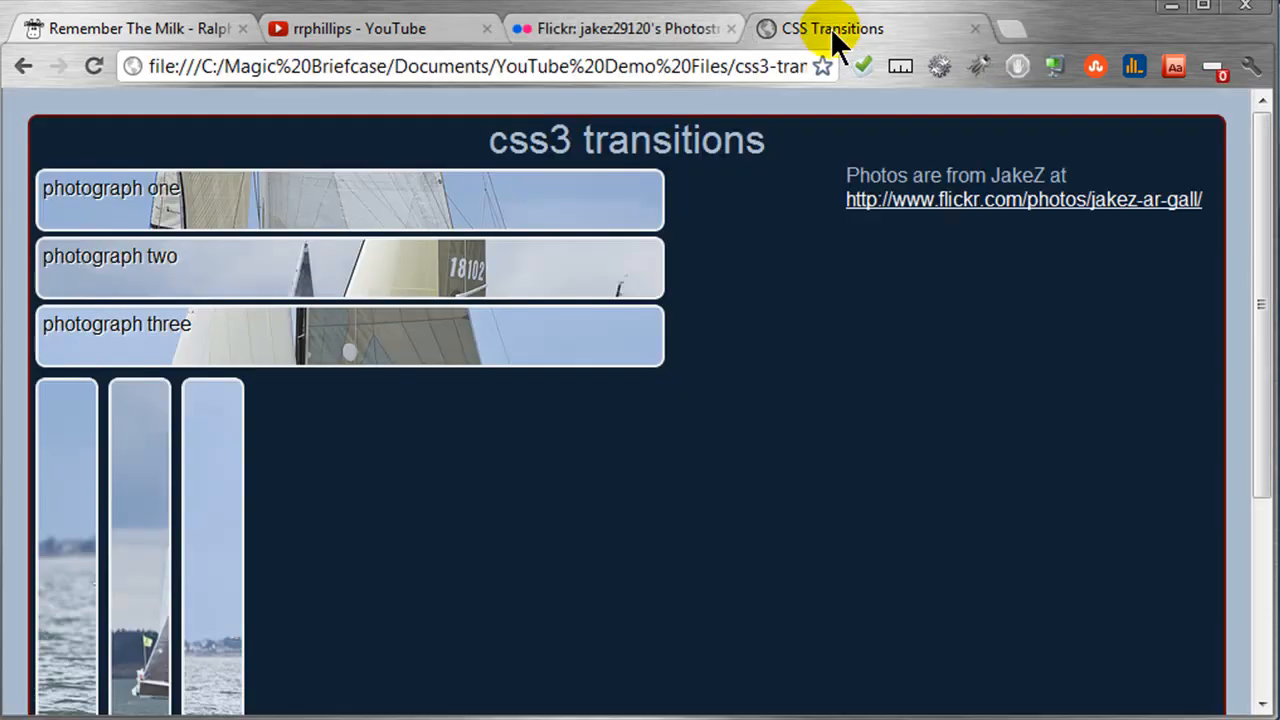
{"action": "mouse_move", "coordinate": [804, 196]}
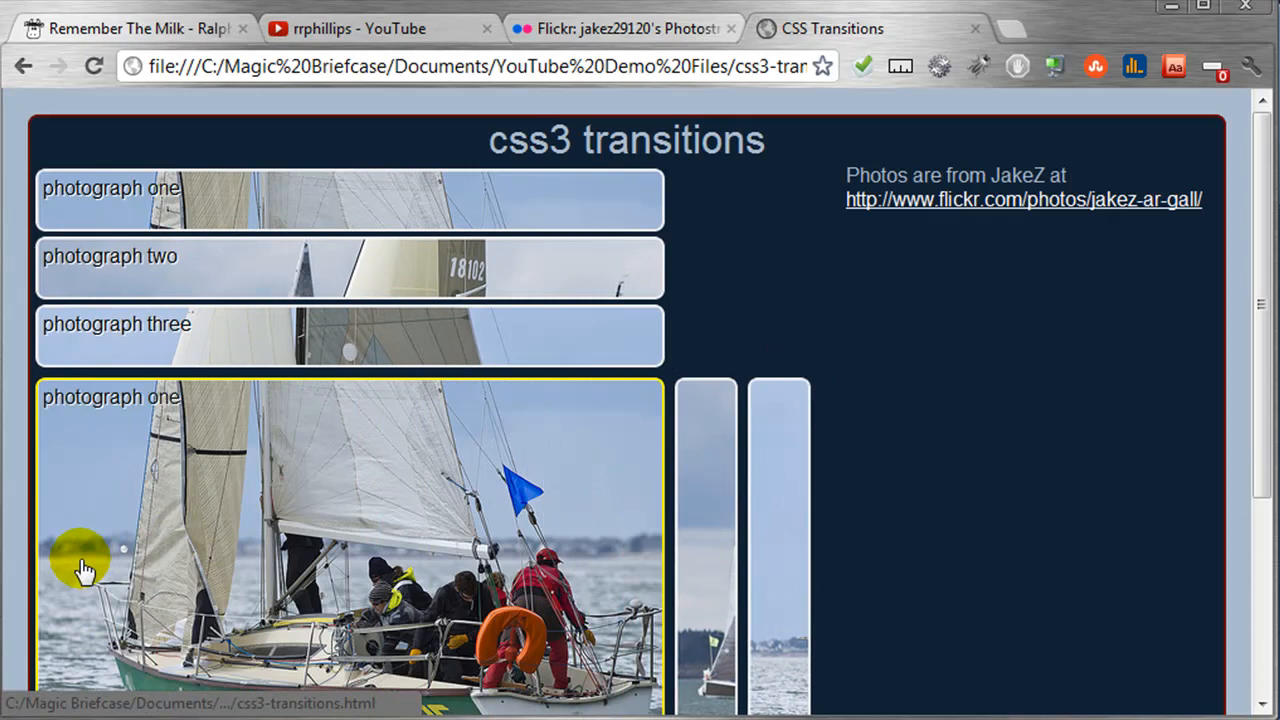
{"action": "mouse_move", "coordinate": [212, 410]}
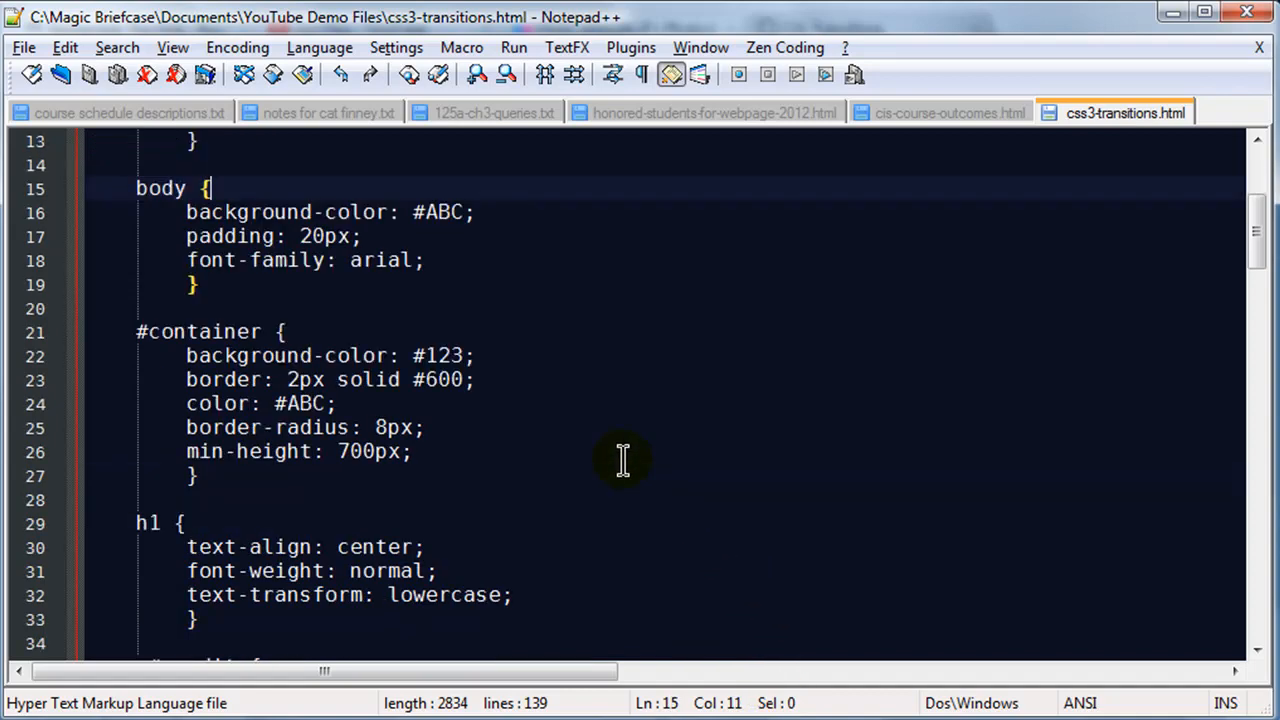
{"action": "scroll", "scroll_direction": "up", "scroll_amount": 3}
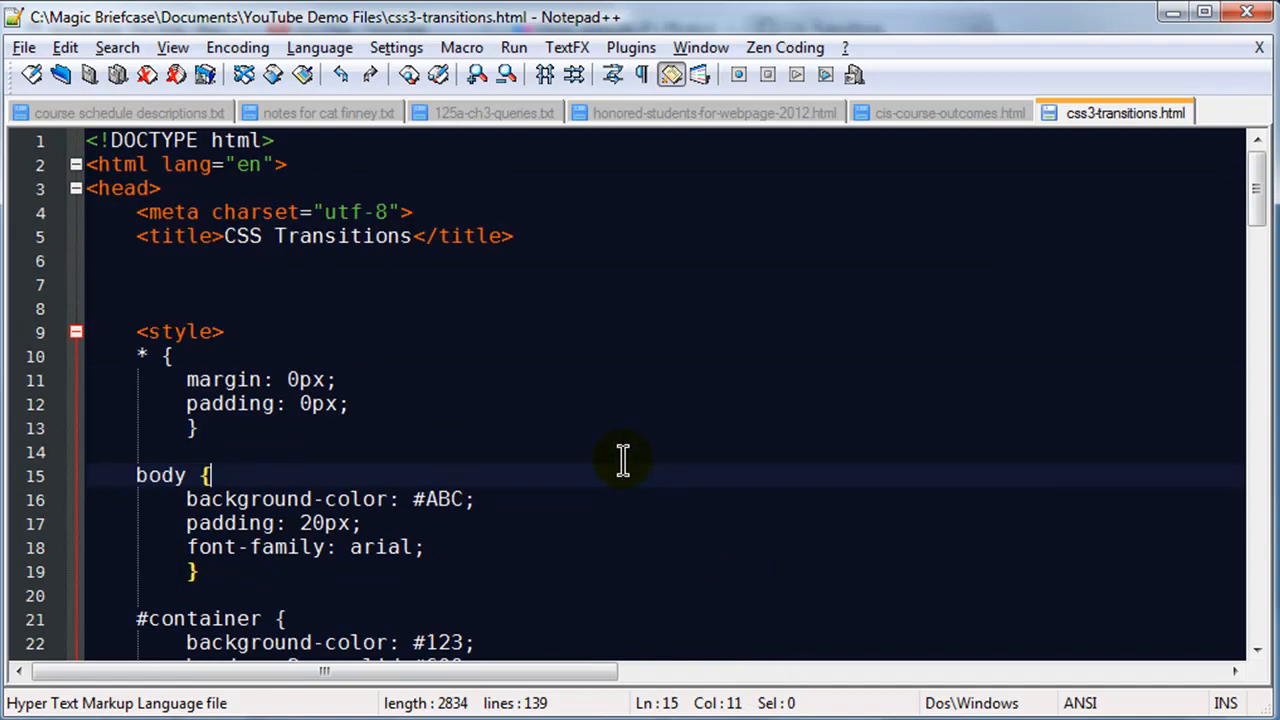
{"action": "scroll", "scroll_direction": "down", "scroll_amount": 3}
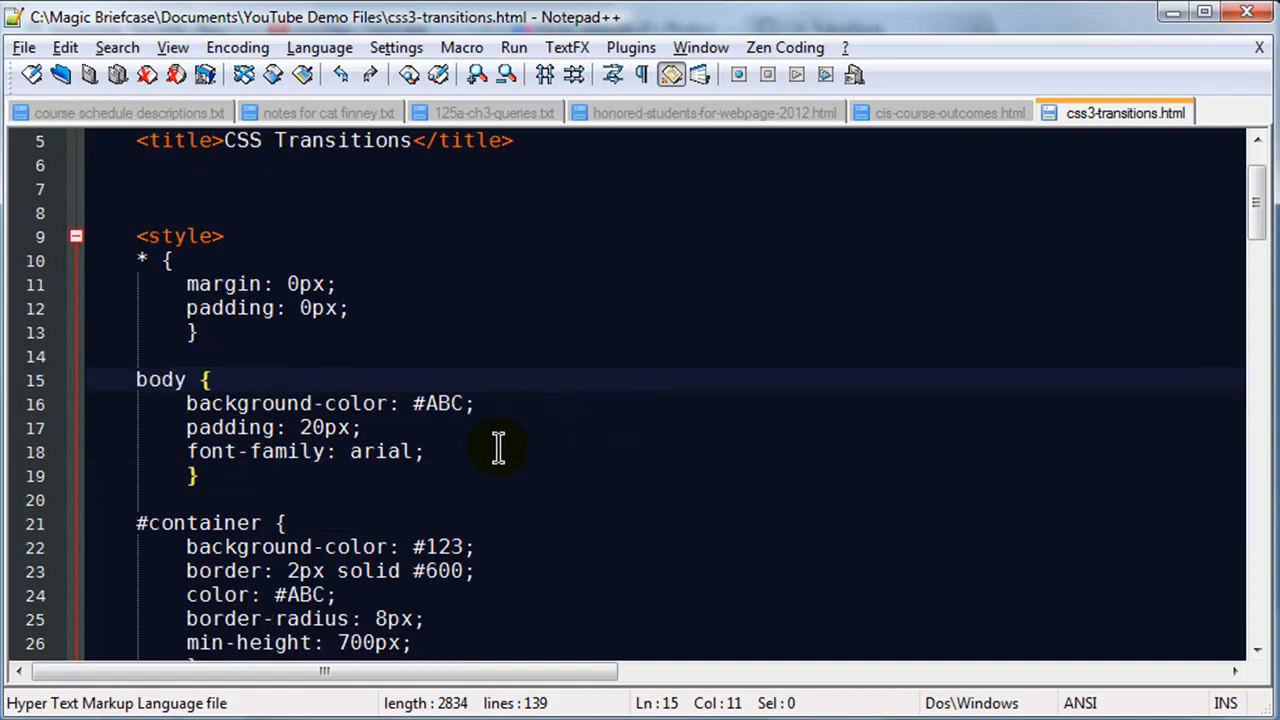
{"action": "mouse_move", "coordinate": [504, 444]}
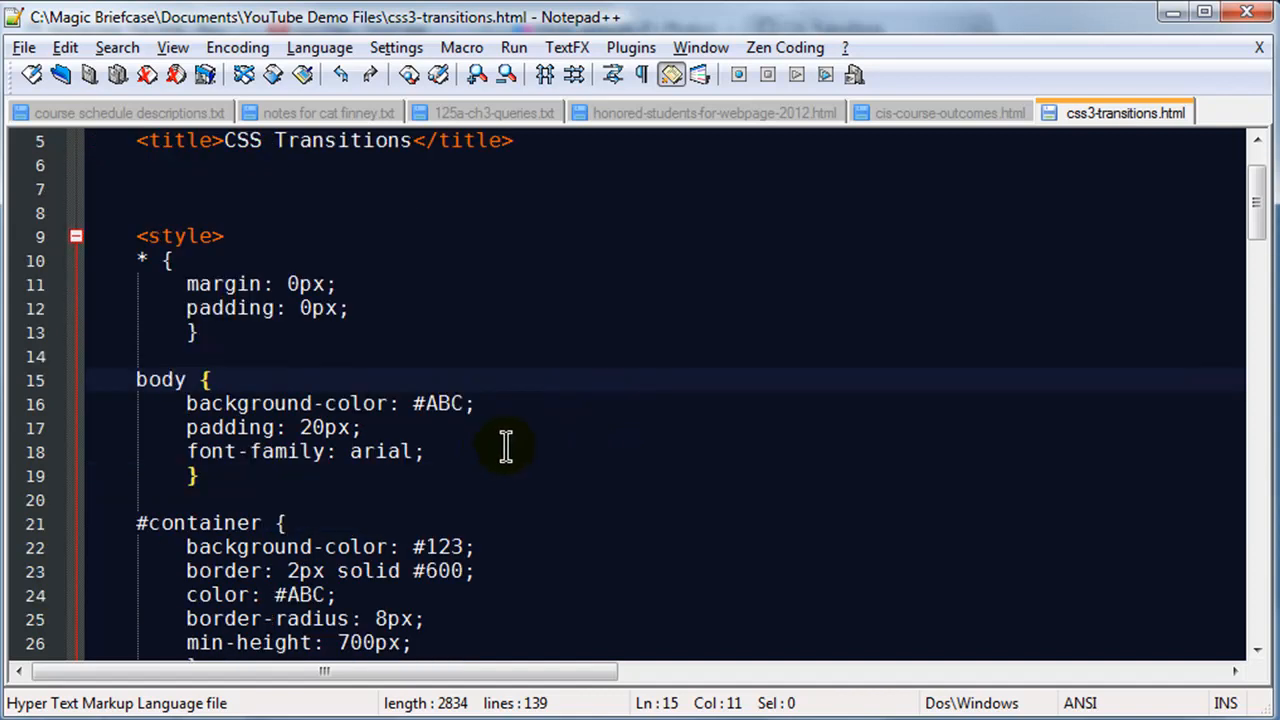
{"action": "scroll", "scroll_direction": "down", "scroll_amount": 3}
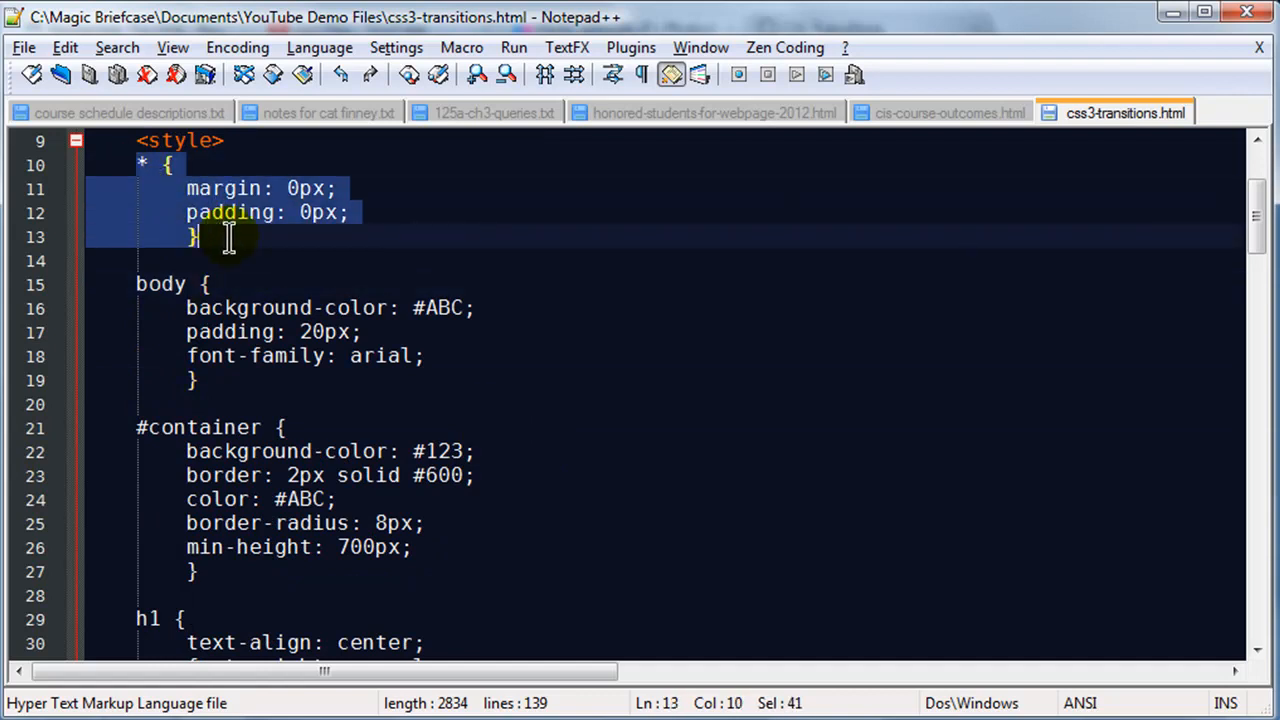
{"action": "mouse_move", "coordinate": [148, 180]}
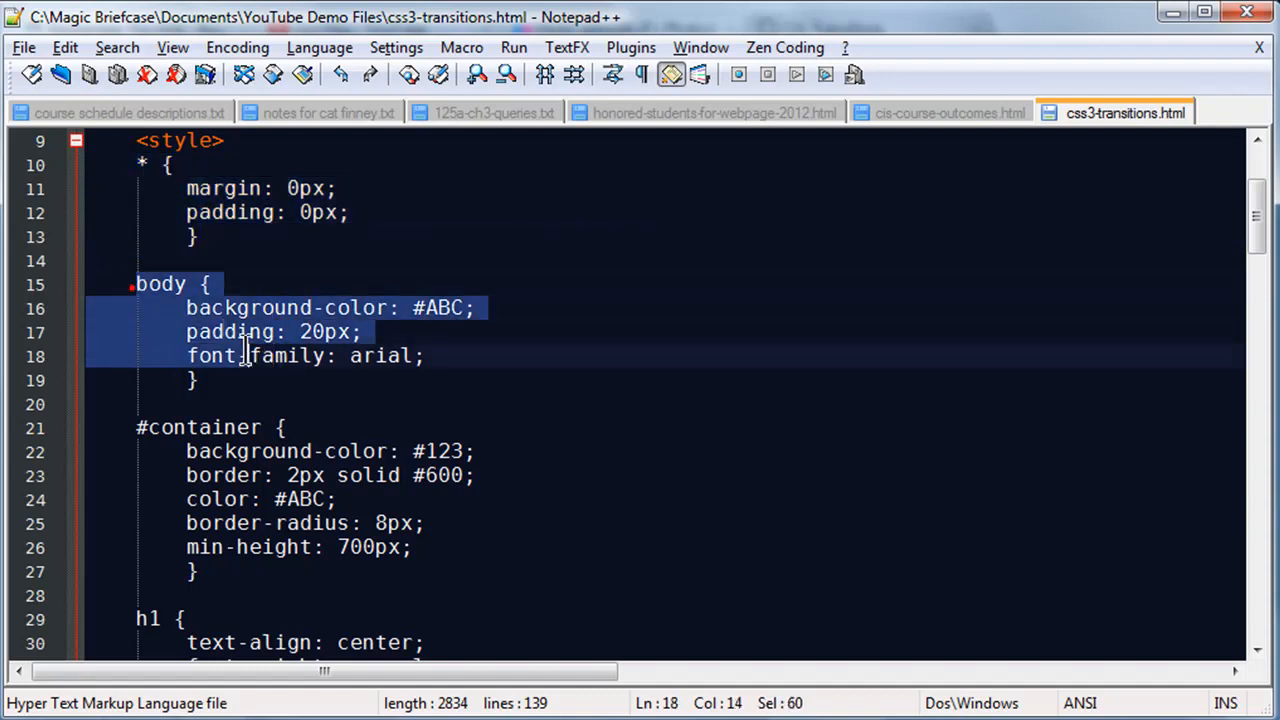
{"action": "left_click", "coordinate": [184, 308]}
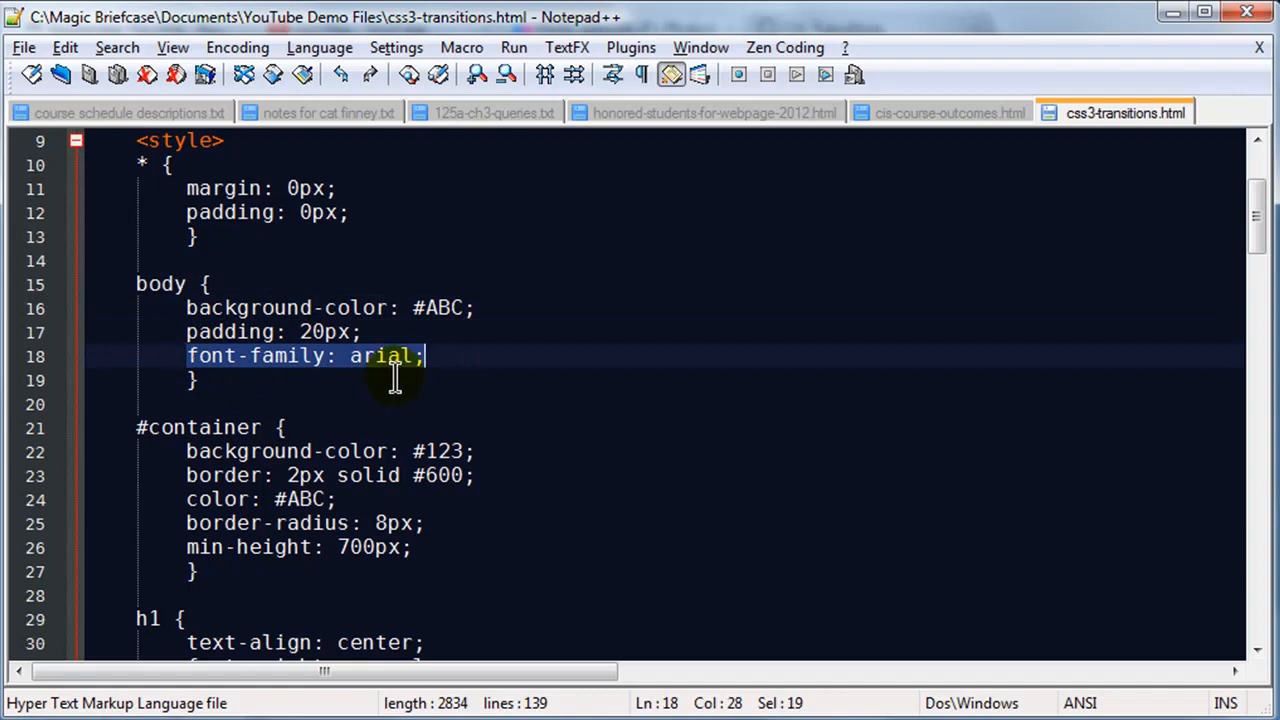
{"action": "scroll", "scroll_direction": "down", "scroll_amount": 3}
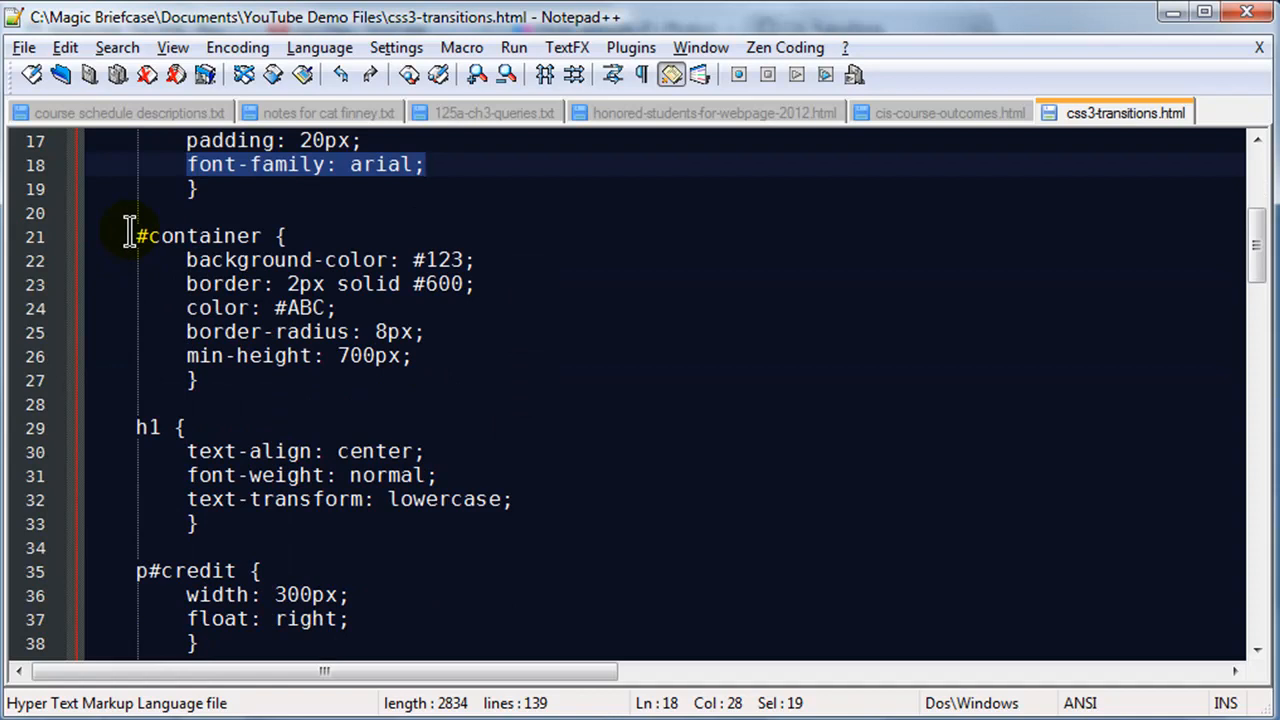
{"action": "left_click", "coordinate": [186, 260]}
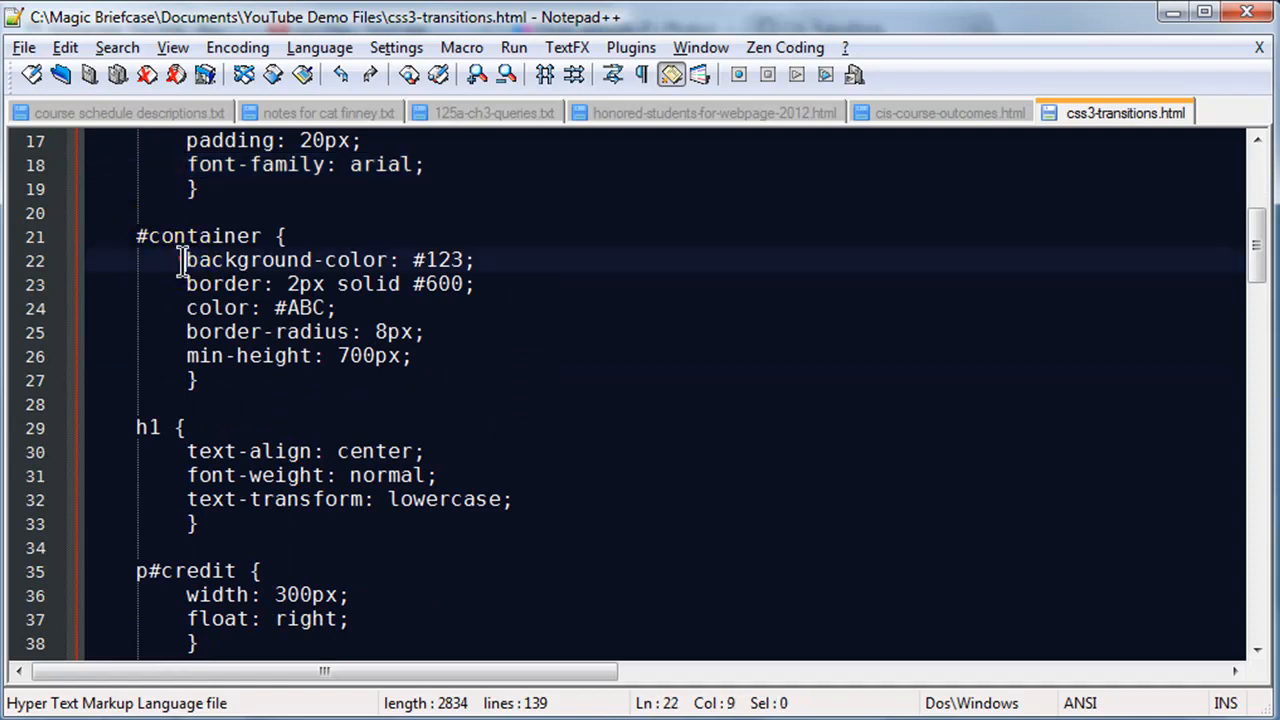
{"action": "left_click_drag", "start_coordinate": [186, 260], "coordinate": [476, 260]}
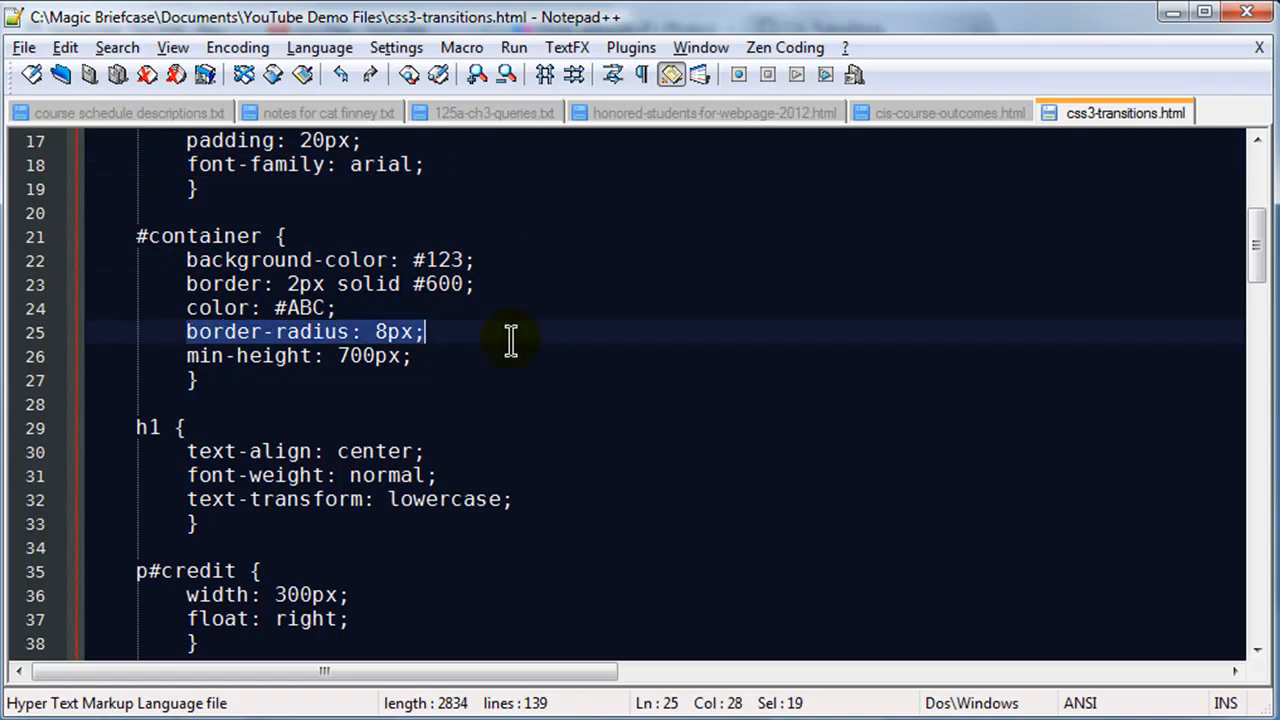
{"action": "mouse_move", "coordinate": [190, 350]}
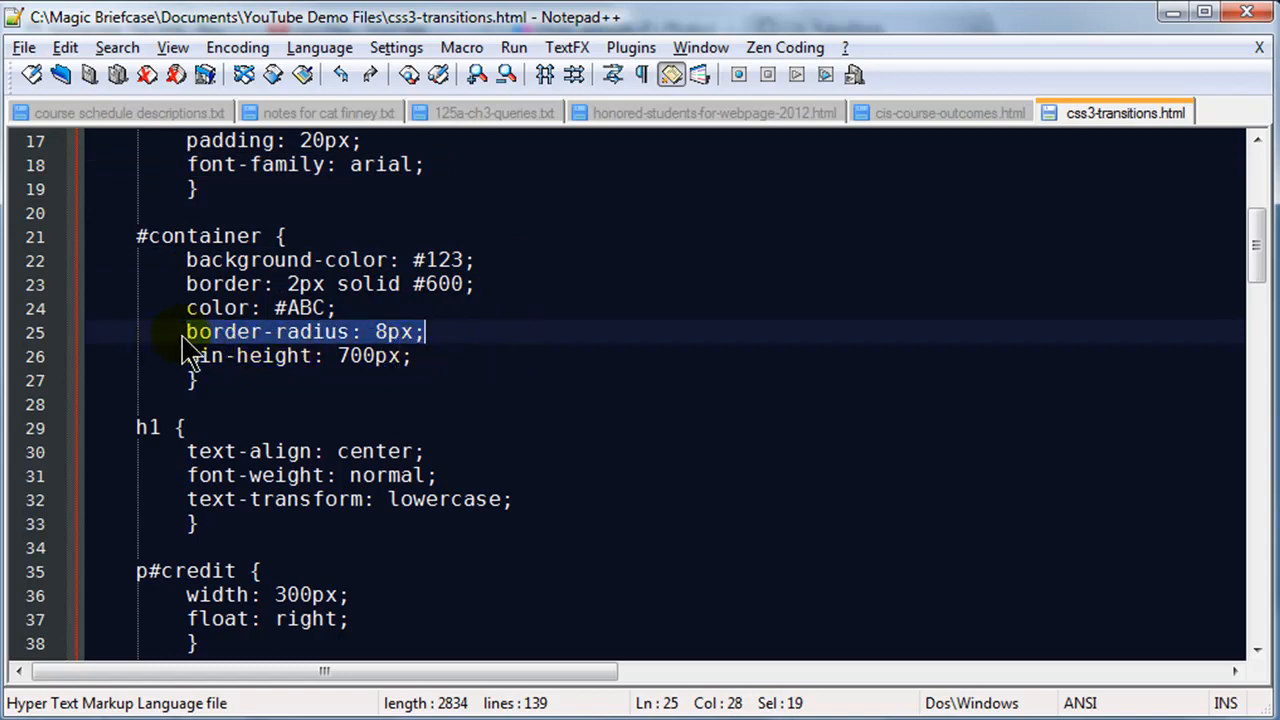
{"action": "mouse_move", "coordinate": [196, 350]}
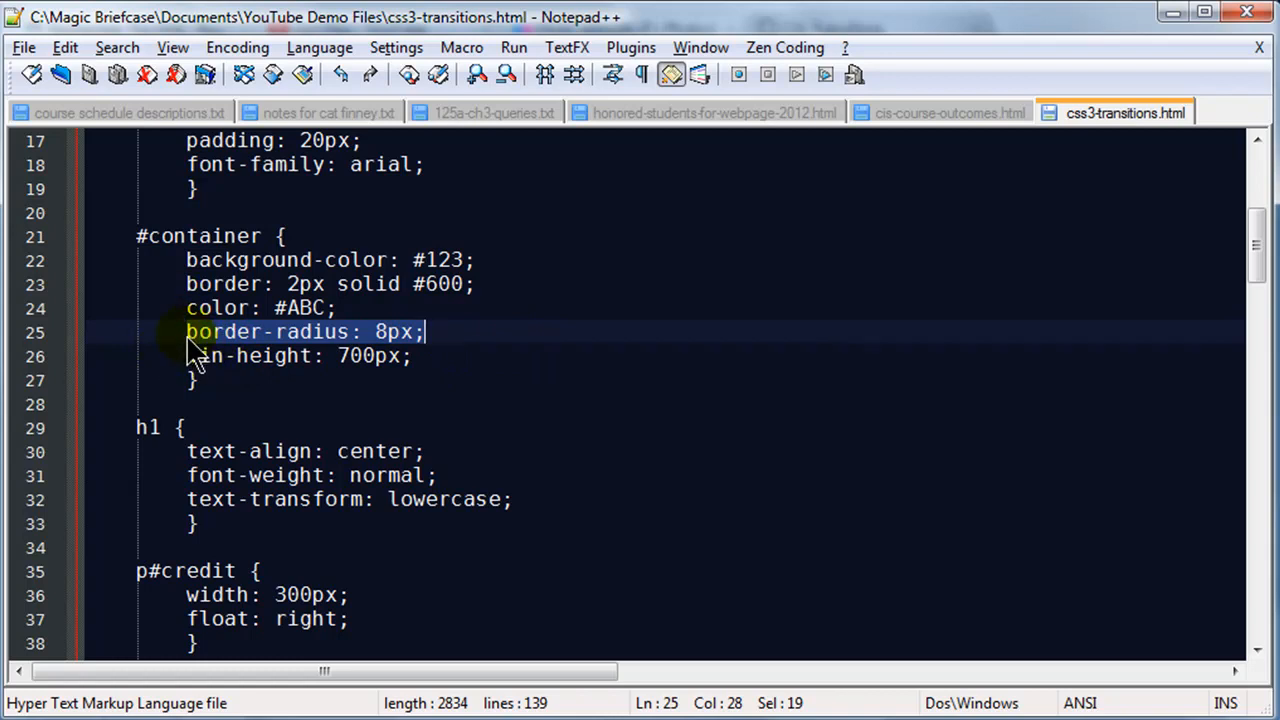
{"action": "left_click", "coordinate": [458, 332]}
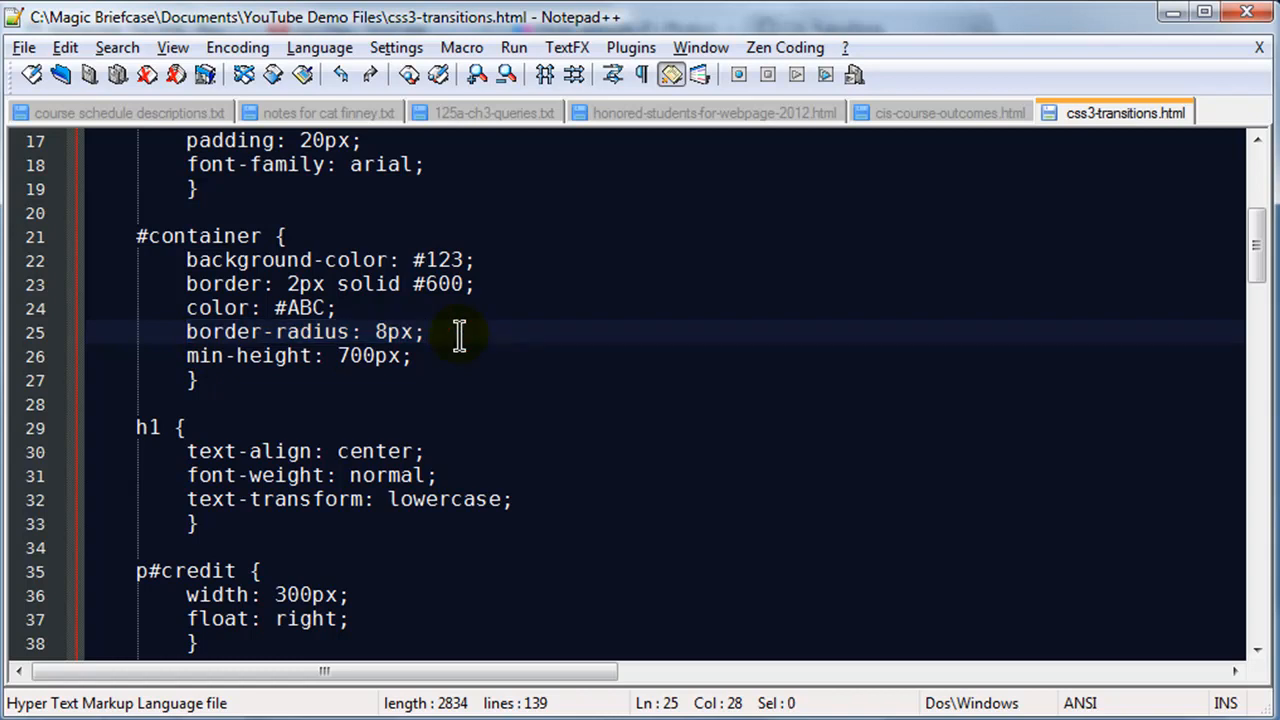
{"action": "left_click", "coordinate": [408, 356]}
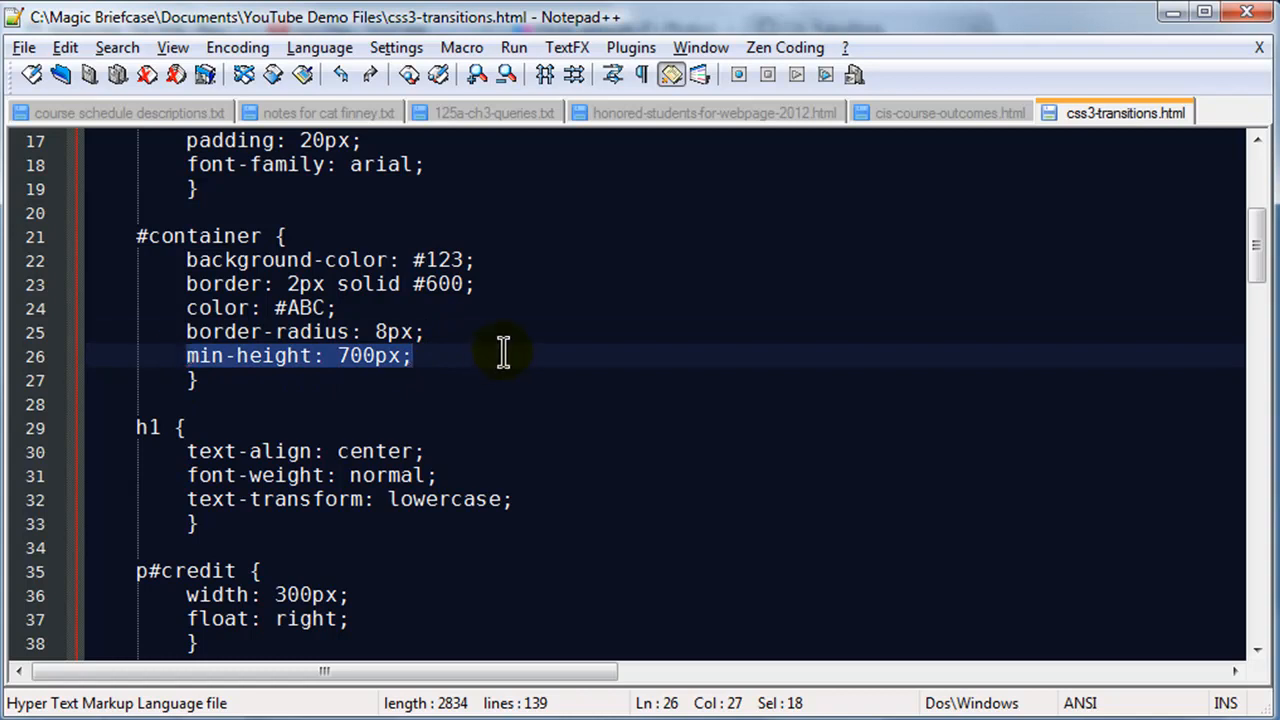
{"action": "left_click", "coordinate": [300, 390]}
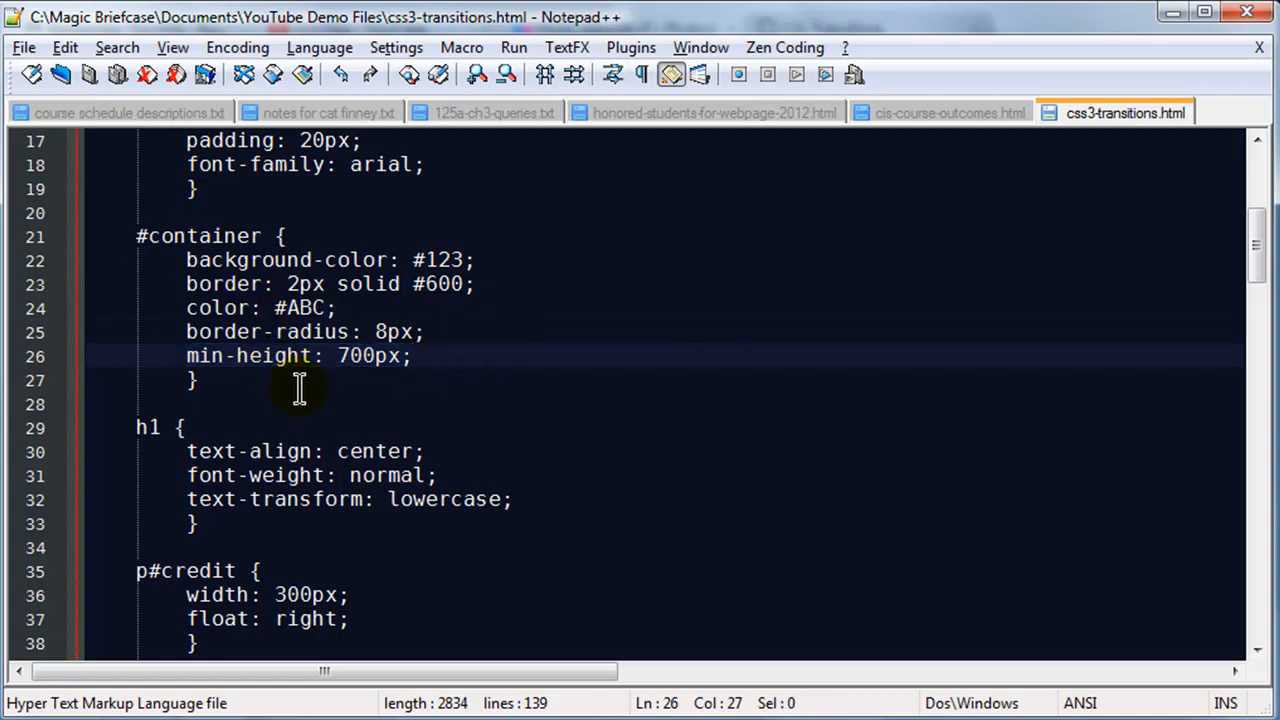
Delete the leftover blank lines after the p#credit a rule and switch to the browser preview.
{"action": "scroll", "scroll_direction": "down", "scroll_amount": 3}
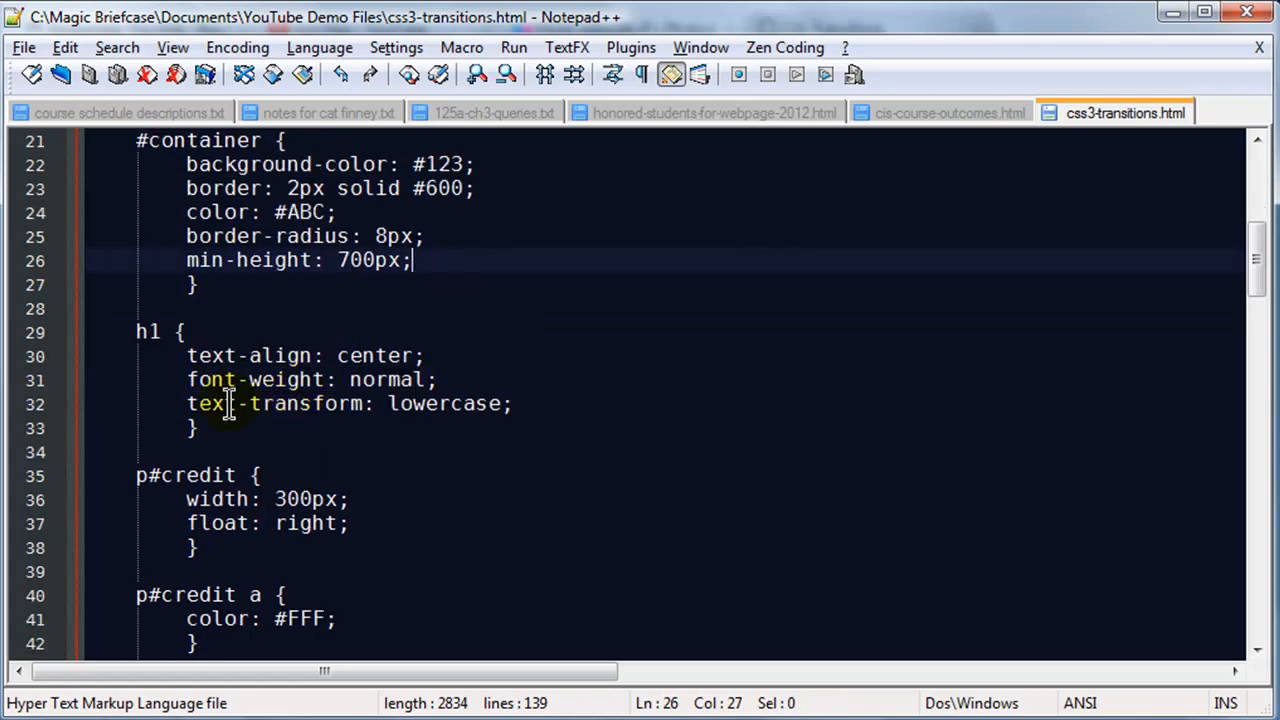
{"action": "scroll", "scroll_direction": "down", "scroll_amount": 3}
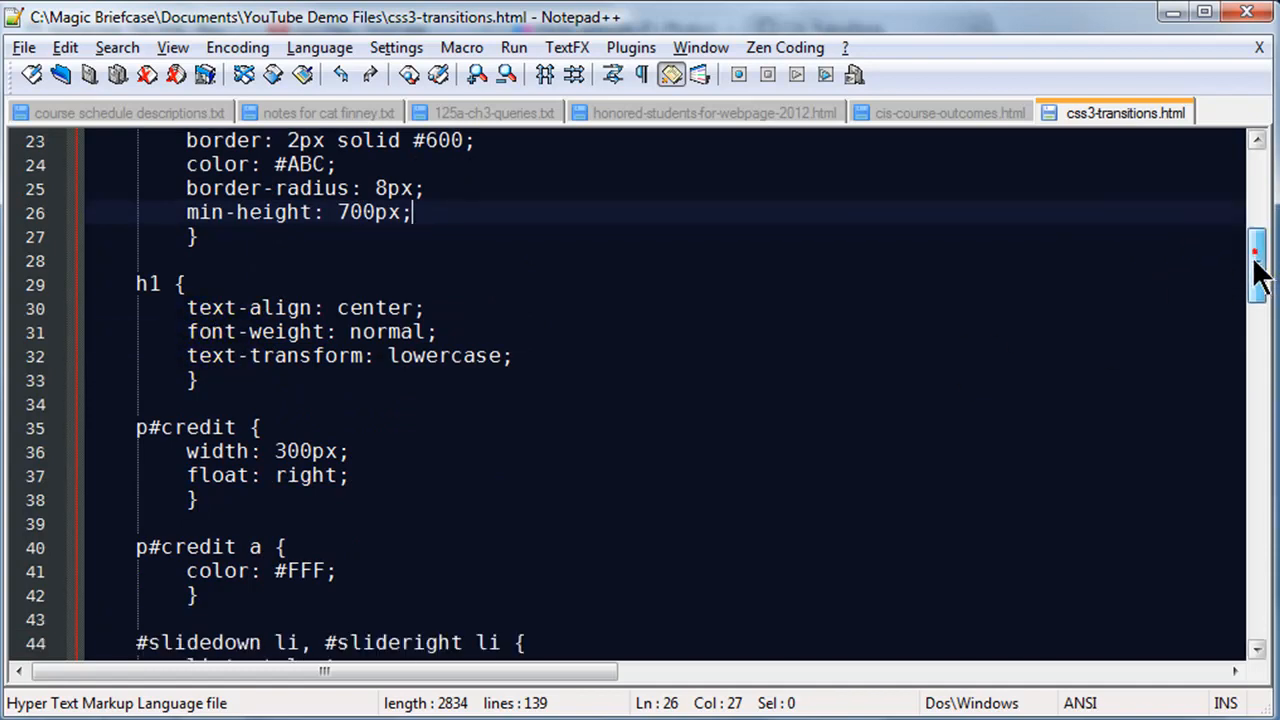
{"action": "scroll", "scroll_direction": "down", "scroll_amount": 3}
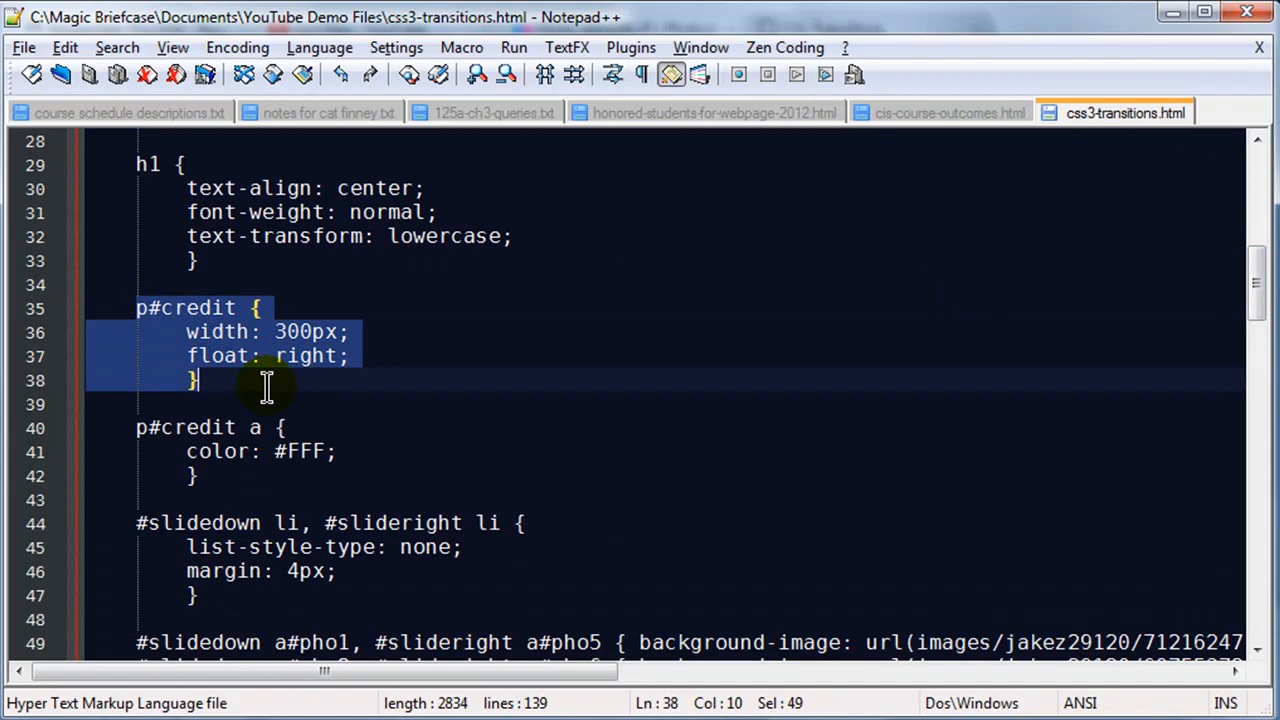
{"action": "mouse_move", "coordinate": [276, 370]}
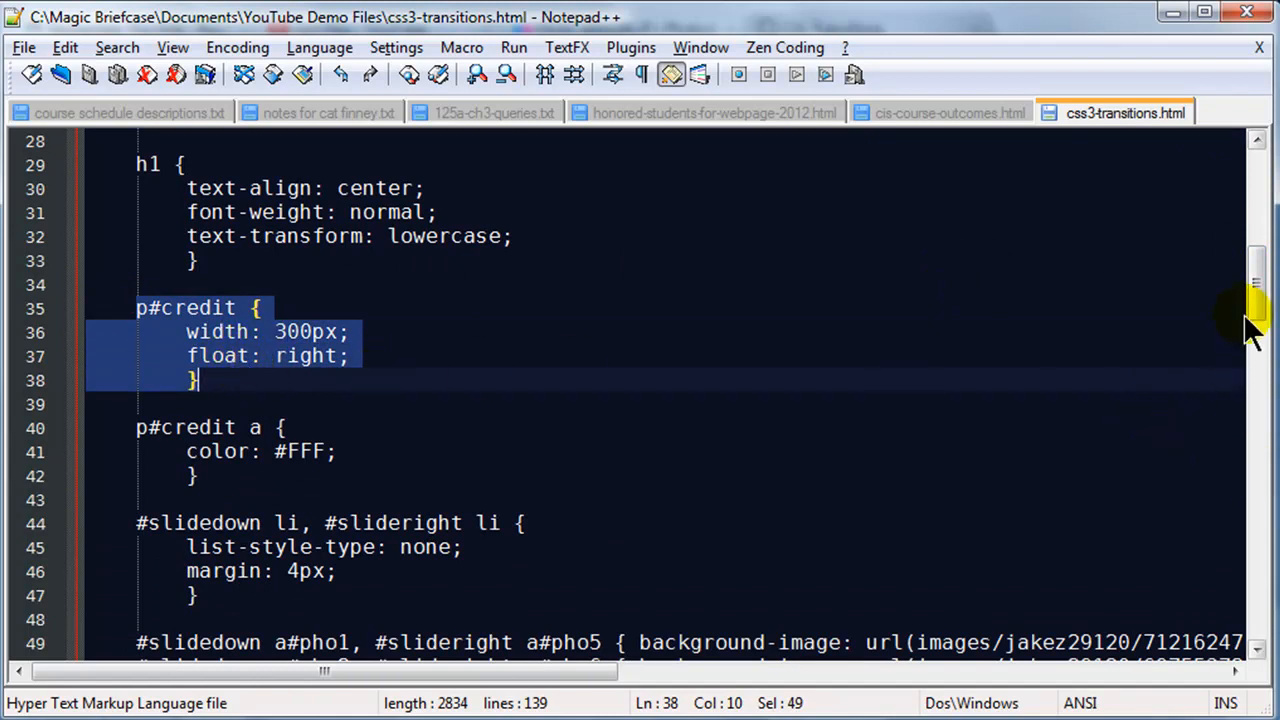
{"action": "scroll", "scroll_direction": "down", "scroll_amount": 3}
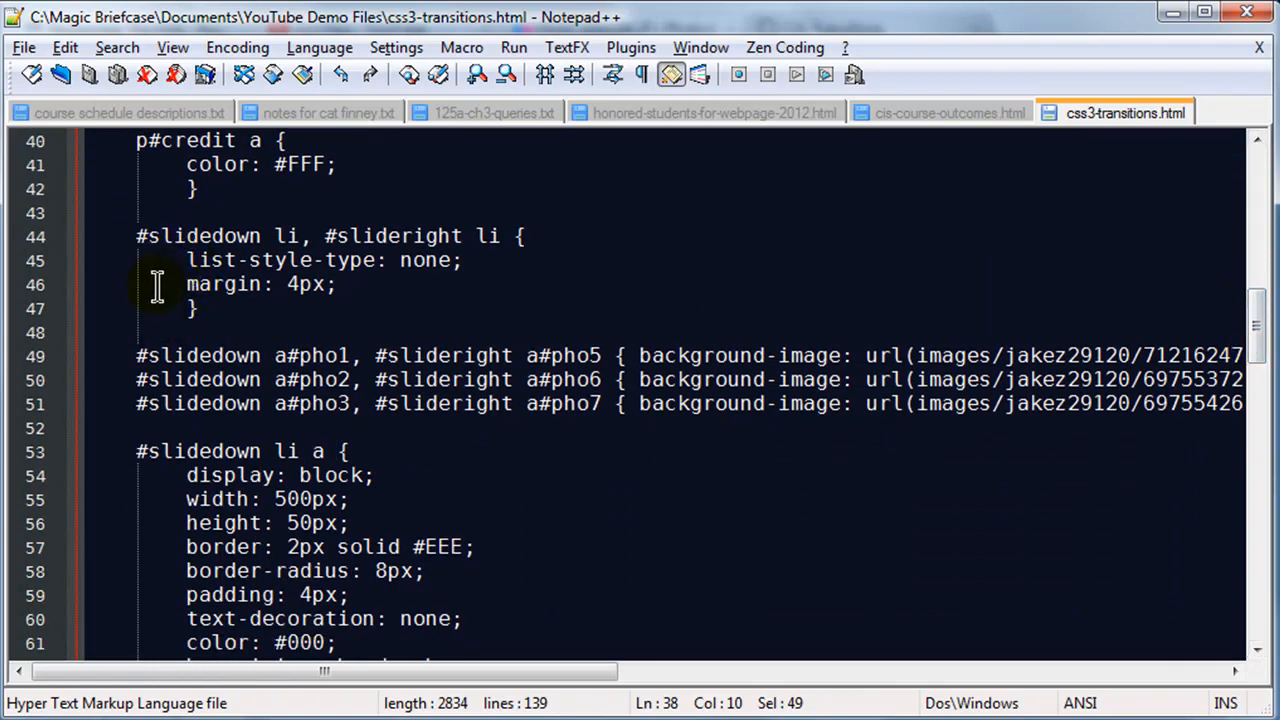
{"action": "mouse_move", "coordinate": [136, 236]}
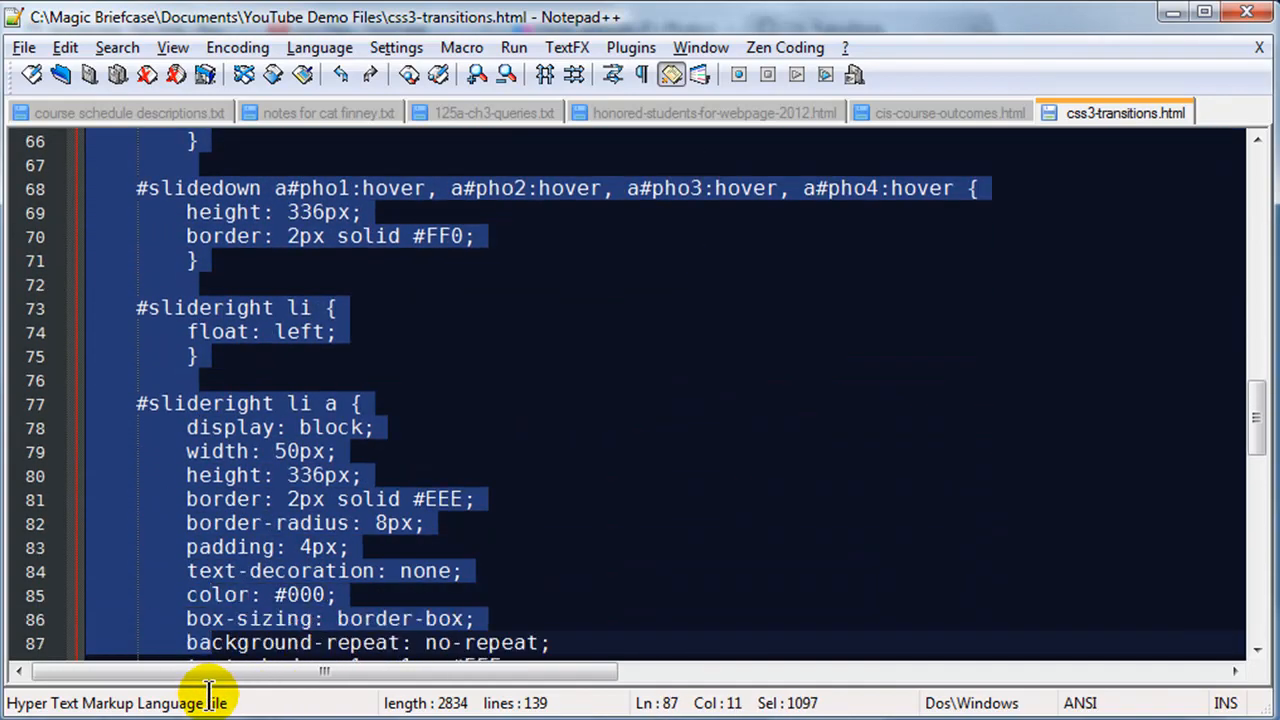
{"action": "scroll", "scroll_direction": "down", "scroll_amount": 3}
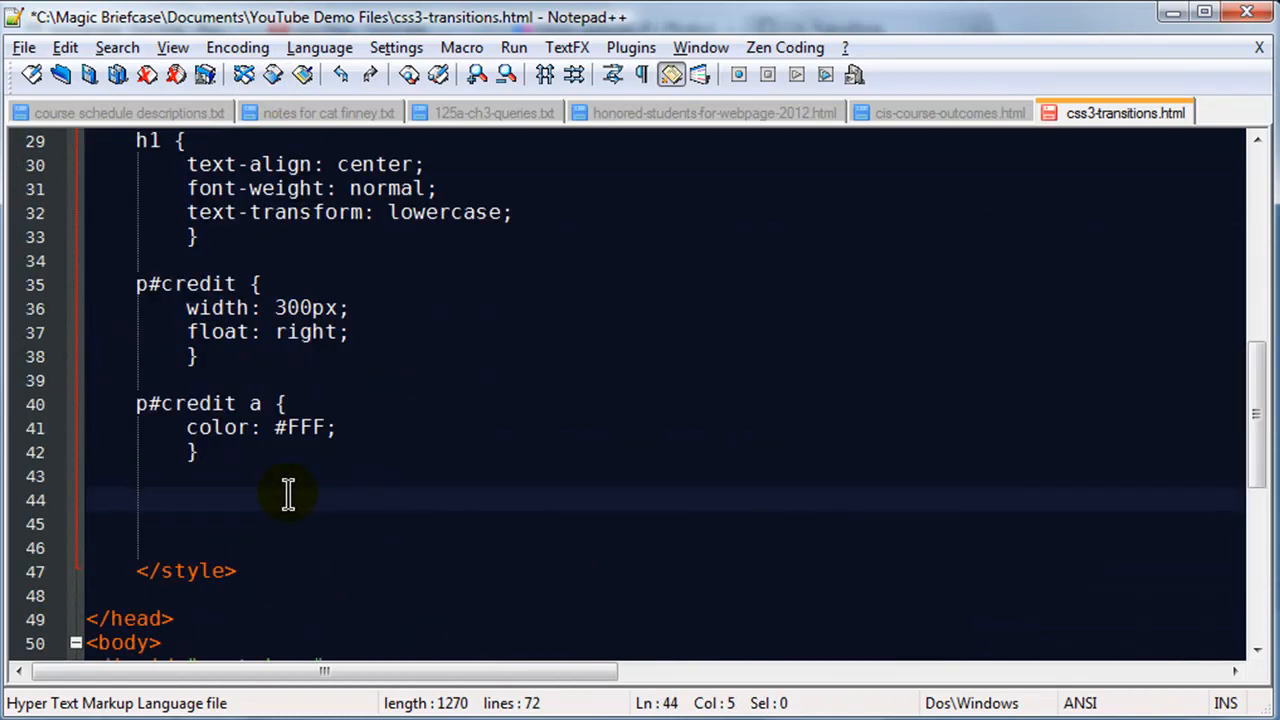
{"action": "key", "text": "Delete"}
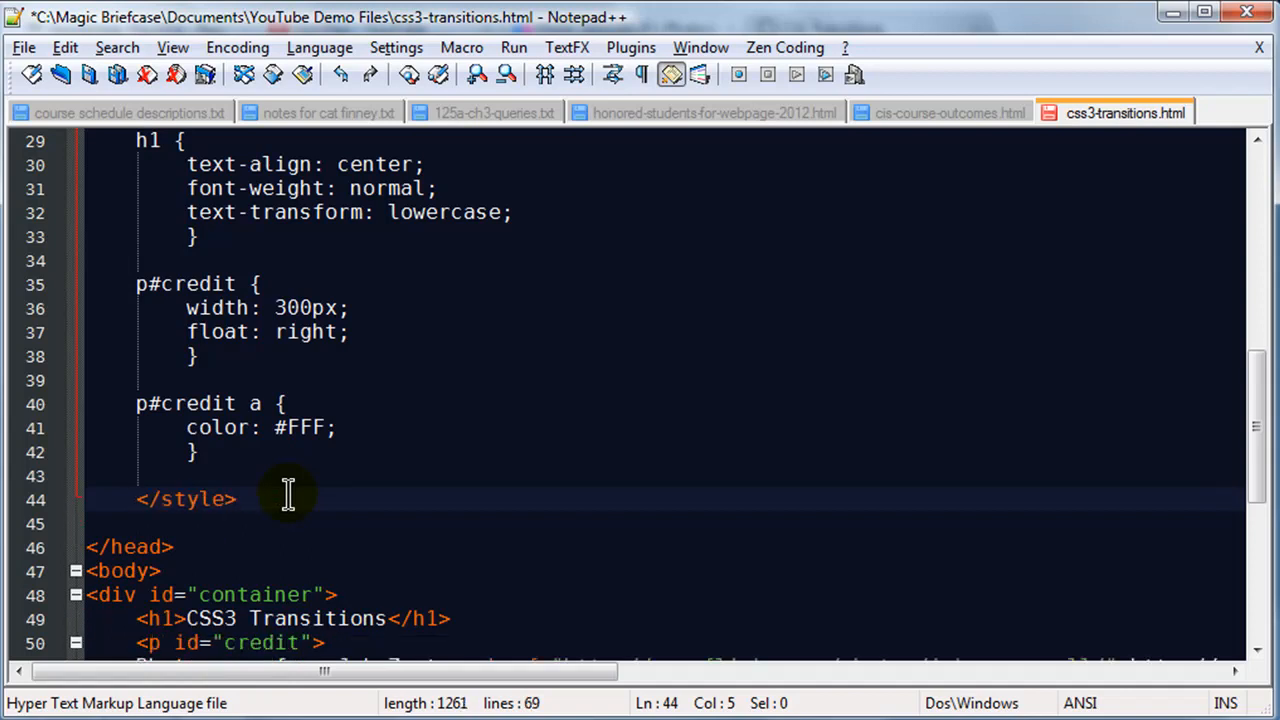
{"action": "left_click", "coordinate": [340, 428]}
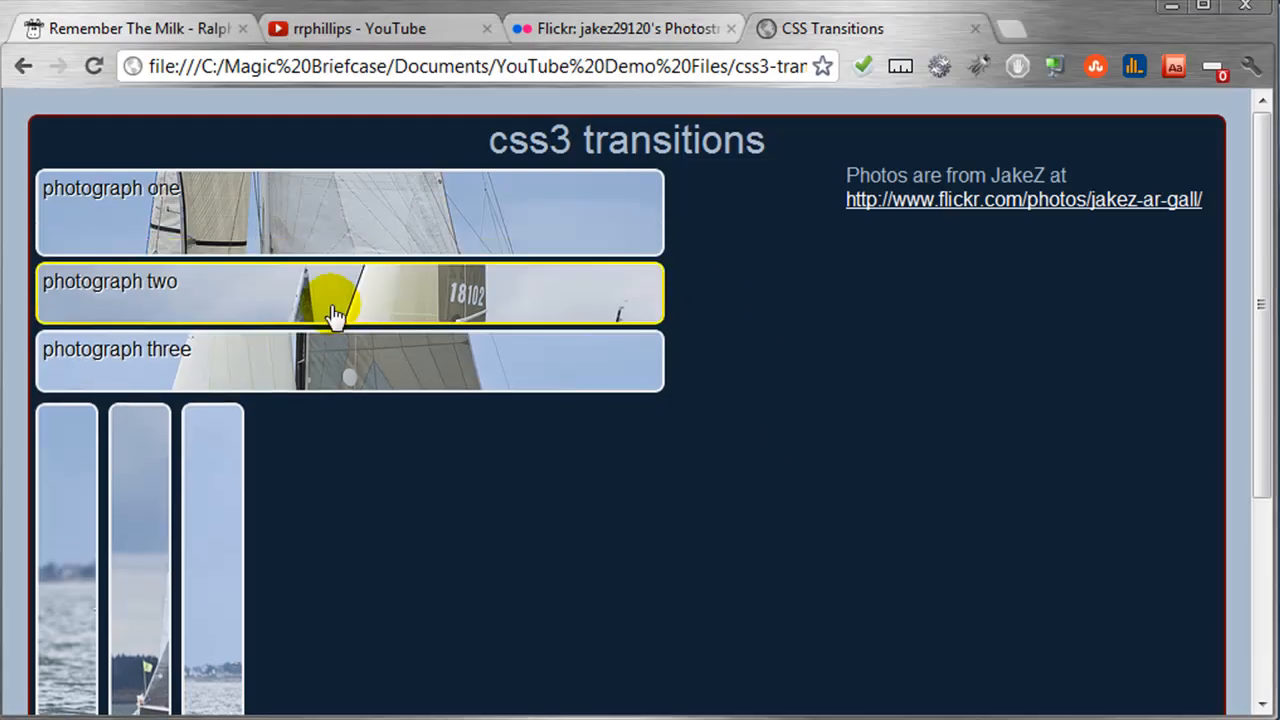
{"action": "mouse_move", "coordinate": [80, 96]}
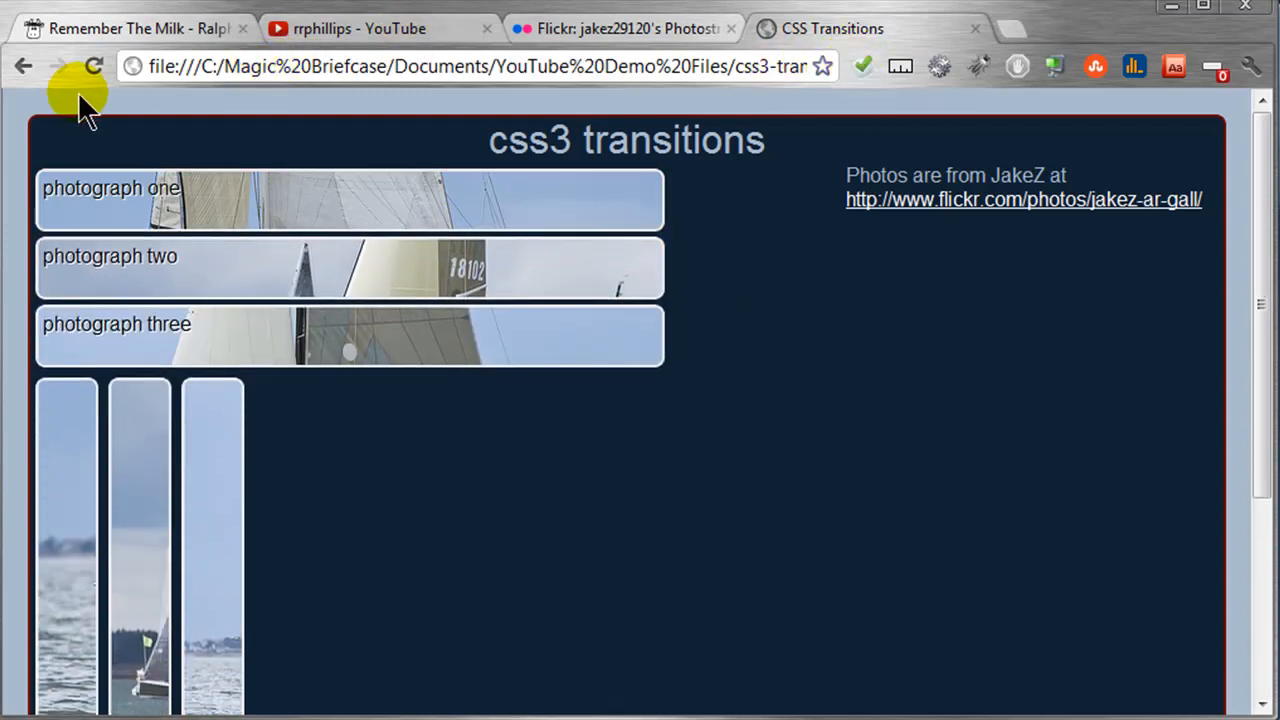
{"action": "left_click", "coordinate": [94, 66]}
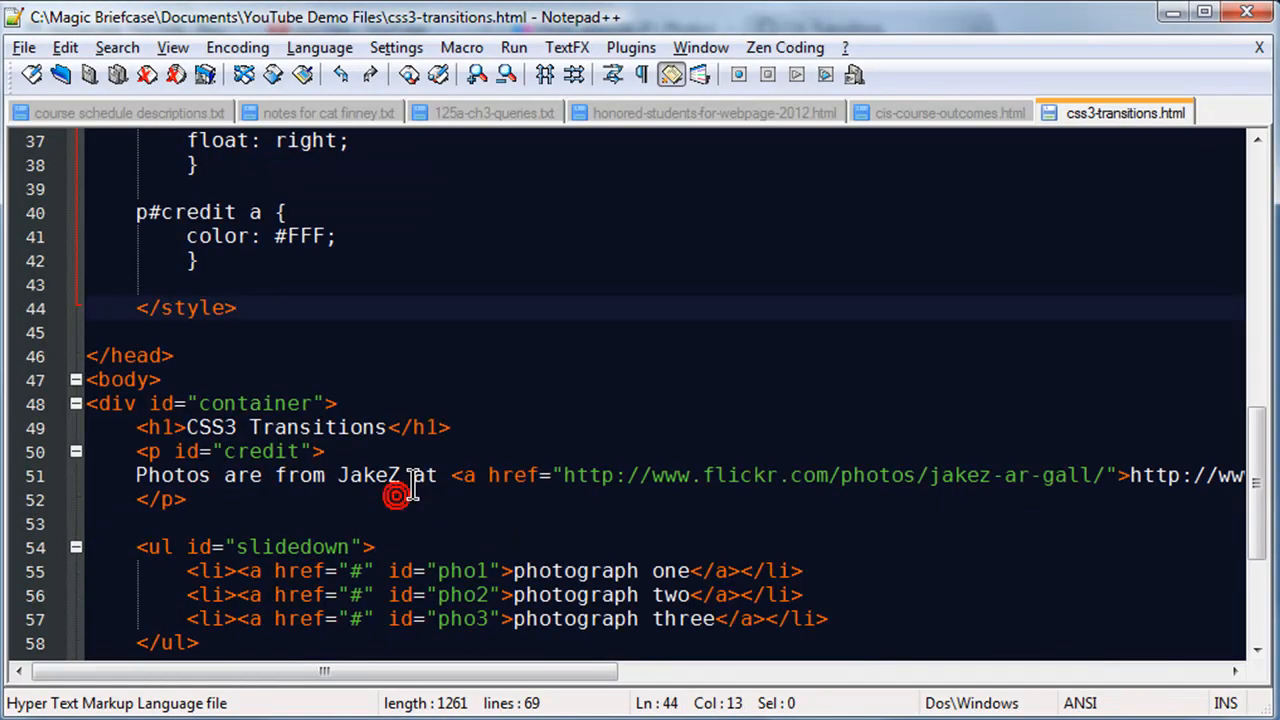
{"action": "scroll", "scroll_direction": "down", "scroll_amount": 3}
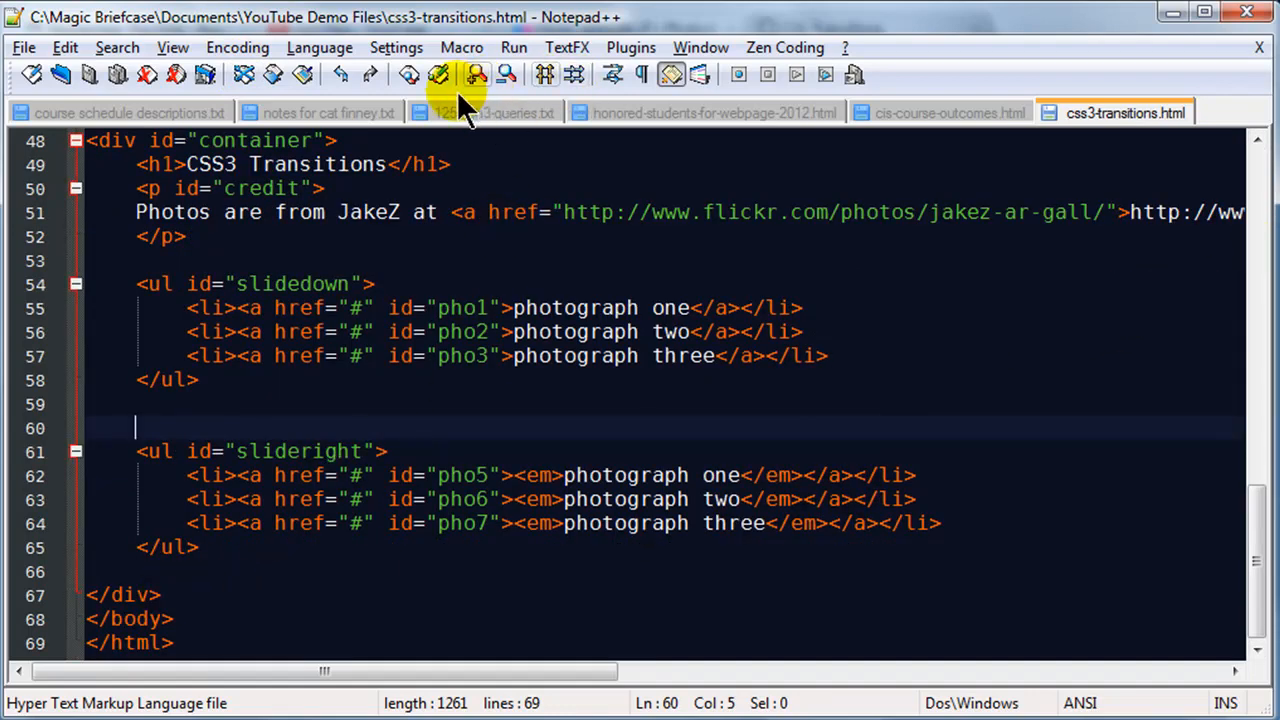
{"action": "left_click", "coordinate": [476, 76]}
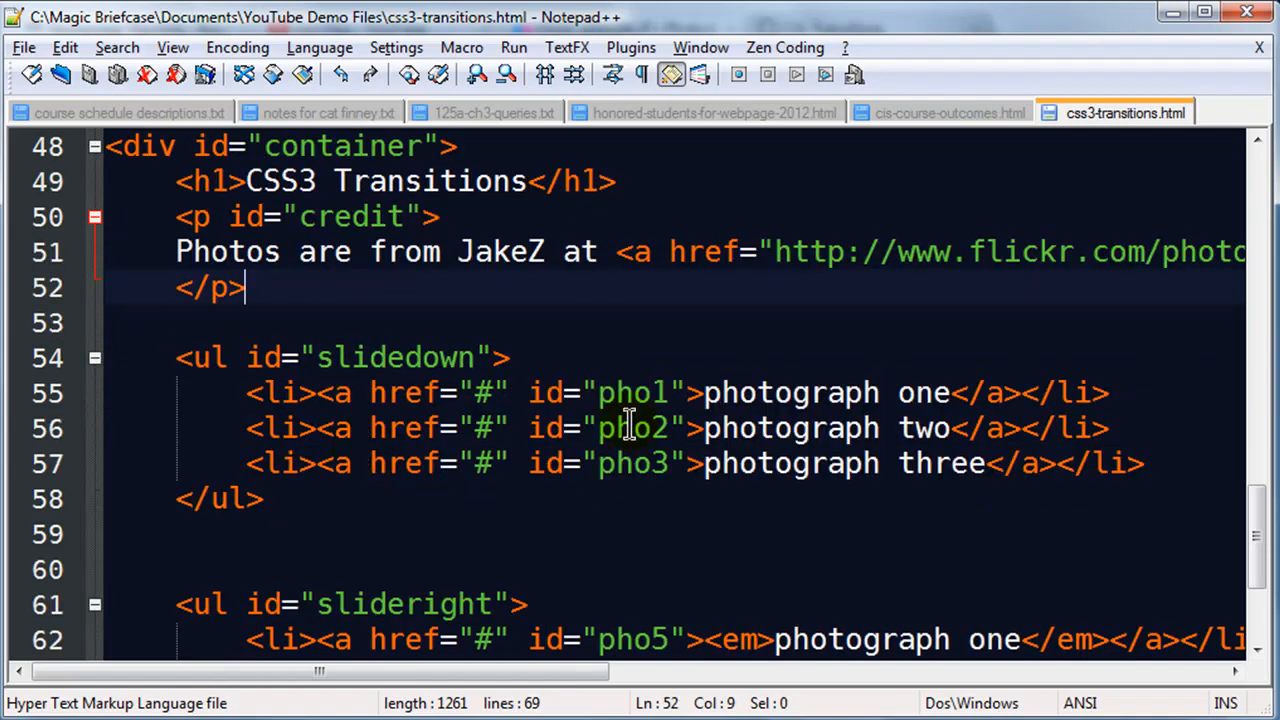
{"action": "scroll", "scroll_direction": "down", "scroll_amount": 3}
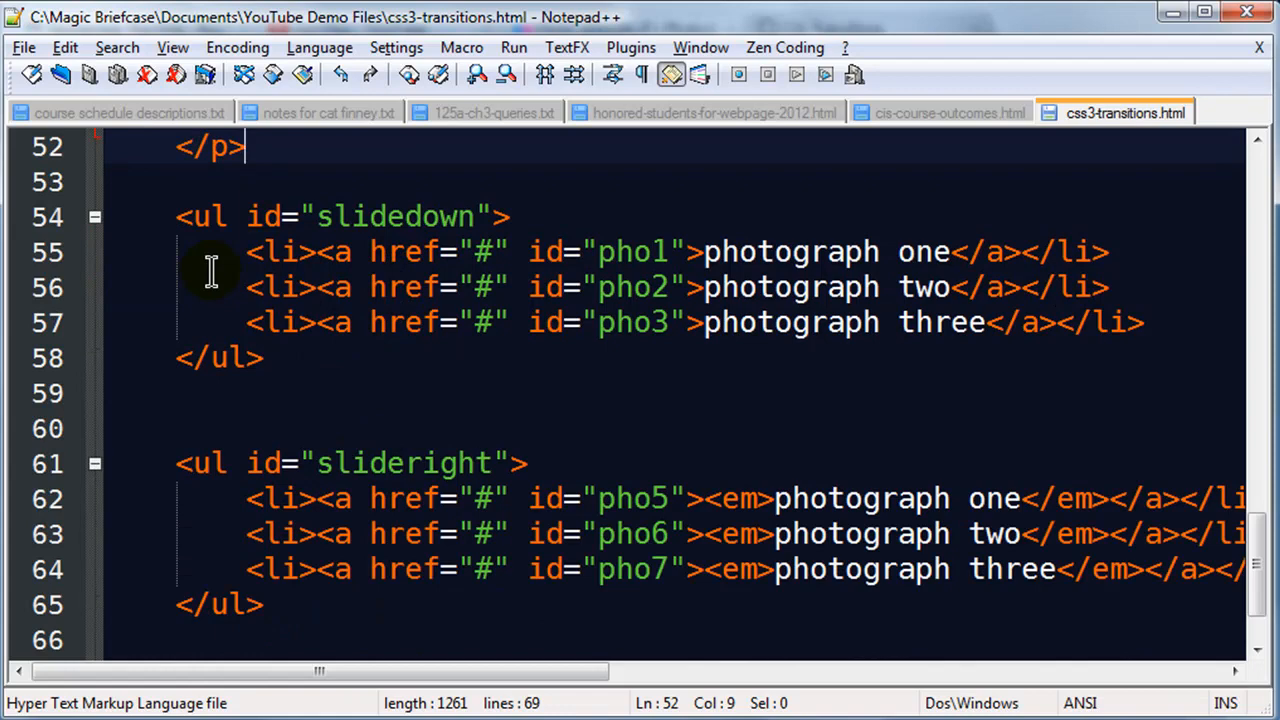
{"action": "mouse_move", "coordinate": [170, 216]}
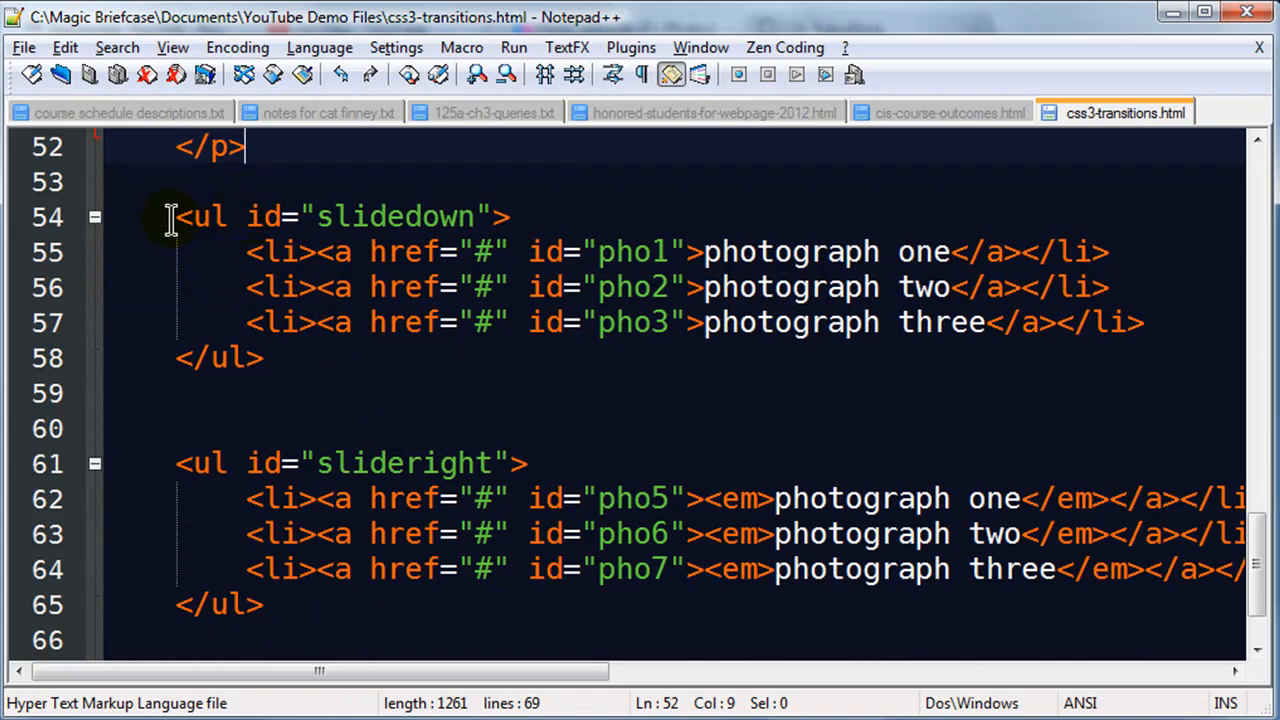
{"action": "left_click", "coordinate": [178, 464]}
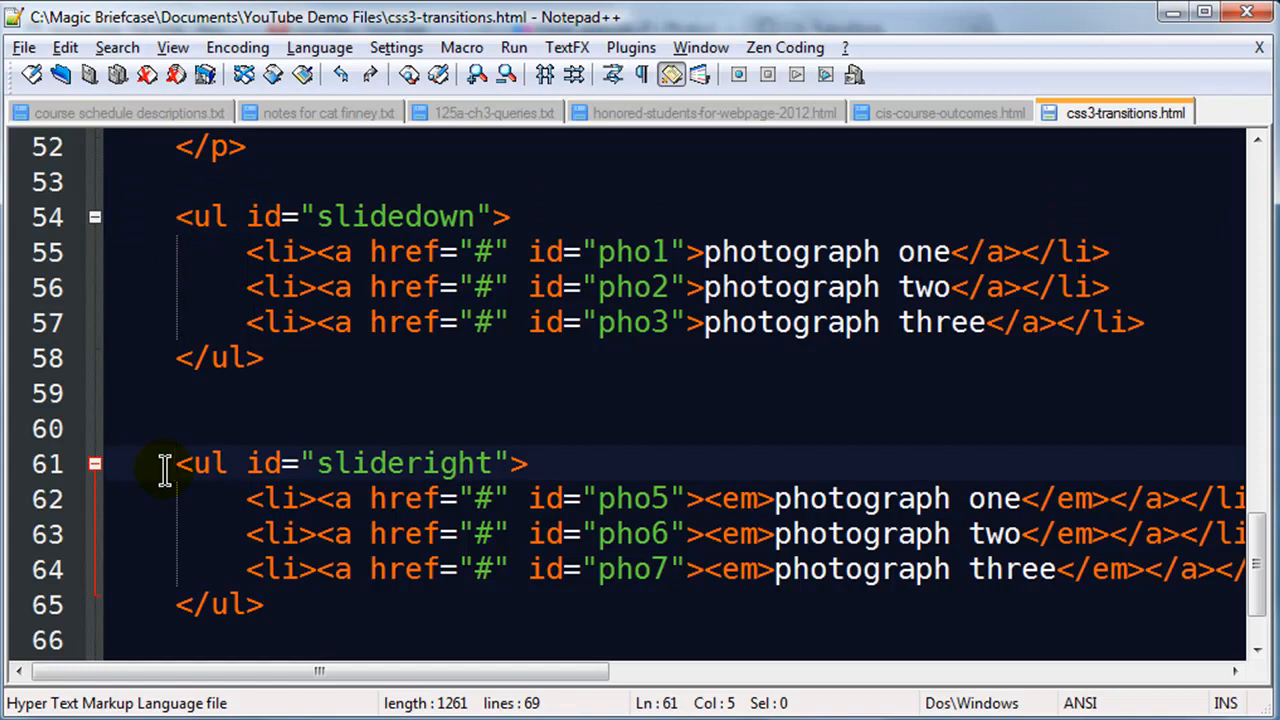
{"action": "left_click", "coordinate": [276, 252]}
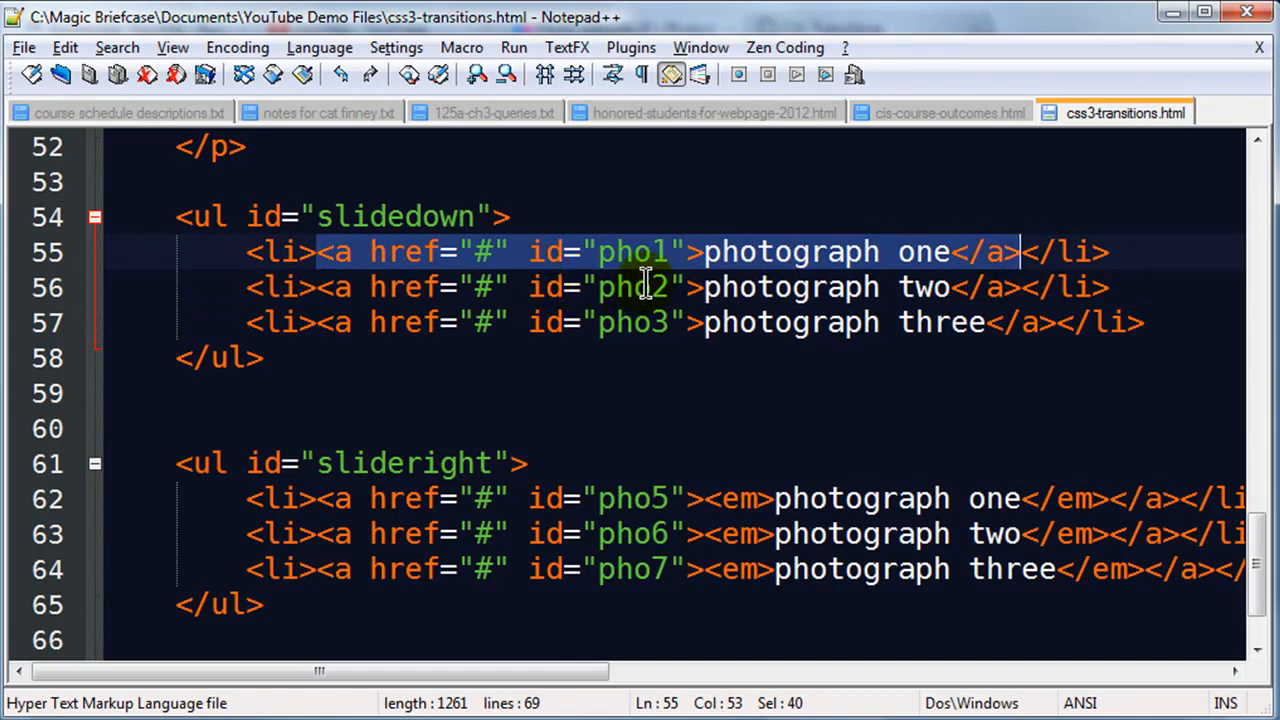
{"action": "left_click", "coordinate": [704, 252]}
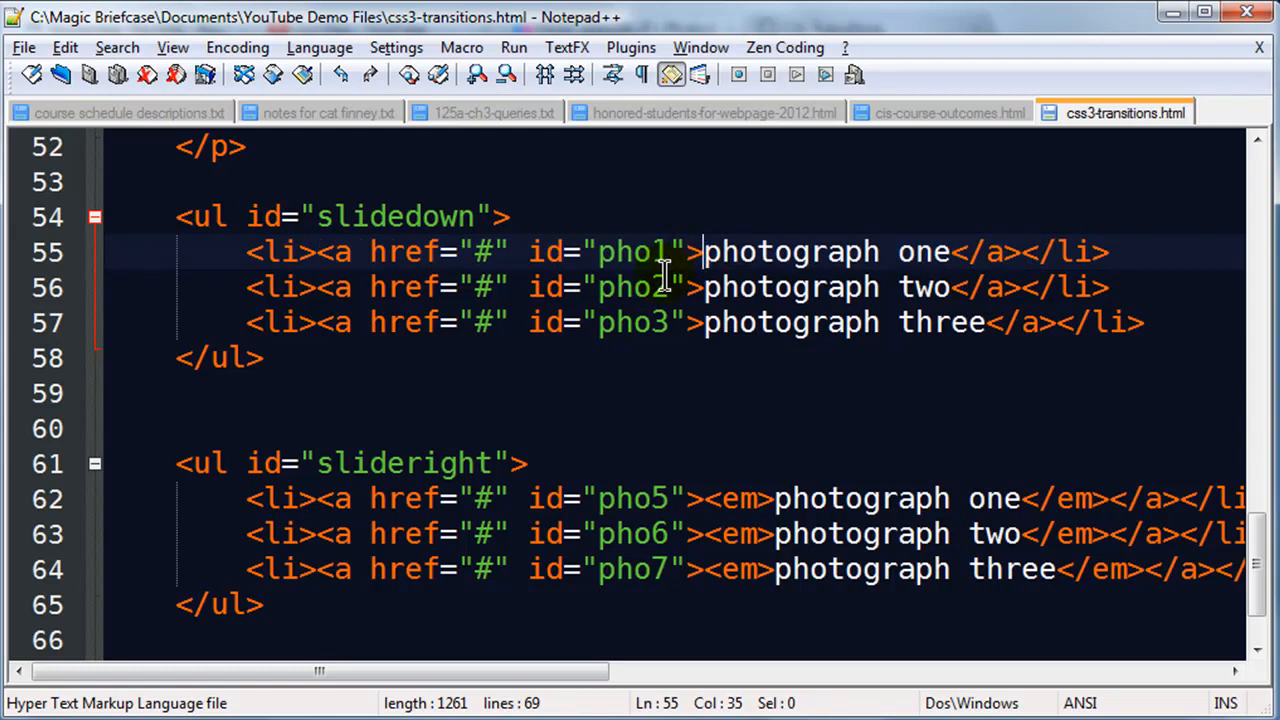
{"action": "mouse_move", "coordinate": [660, 322]}
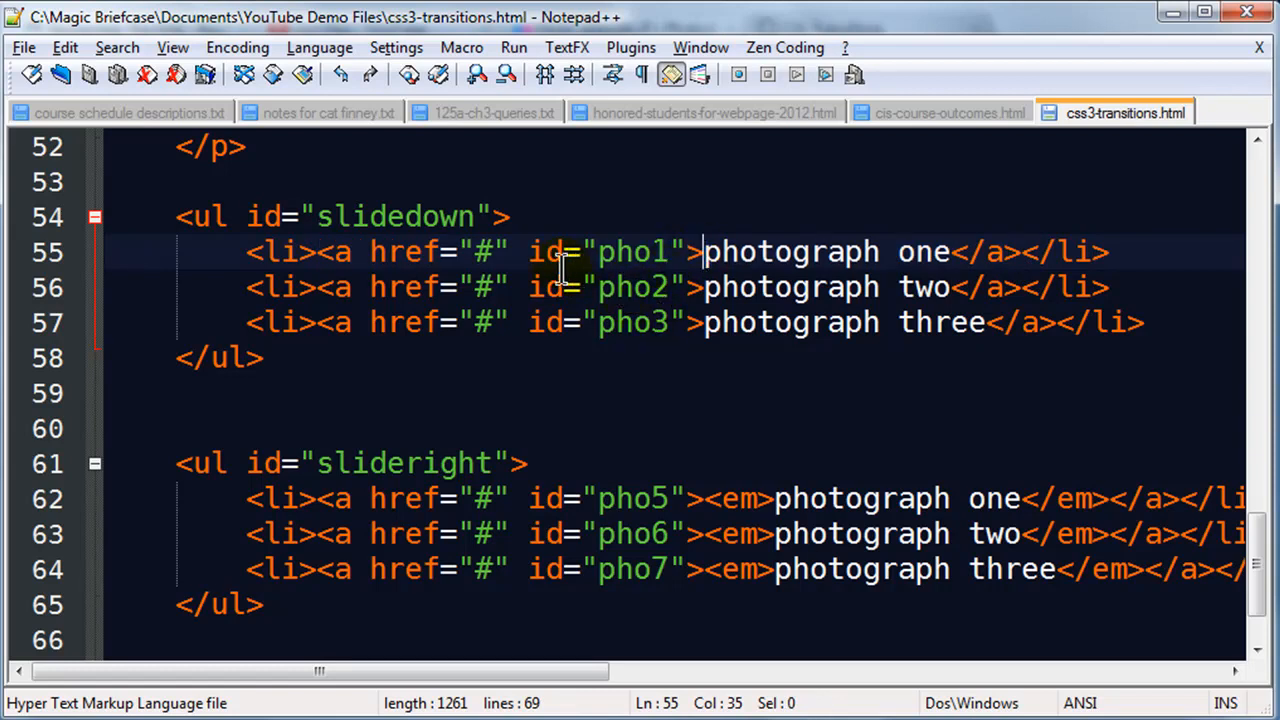
{"action": "mouse_move", "coordinate": [548, 252]}
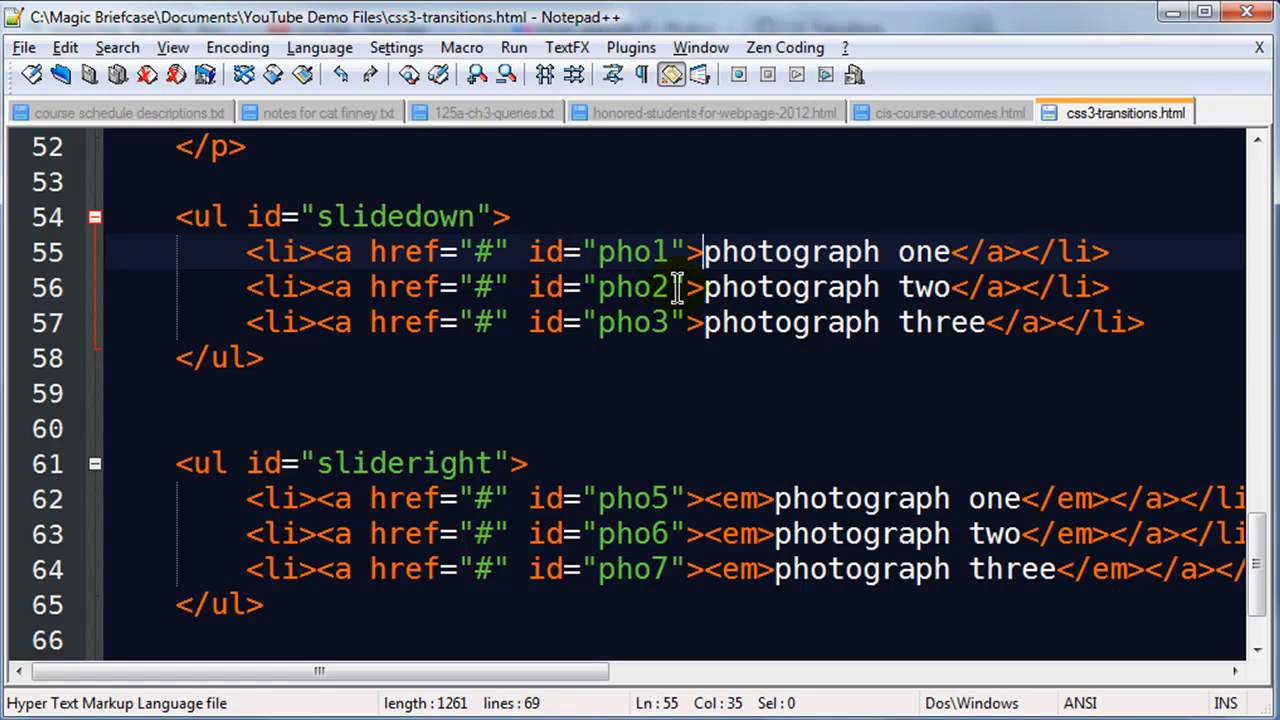
{"action": "mouse_move", "coordinate": [1208, 388]}
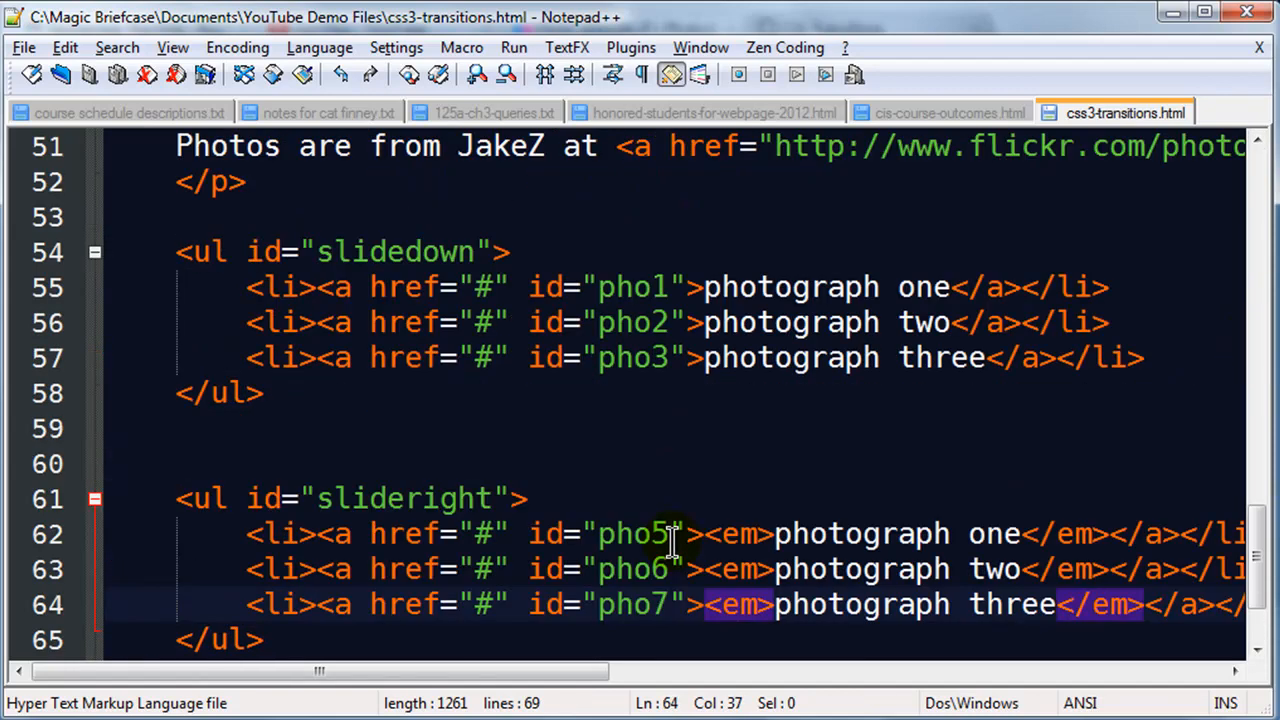
{"action": "mouse_move", "coordinate": [696, 516]}
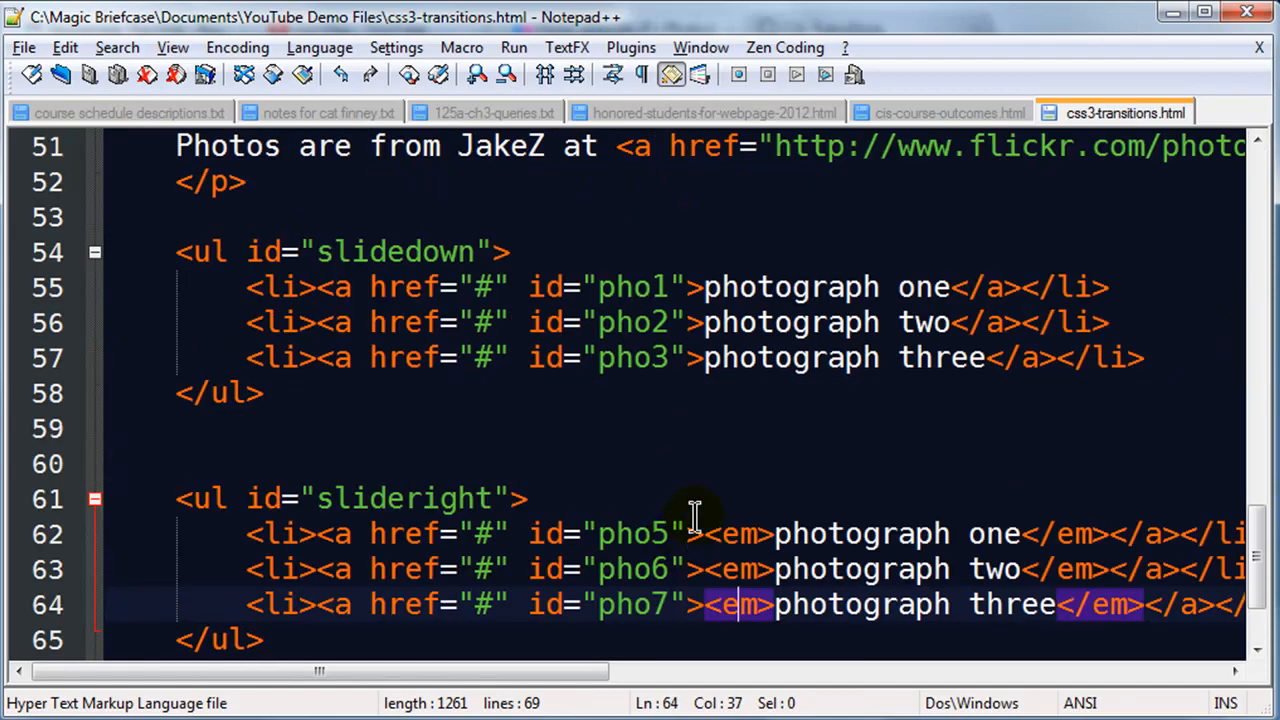
{"action": "mouse_move", "coordinate": [662, 418]}
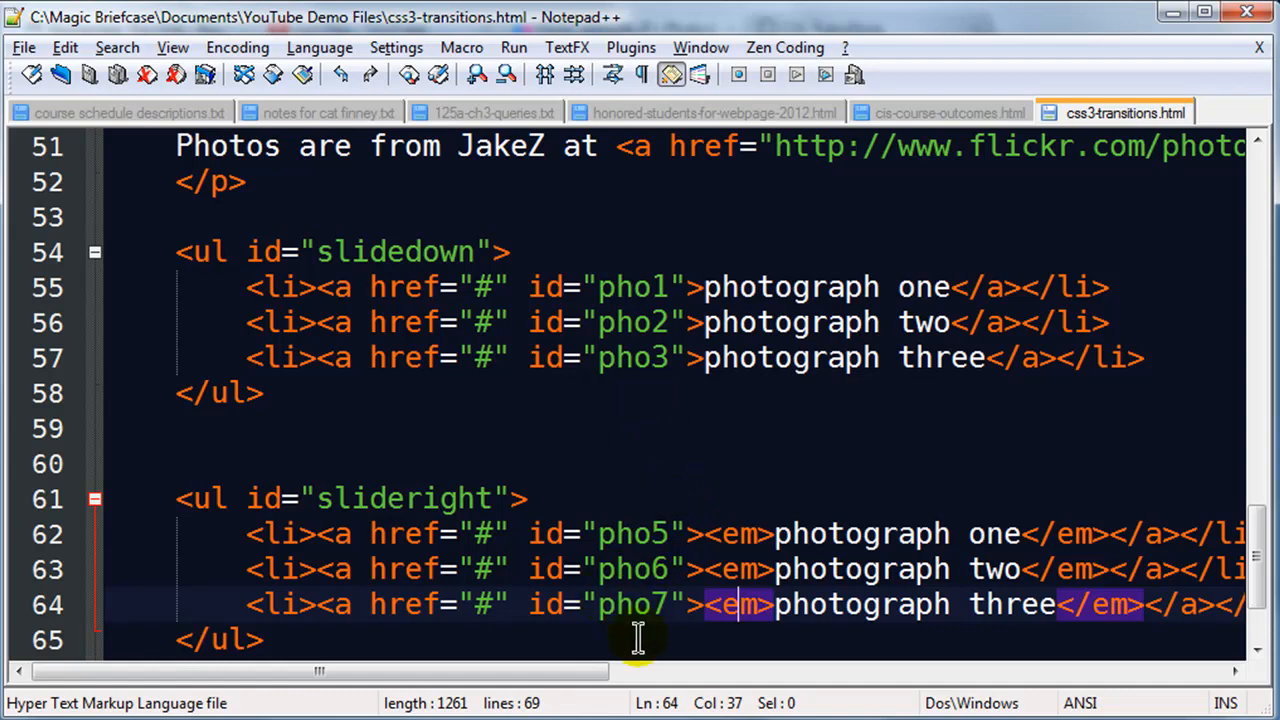
{"action": "mouse_move", "coordinate": [660, 384]}
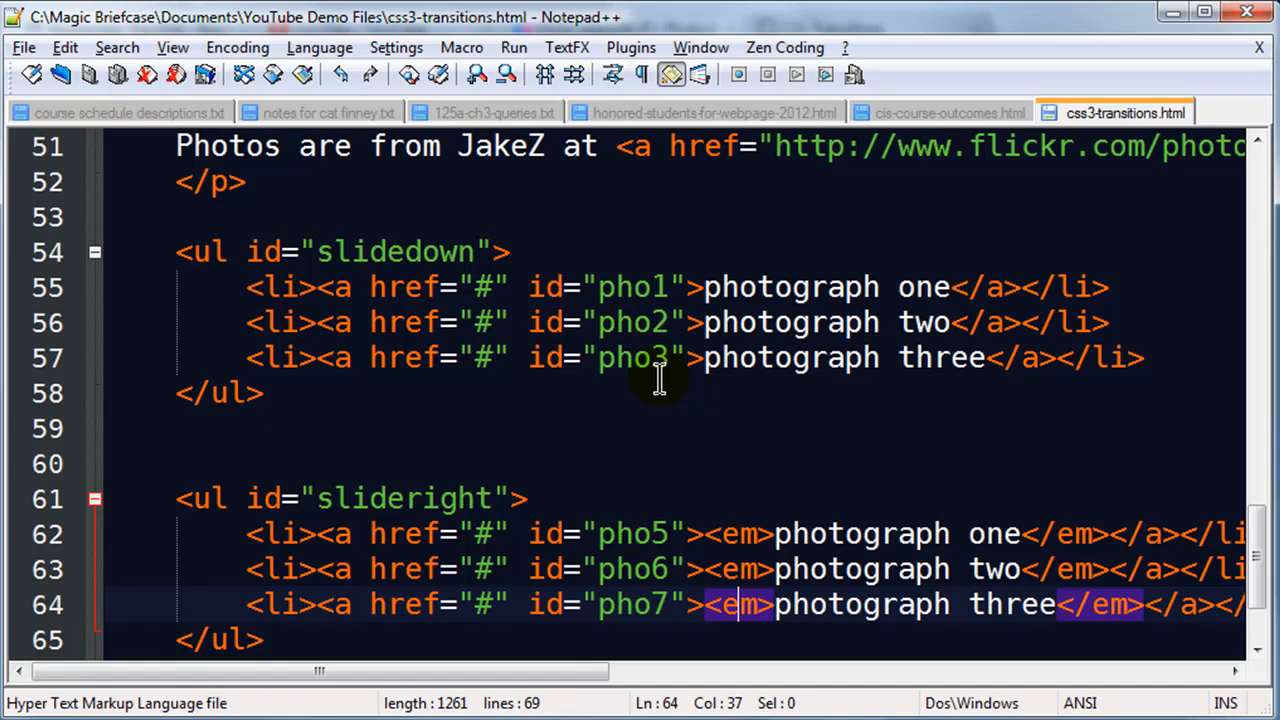
{"action": "left_click", "coordinate": [738, 322]}
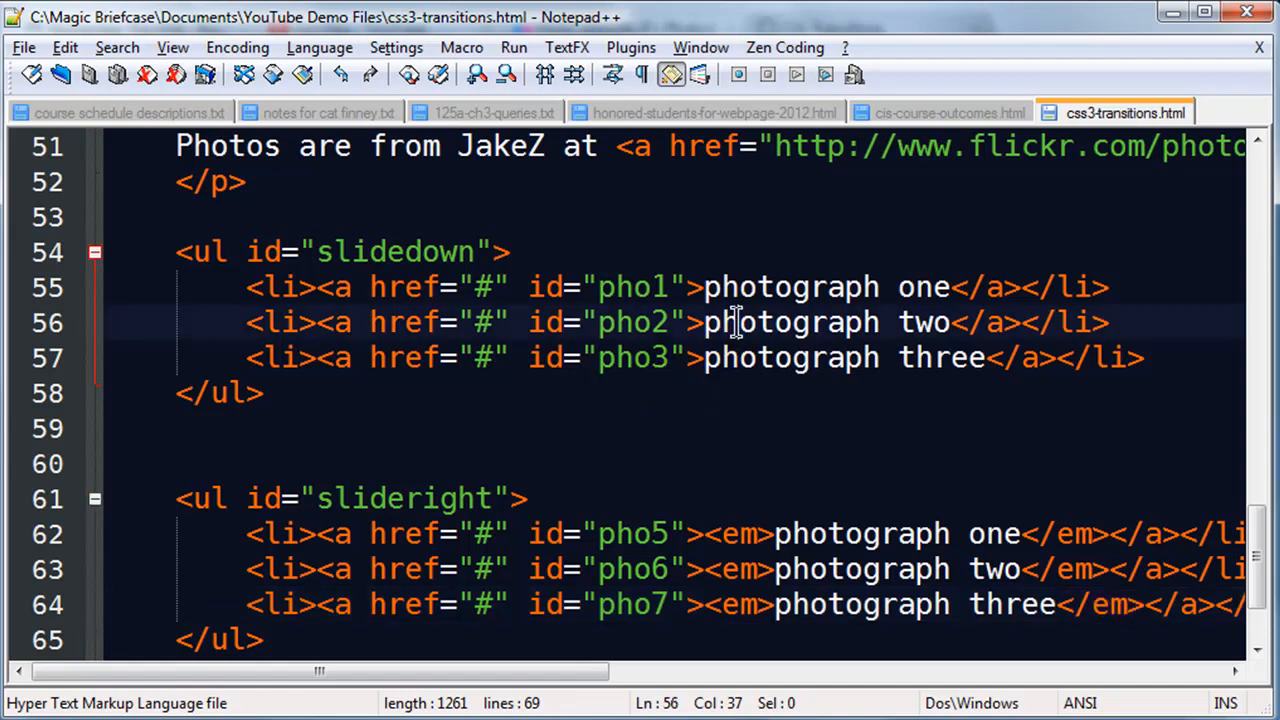
{"action": "mouse_move", "coordinate": [622, 400]}
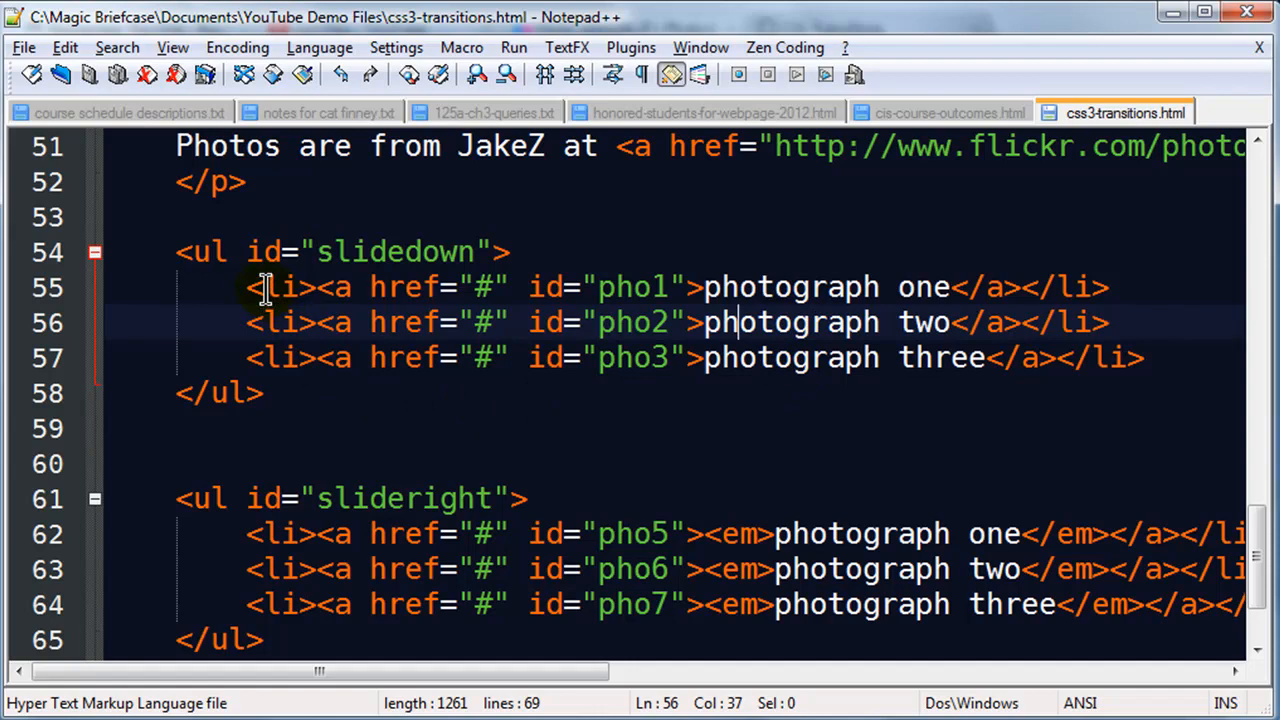
{"action": "mouse_move", "coordinate": [588, 476]}
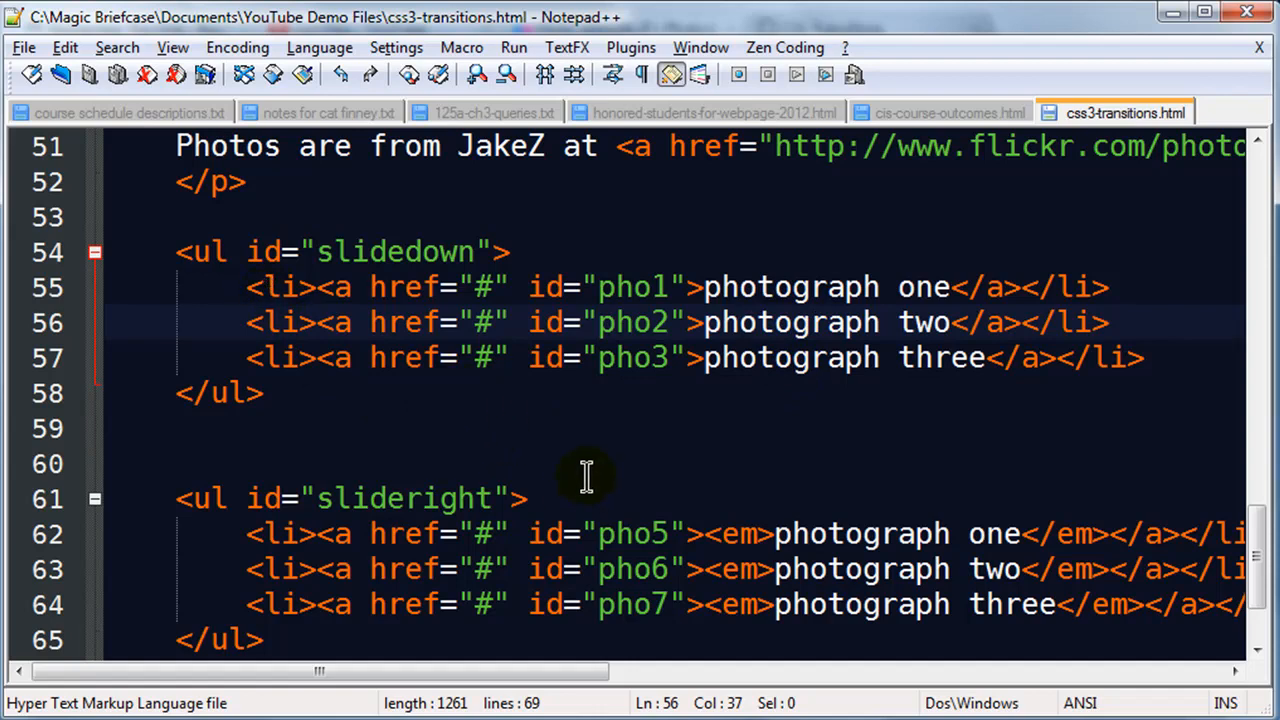
{"action": "mouse_move", "coordinate": [610, 322]}
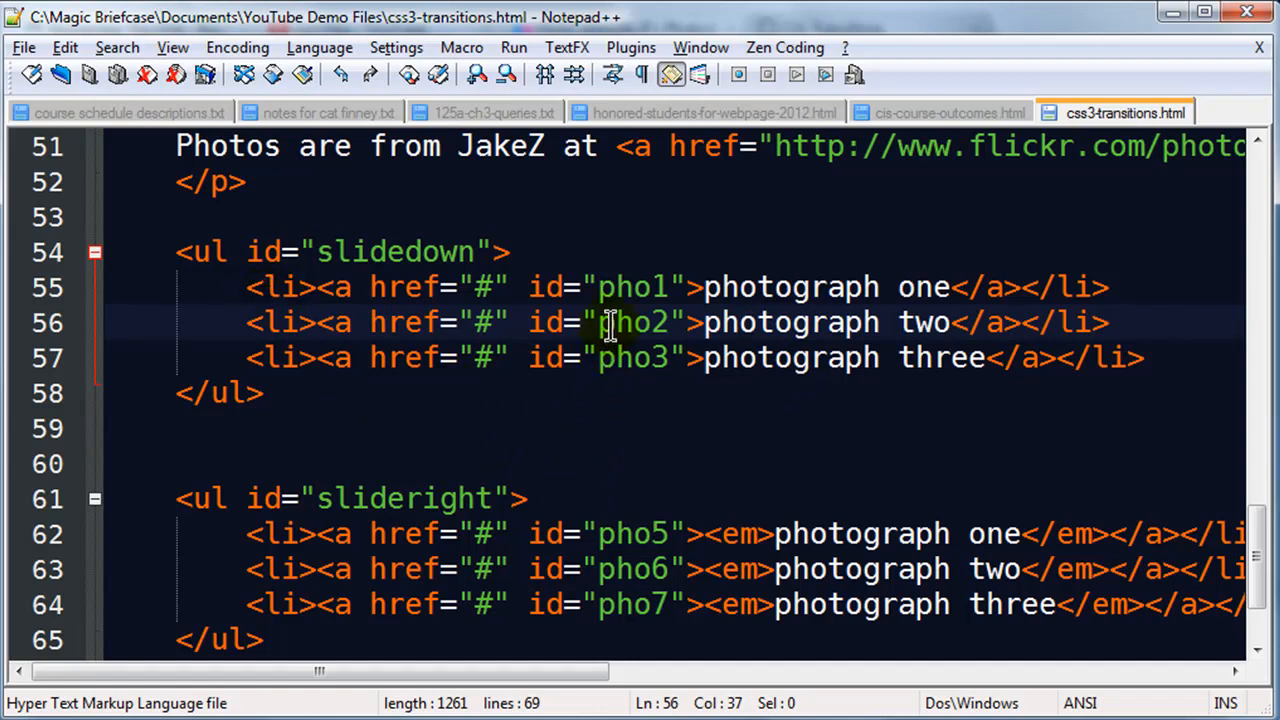
{"action": "mouse_move", "coordinate": [564, 300]}
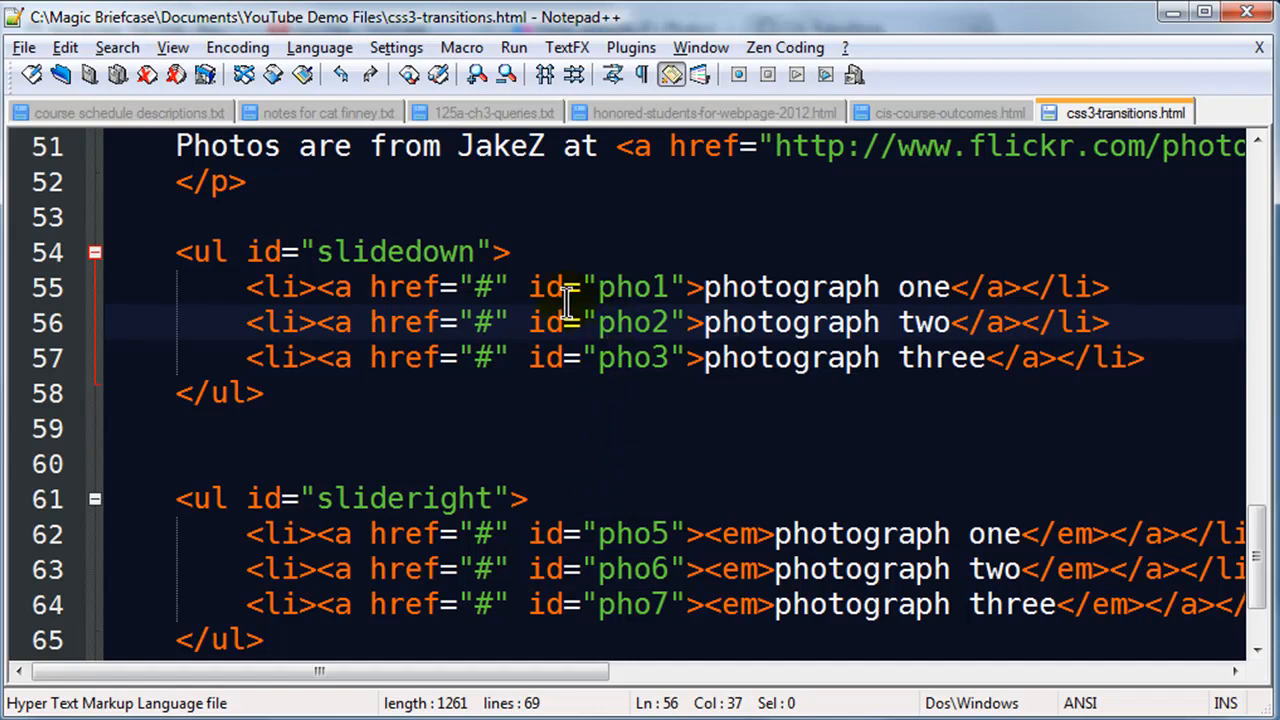
{"action": "left_click", "coordinate": [316, 322]}
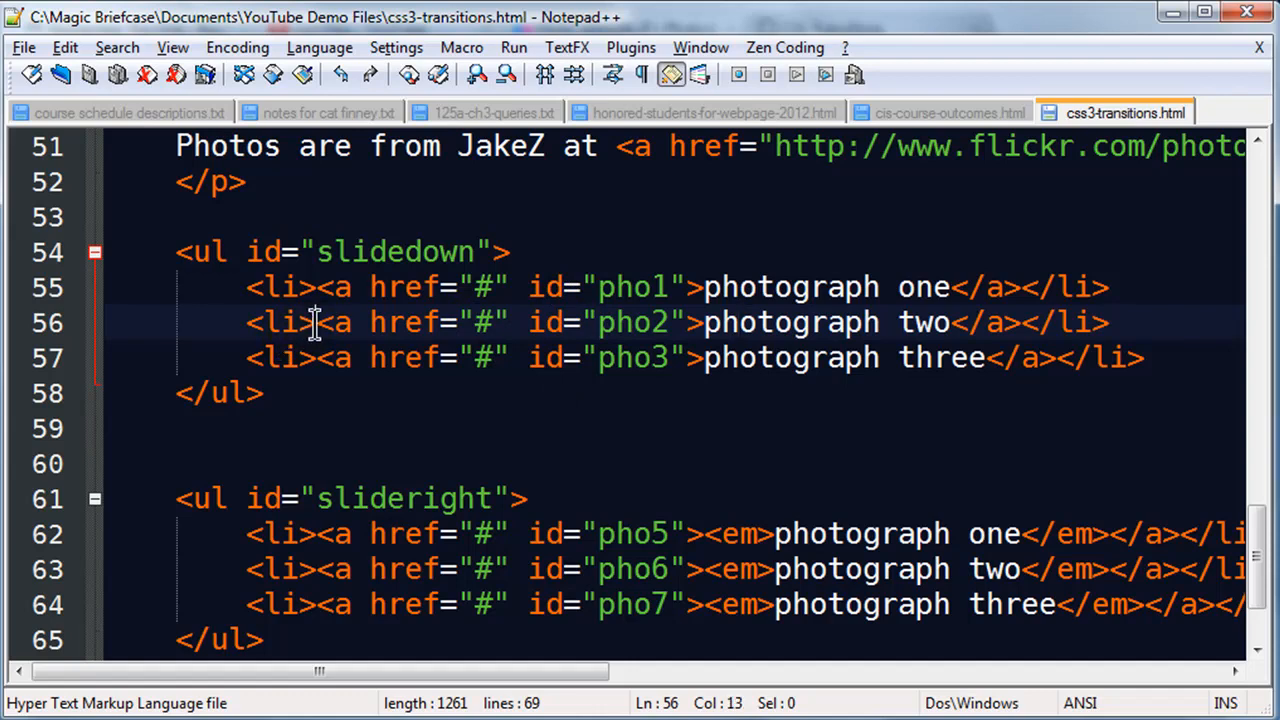
{"action": "left_click", "coordinate": [246, 322]}
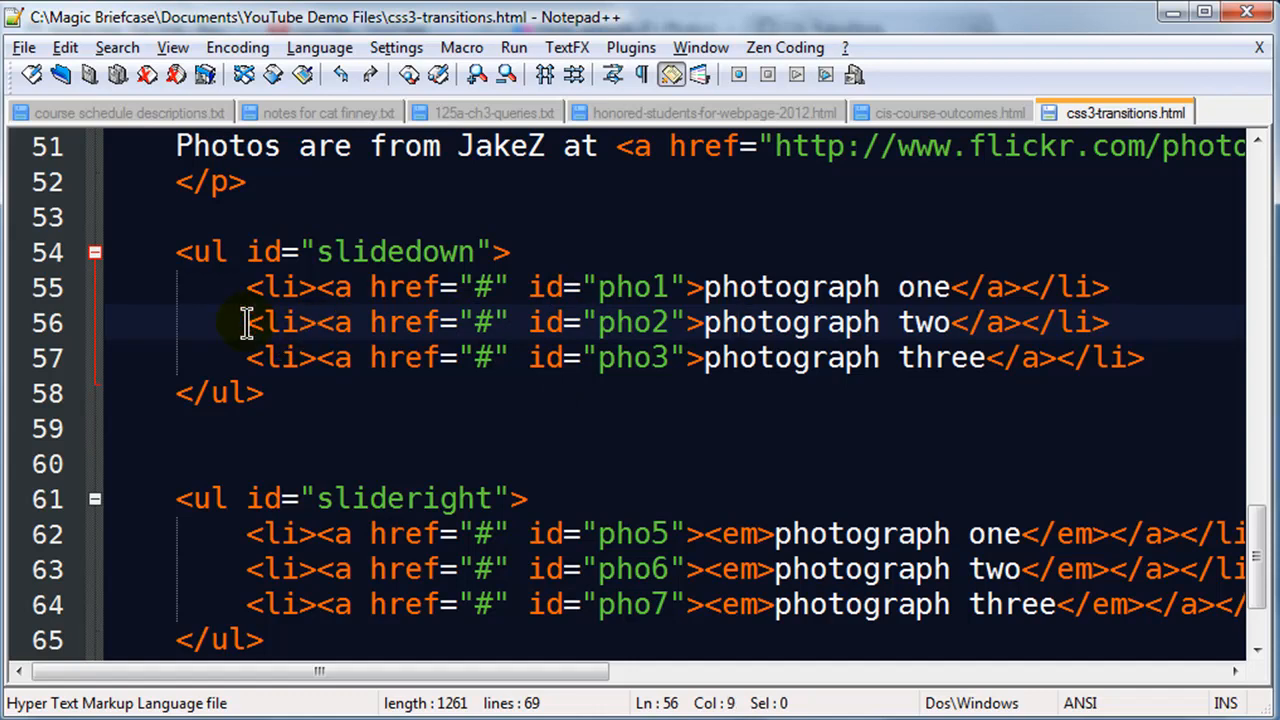
{"action": "mouse_move", "coordinate": [418, 358]}
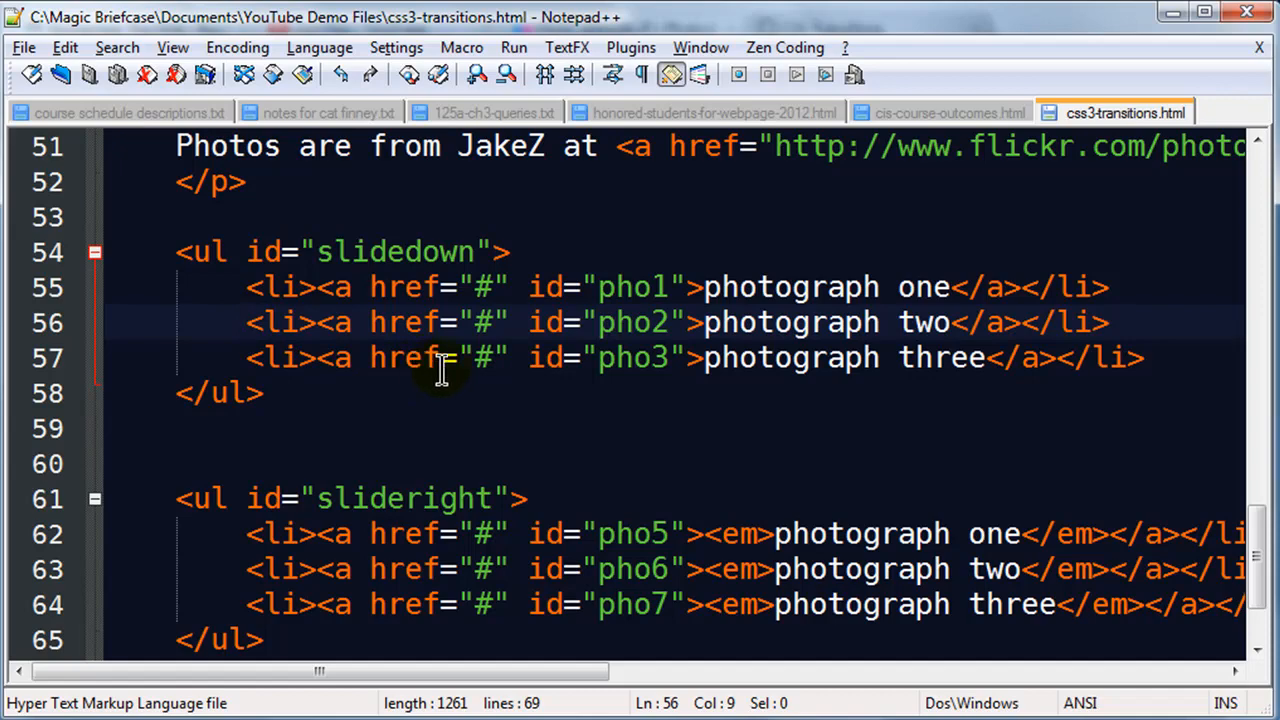
Place the caret on the new blank line opened after the p#credit a rule.
{"action": "scroll", "scroll_direction": "up", "scroll_amount": 3}
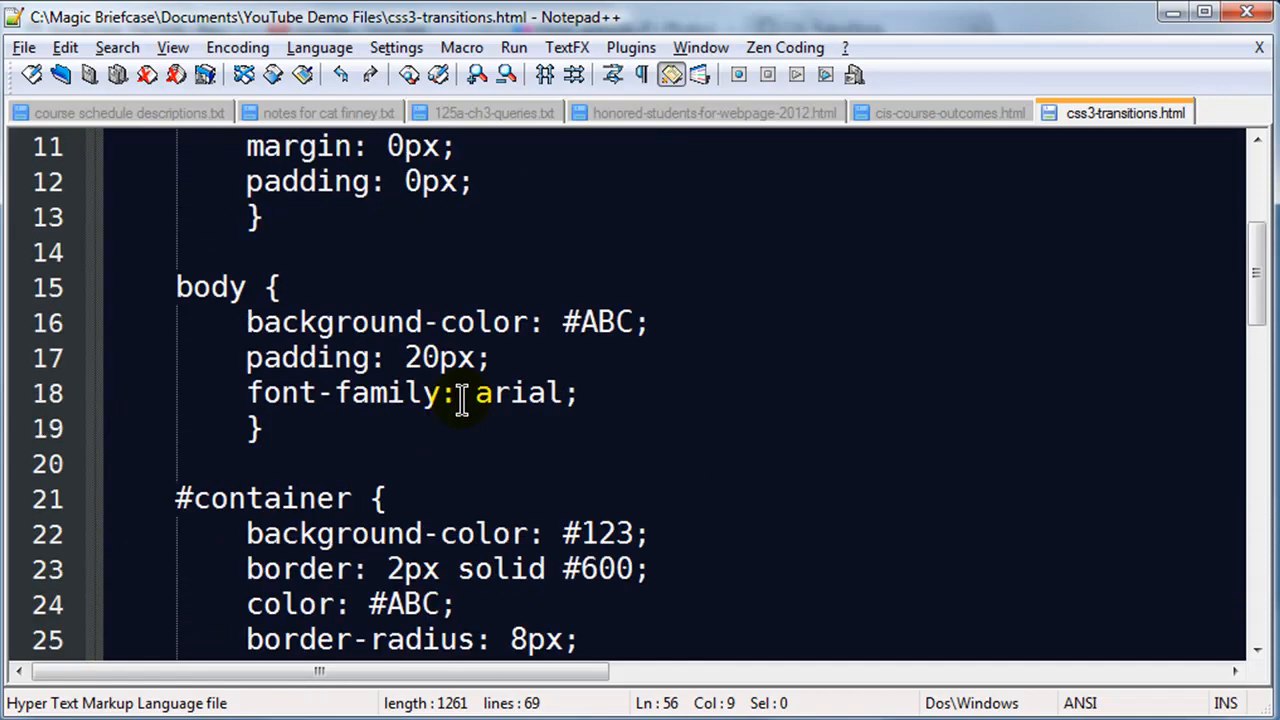
{"action": "scroll", "scroll_direction": "down", "scroll_amount": 3}
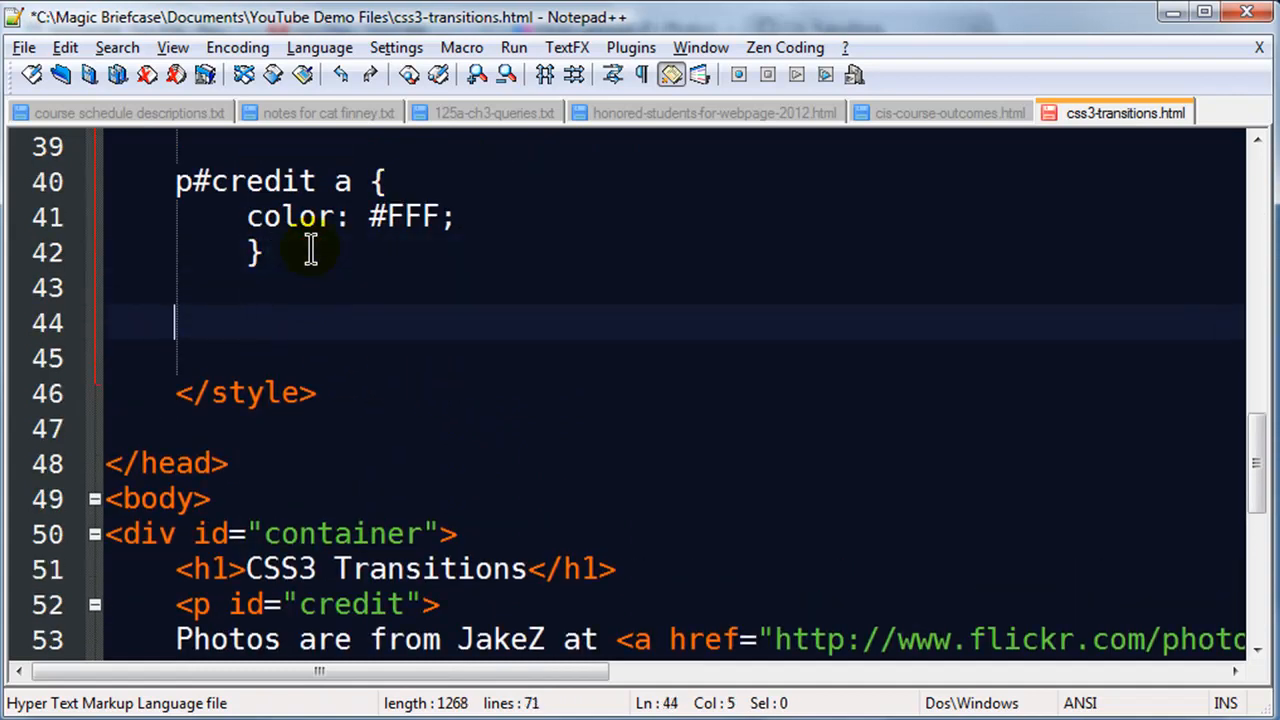
{"action": "mouse_move", "coordinate": [310, 250]}
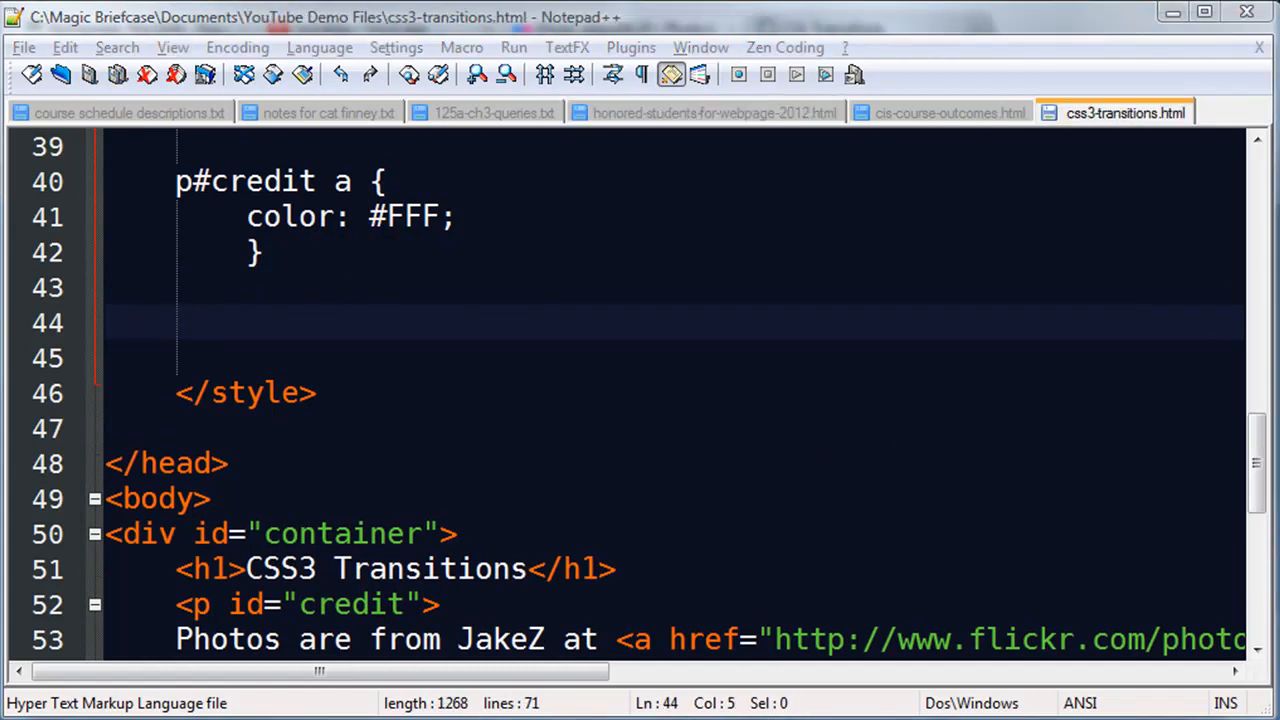
{"action": "mouse_move", "coordinate": [344, 578]}
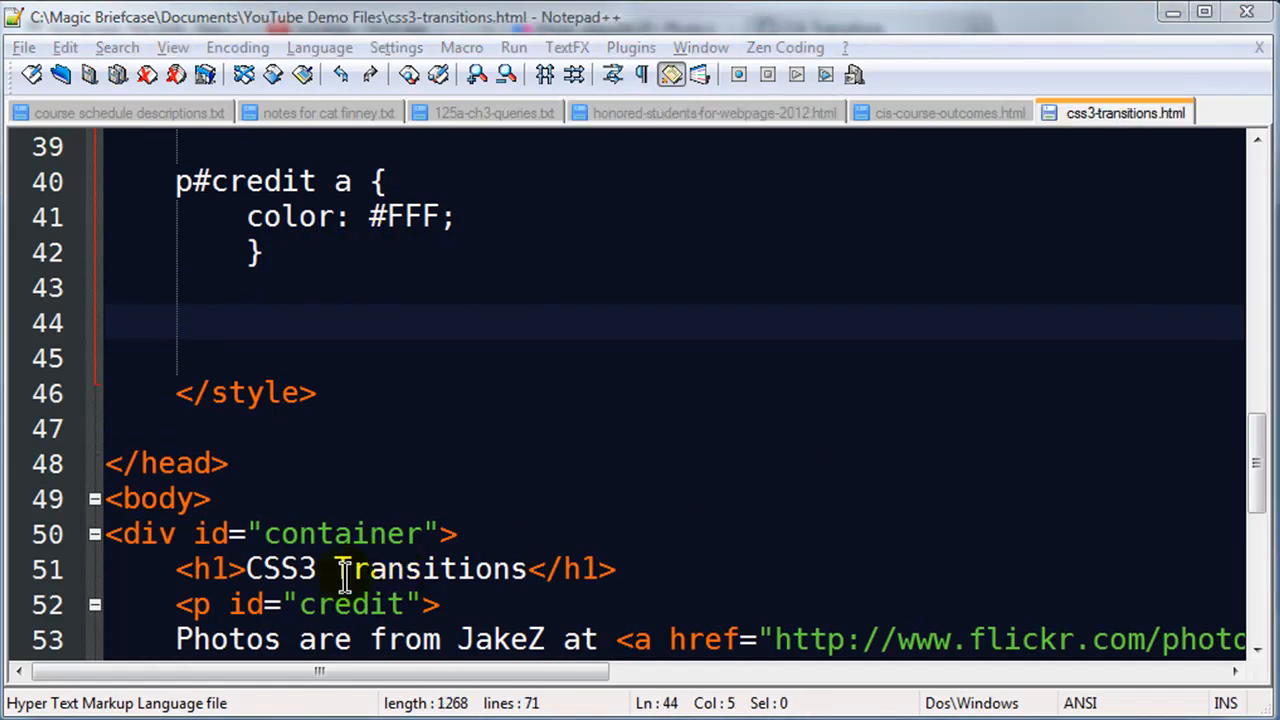
{"action": "left_click", "coordinate": [180, 322]}
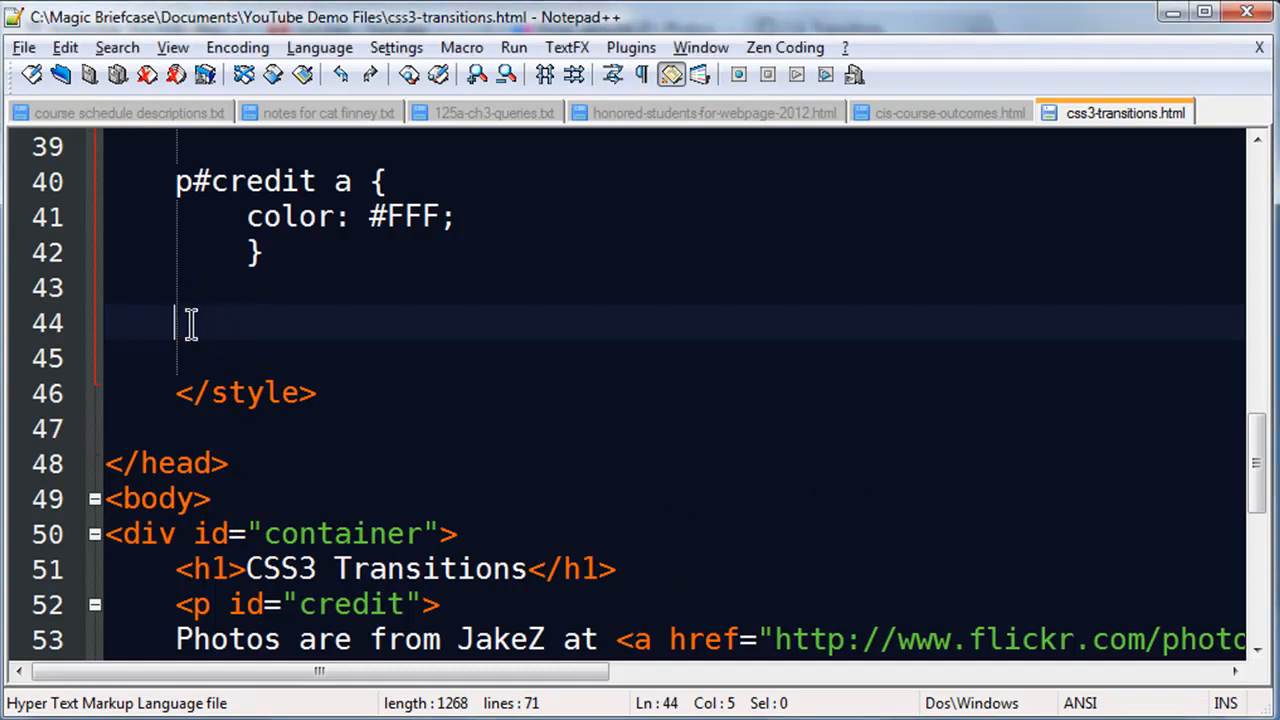
{"action": "mouse_move", "coordinate": [428, 338]}
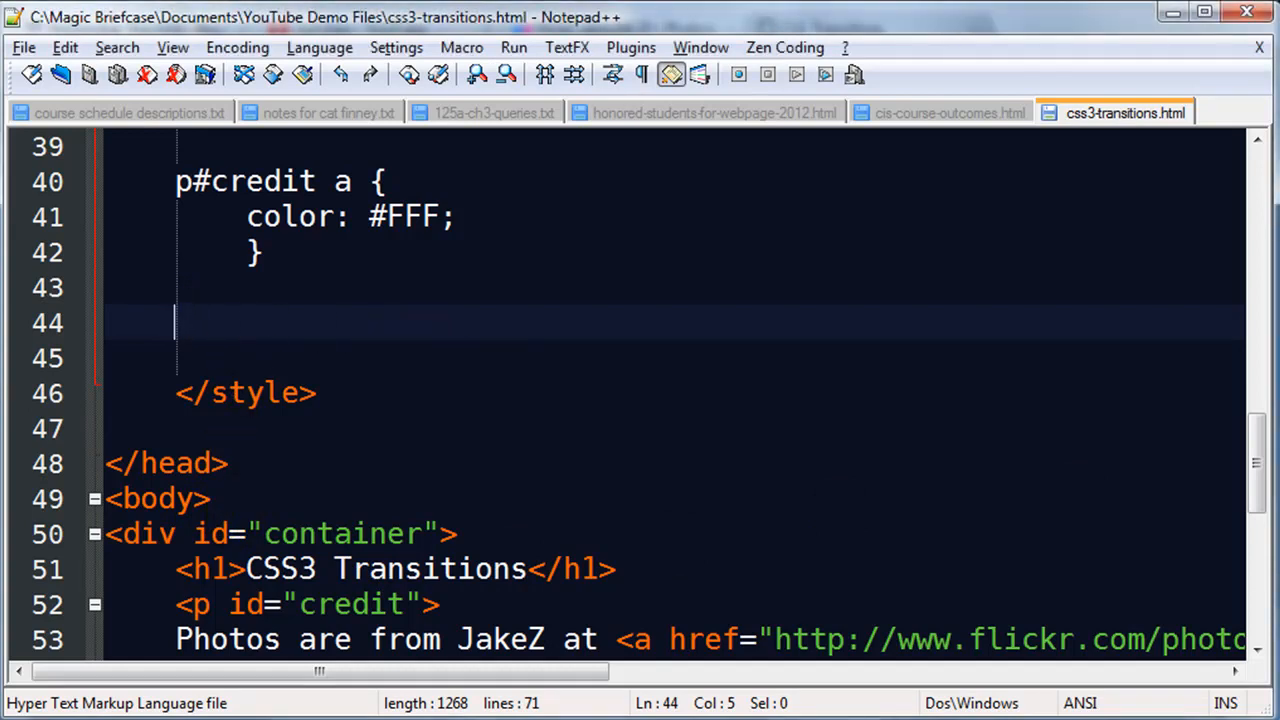
{"action": "left_click", "coordinate": [832, 28]}
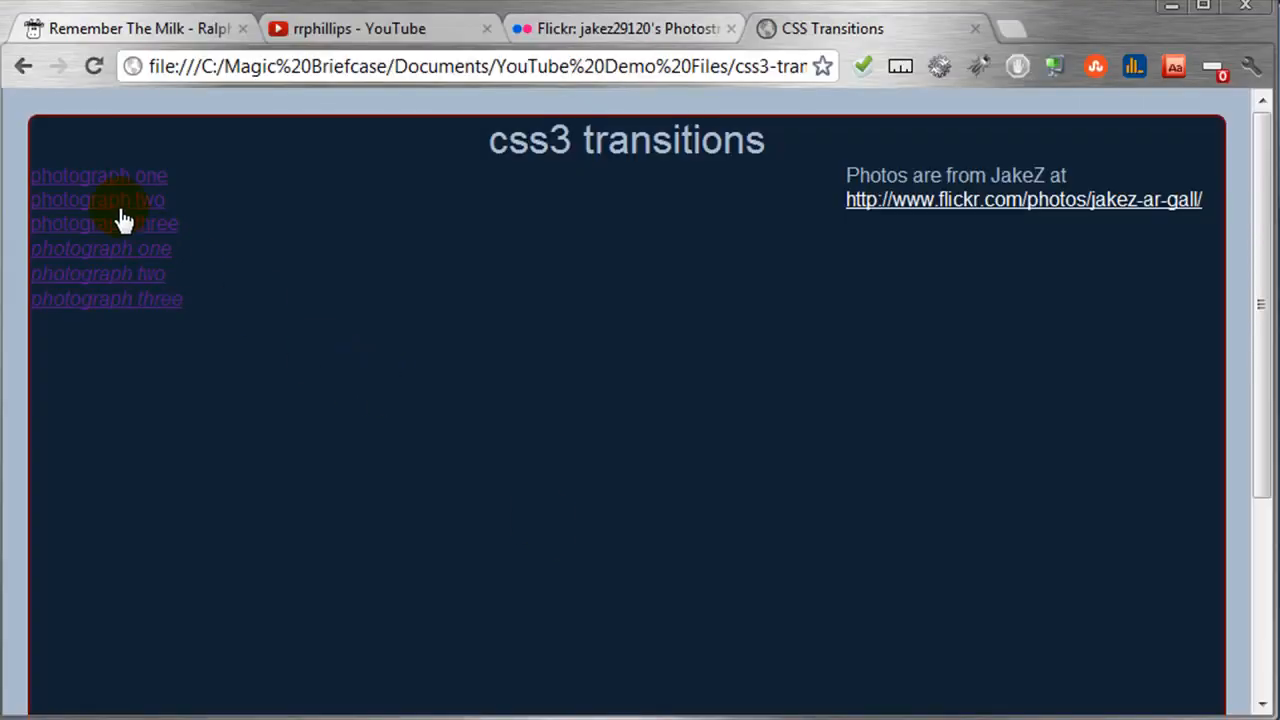
{"action": "mouse_move", "coordinate": [90, 240]}
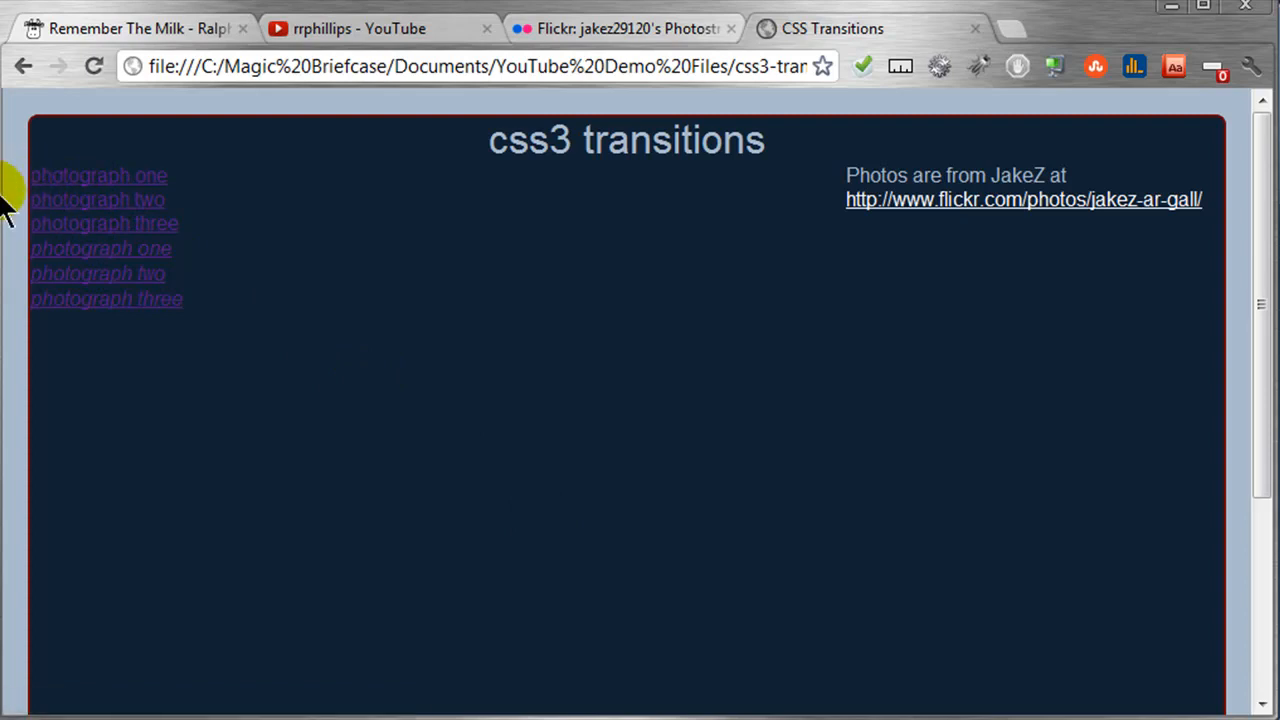
{"action": "mouse_move", "coordinate": [104, 190]}
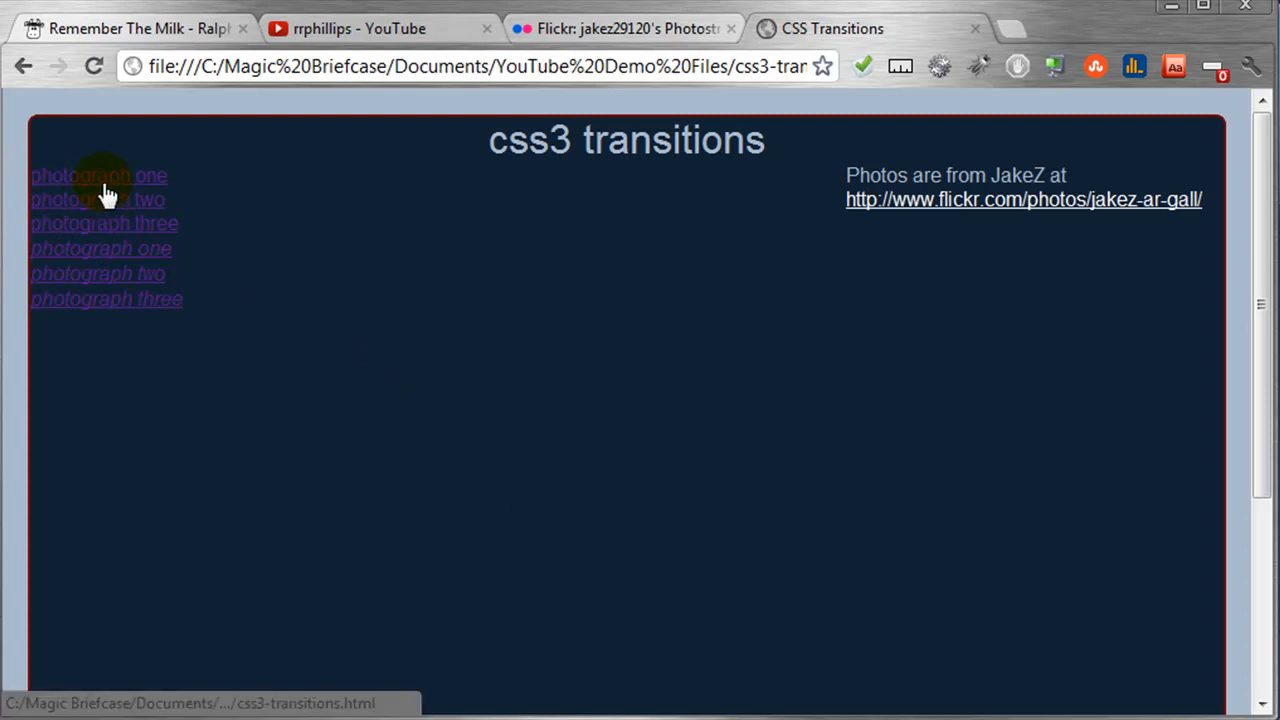
{"action": "mouse_move", "coordinate": [218, 248]}
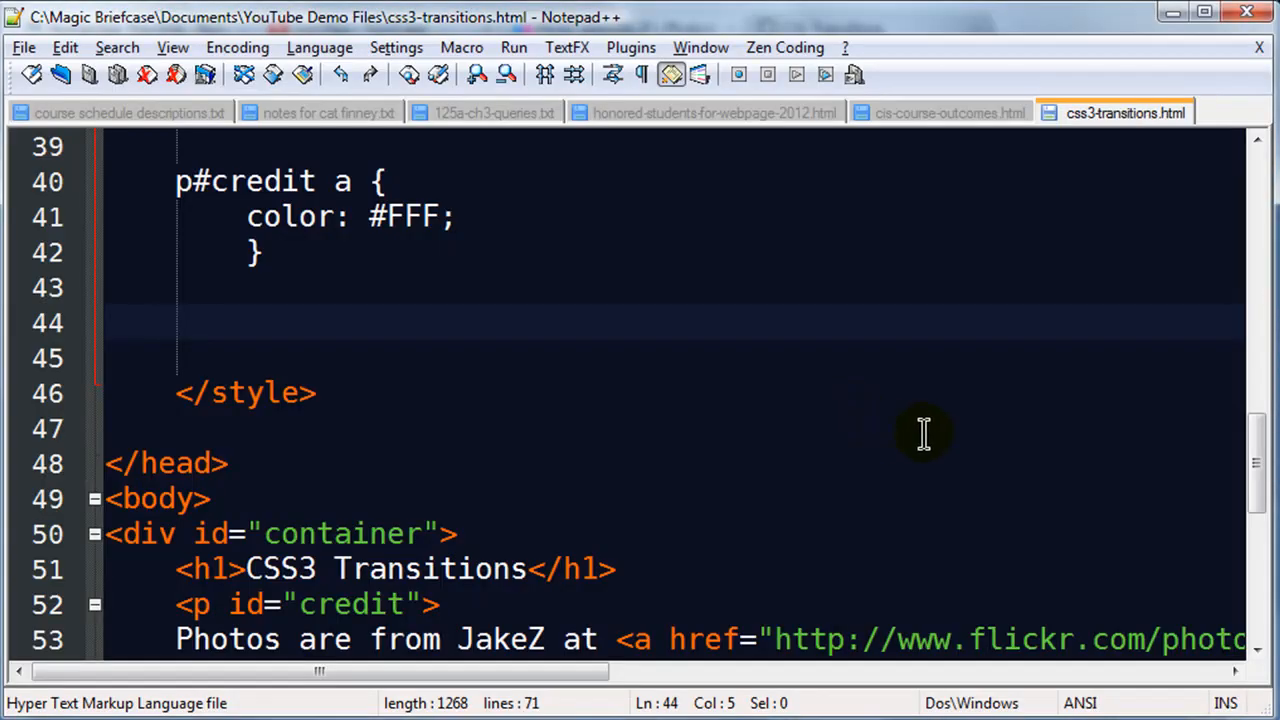
Save the stylesheet and reload the Chrome preview to see the changes.
{"action": "scroll", "scroll_direction": "up", "scroll_amount": 3}
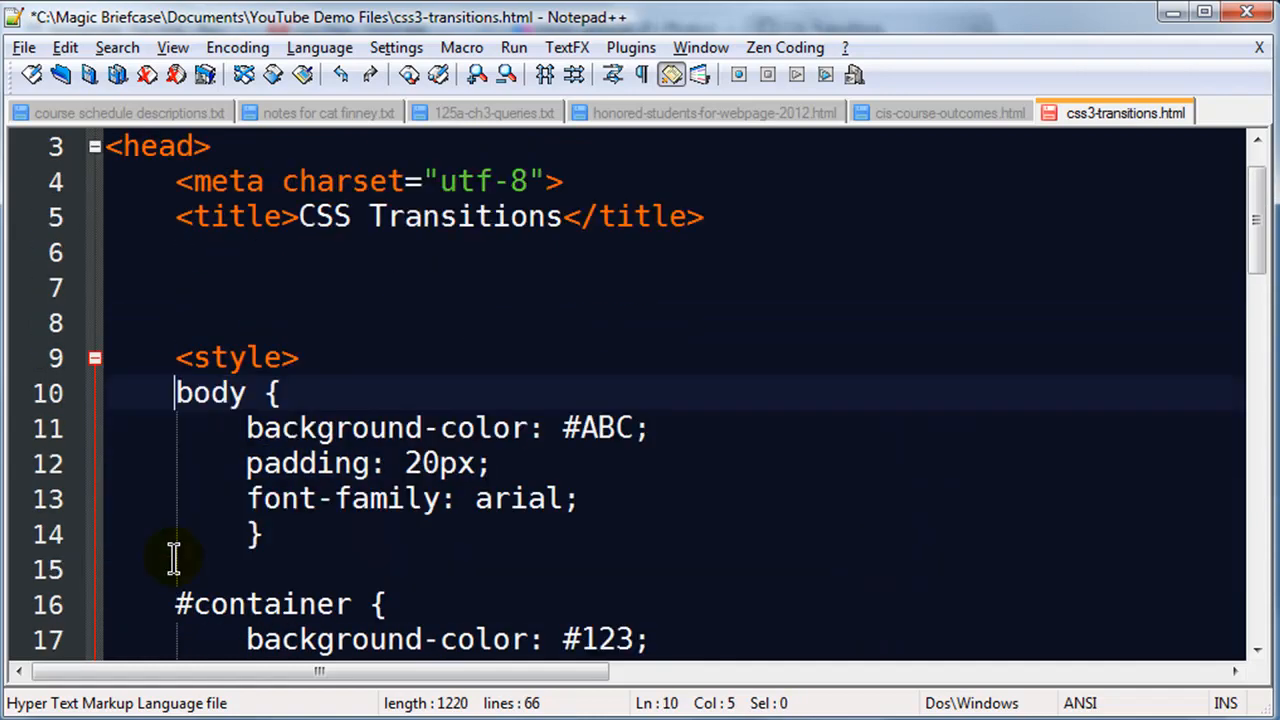
{"action": "key", "text": "ctrl+s"}
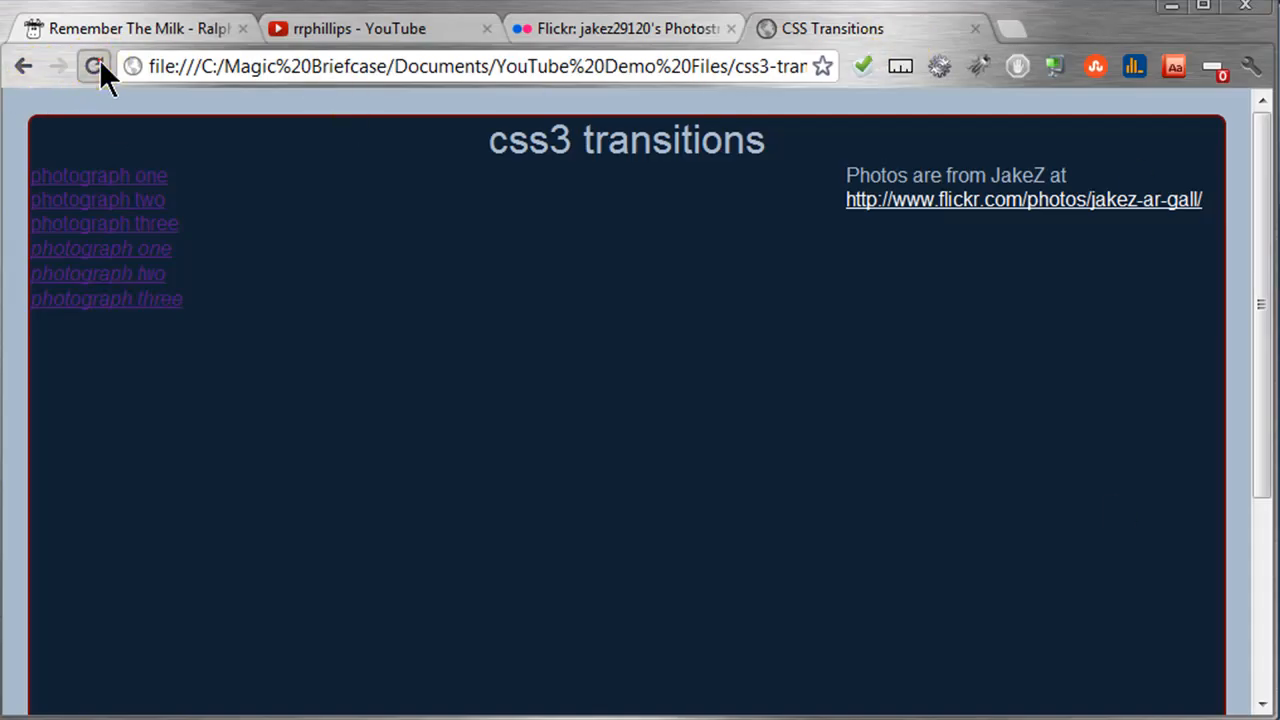
{"action": "left_click", "coordinate": [92, 66]}
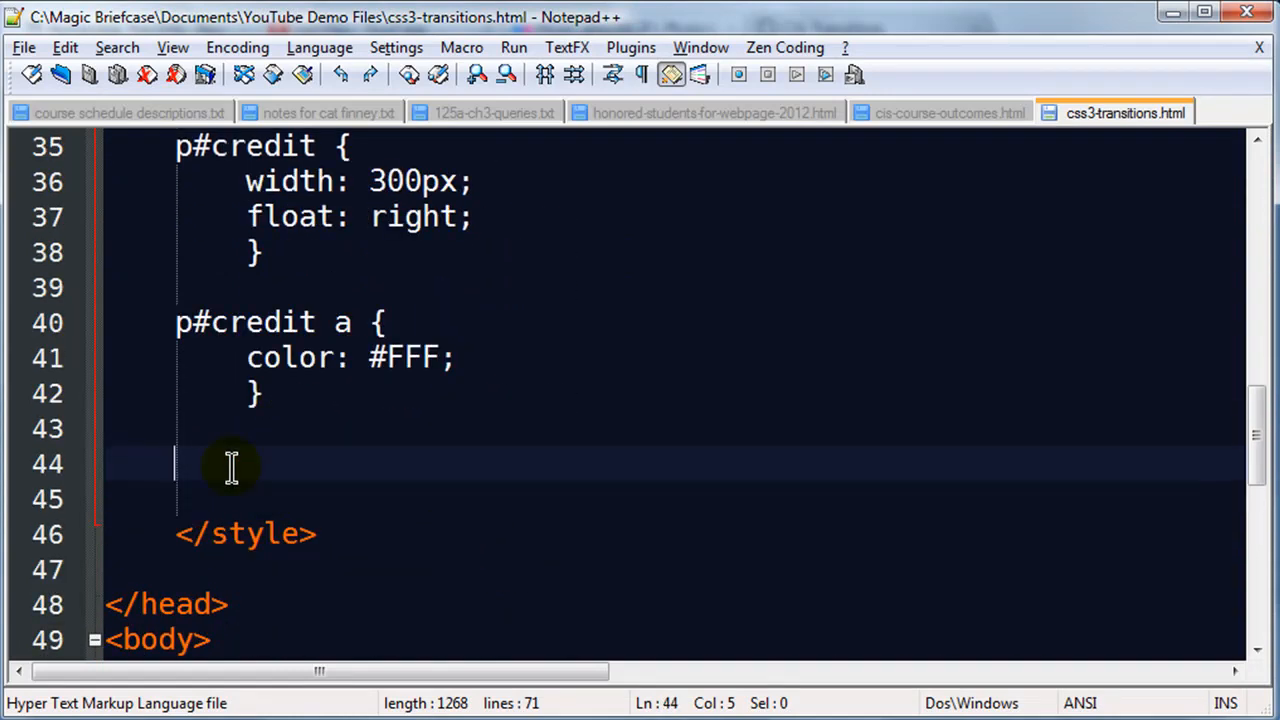
Add a #slidedown li rule with list-style-type: none, removing the trial margin declaration.
{"action": "type", "text": "#slide"}
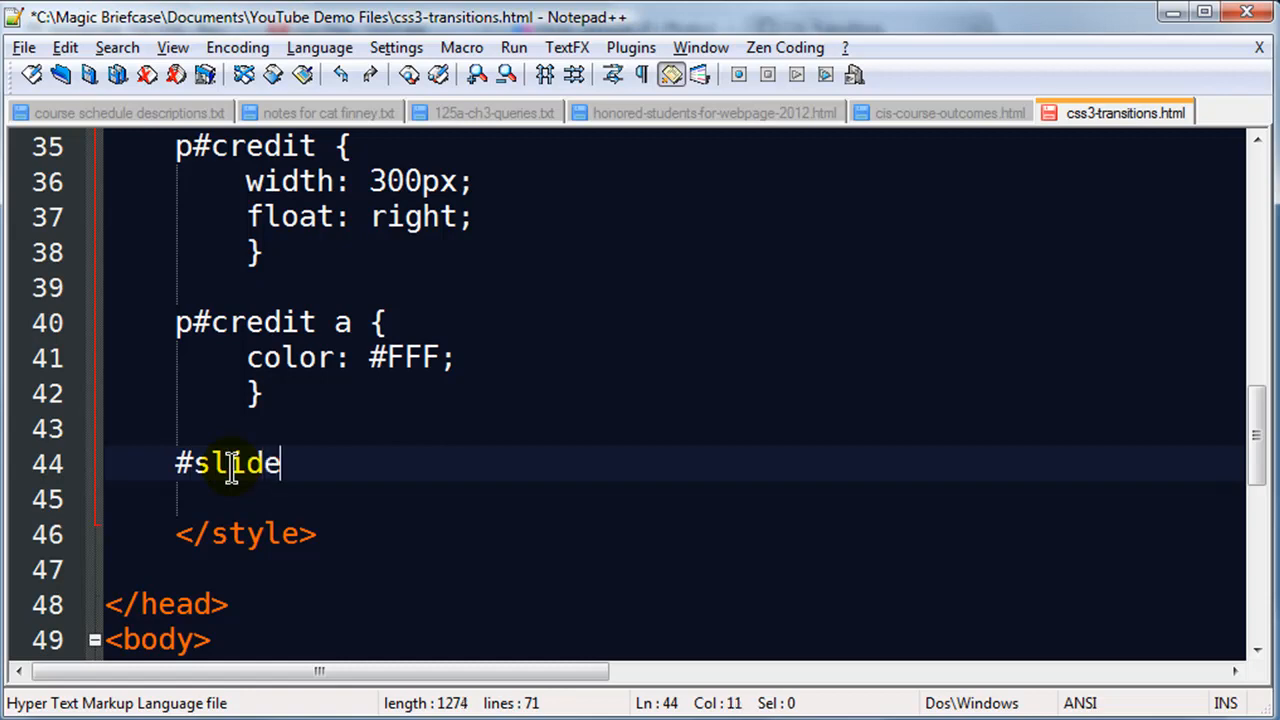
{"action": "type", "text": "down"}
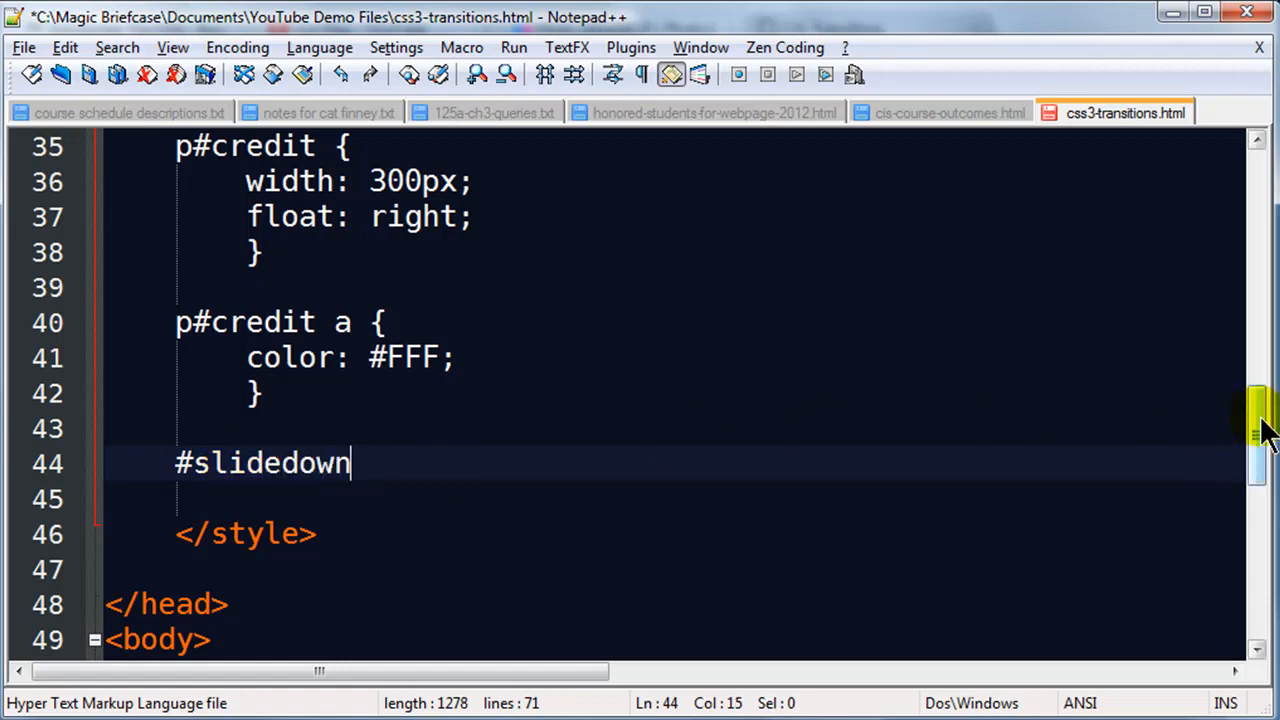
{"action": "scroll", "scroll_direction": "down", "scroll_amount": 3}
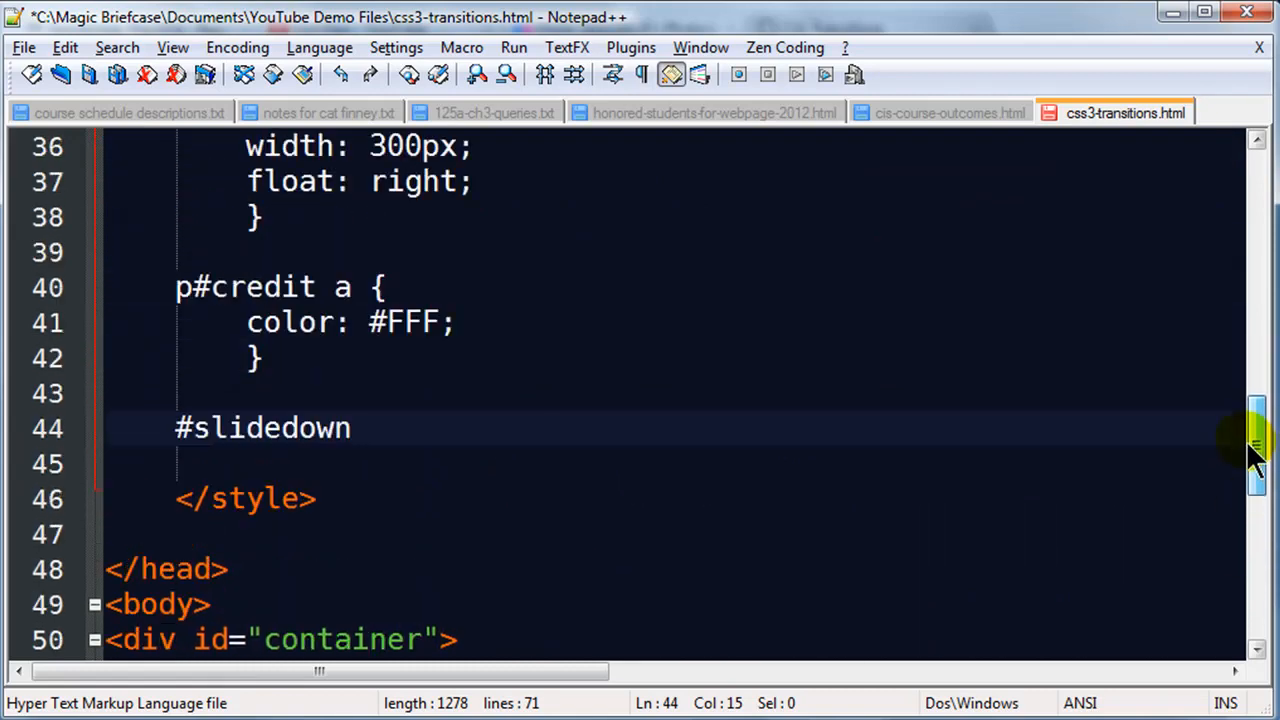
{"action": "scroll", "scroll_direction": "down", "scroll_amount": 3}
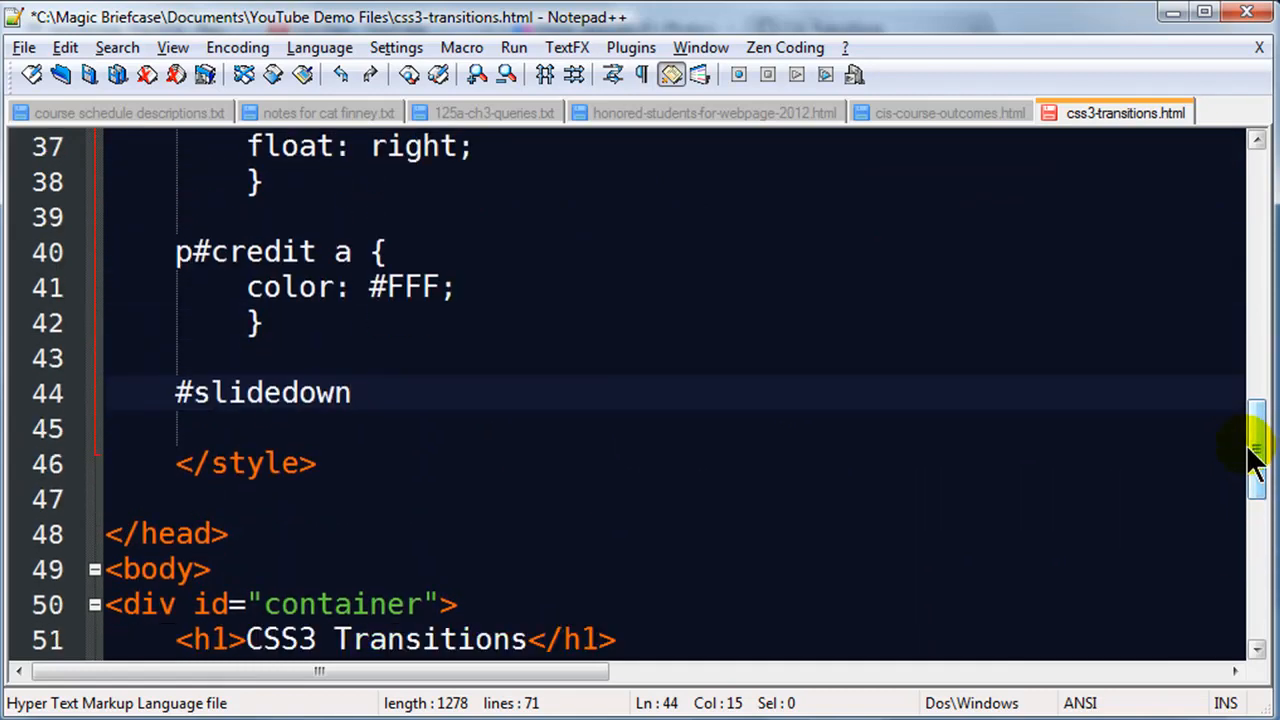
{"action": "type", "text": "li {"}
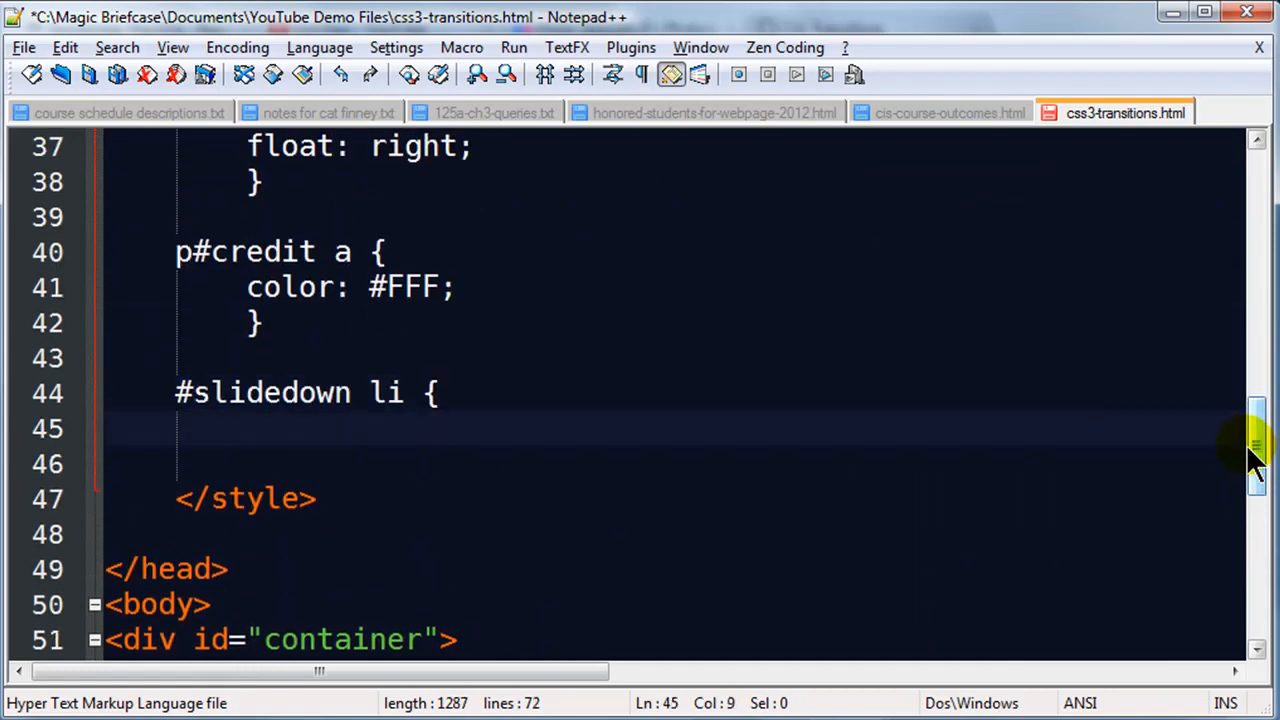
{"action": "type", "text": "list-style"}
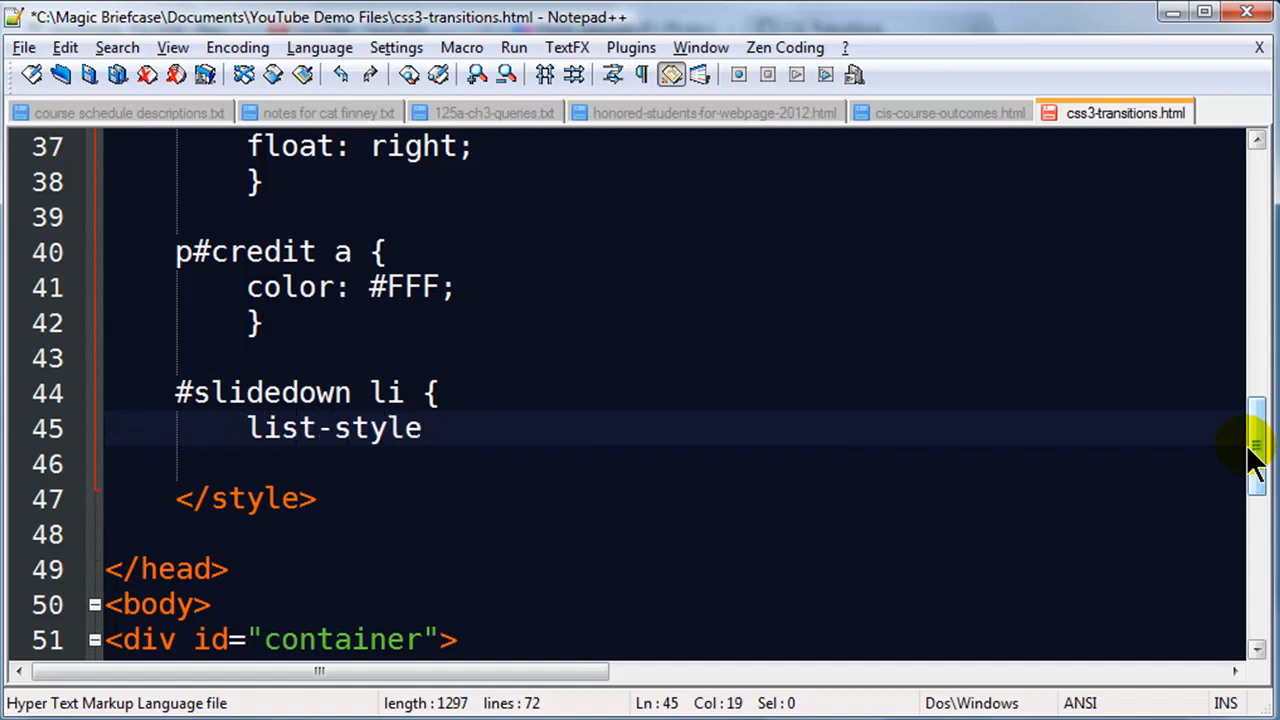
{"action": "type", "text": "-type: none;"}
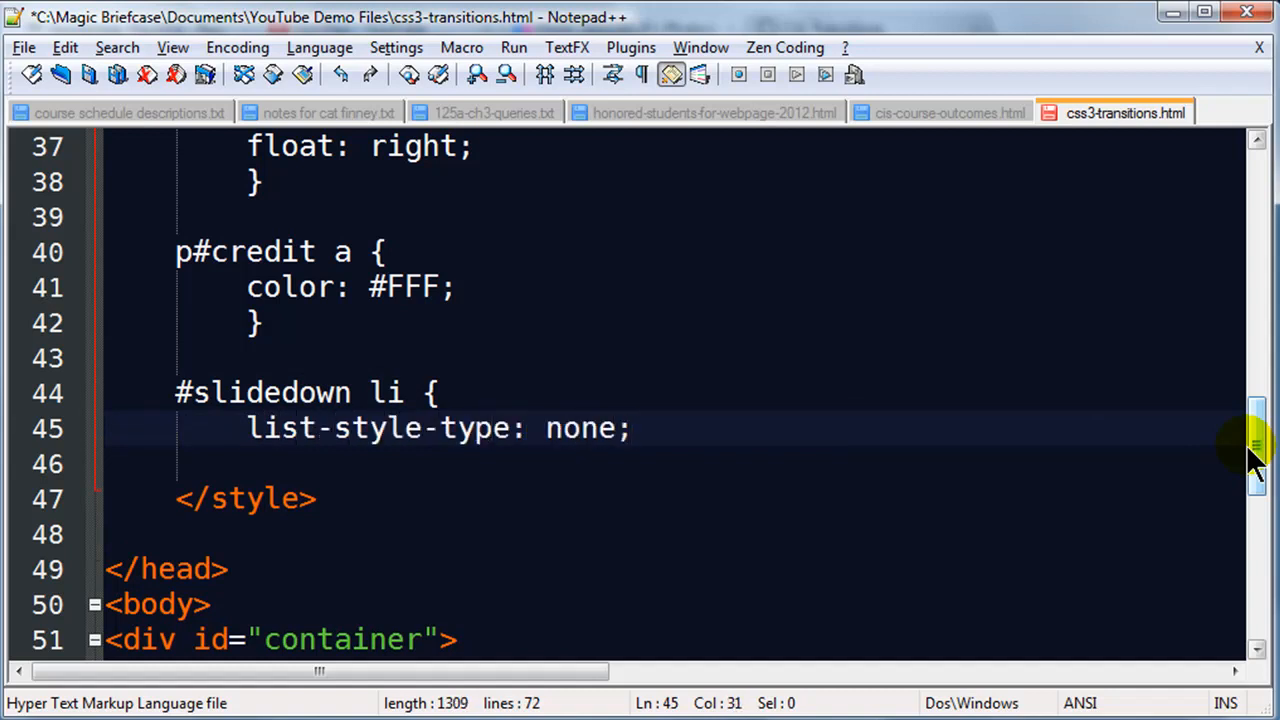
{"action": "type", "text": "margin: 4px;"}
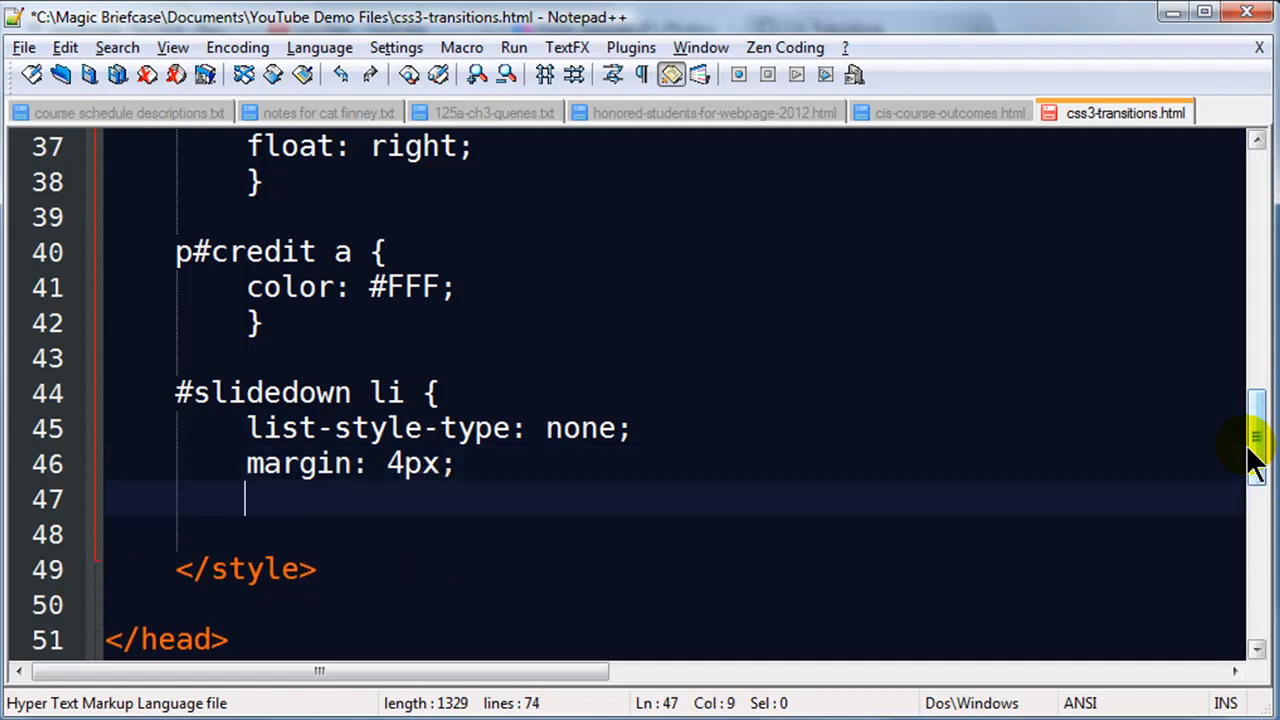
{"action": "type", "text": "}"}
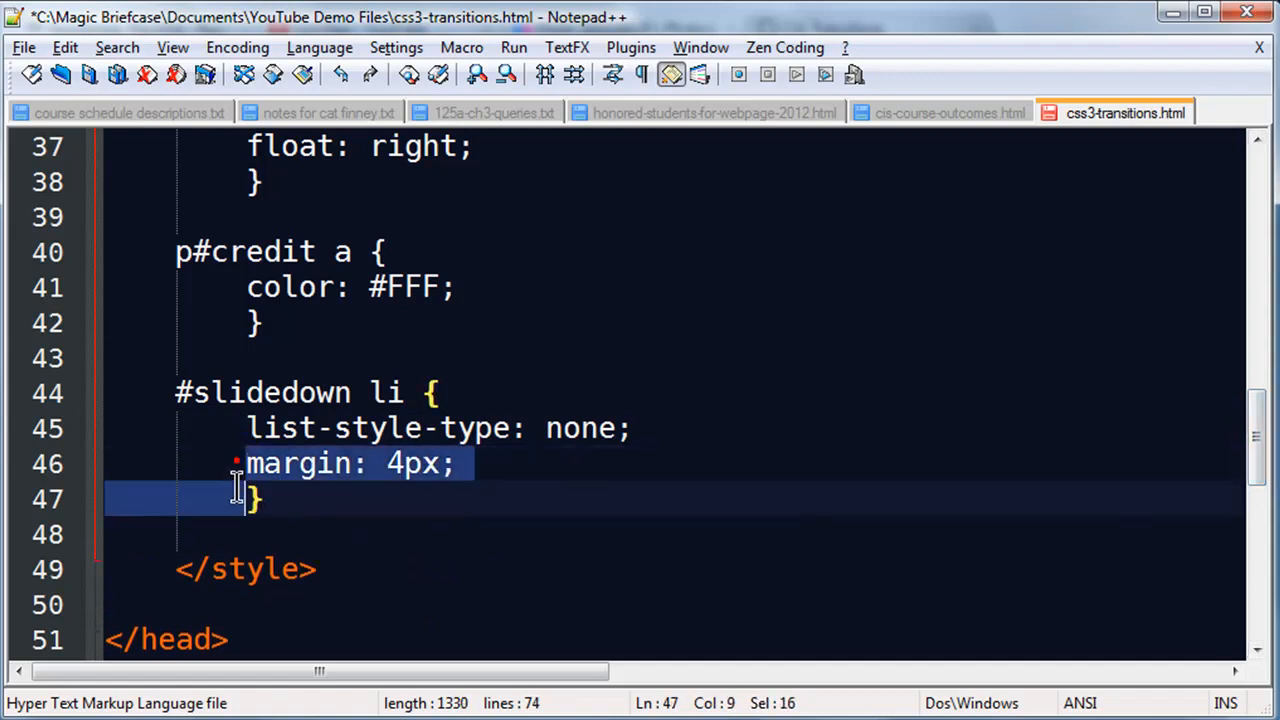
{"action": "key", "text": "Delete"}
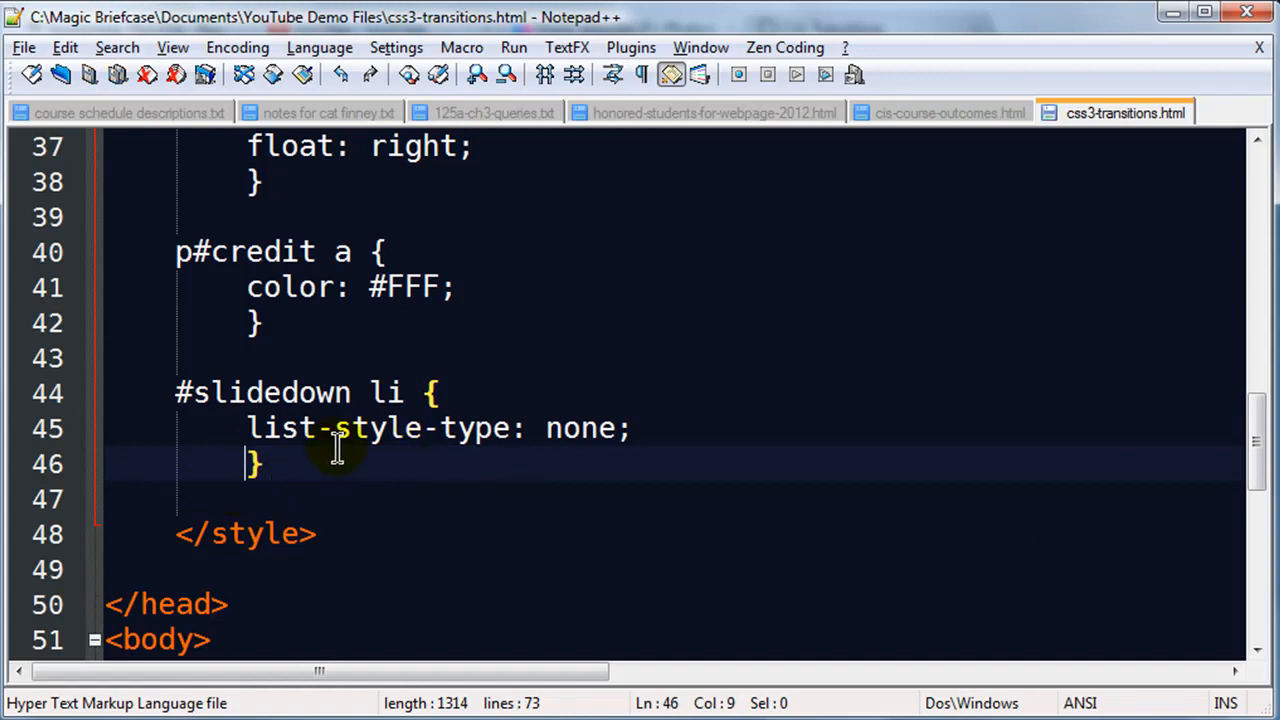
{"action": "scroll", "scroll_direction": "down", "scroll_amount": 3}
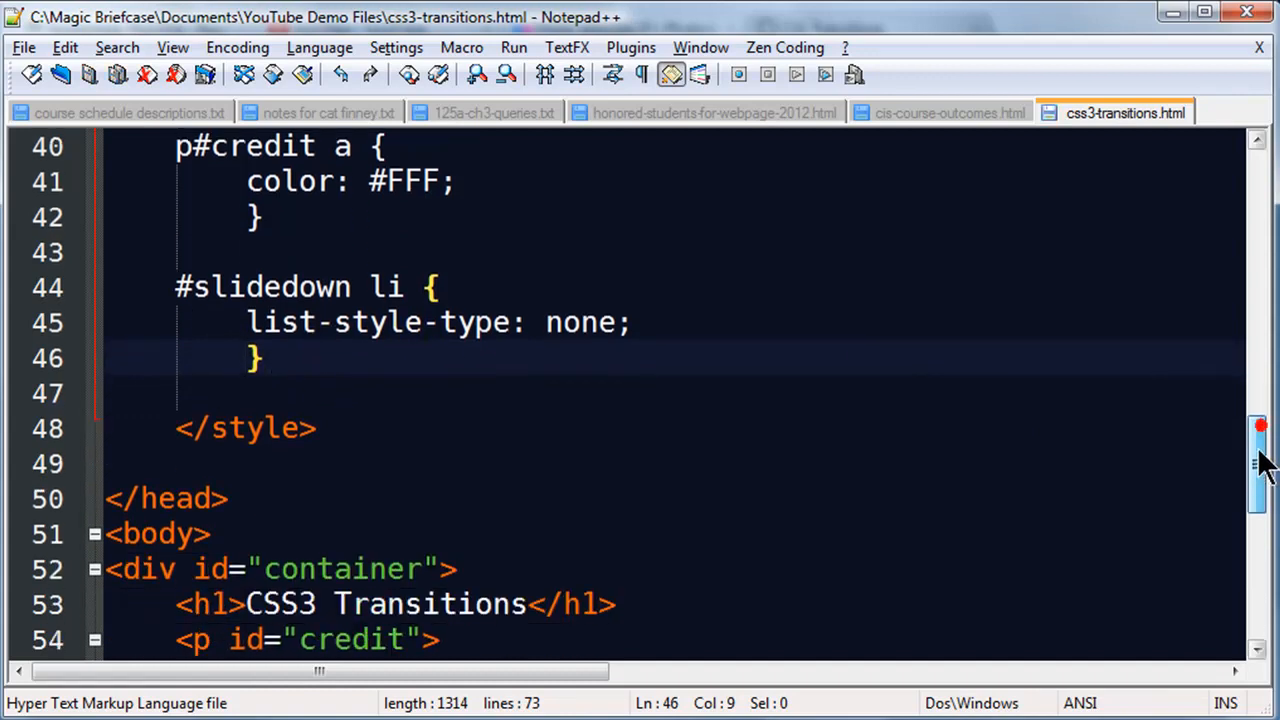
Paste the three background-image rules for pho1-3 and pho5-7 and highlight the slidedown name and images folder path.
{"action": "key", "text": "Enter"}
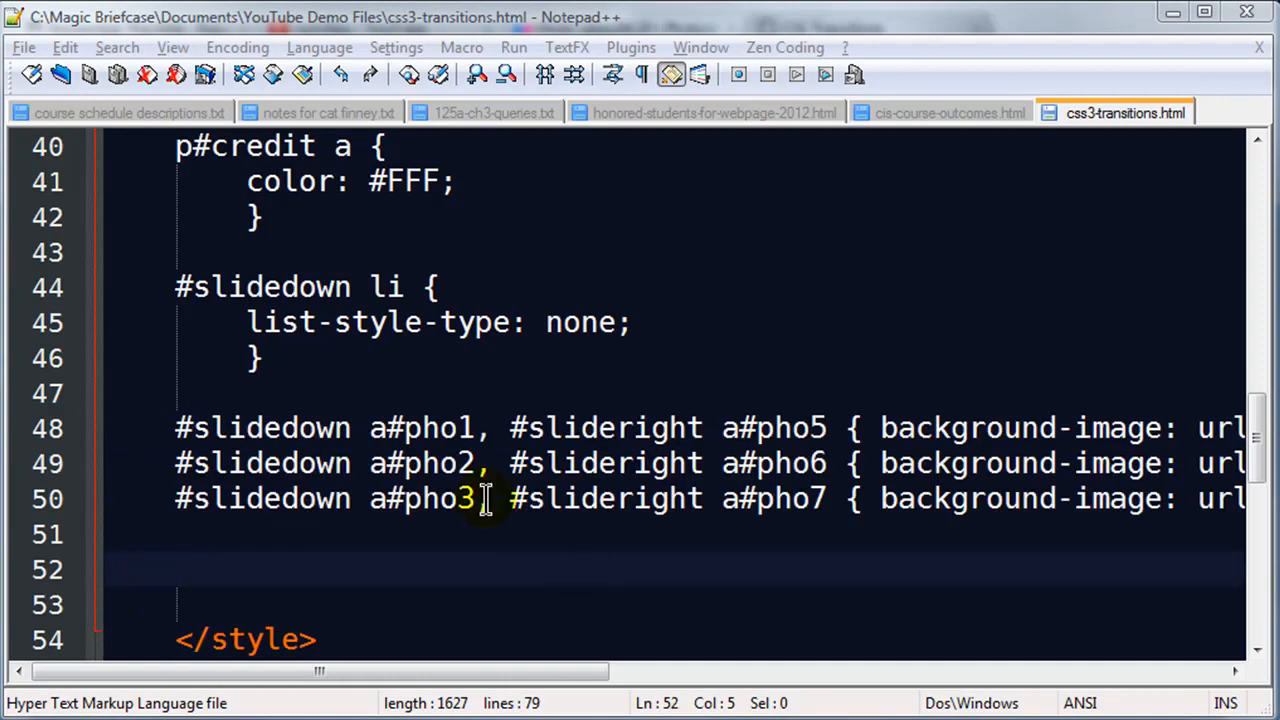
{"action": "mouse_move", "coordinate": [288, 428]}
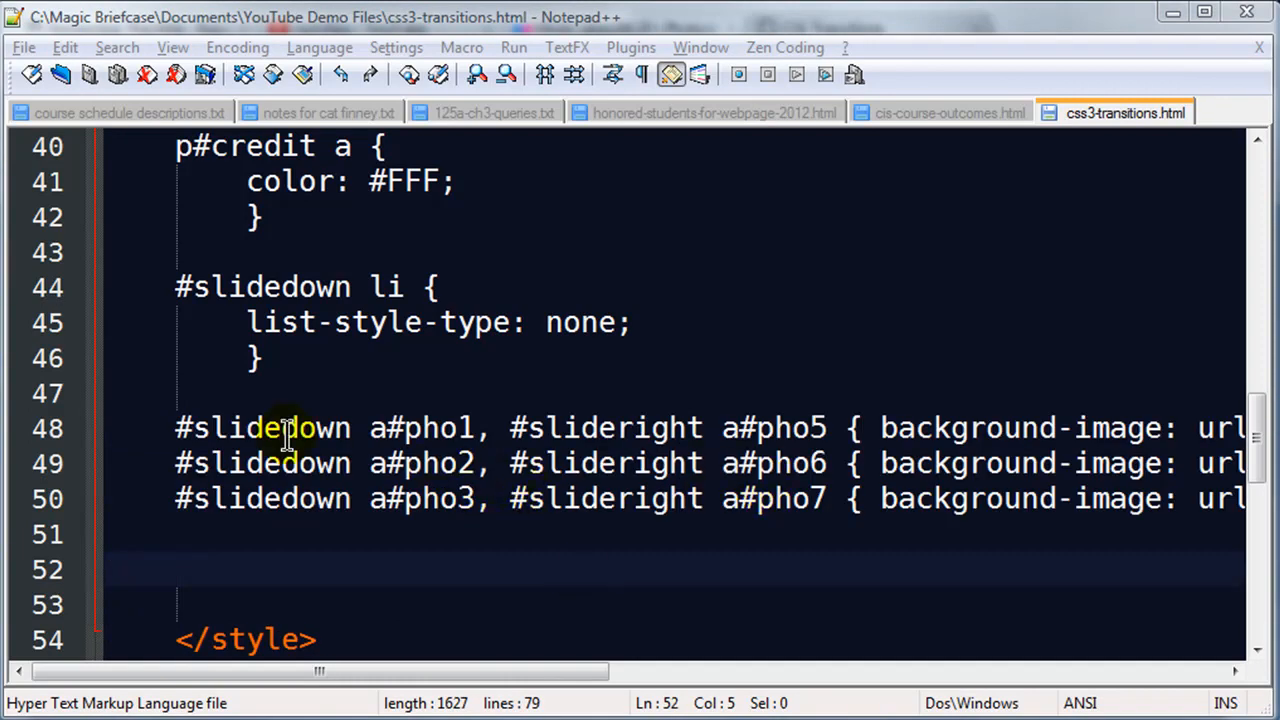
{"action": "mouse_move", "coordinate": [216, 444]}
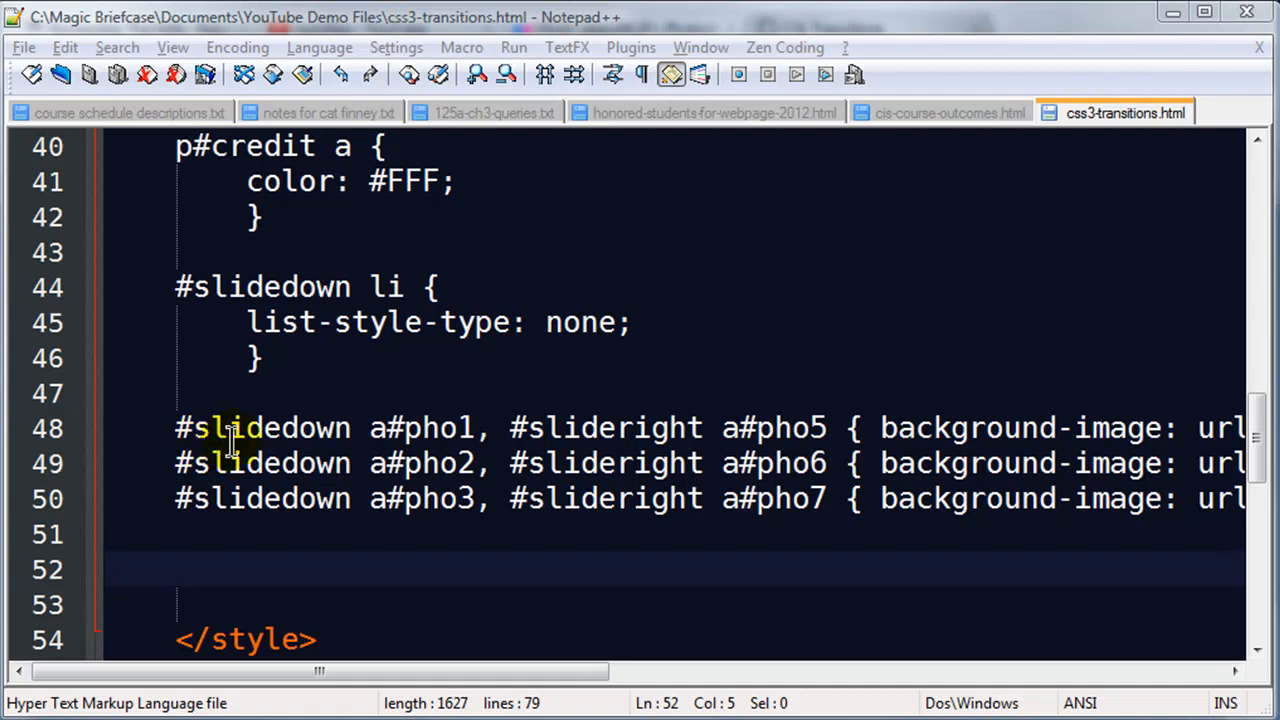
{"action": "double_click", "coordinate": [420, 428]}
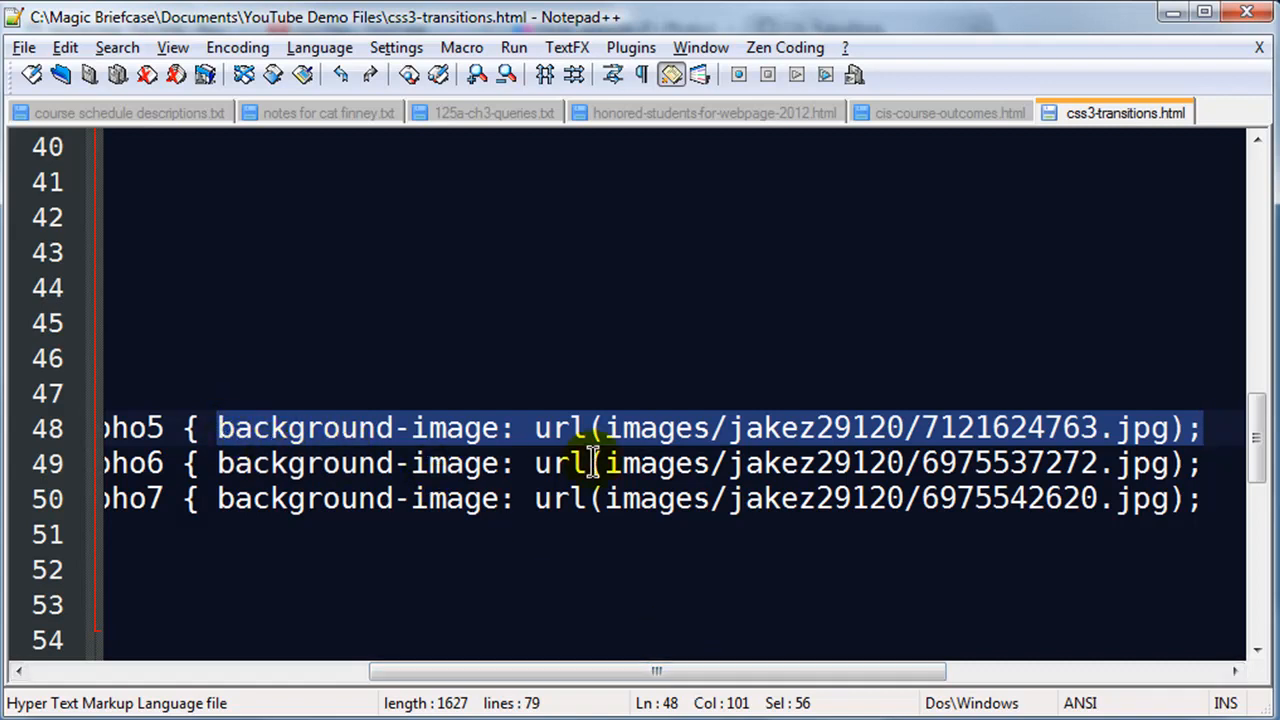
{"action": "mouse_move", "coordinate": [670, 464]}
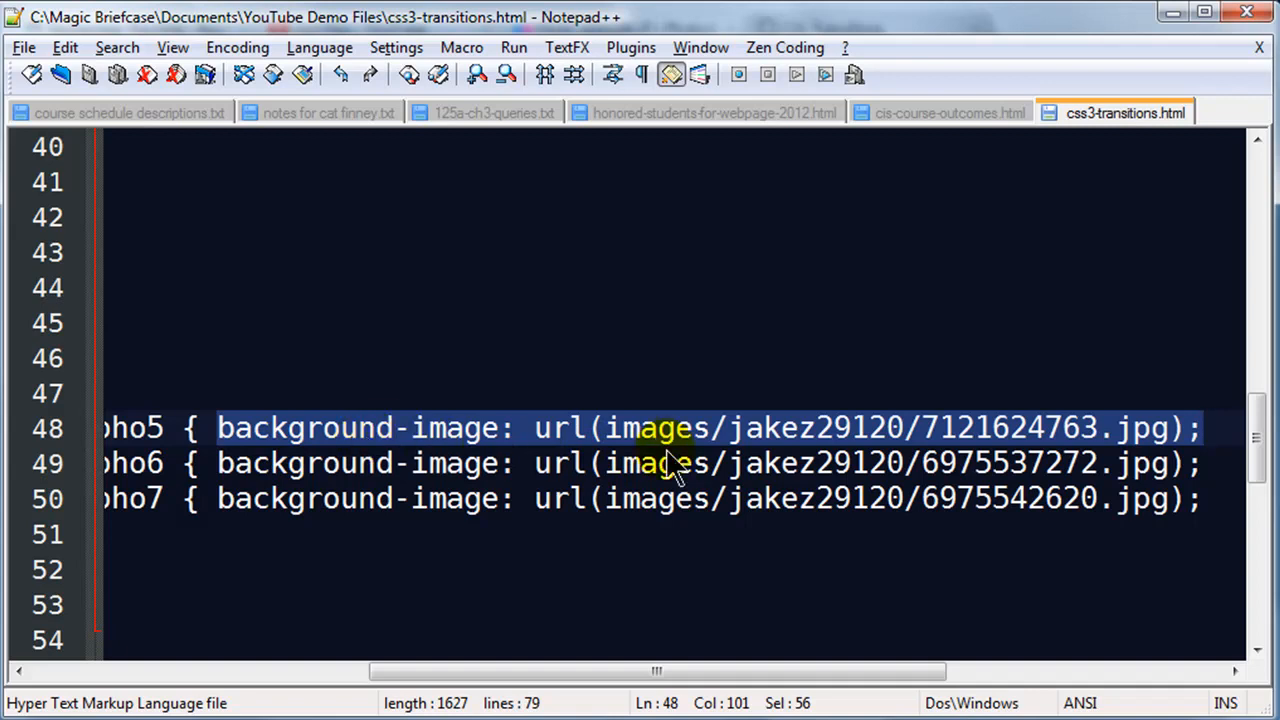
{"action": "left_click", "coordinate": [924, 428]}
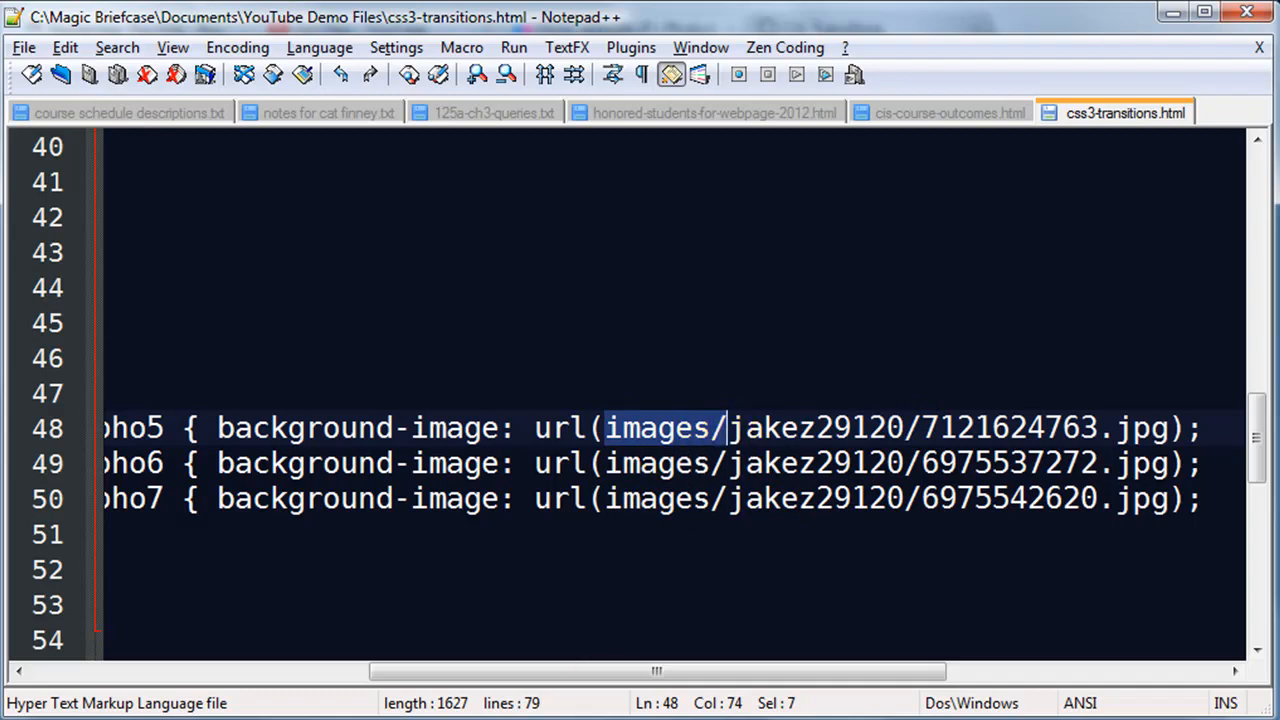
{"action": "scroll", "scroll_direction": "left", "scroll_amount": 3}
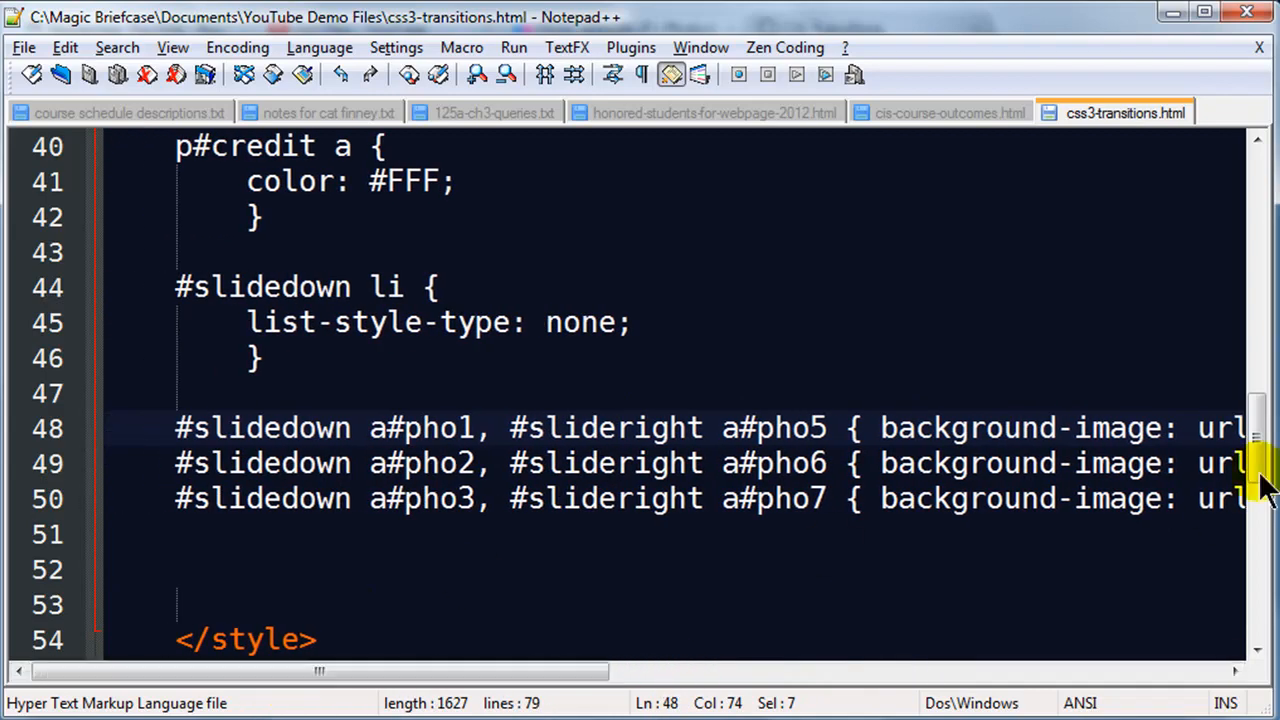
{"action": "mouse_move", "coordinate": [210, 304]}
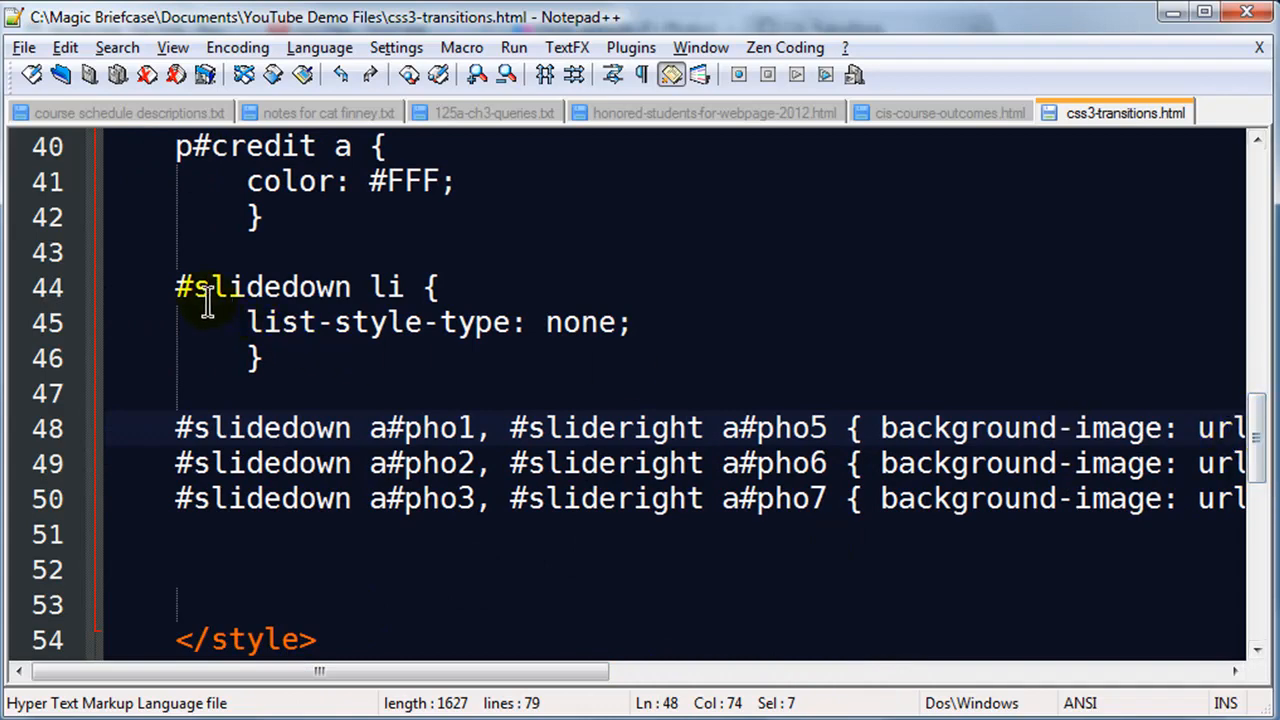
{"action": "left_click_drag", "start_coordinate": [176, 288], "coordinate": [264, 358]}
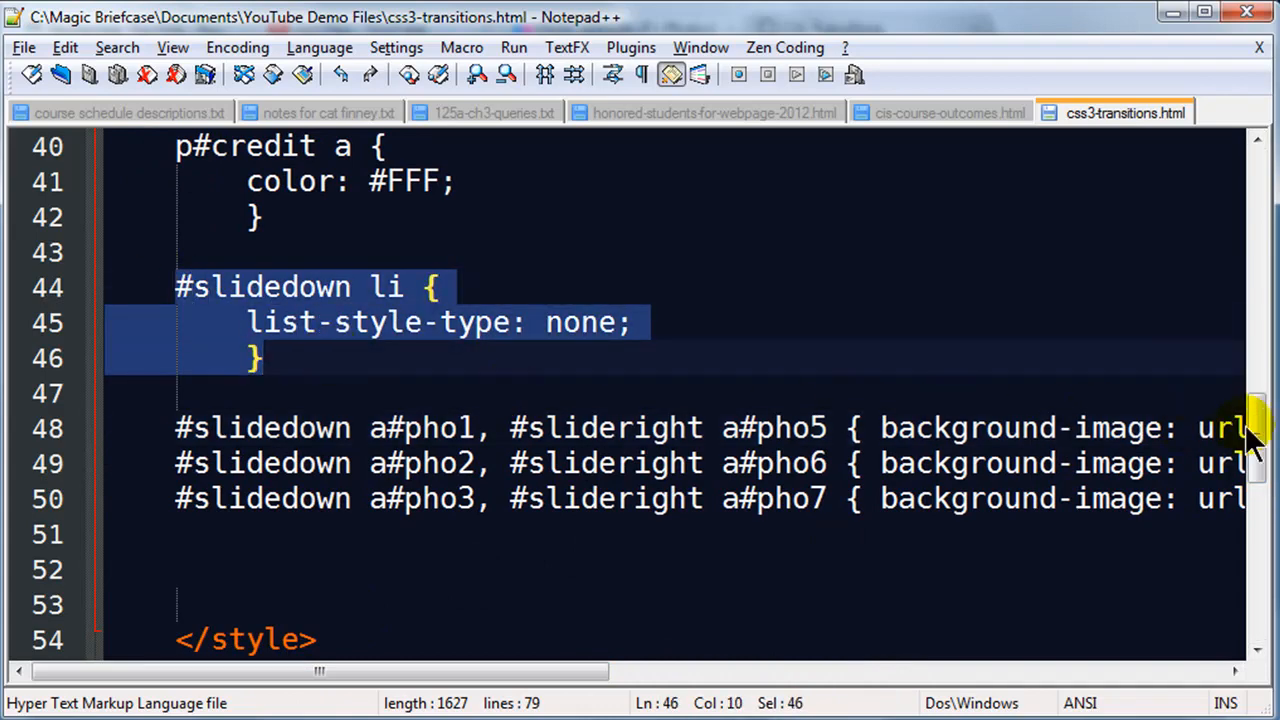
{"action": "scroll", "scroll_direction": "down", "scroll_amount": 3}
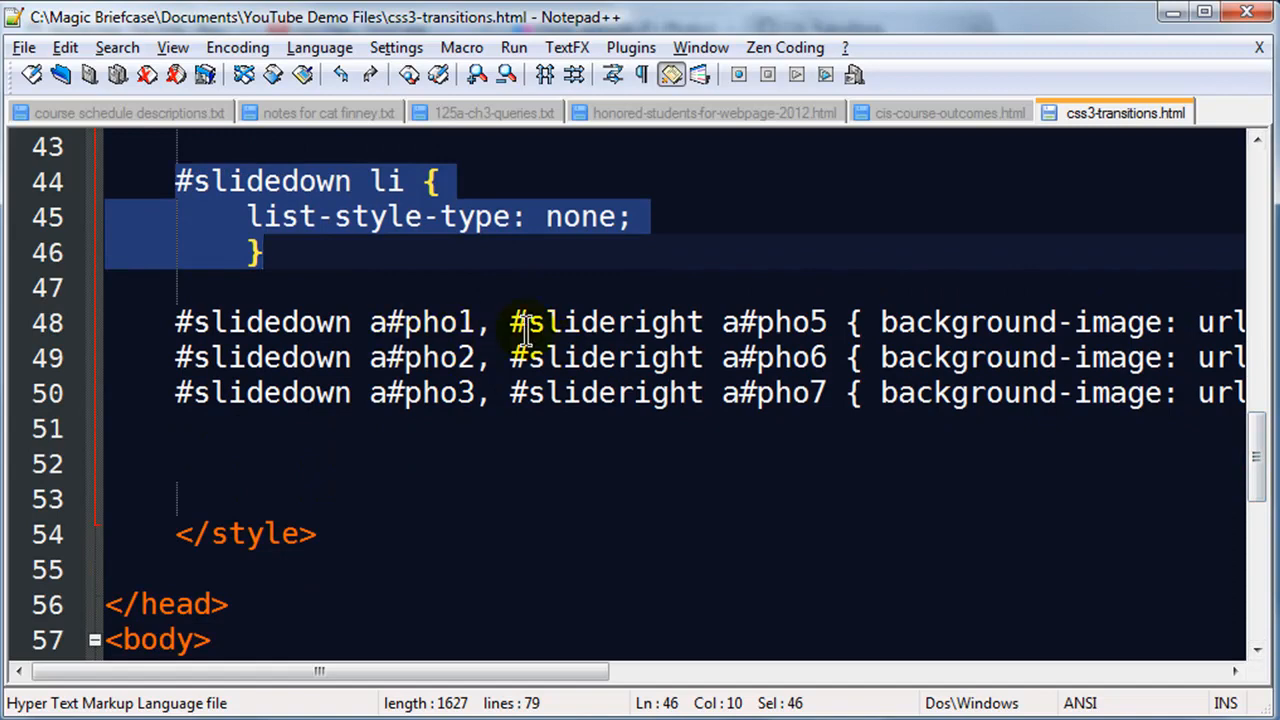
{"action": "mouse_move", "coordinate": [964, 322]}
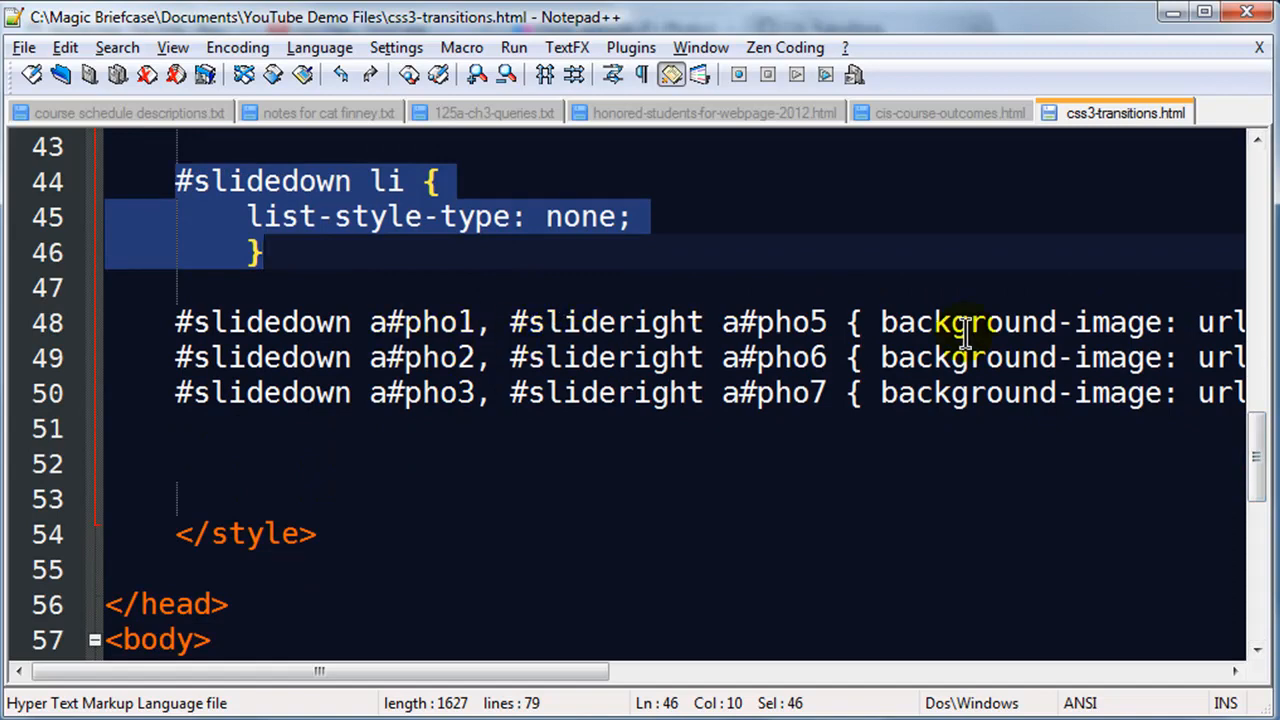
{"action": "mouse_move", "coordinate": [376, 322]}
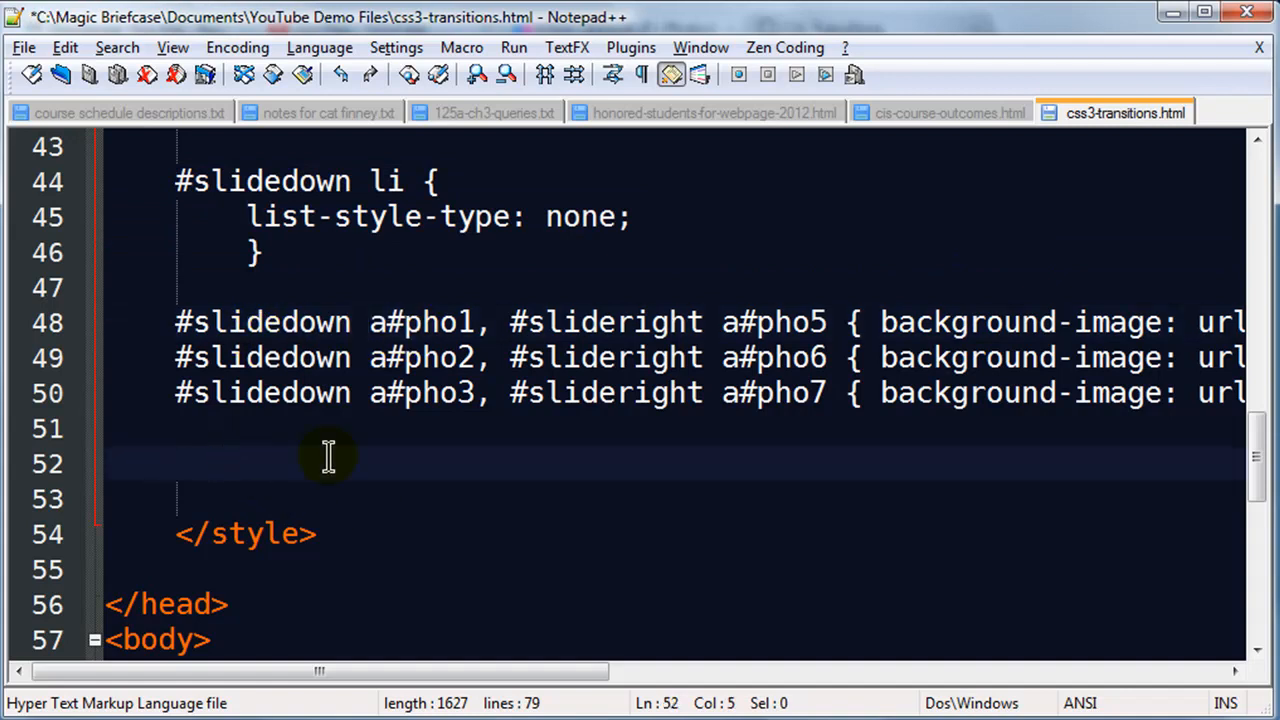
{"action": "right_click", "coordinate": [330, 462]}
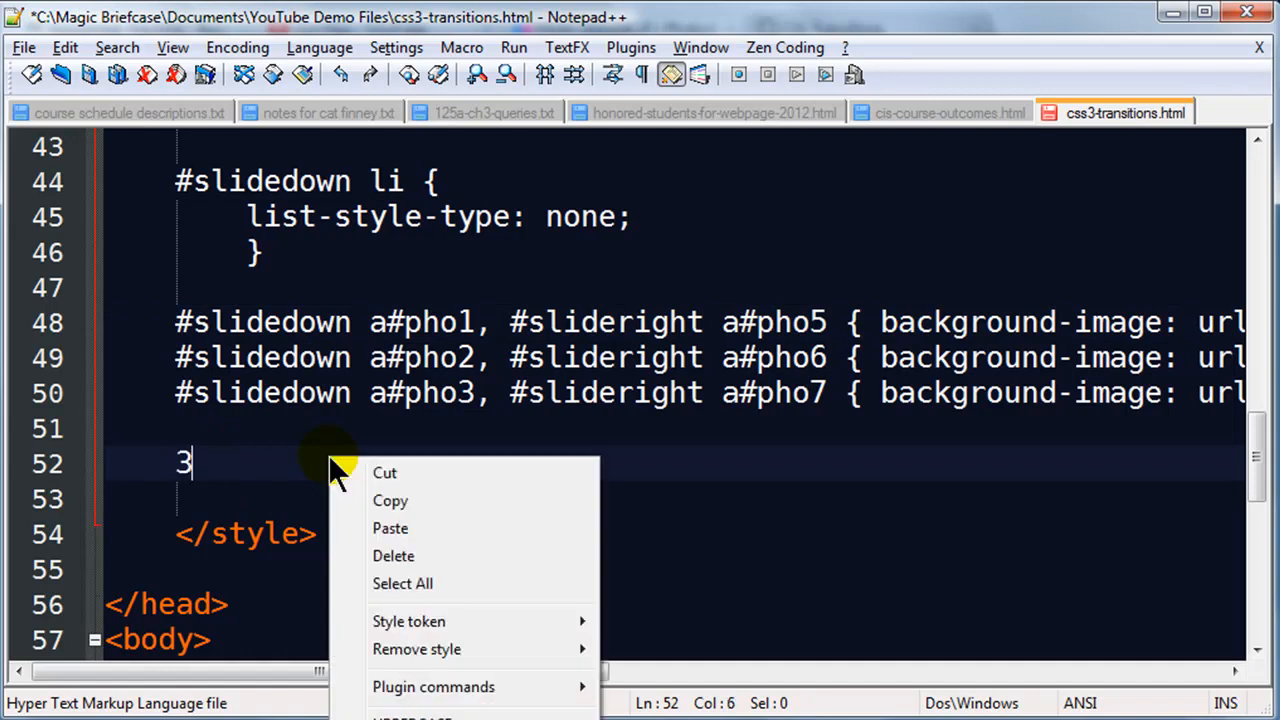
{"action": "left_click", "coordinate": [392, 556]}
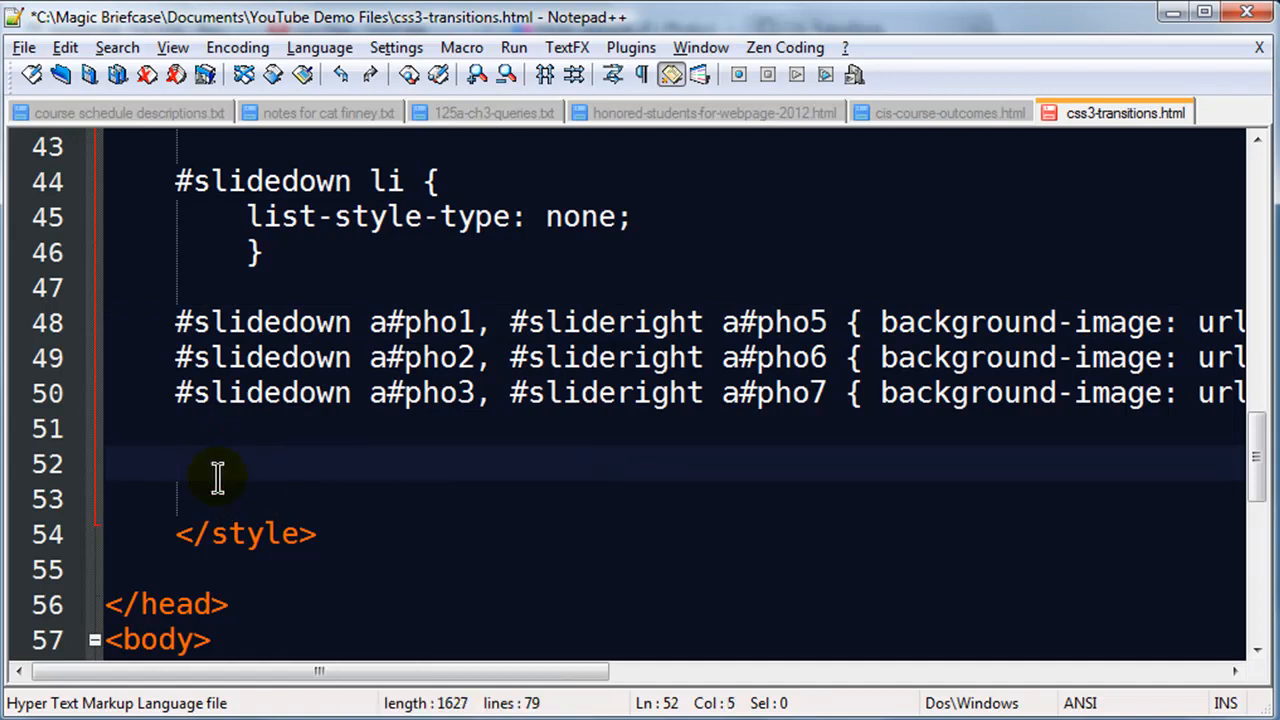
Start a #slidedown li a rule with display: block.
{"action": "type", "text": "#slided"}
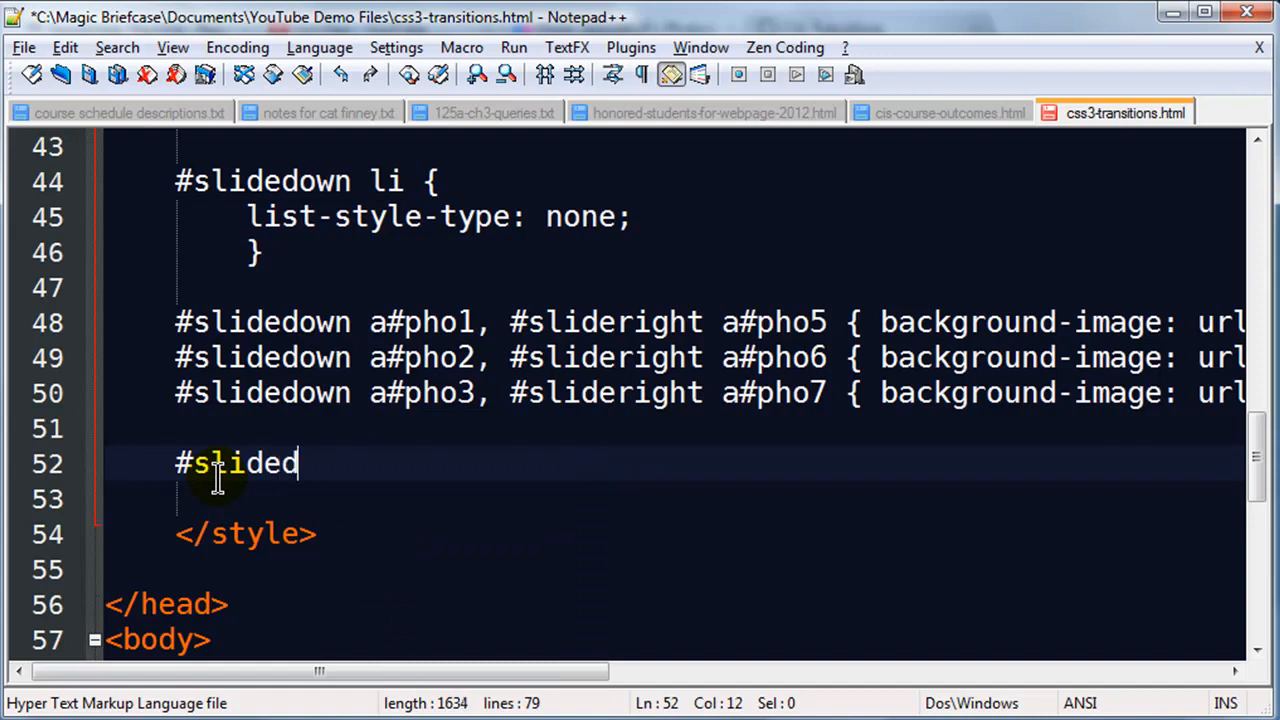
{"action": "type", "text": "own"}
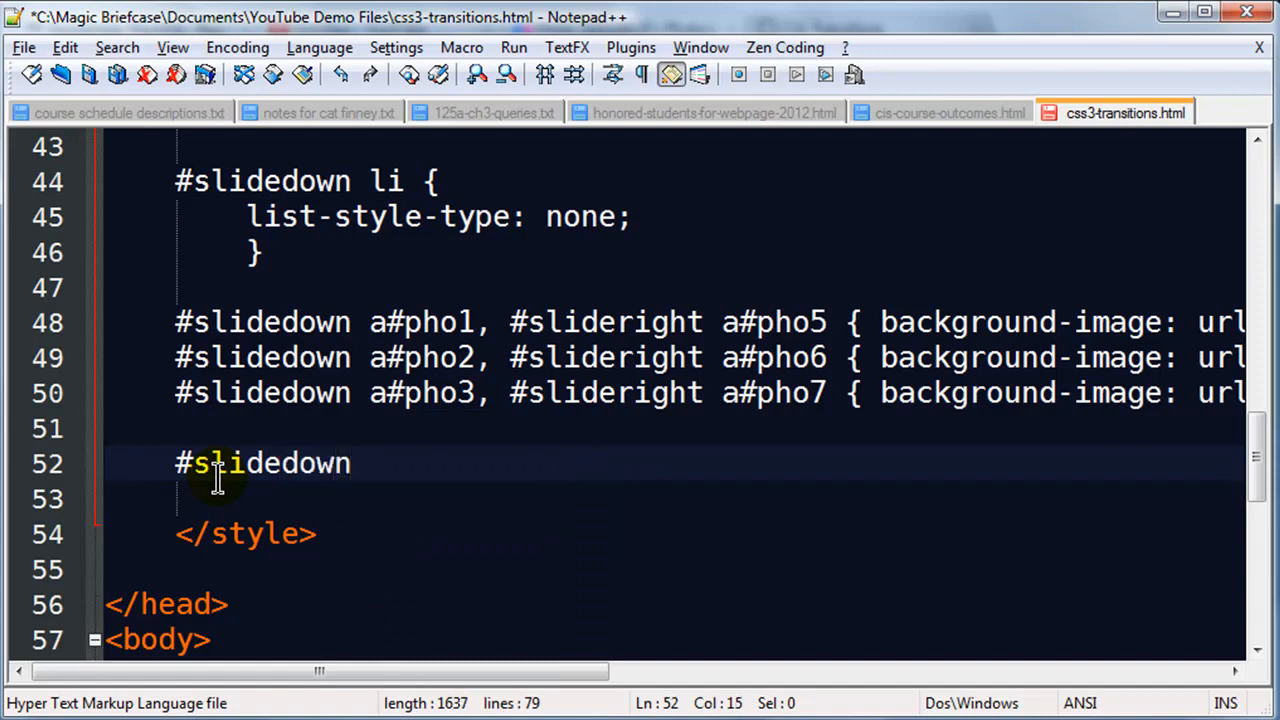
{"action": "type", "text": "li a {"}
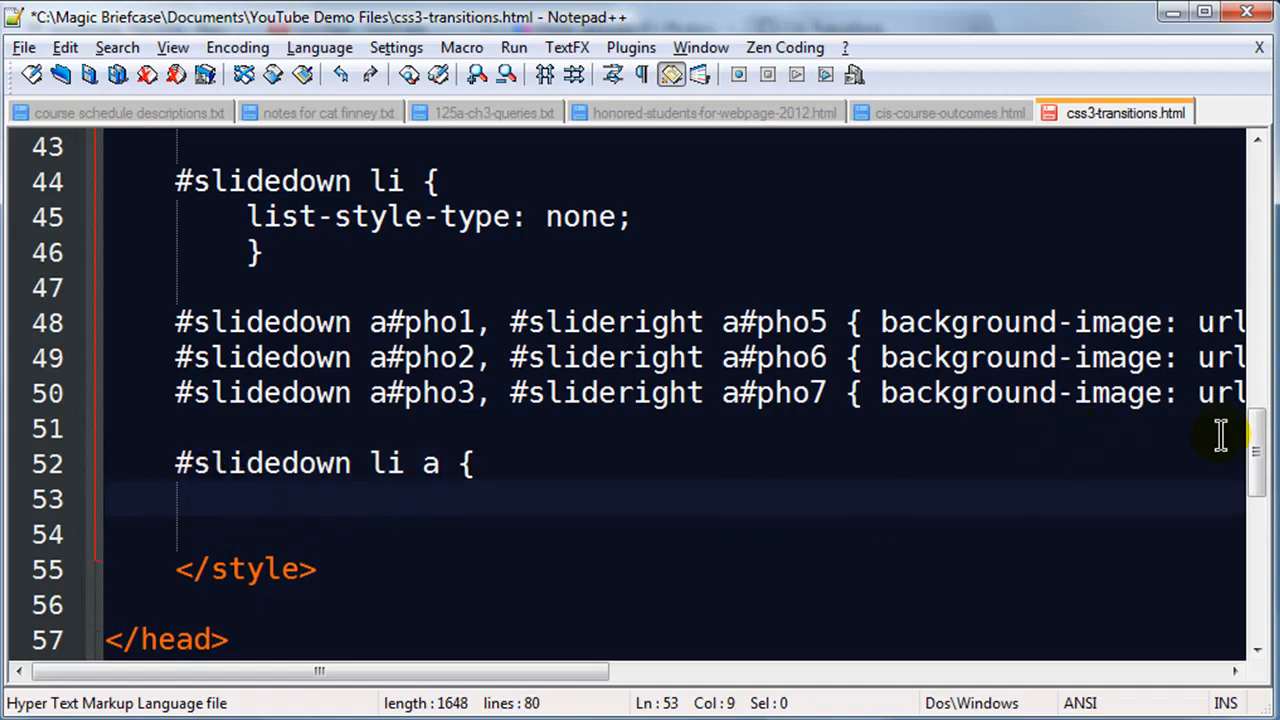
{"action": "scroll", "scroll_direction": "down", "scroll_amount": 3}
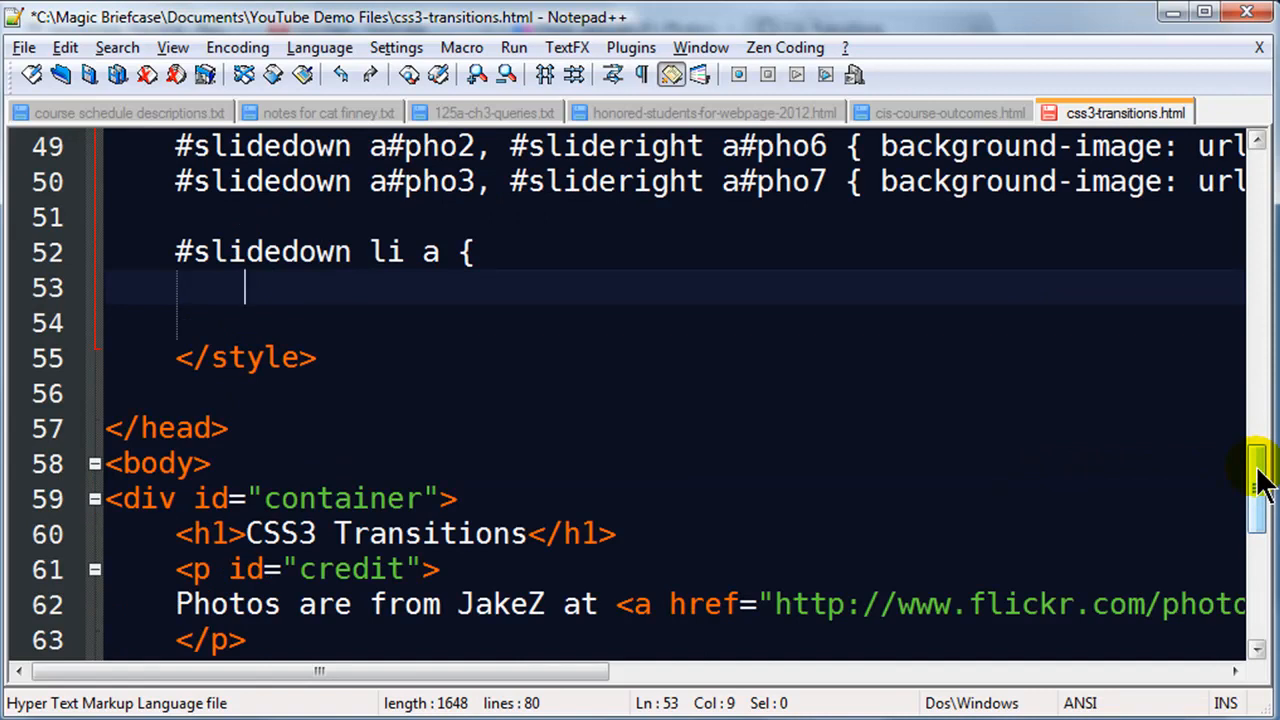
{"action": "type", "text": "ds"}
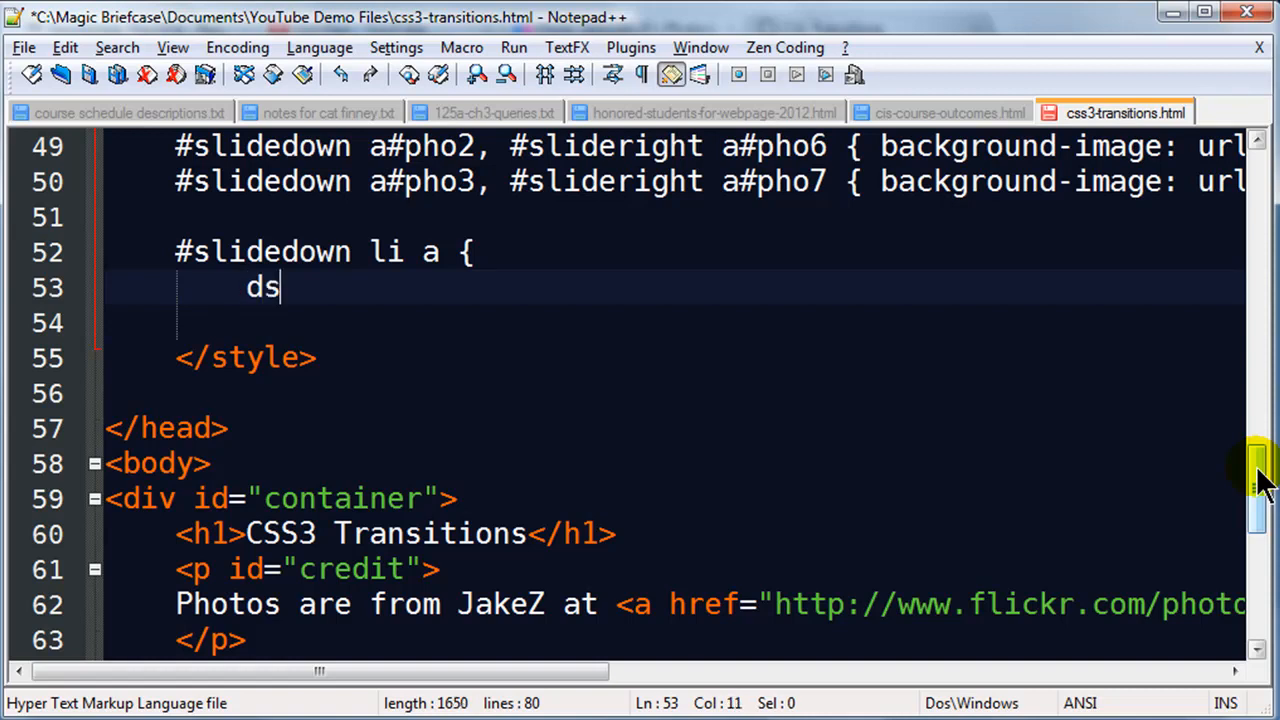
{"action": "type", "text": "isplay: bl"}
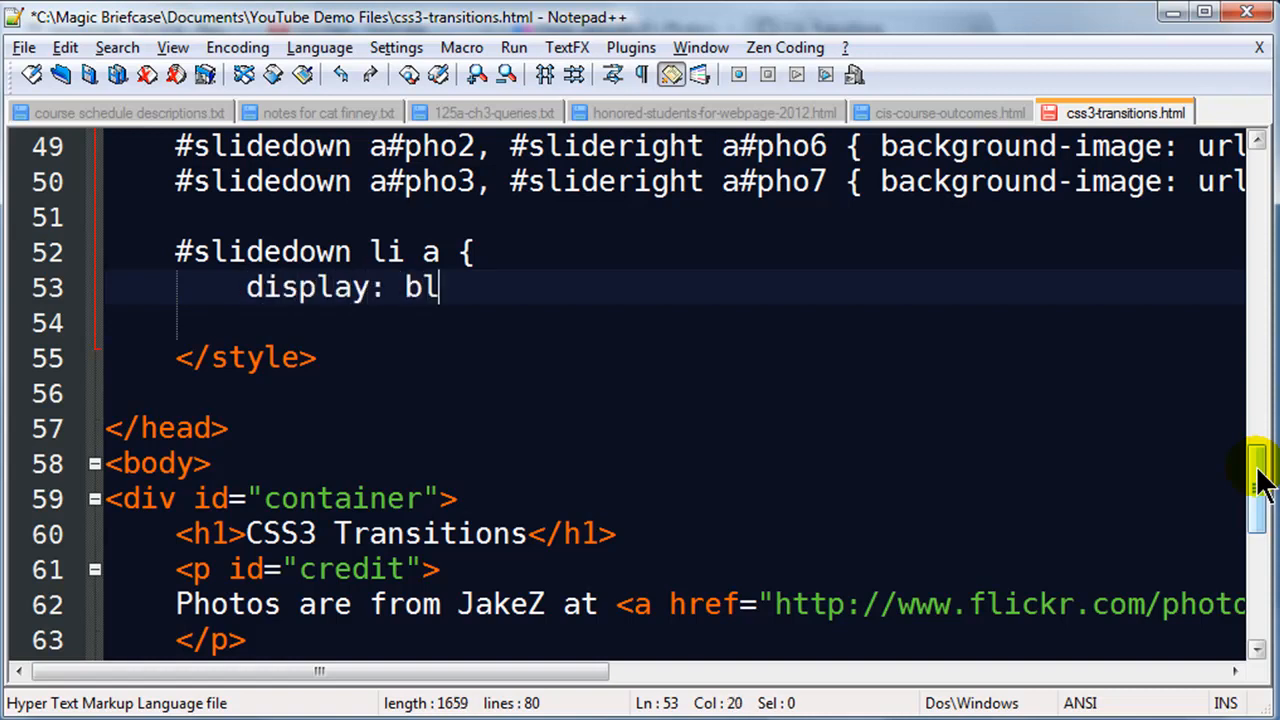
{"action": "type", "text": "ock;"}
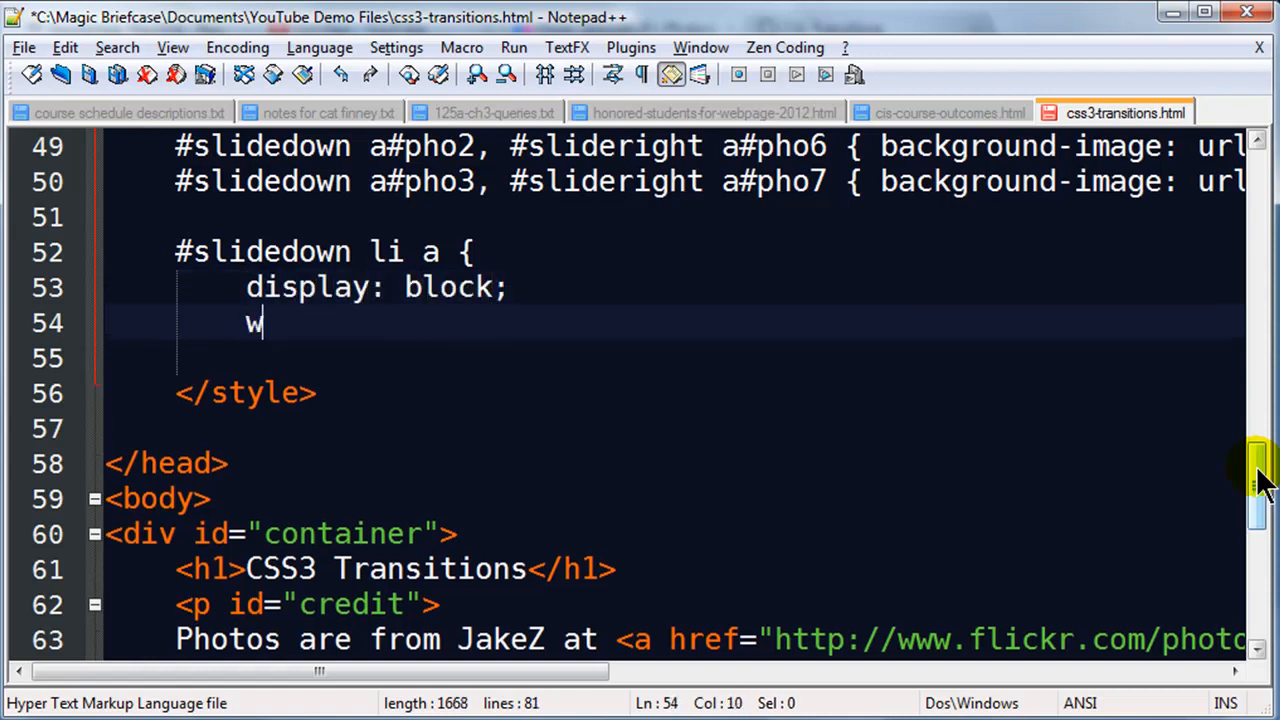
Add the width and height: 50px declarations to the #slidedown li a rule.
{"action": "type", "text": "idth: 4"}
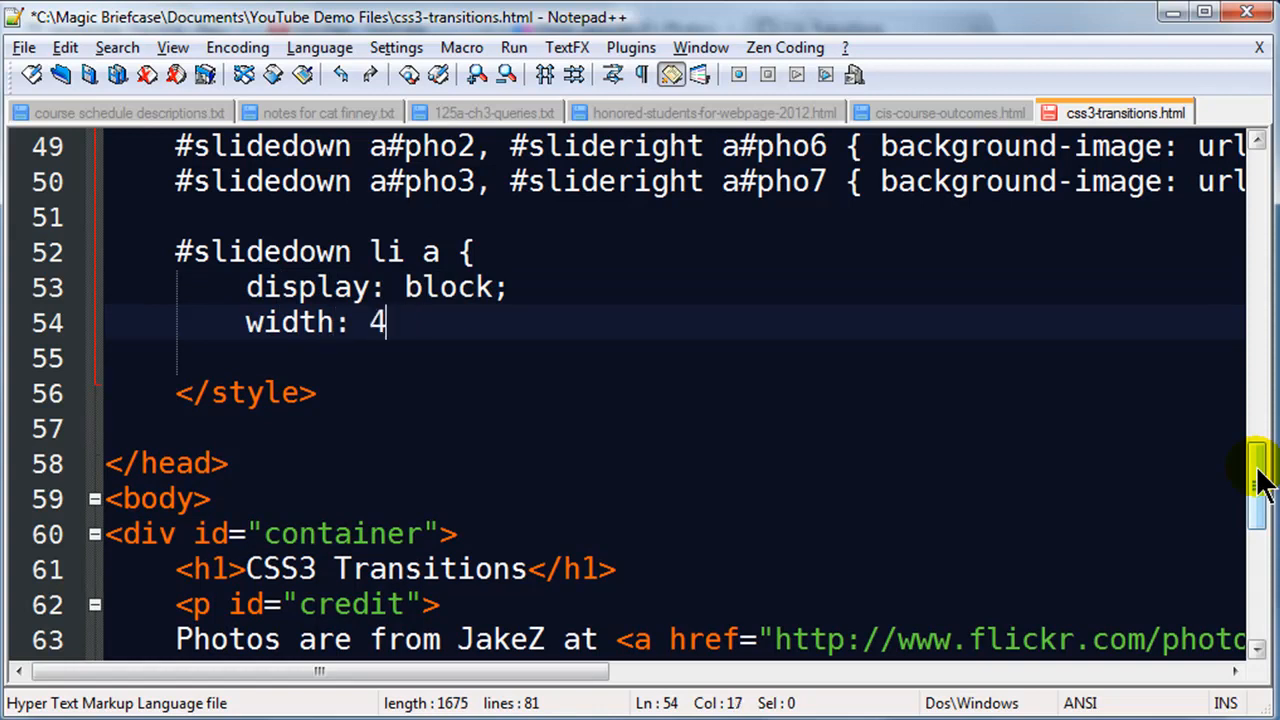
{"action": "type", "text": "00px;"}
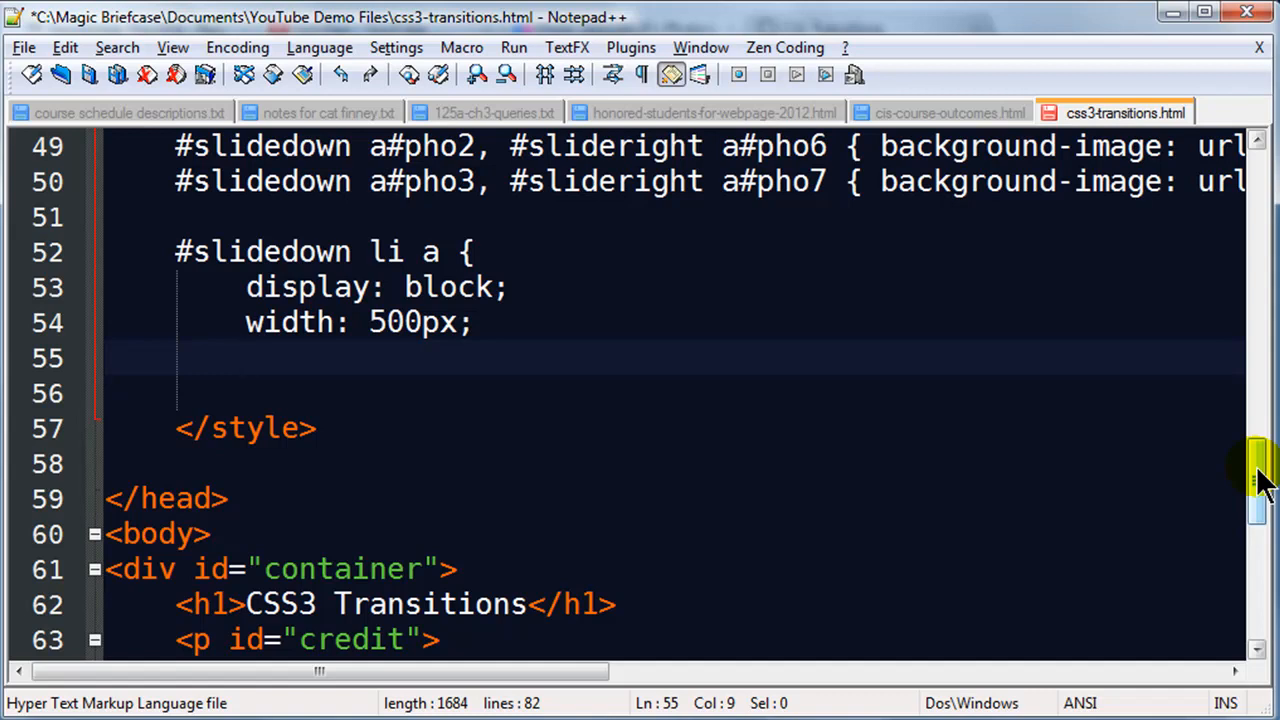
{"action": "type", "text": "height"}
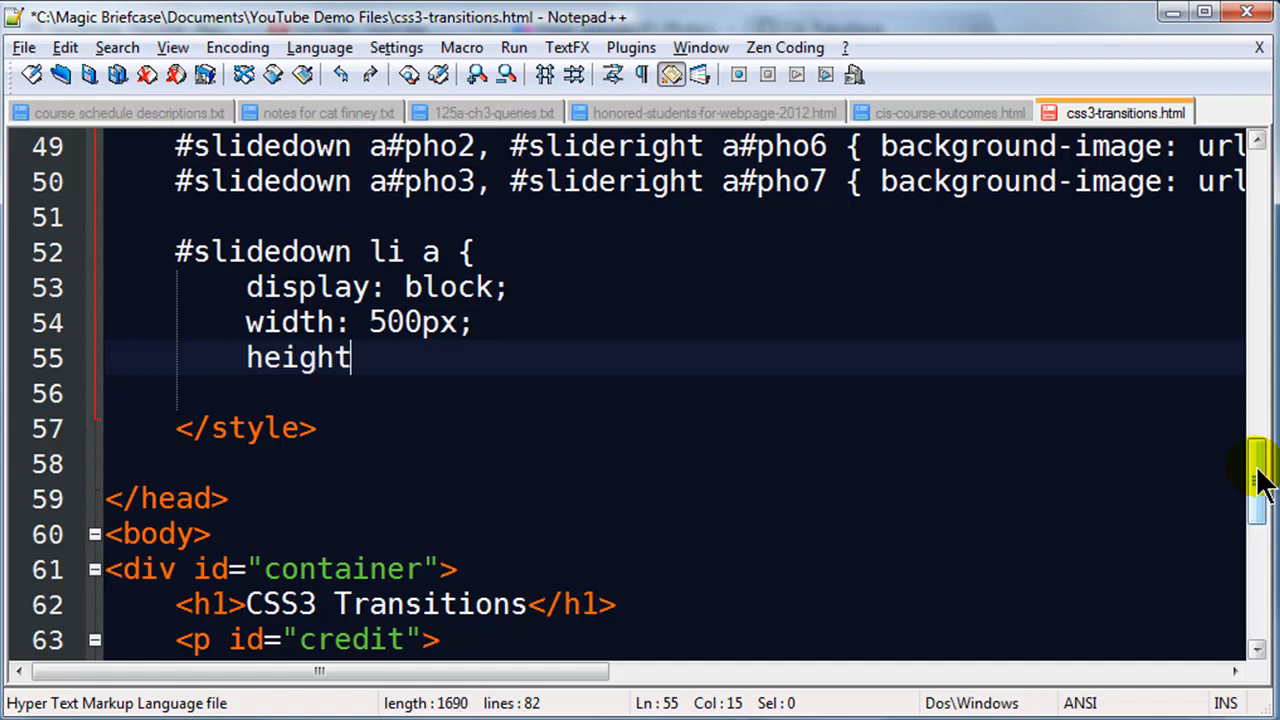
{"action": "type", "text": ": 50px;"}
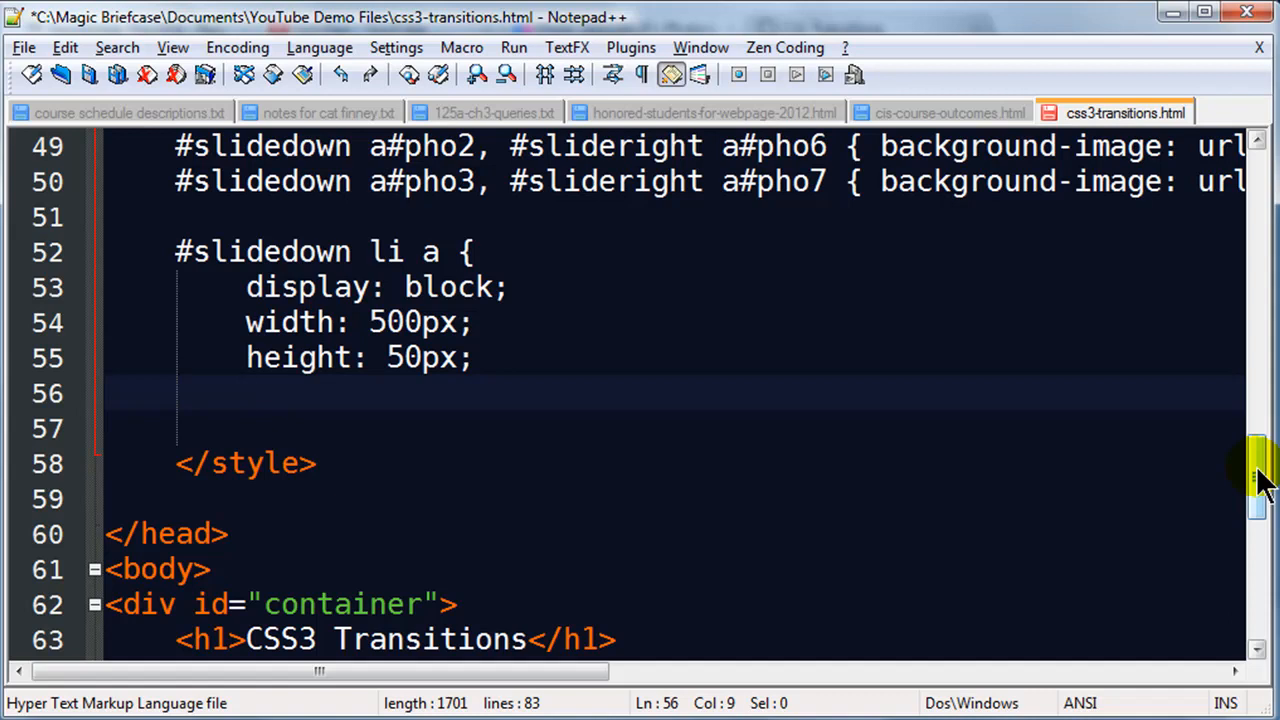
{"action": "left_click", "coordinate": [246, 392]}
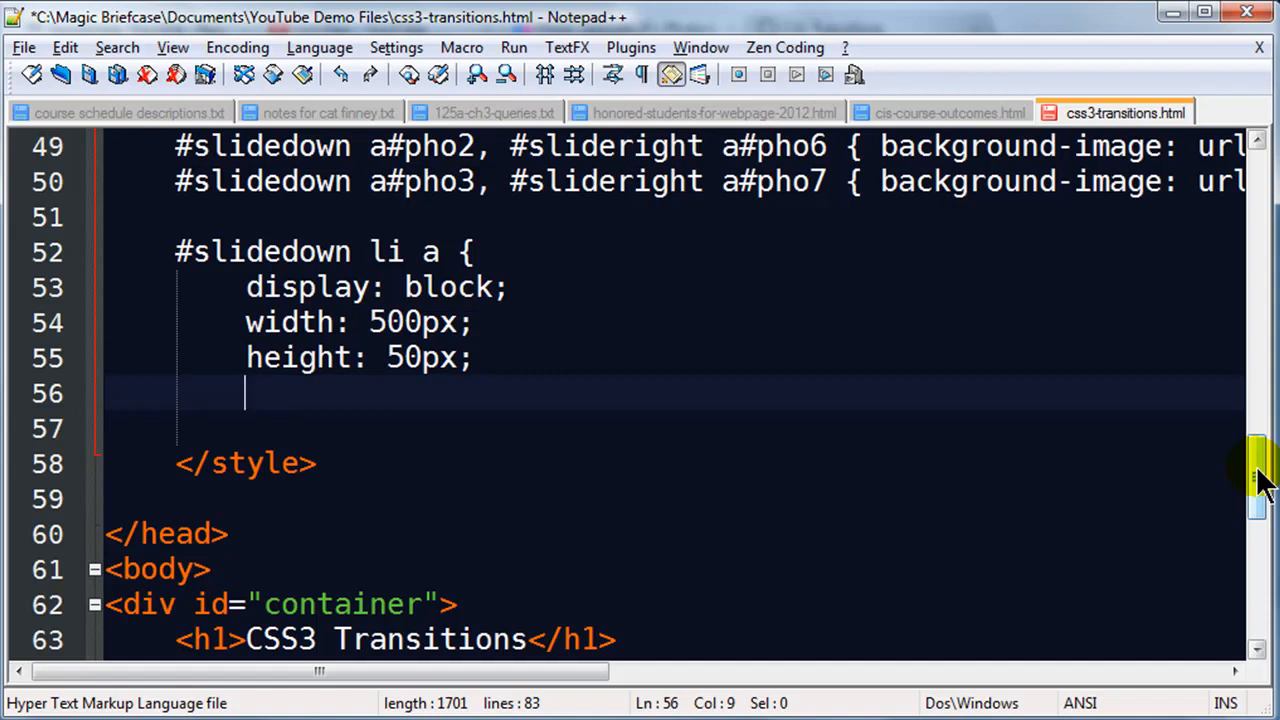
Add border: 2px solid #EEE and border-radius: 8px to the #slidedown li a rule.
{"action": "type", "text": "border:"}
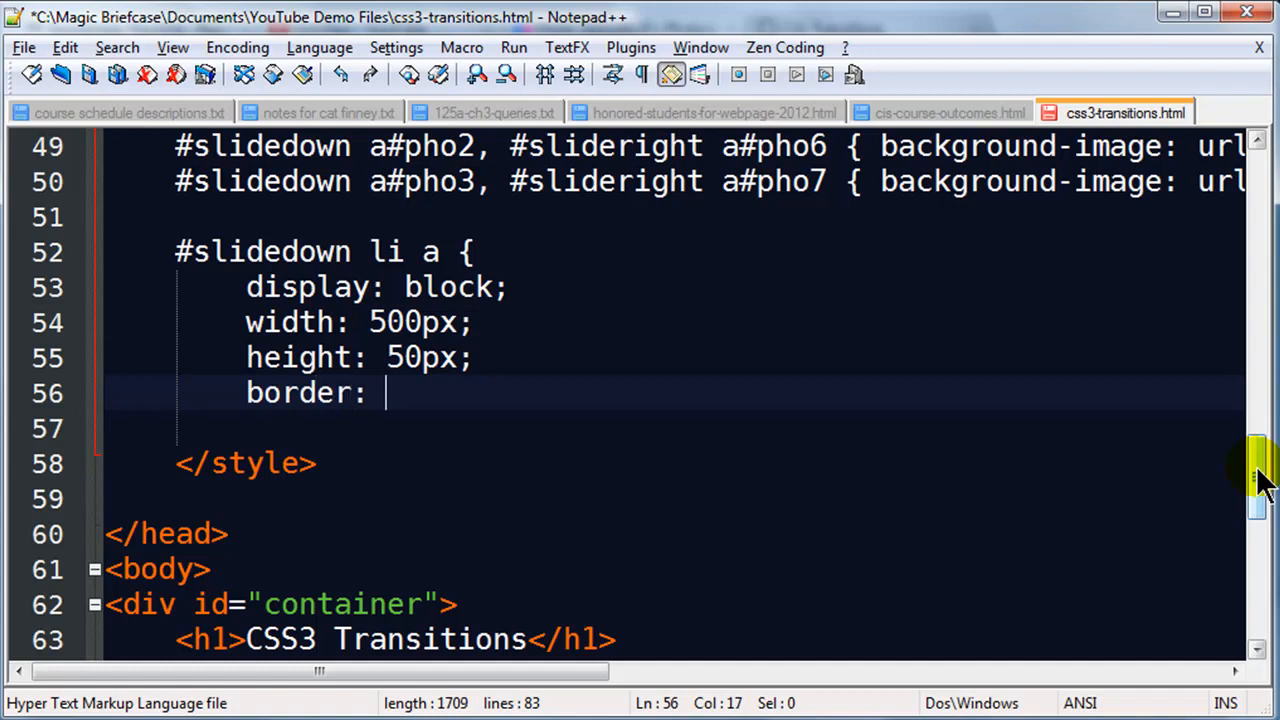
{"action": "type", "text": "2px solid #"}
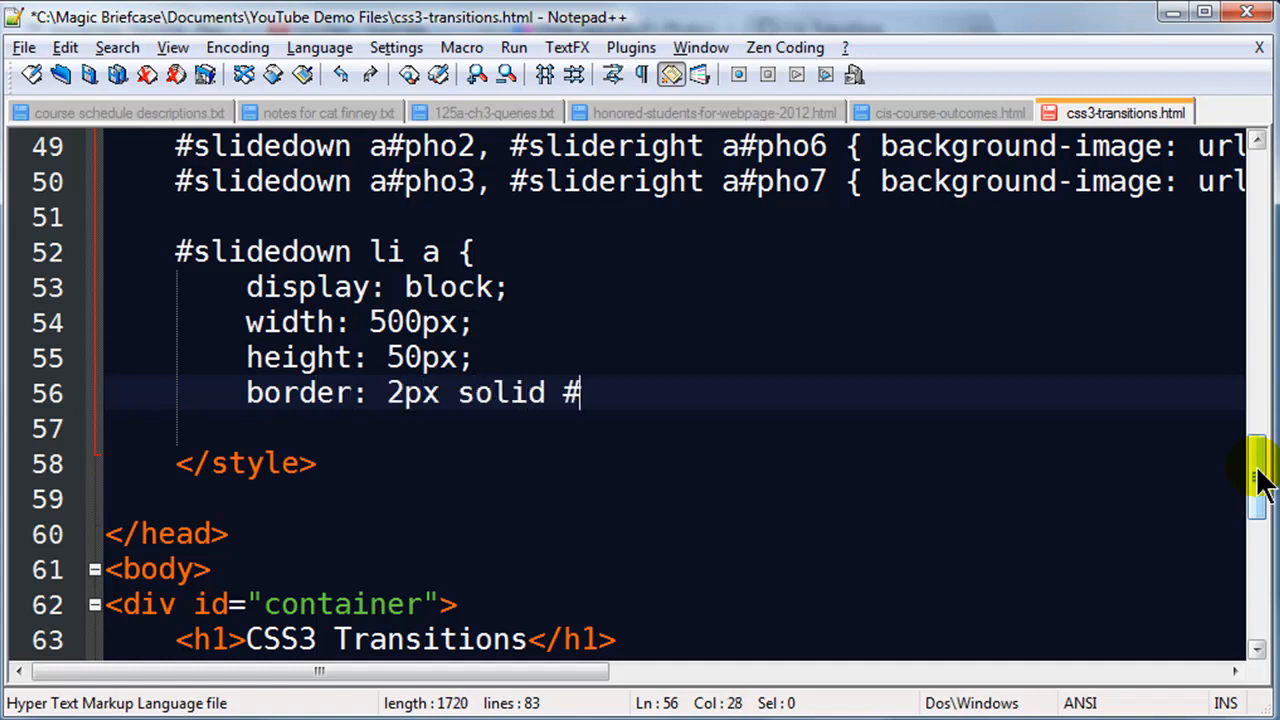
{"action": "type", "text": "EEE;"}
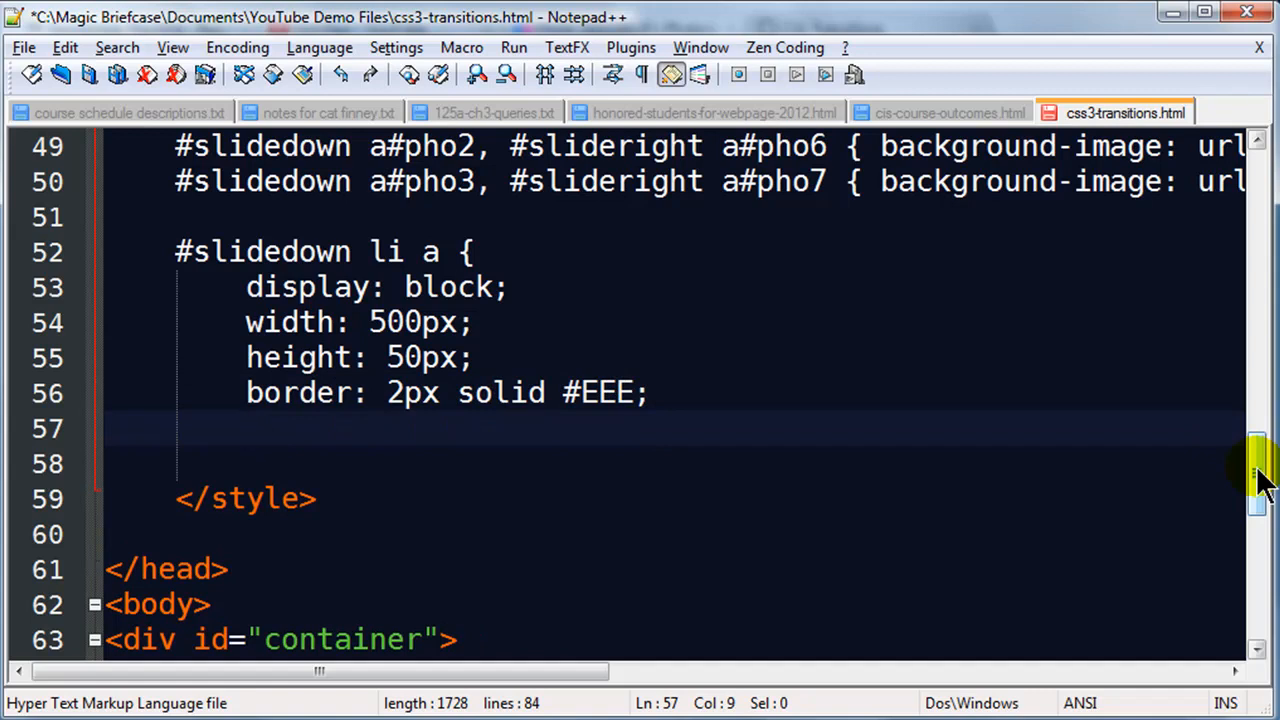
{"action": "type", "text": "border-radius:"}
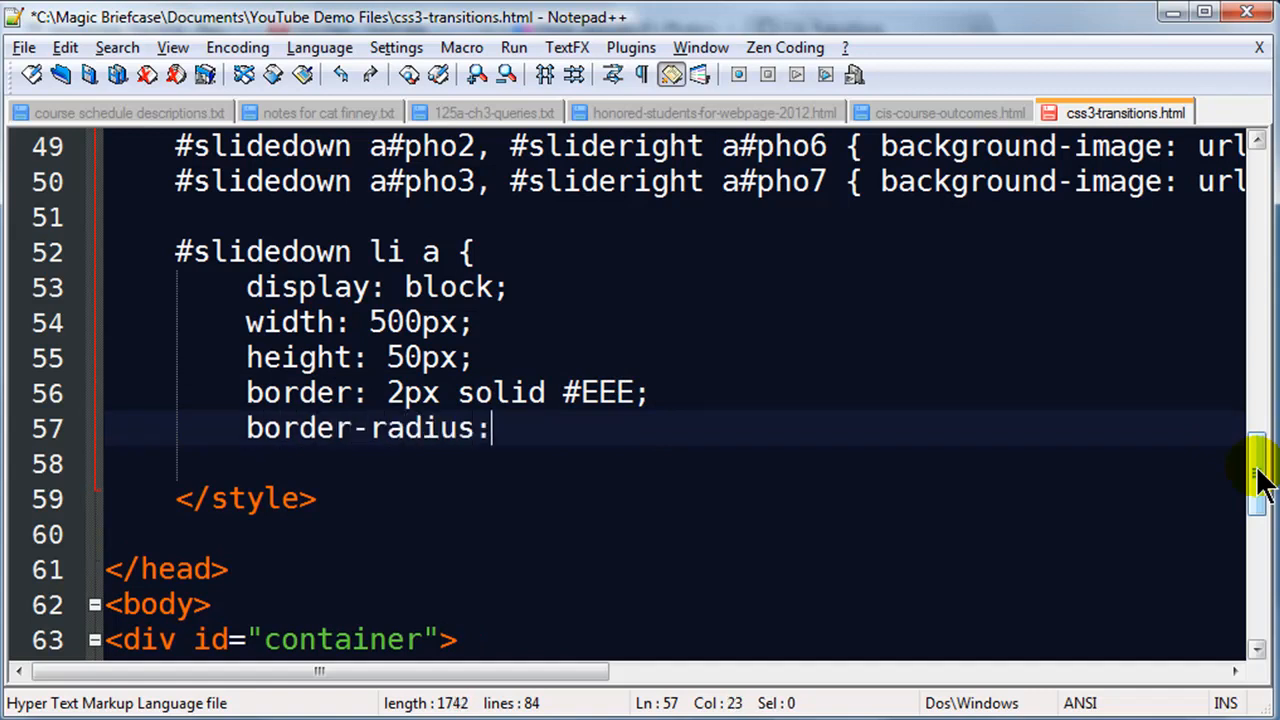
{"action": "type", "text": "8px;"}
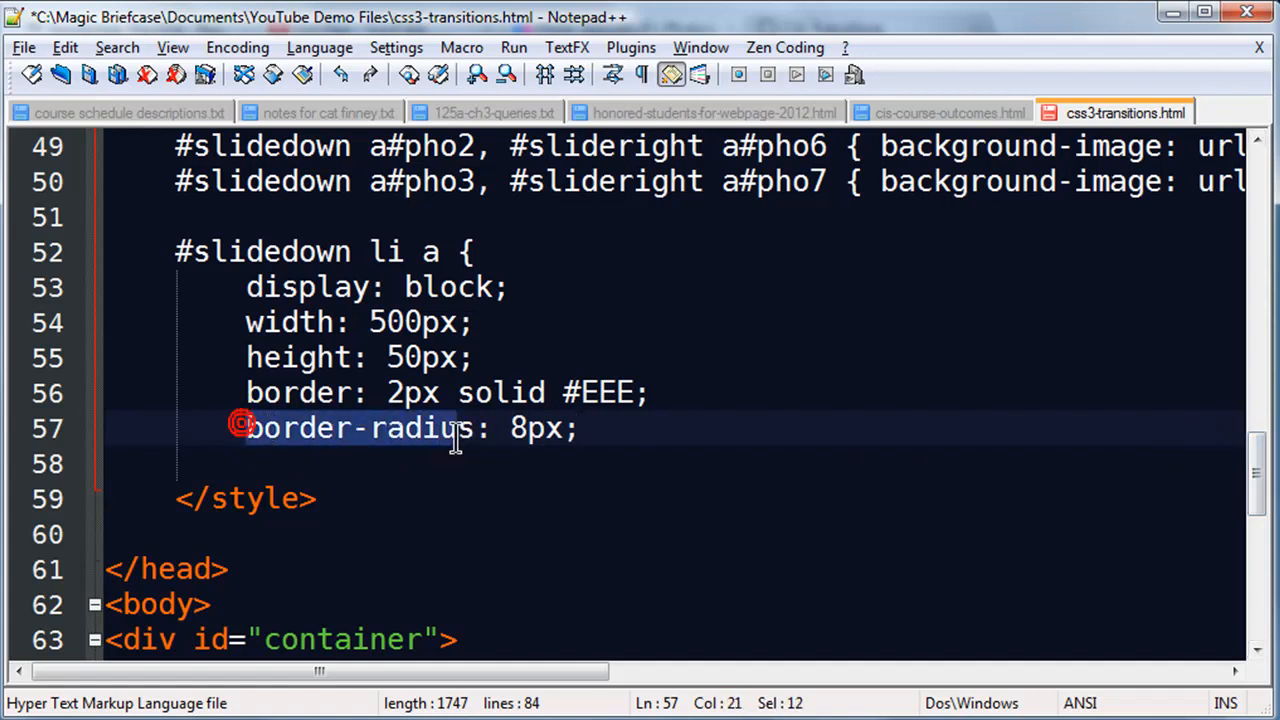
{"action": "left_click", "coordinate": [248, 428]}
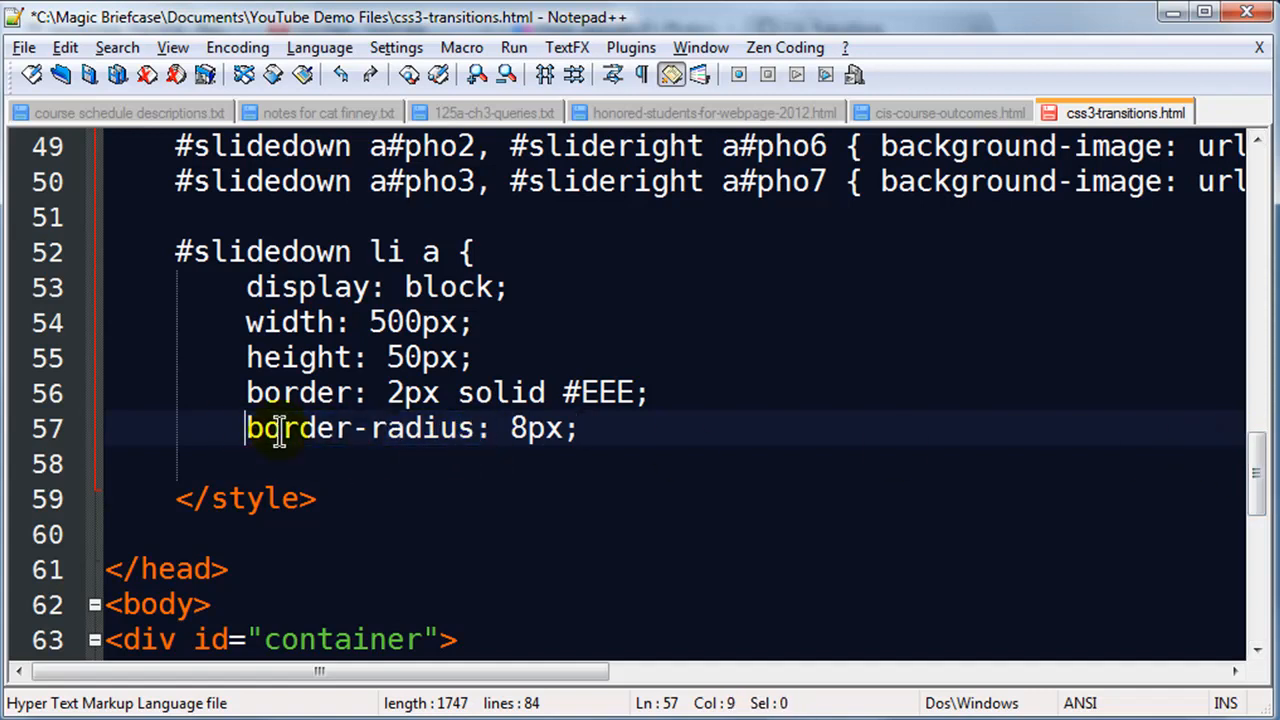
{"action": "type", "text": "="}
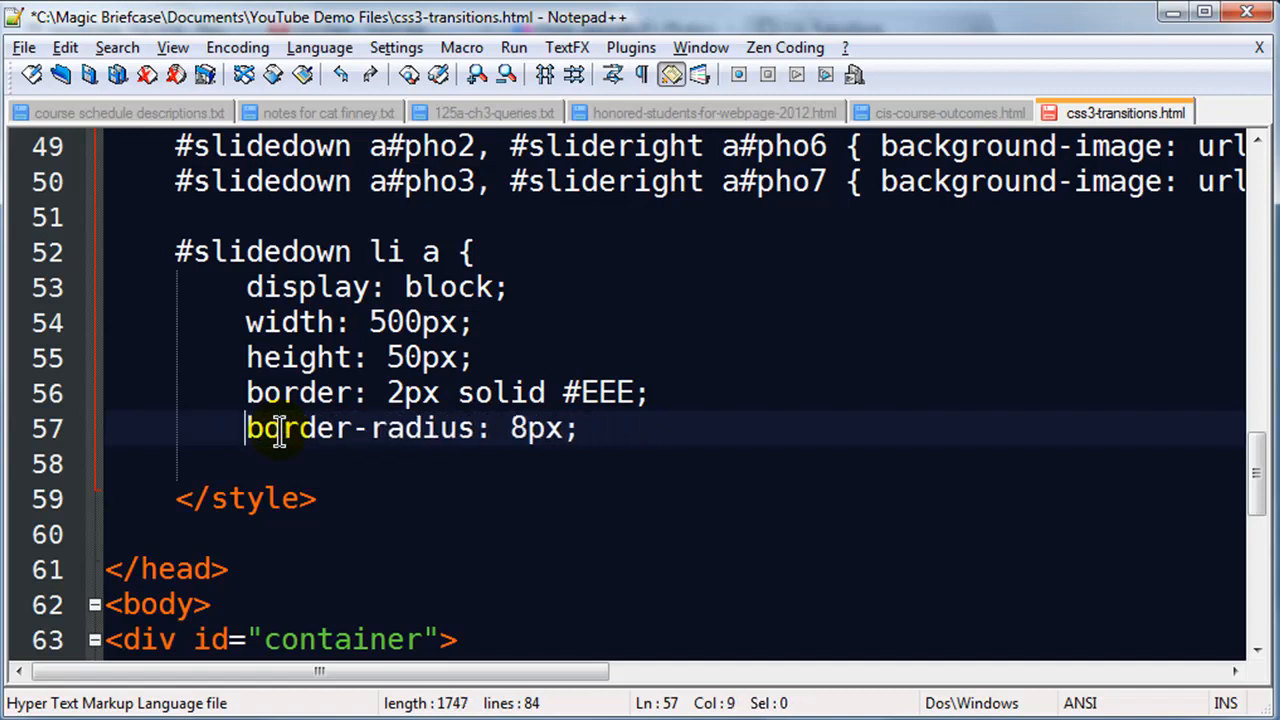
{"action": "left_click", "coordinate": [576, 428]}
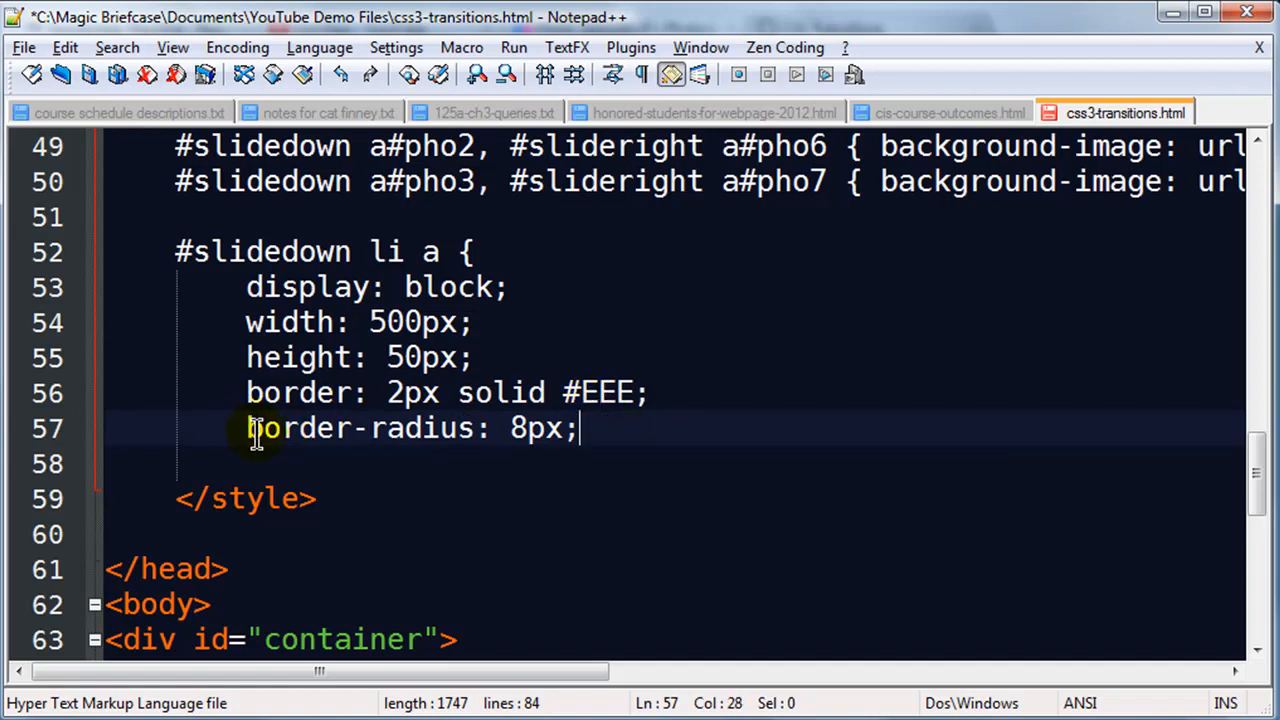
{"action": "mouse_move", "coordinate": [600, 428]}
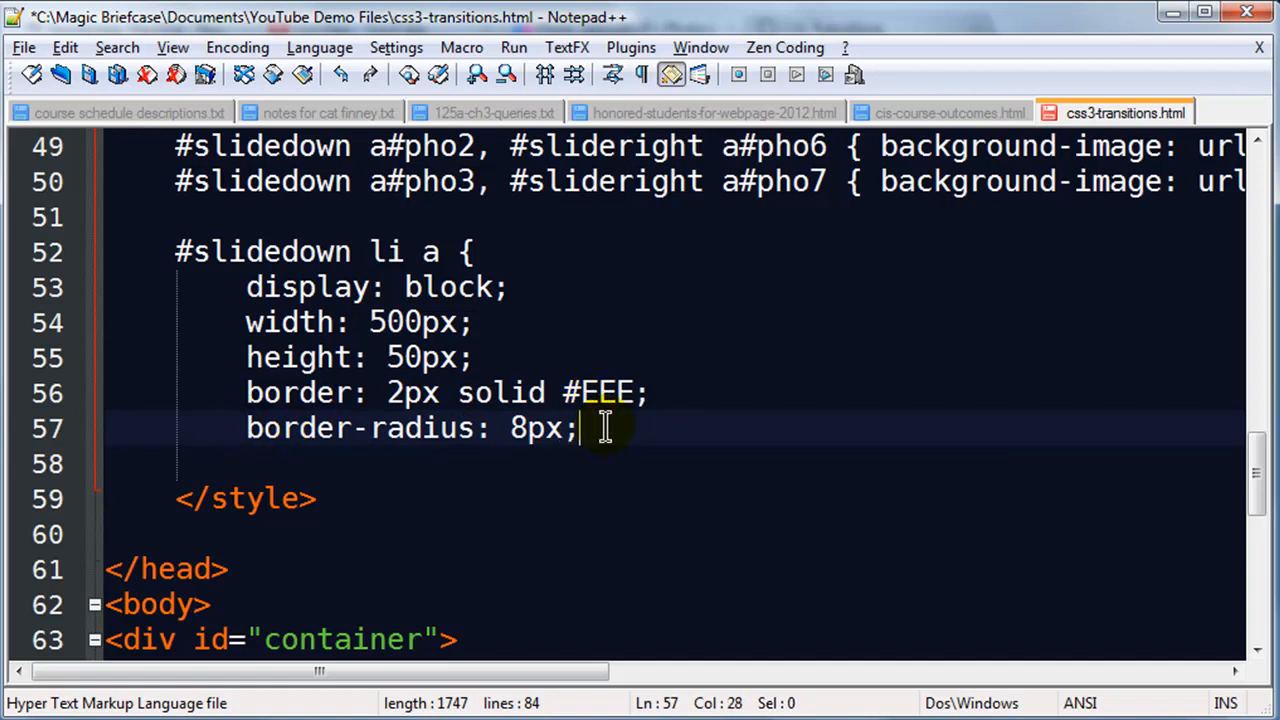
{"action": "mouse_move", "coordinate": [620, 432]}
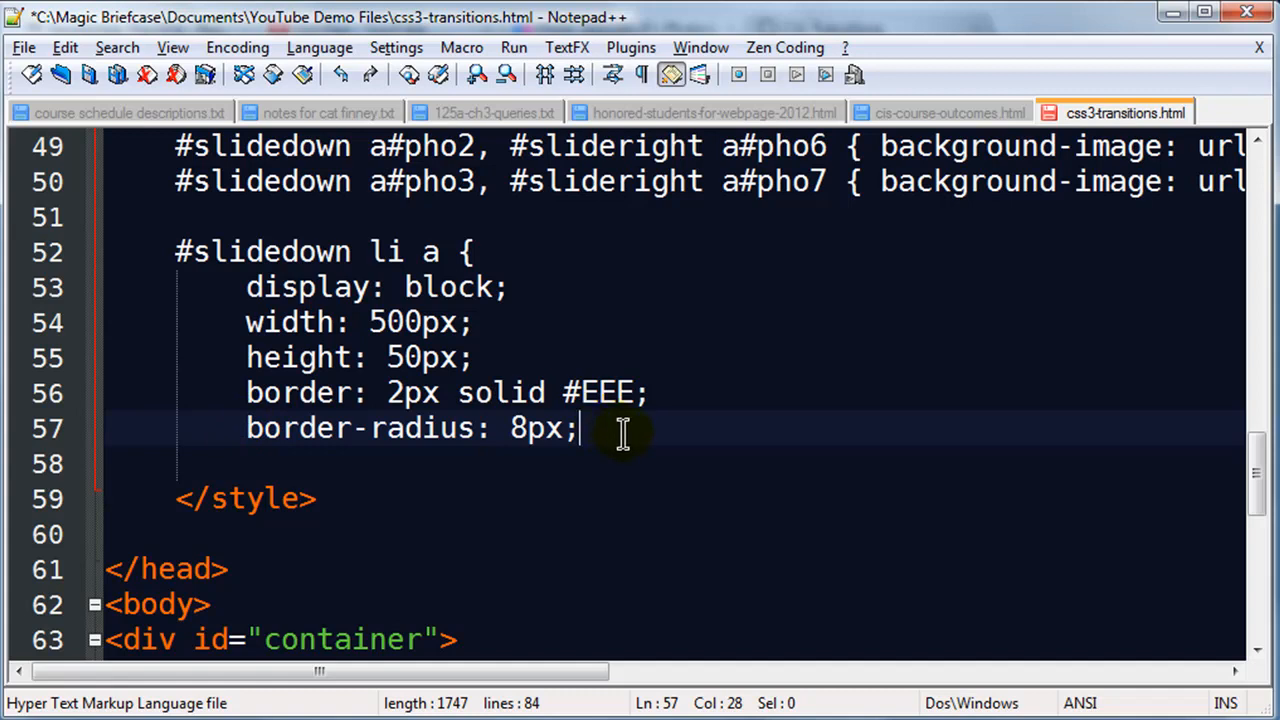
Add padding: 4px and close the #slidedown li a rule.
{"action": "key", "text": "Enter"}
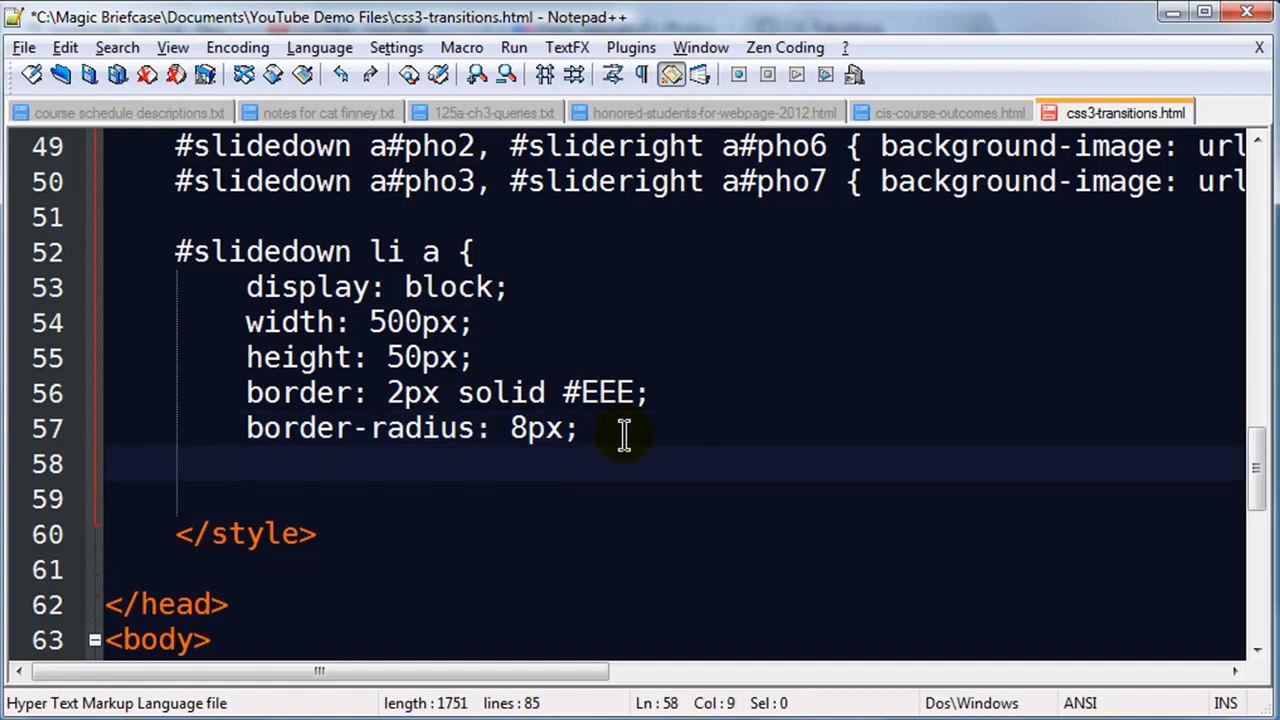
{"action": "type", "text": "padding:"}
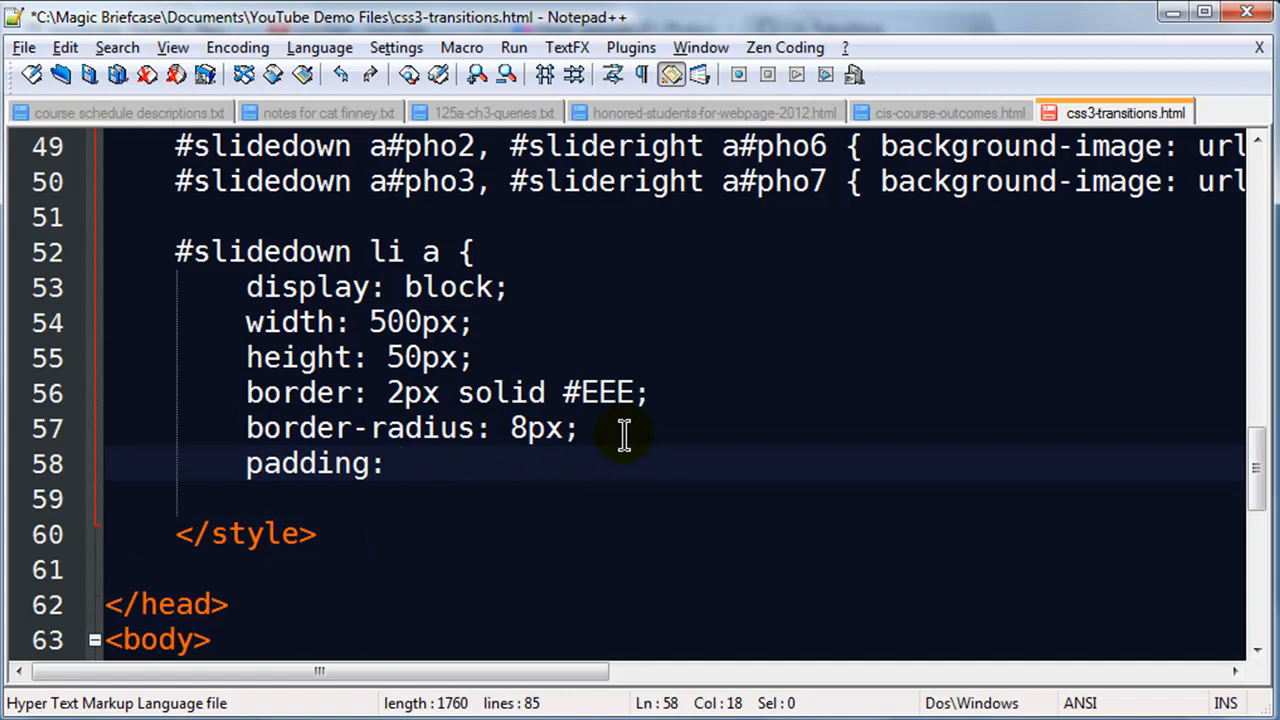
{"action": "type", "text": "4px;"}
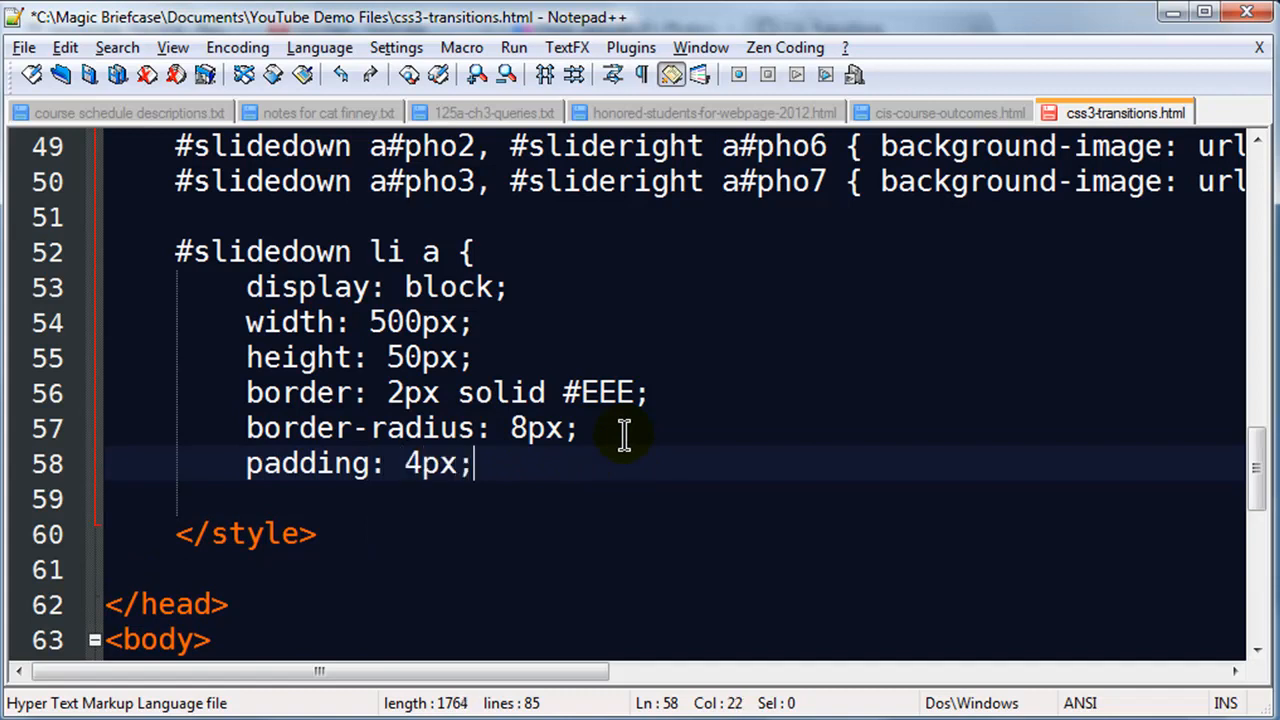
{"action": "key", "text": "Enter"}
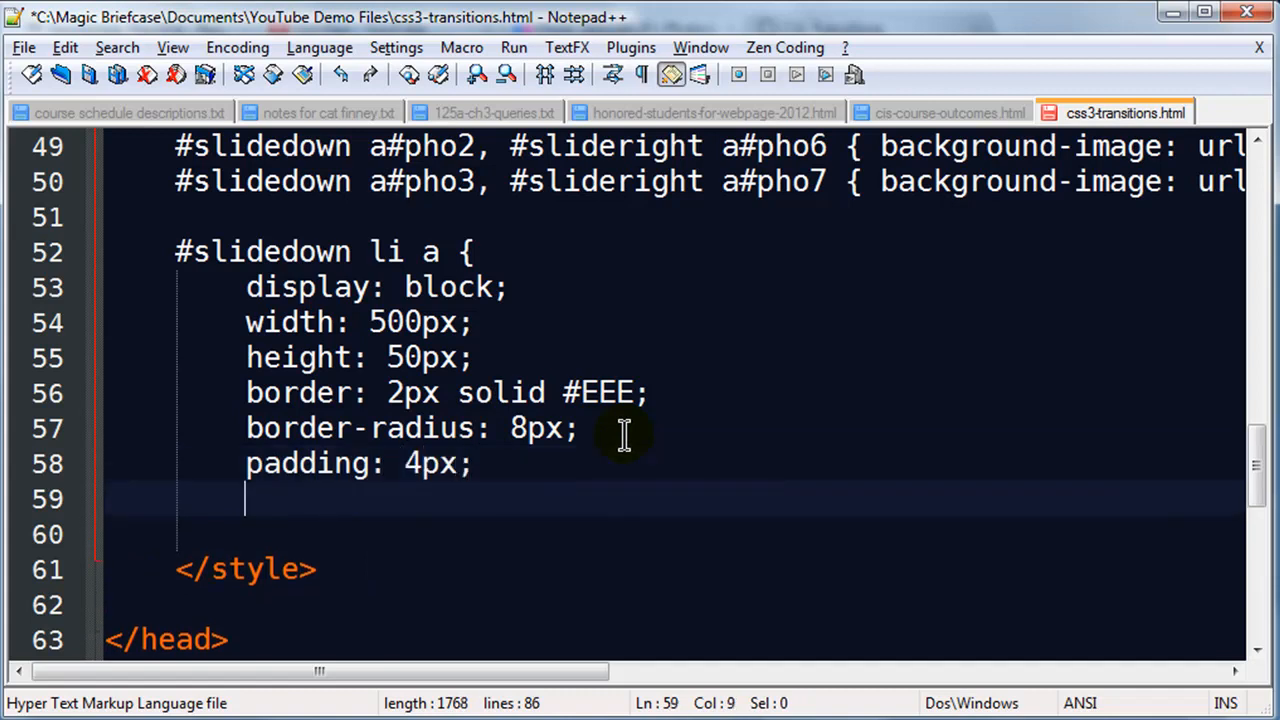
{"action": "type", "text": "}"}
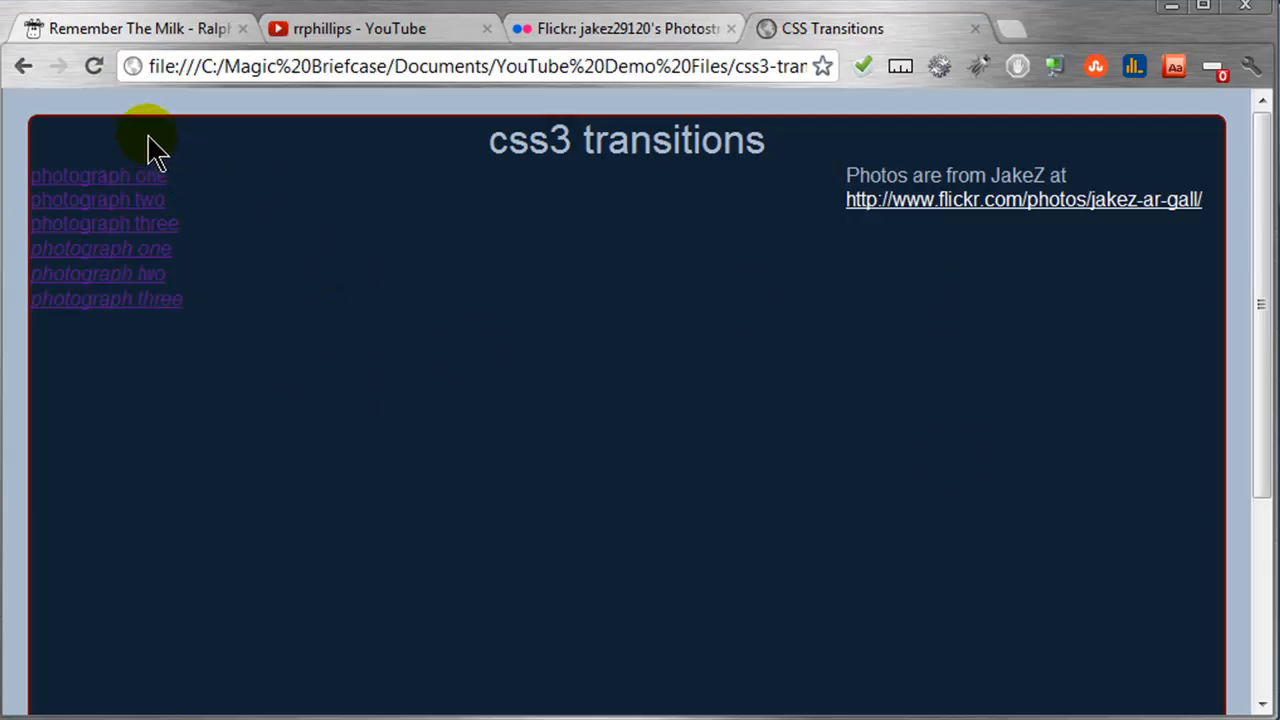
Reload the css3-transitions page in Chrome to preview the rounded, bordered photo links.
{"action": "left_click", "coordinate": [92, 66]}
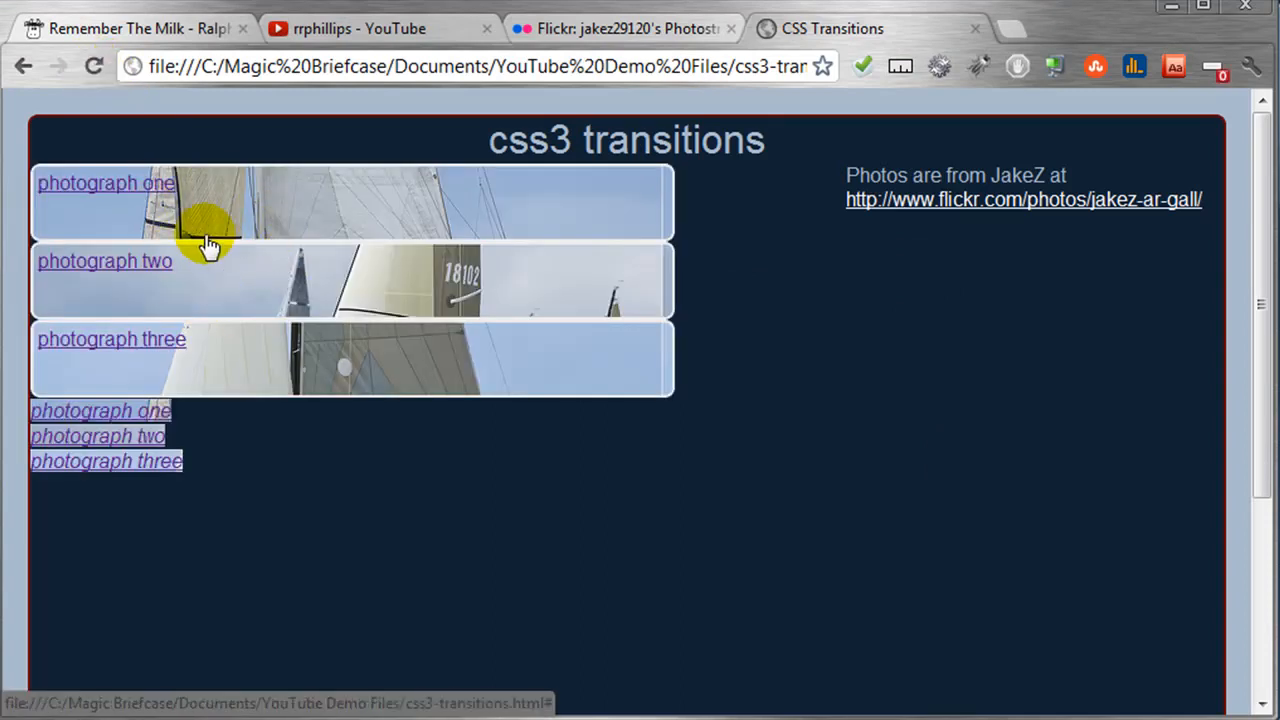
{"action": "mouse_move", "coordinate": [670, 190]}
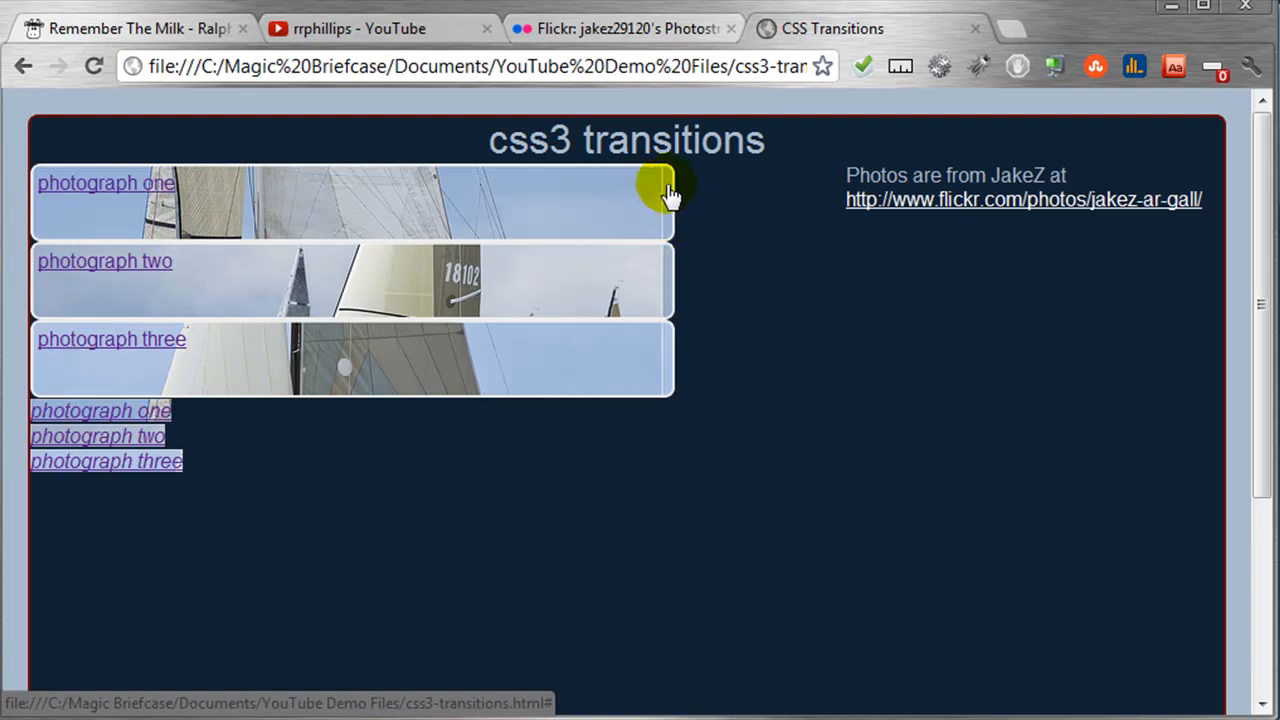
{"action": "mouse_move", "coordinate": [656, 236]}
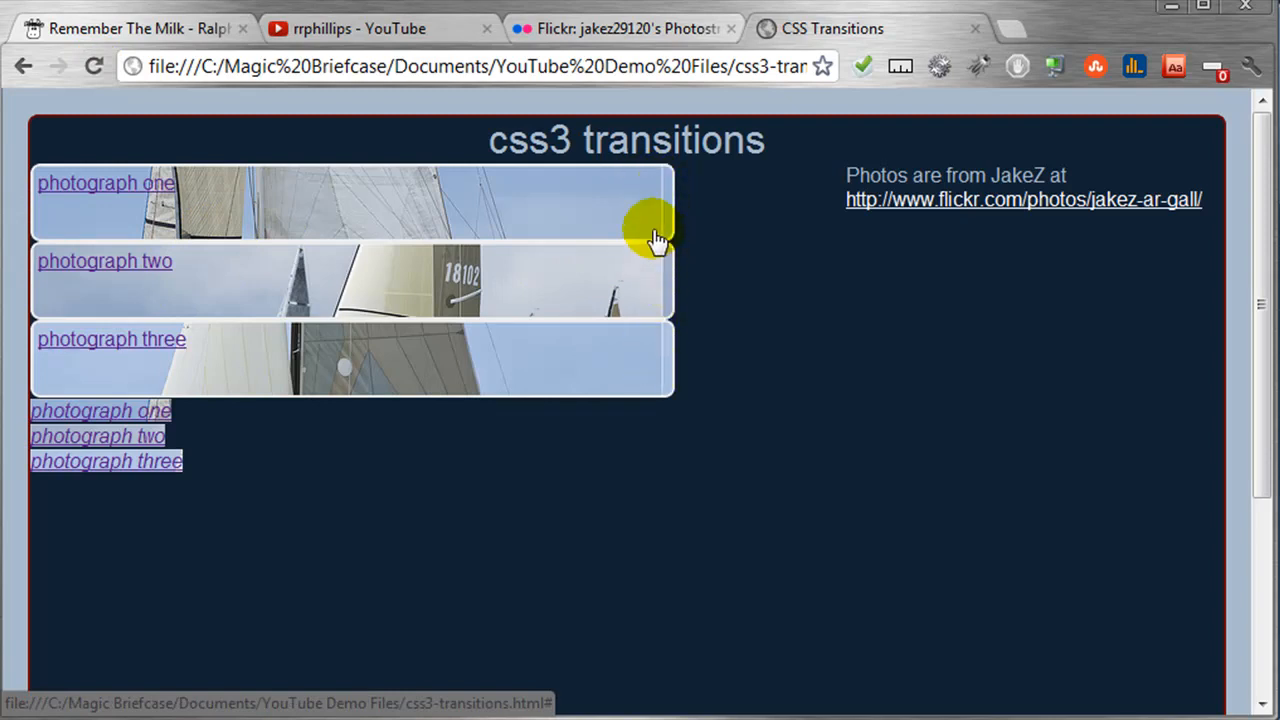
{"action": "mouse_move", "coordinate": [656, 212]}
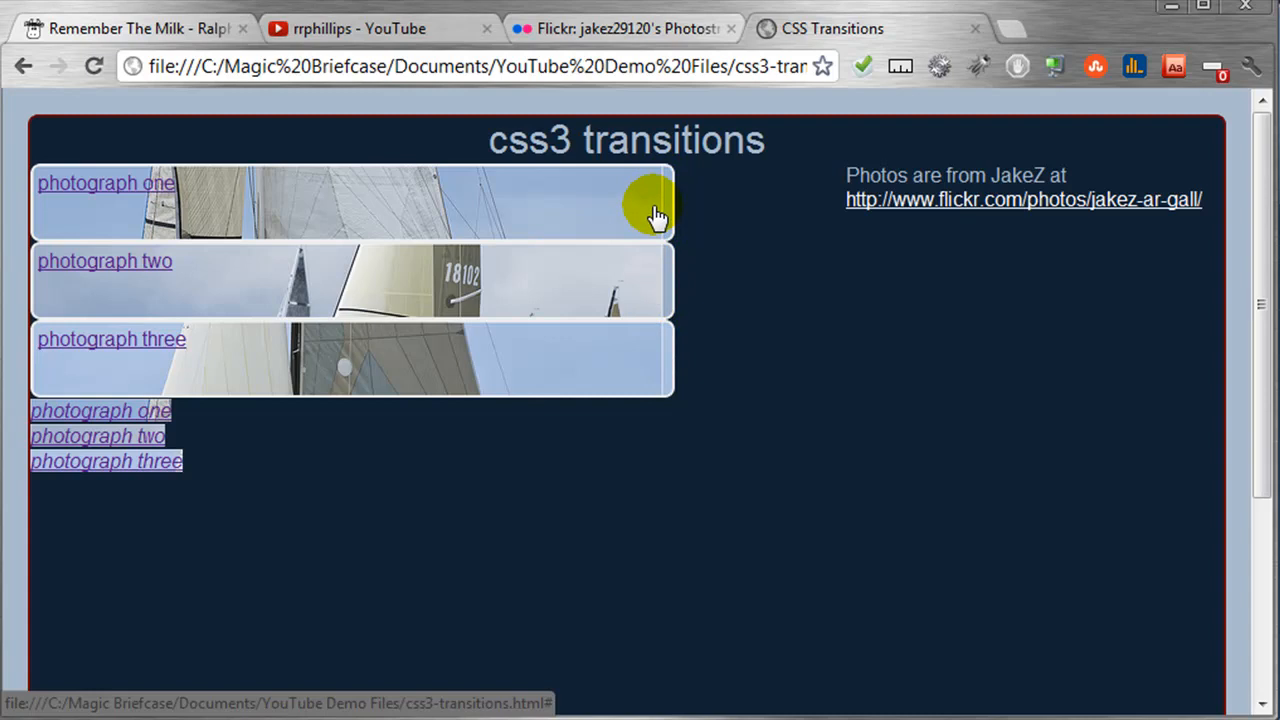
{"action": "mouse_move", "coordinate": [588, 216]}
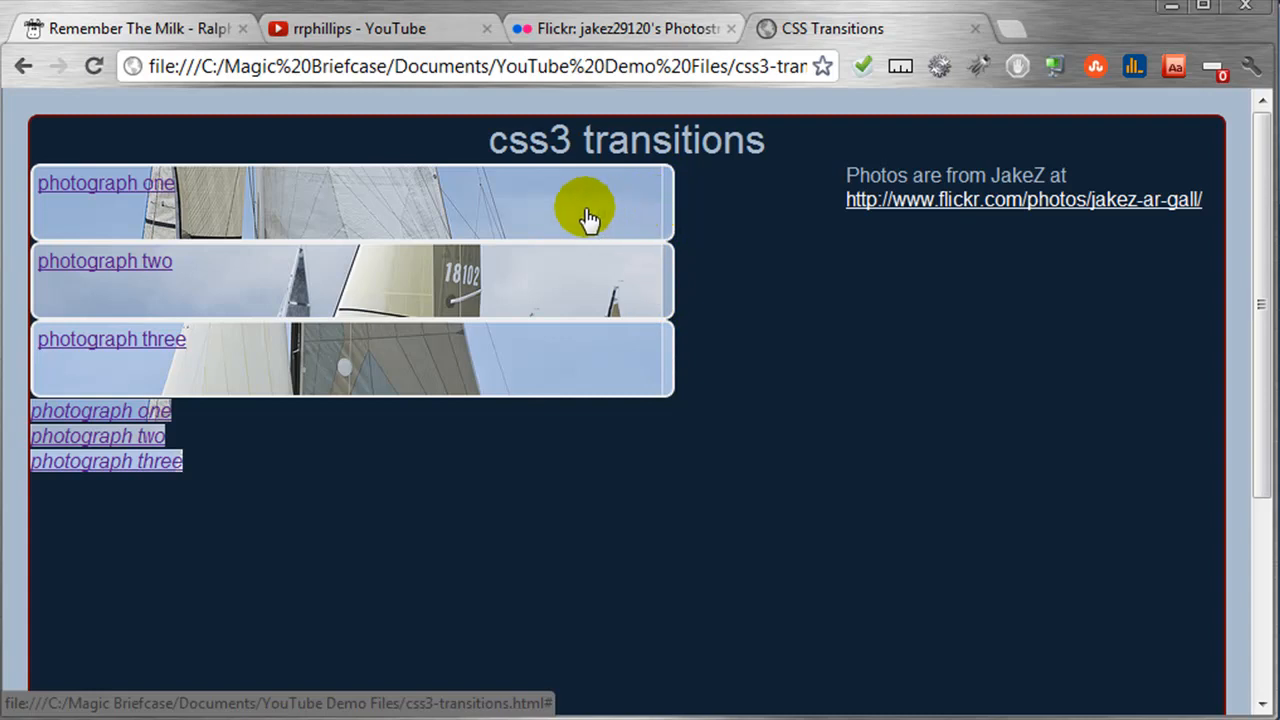
{"action": "mouse_move", "coordinate": [476, 220]}
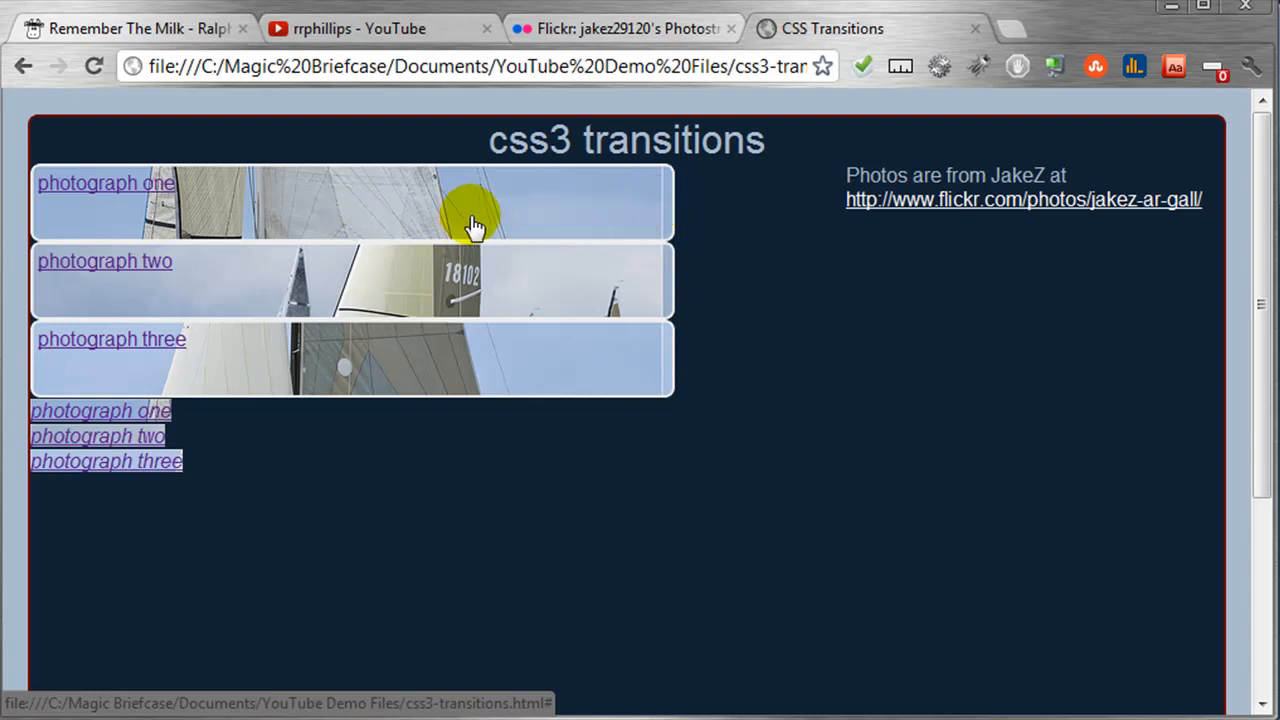
{"action": "mouse_move", "coordinate": [30, 164]}
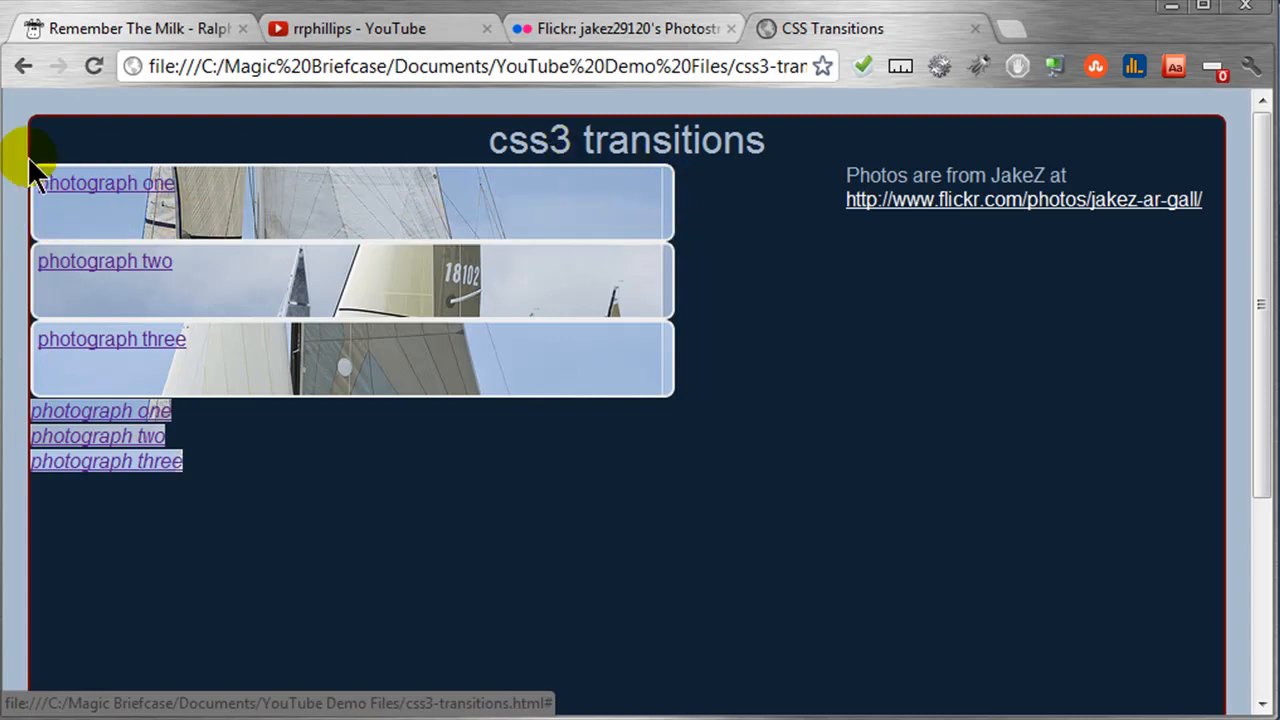
{"action": "mouse_move", "coordinate": [672, 204]}
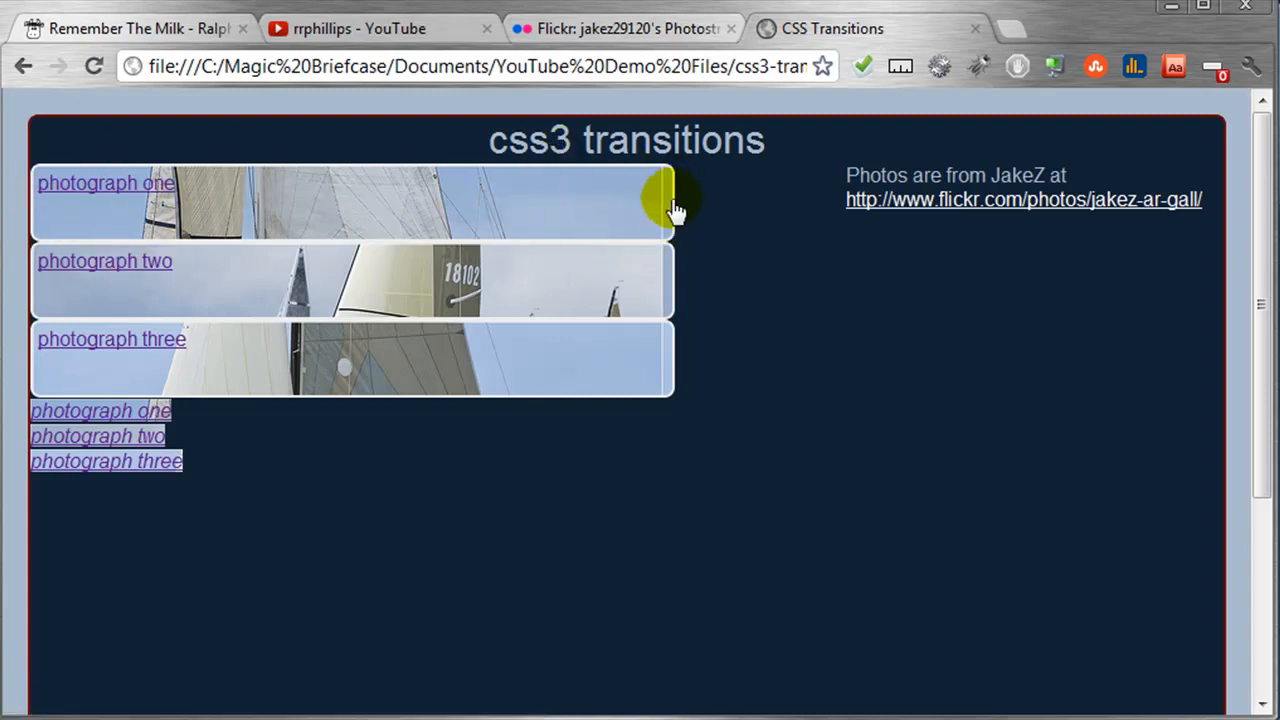
{"action": "mouse_move", "coordinate": [576, 204]}
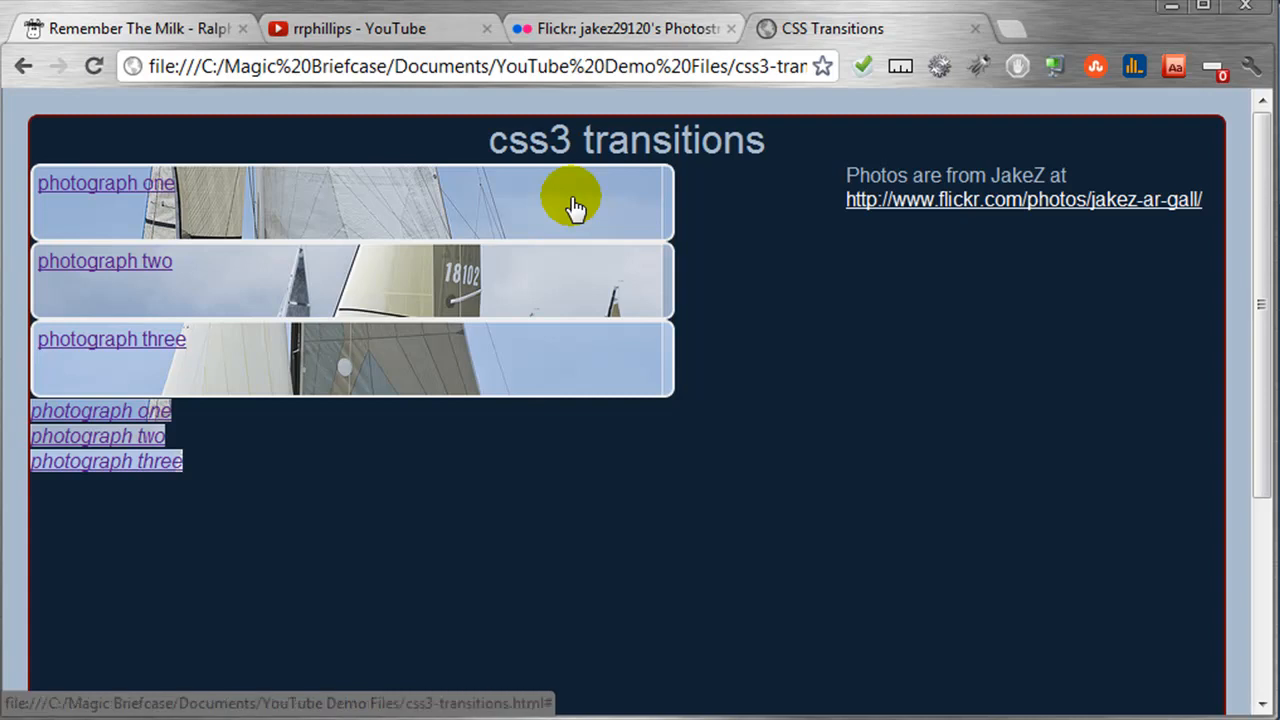
{"action": "mouse_move", "coordinate": [238, 180]}
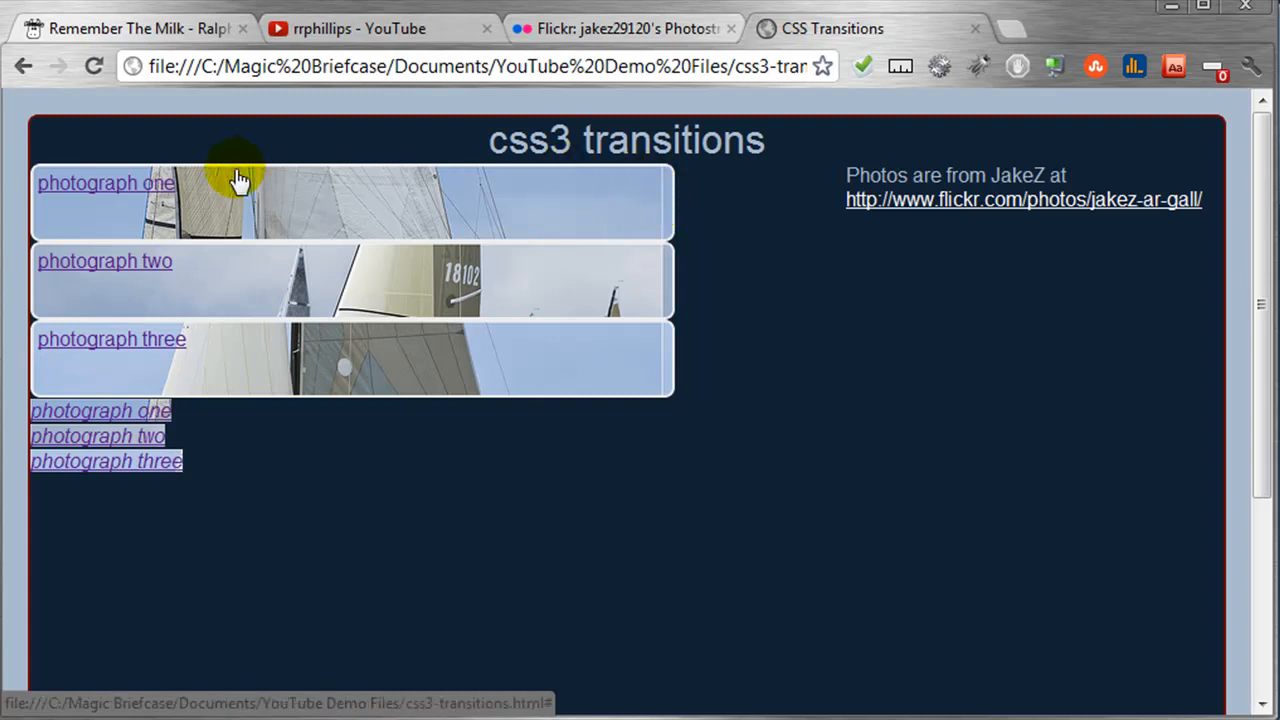
{"action": "mouse_move", "coordinate": [664, 240]}
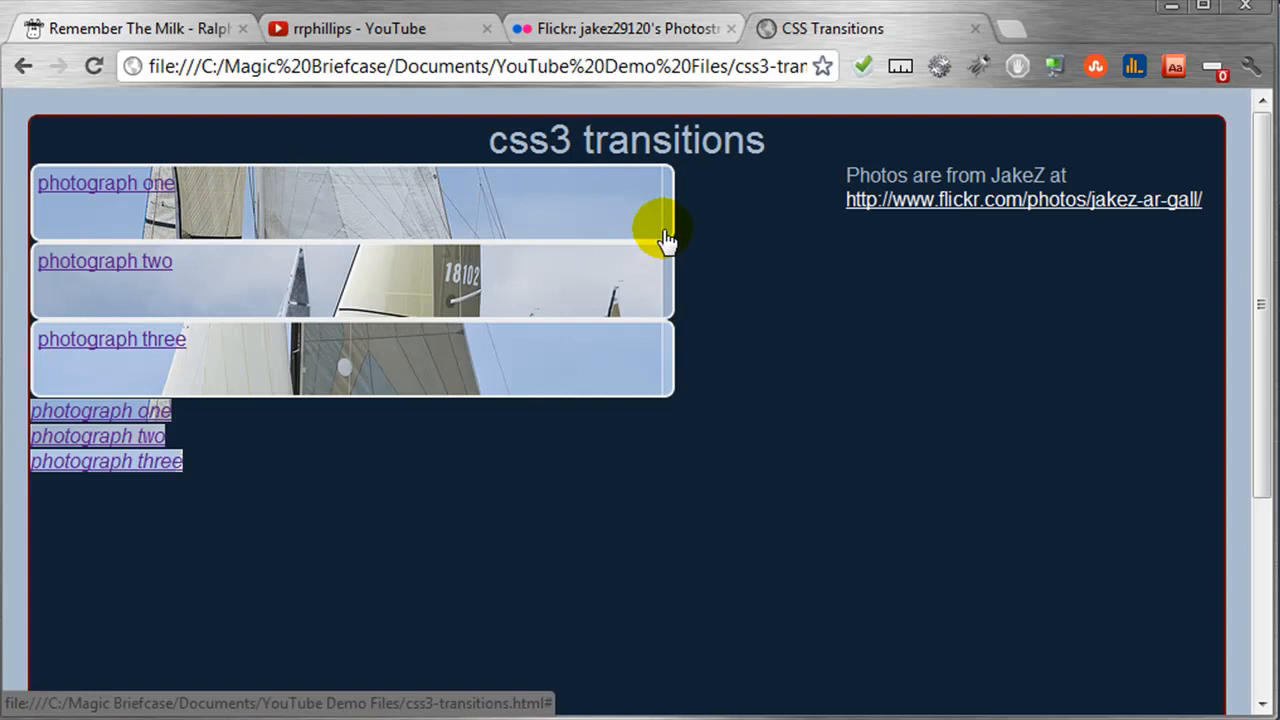
{"action": "mouse_move", "coordinate": [684, 180]}
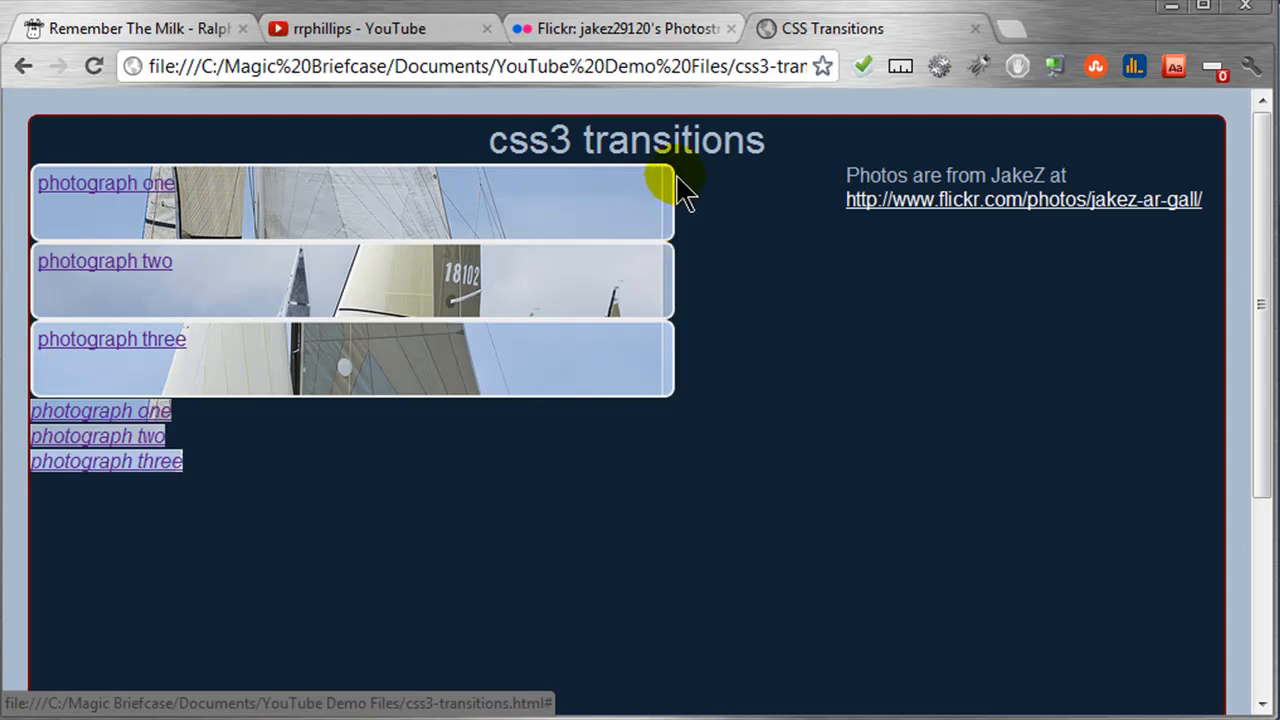
{"action": "mouse_move", "coordinate": [668, 222]}
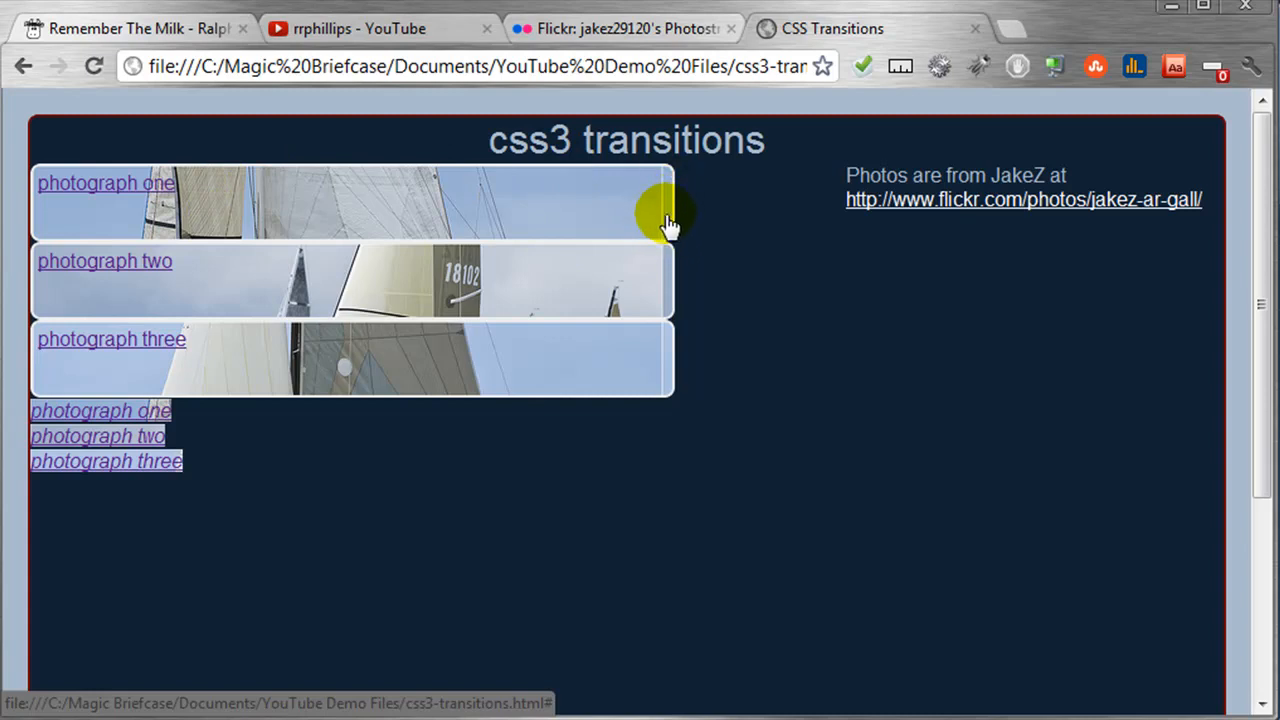
{"action": "mouse_move", "coordinate": [664, 384]}
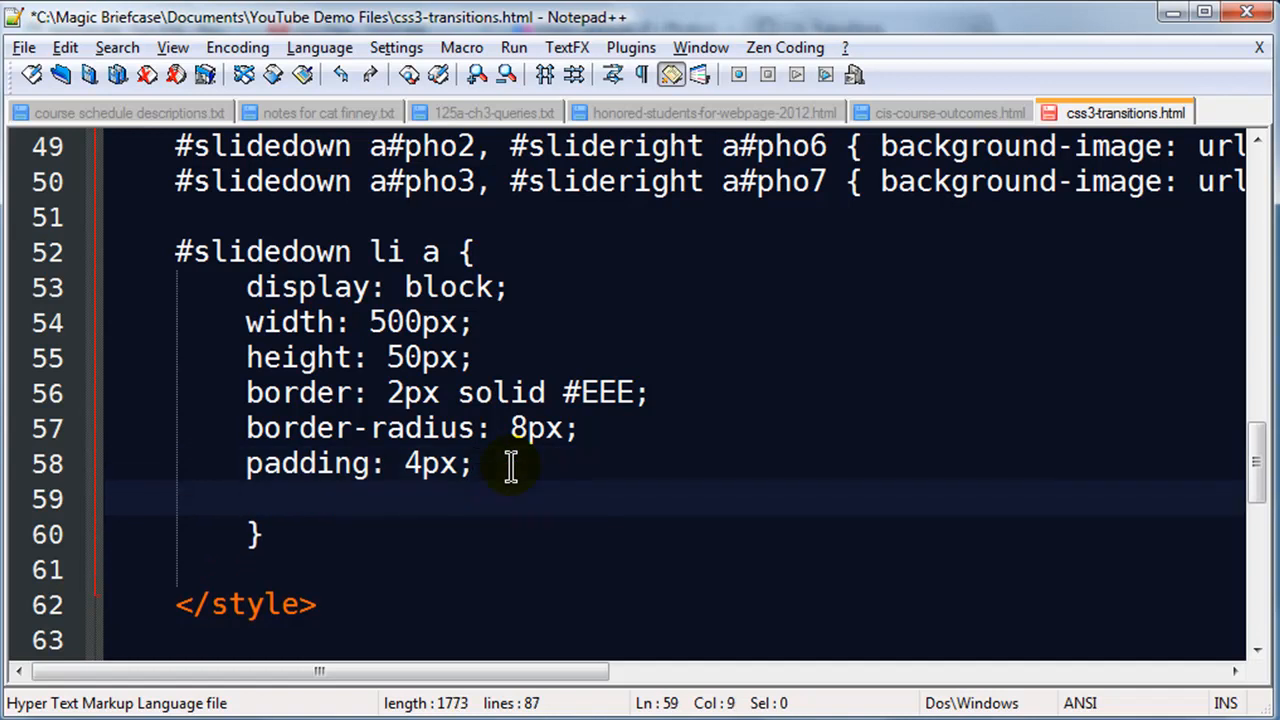
Add background-repeat: no-repeat; to the #slidedown li a rule.
{"action": "type", "text": "background-repeat"}
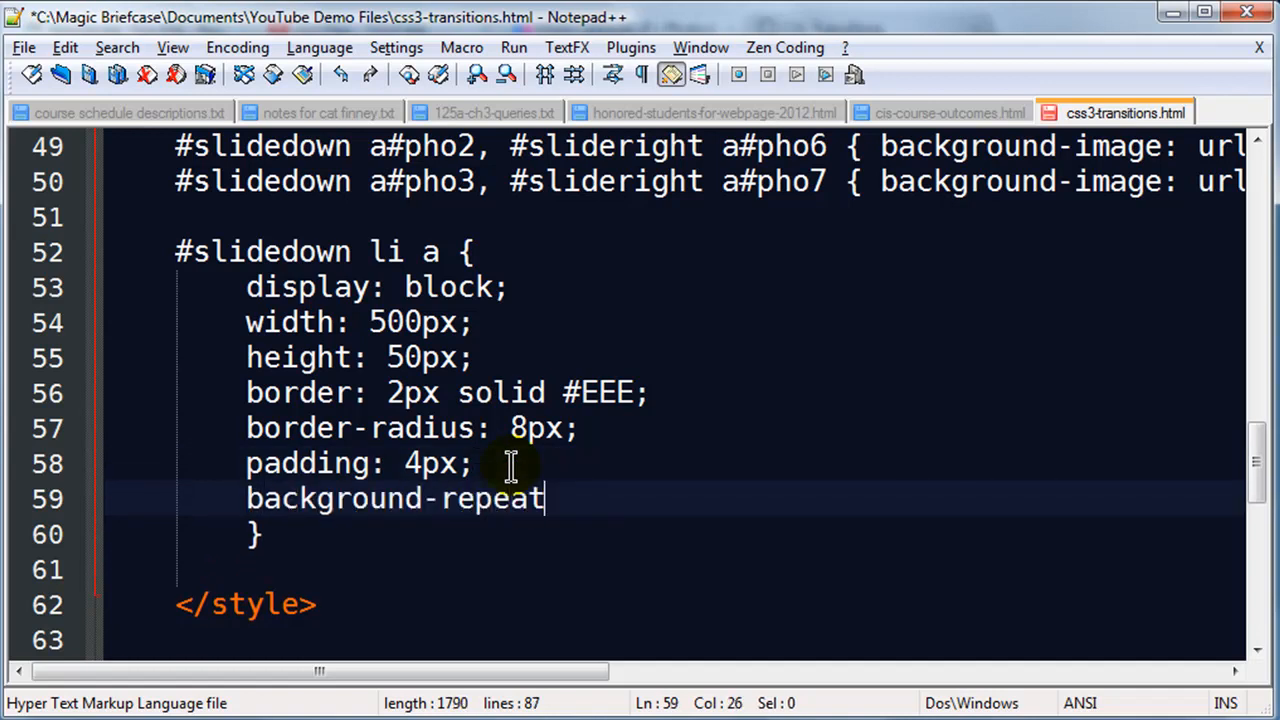
{"action": "type", "text": ": no-repeat;"}
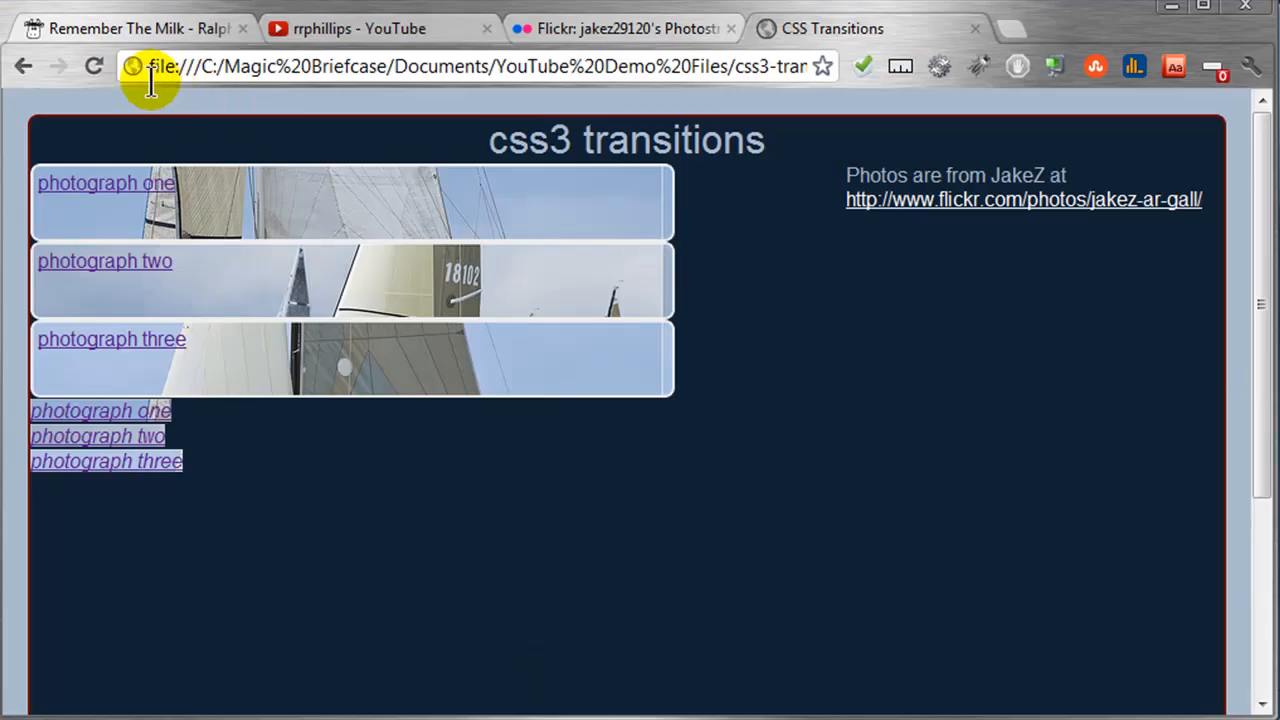
{"action": "mouse_move", "coordinate": [668, 304]}
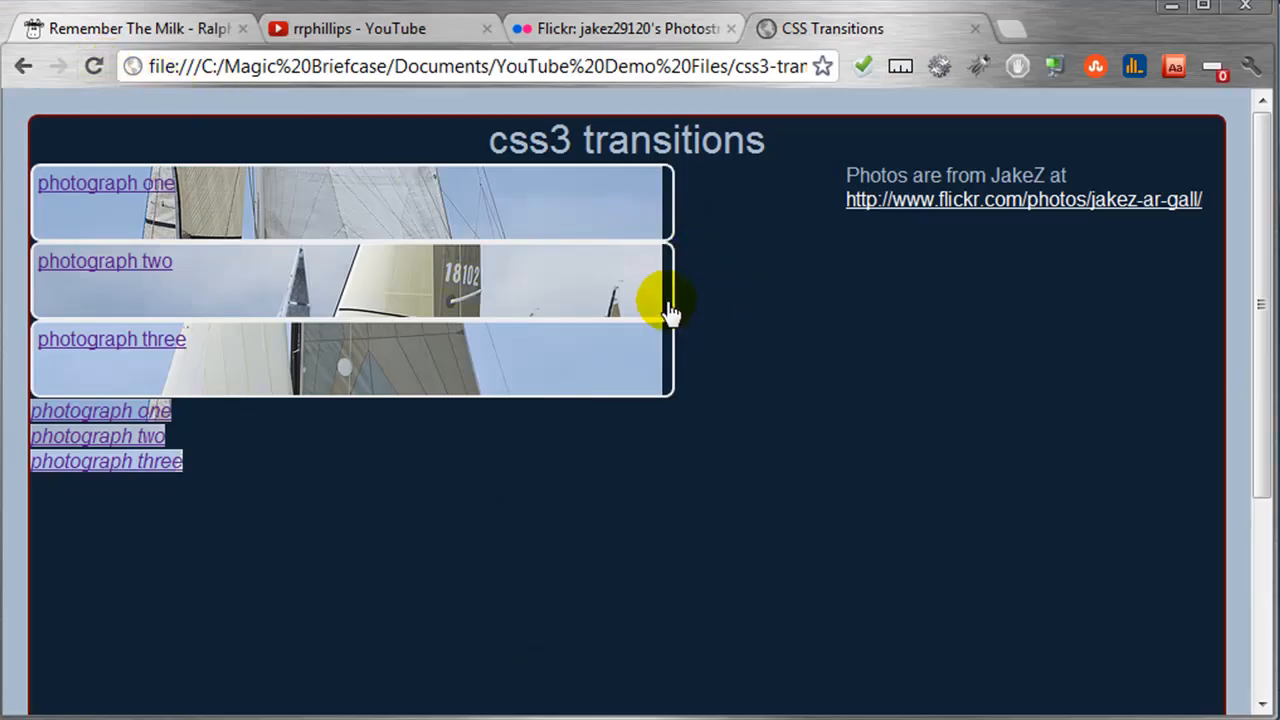
{"action": "mouse_move", "coordinate": [664, 338]}
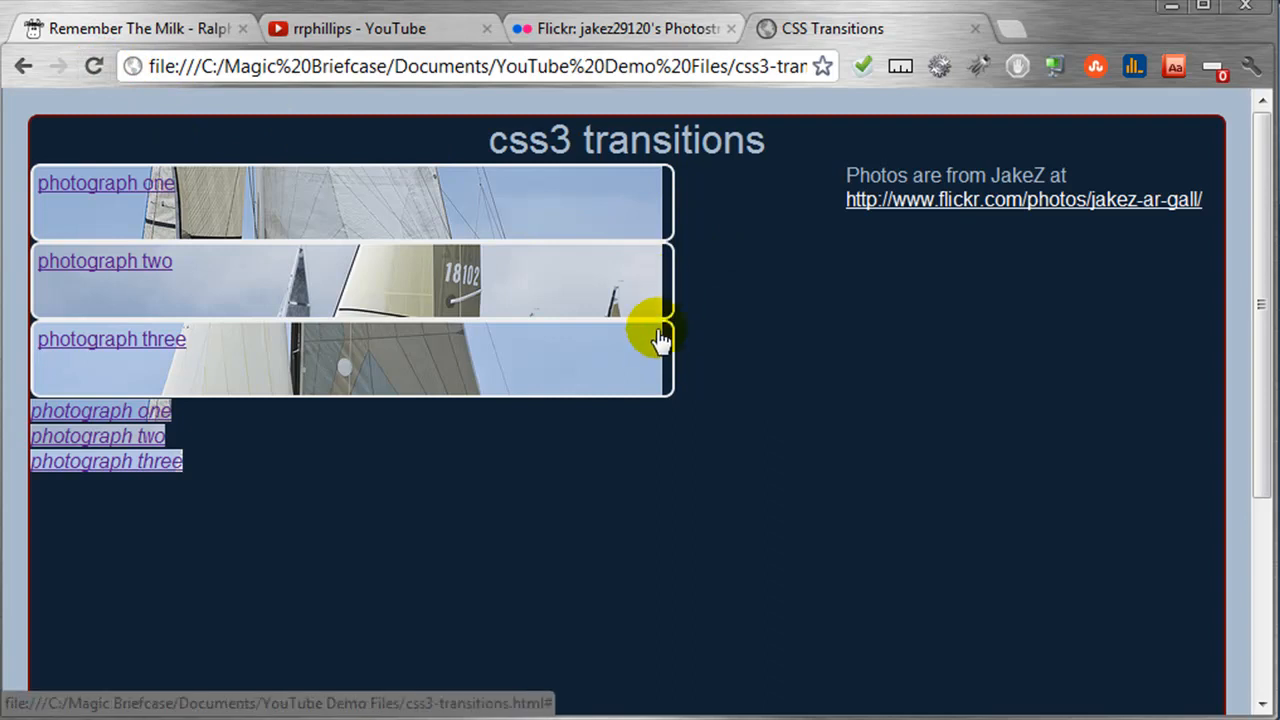
{"action": "mouse_move", "coordinate": [180, 196]}
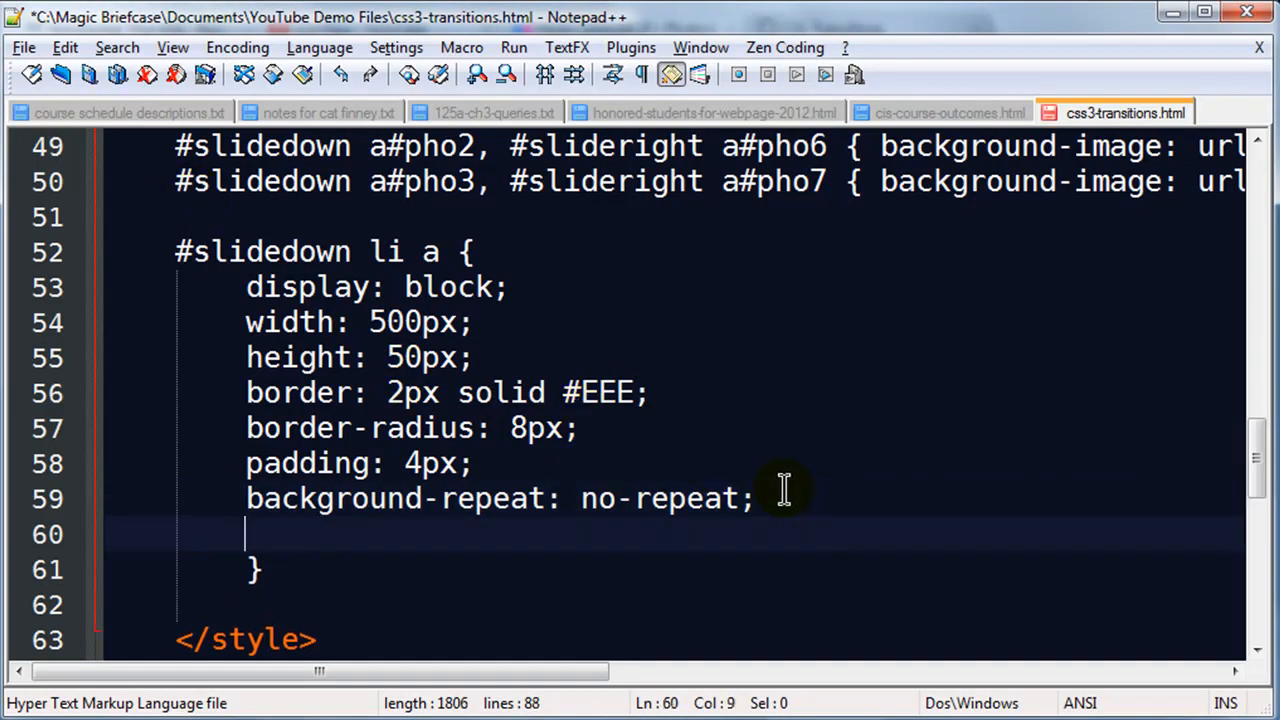
Add box-sizing: border-box; to the #slidedown li a rule.
{"action": "type", "text": "box-sizi"}
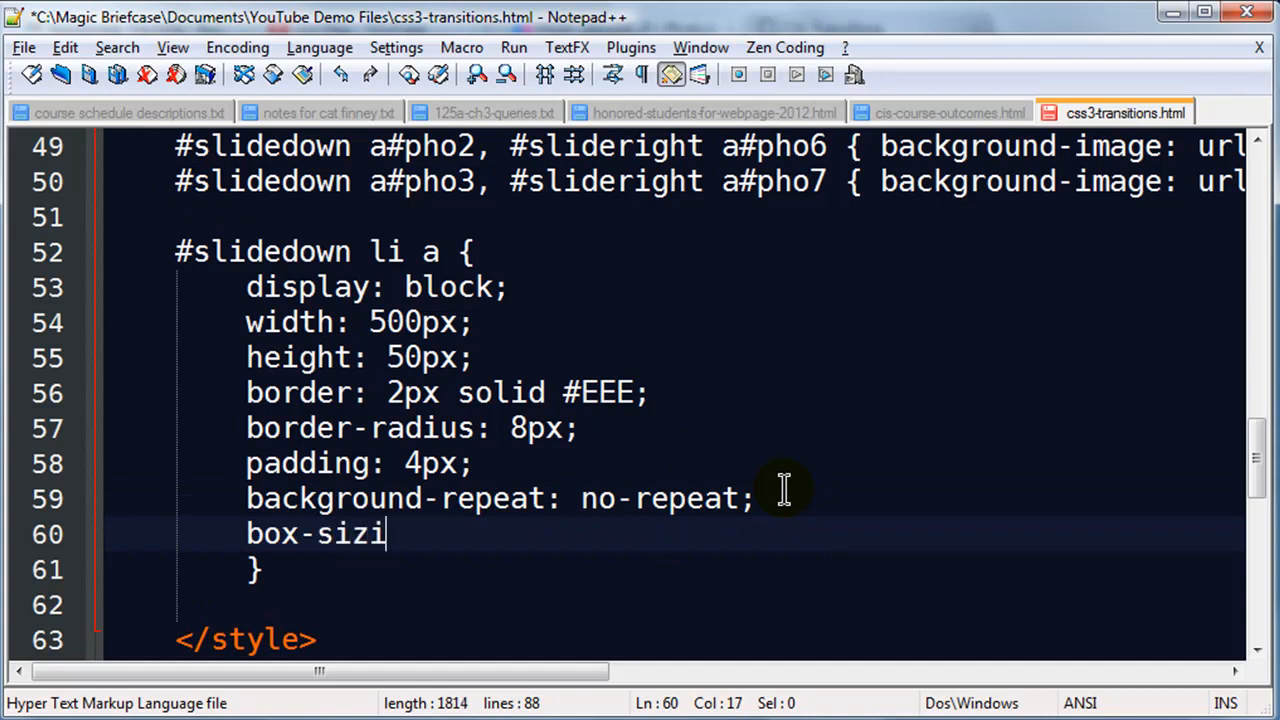
{"action": "type", "text": "ng: border"}
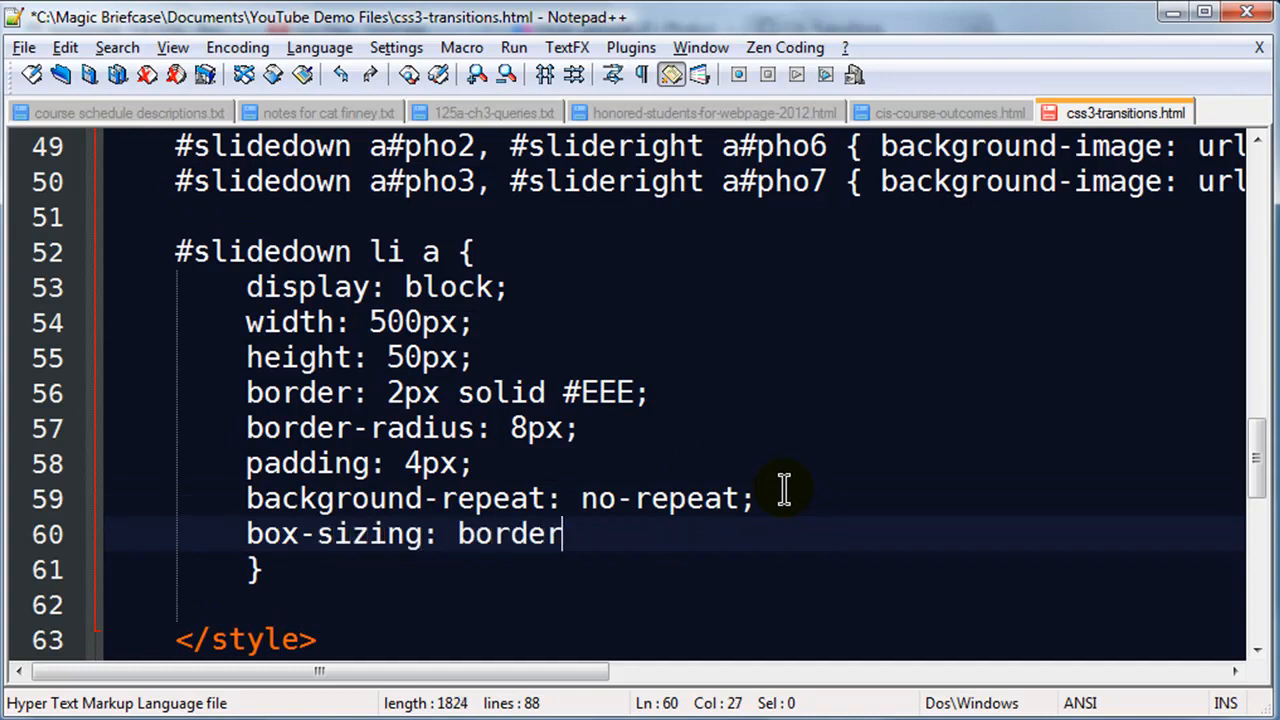
{"action": "type", "text": "-box;"}
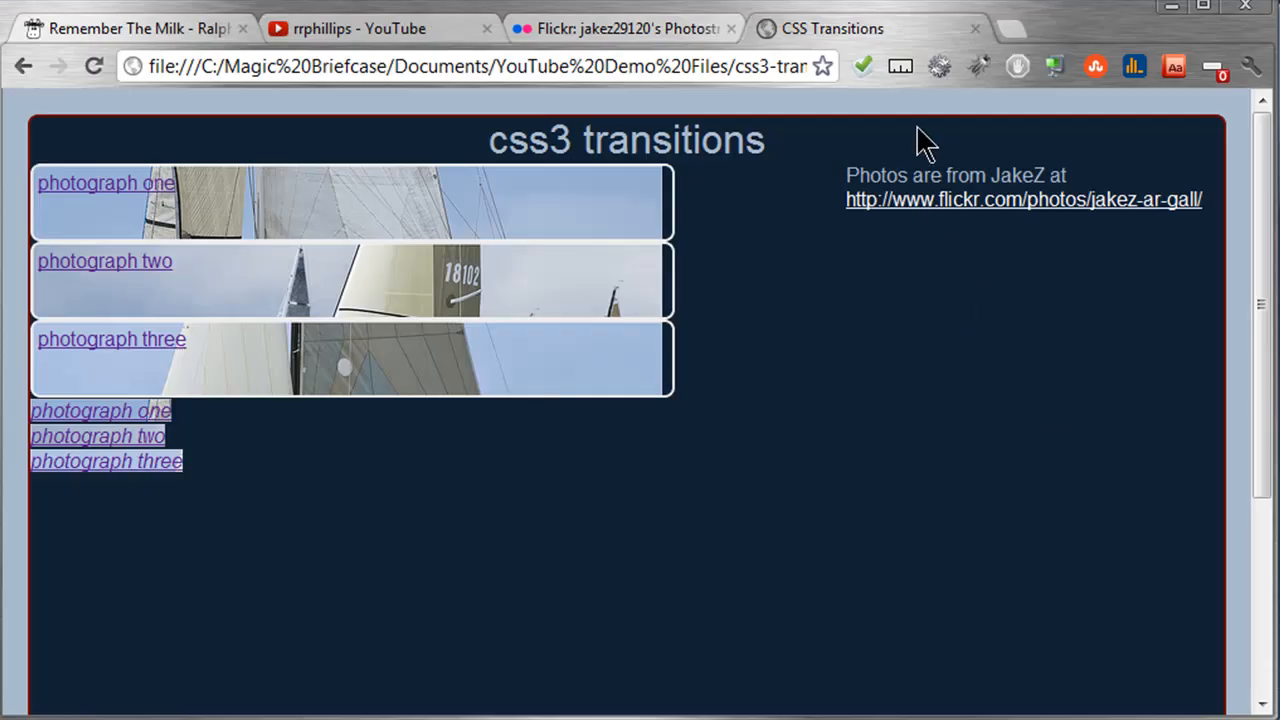
{"action": "mouse_move", "coordinate": [456, 290]}
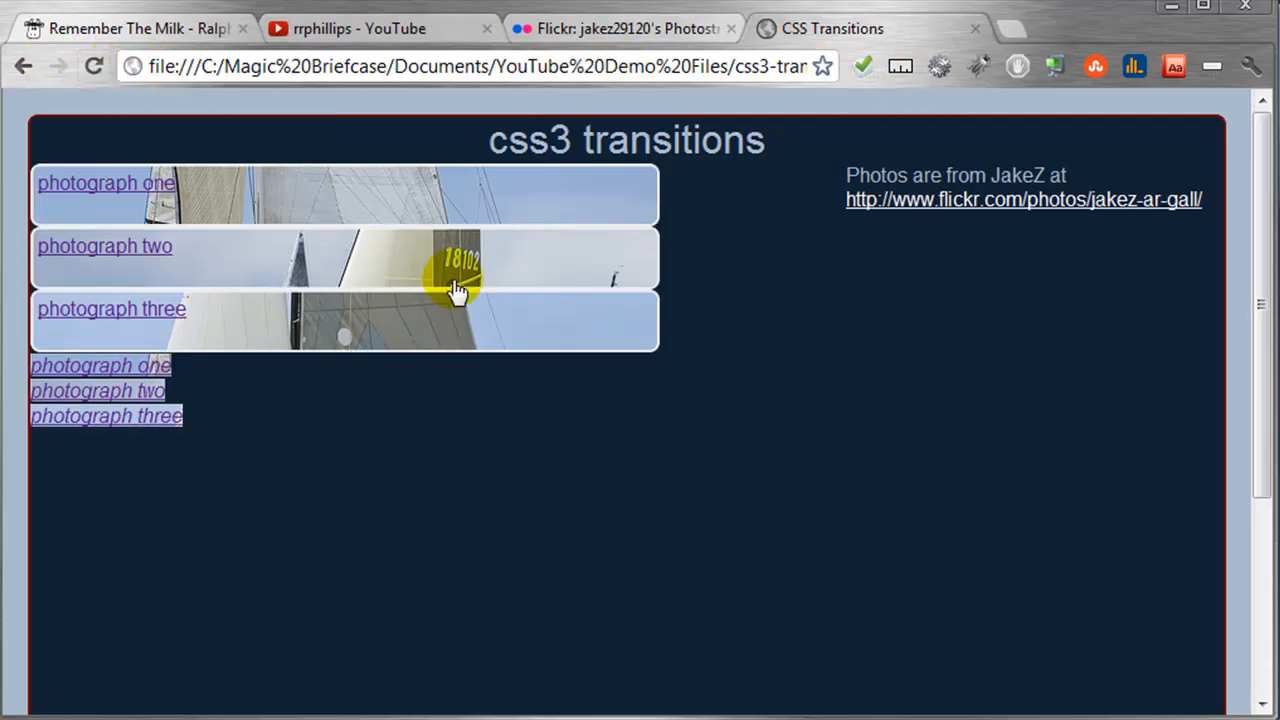
{"action": "mouse_move", "coordinate": [658, 216]}
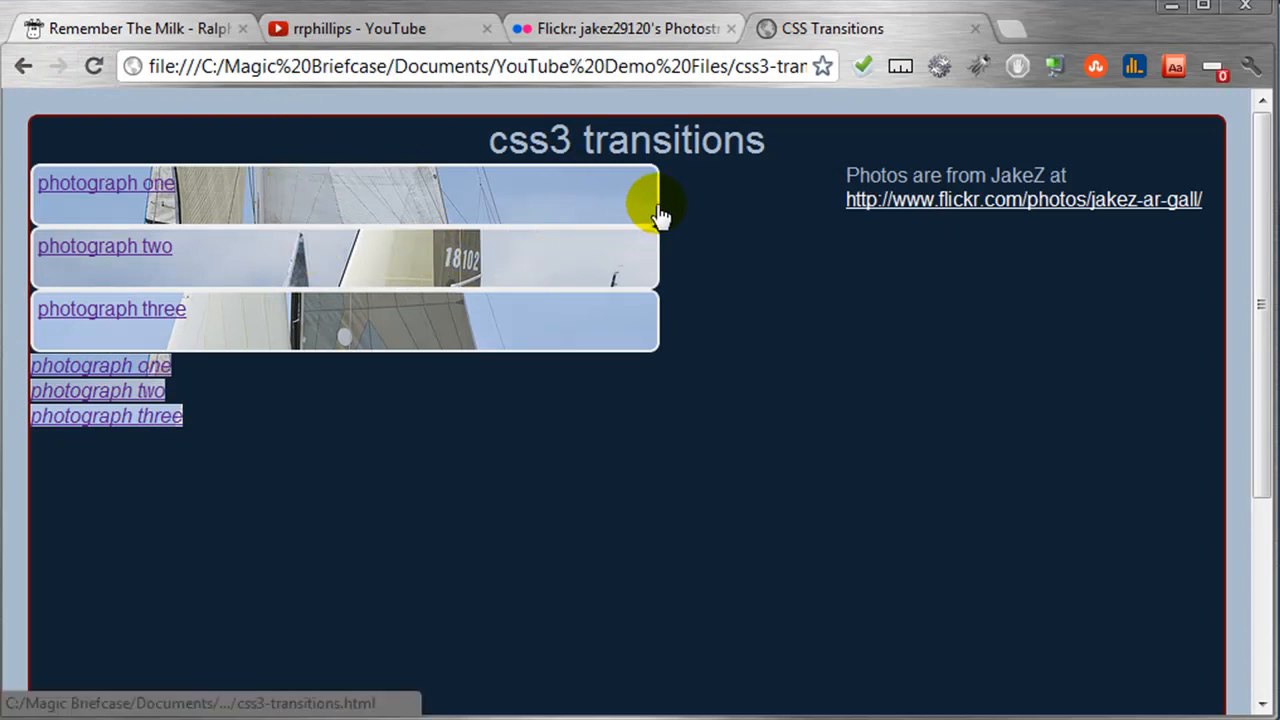
{"action": "mouse_move", "coordinate": [564, 216]}
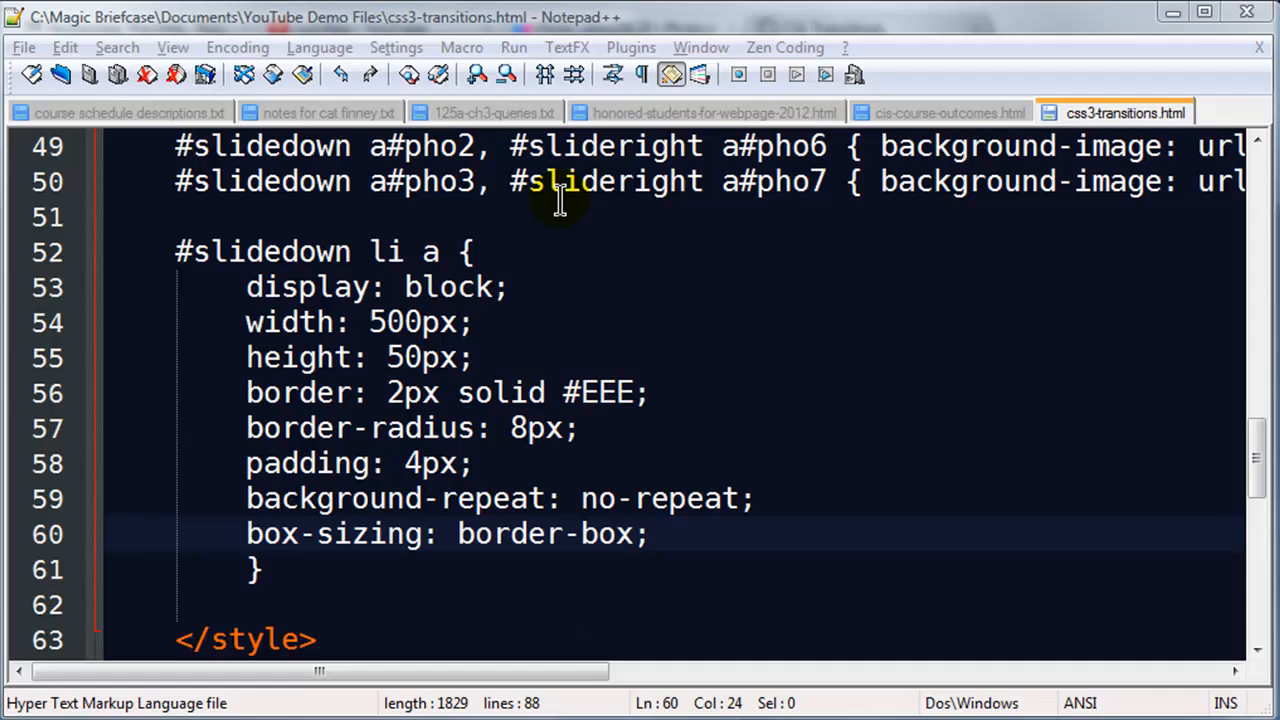
{"action": "left_click", "coordinate": [244, 532]}
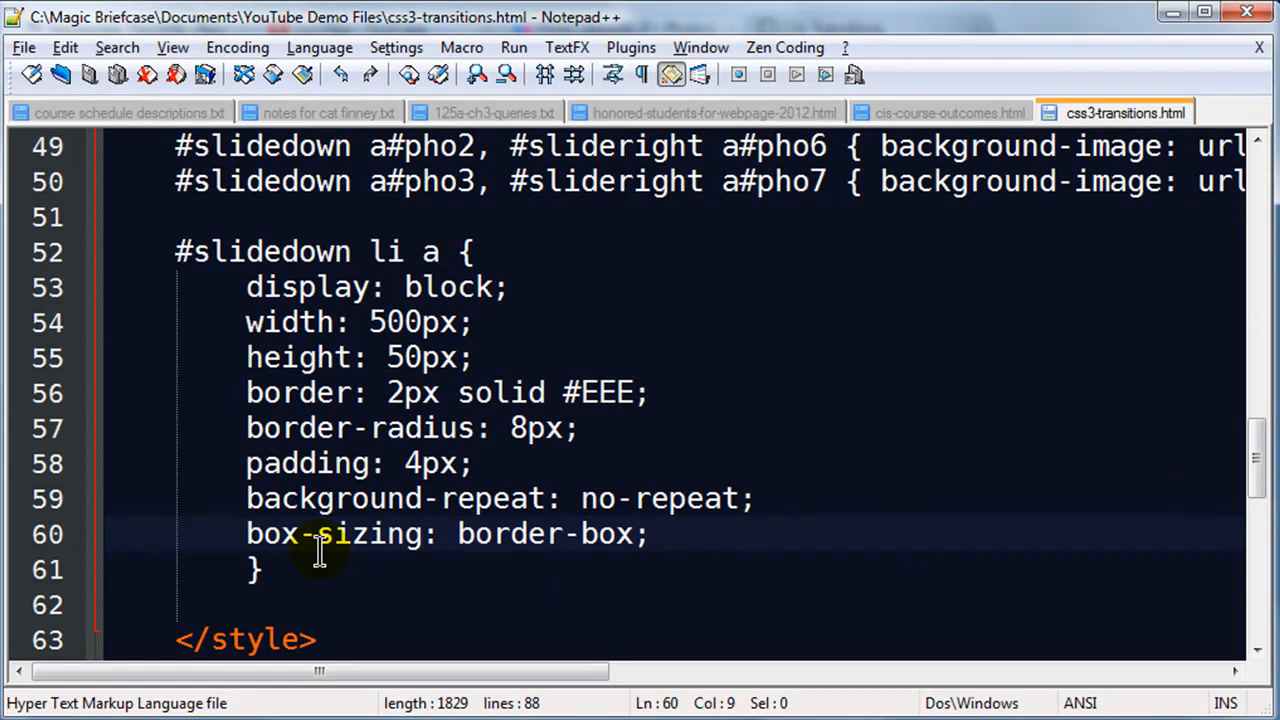
{"action": "type", "text": "-"}
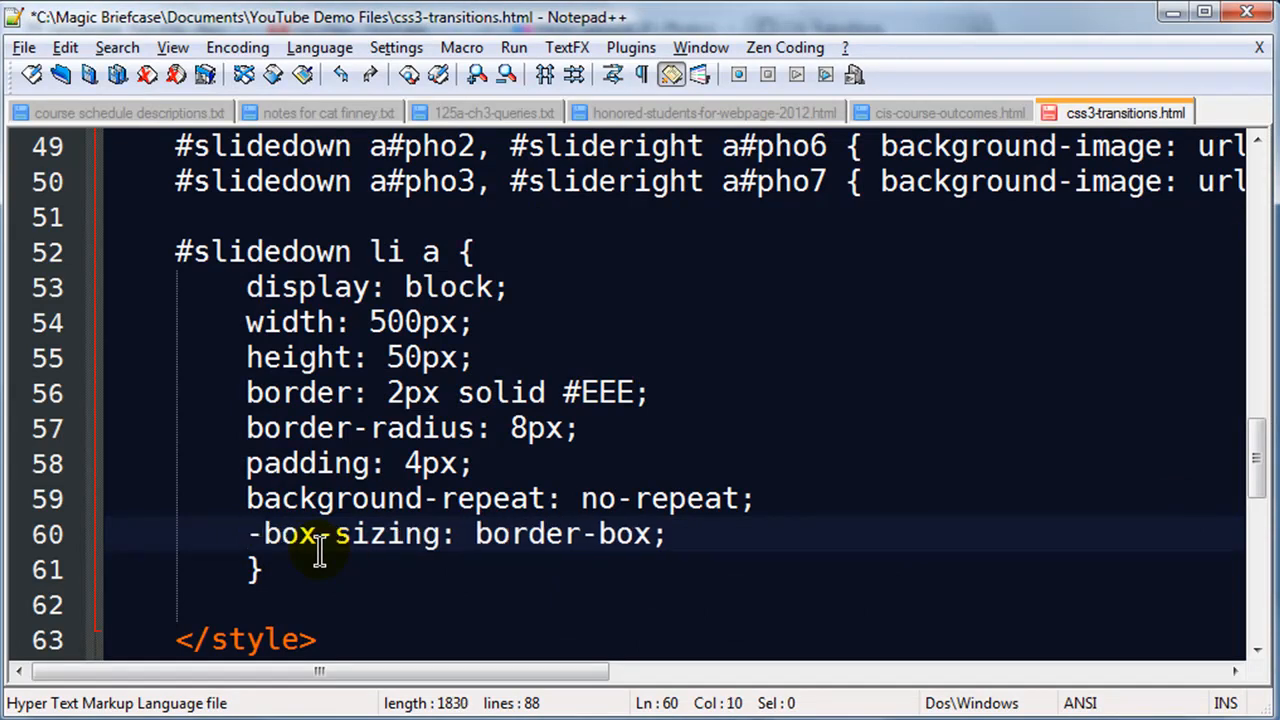
{"action": "type", "text": "firefox"}
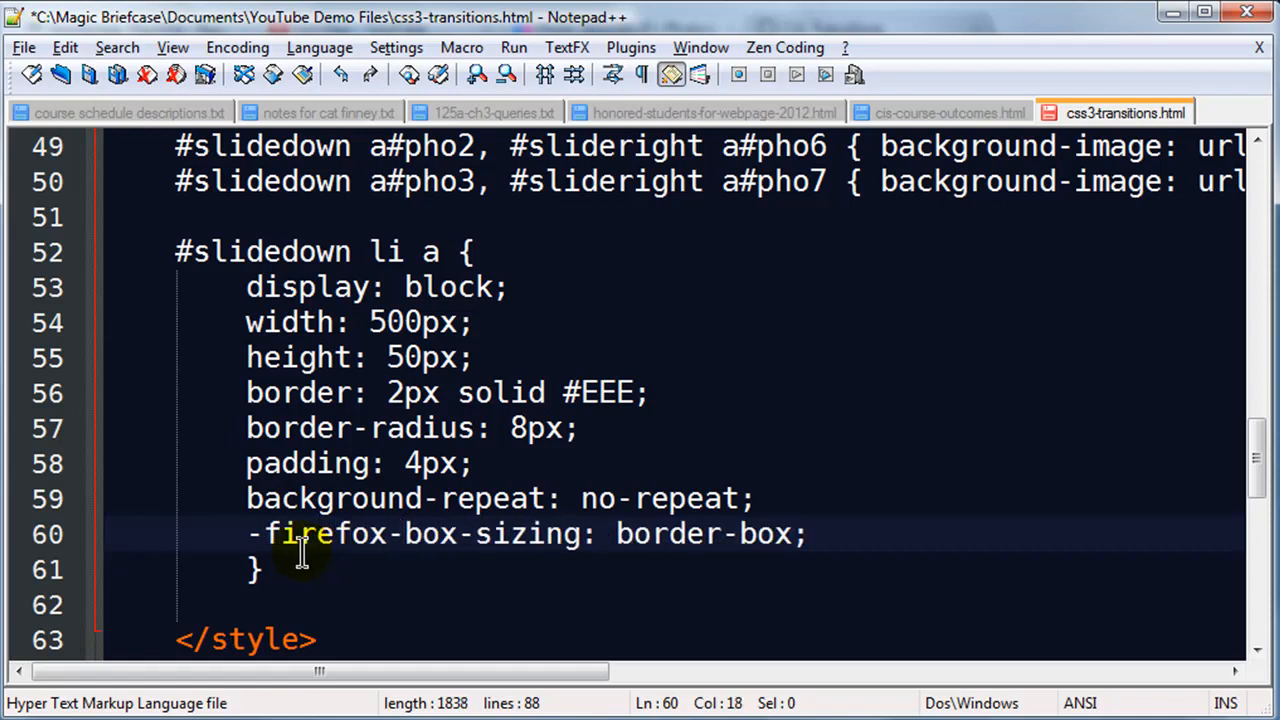
{"action": "double_click", "coordinate": [310, 532]}
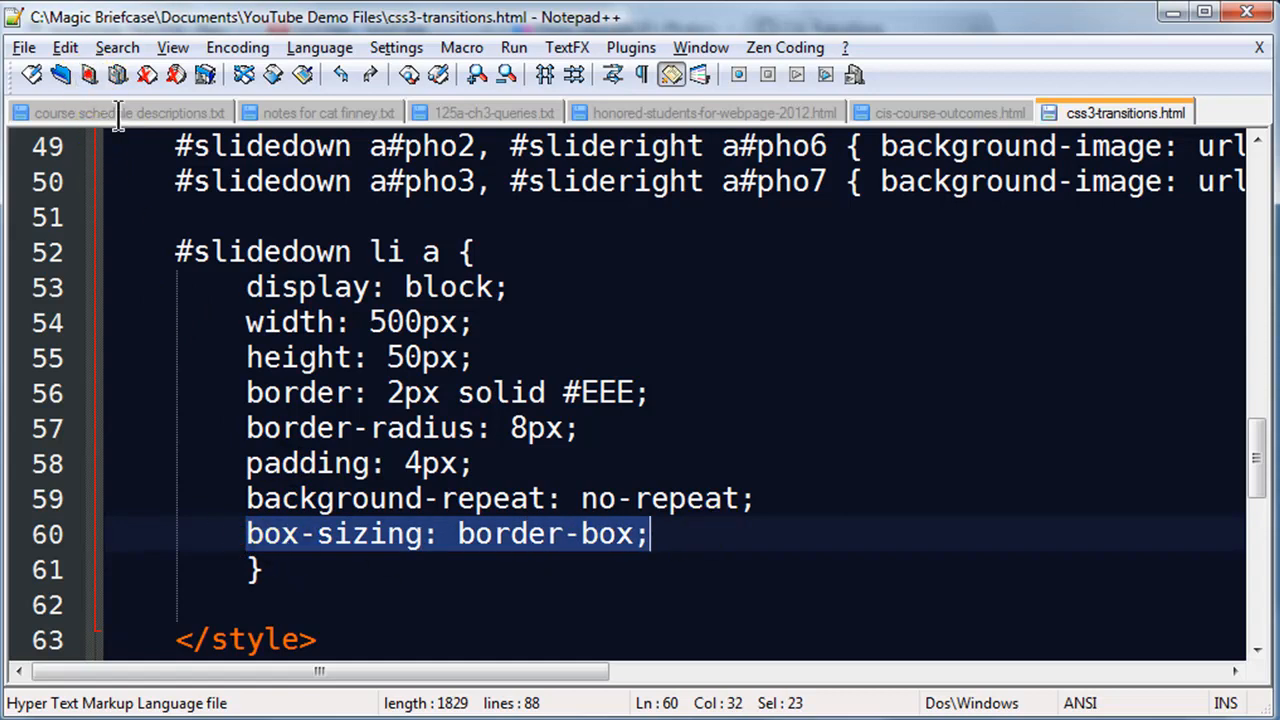
{"action": "left_click", "coordinate": [696, 532]}
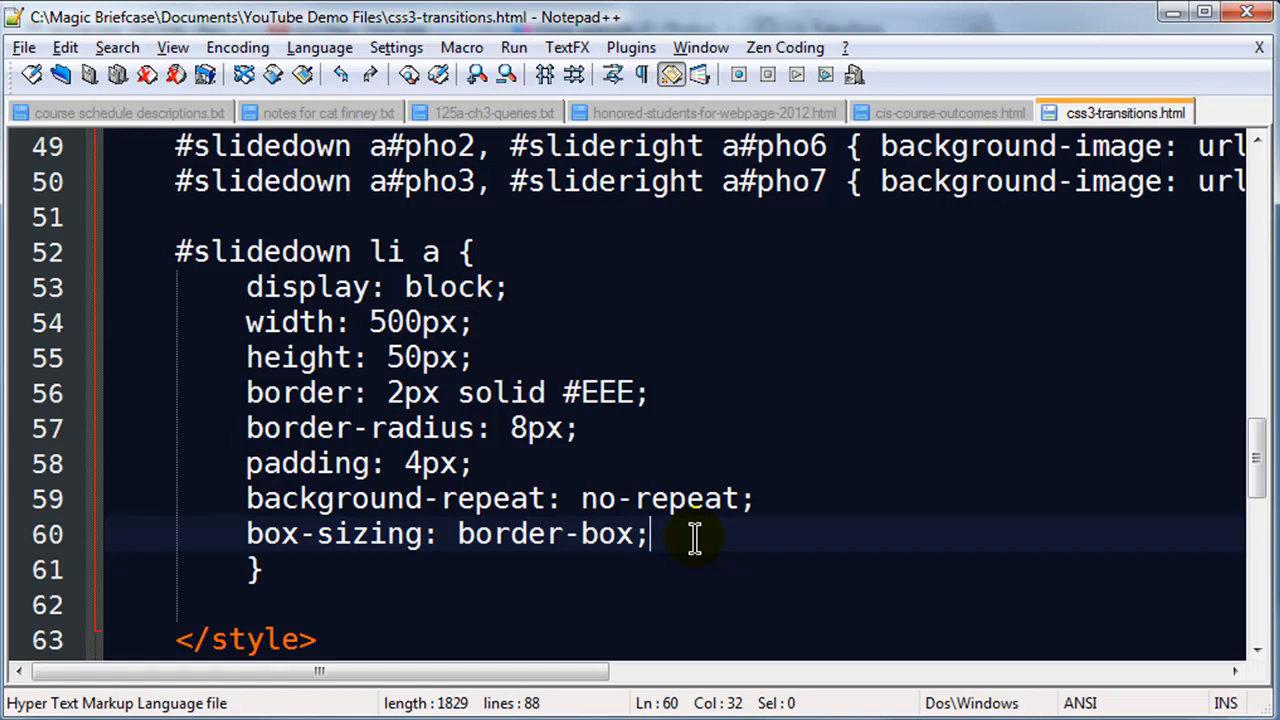
{"action": "mouse_move", "coordinate": [650, 532]}
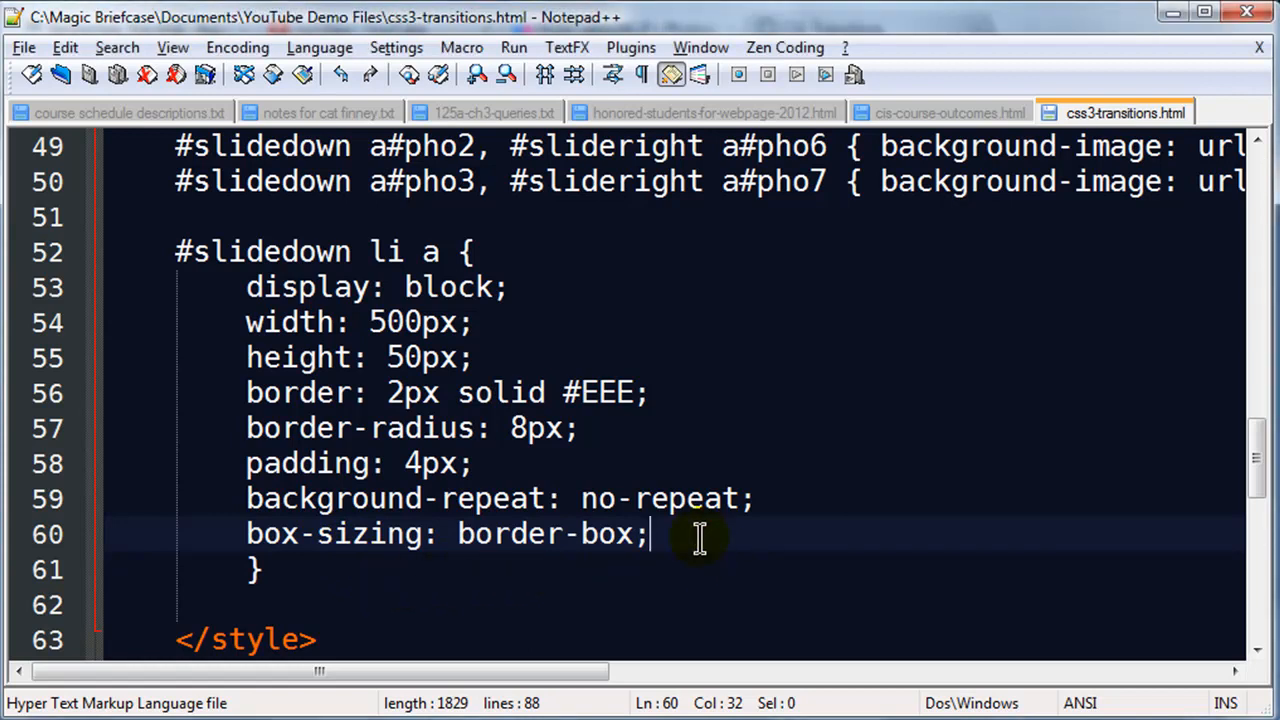
Add text-decoration: none; and color: #000; below the box-sizing line.
{"action": "key", "text": "Return"}
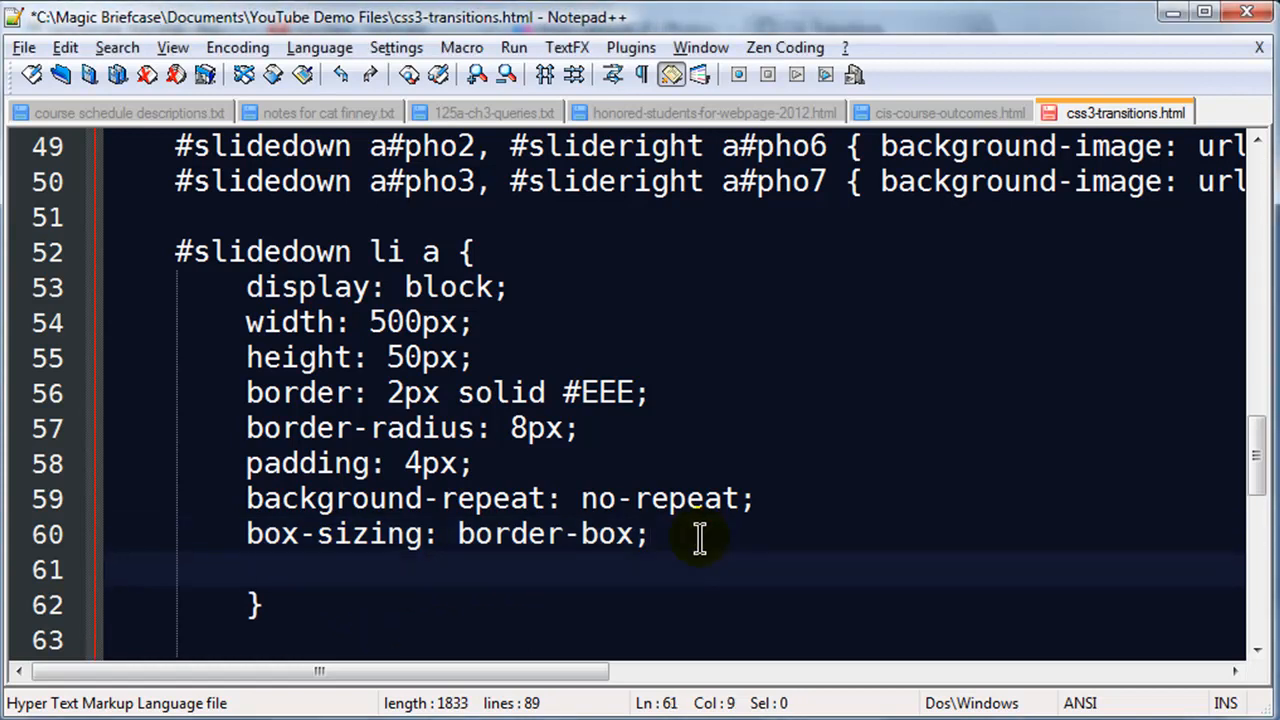
{"action": "type", "text": "tex-"}
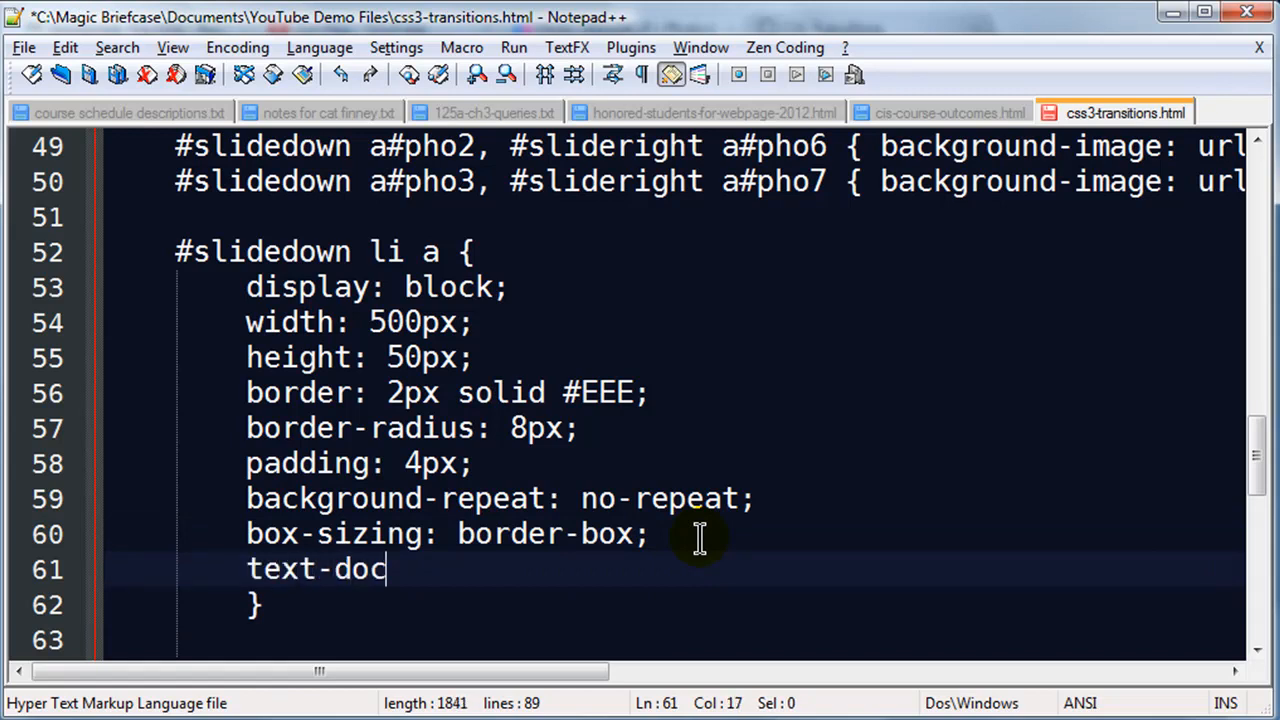
{"action": "type", "text": "o"}
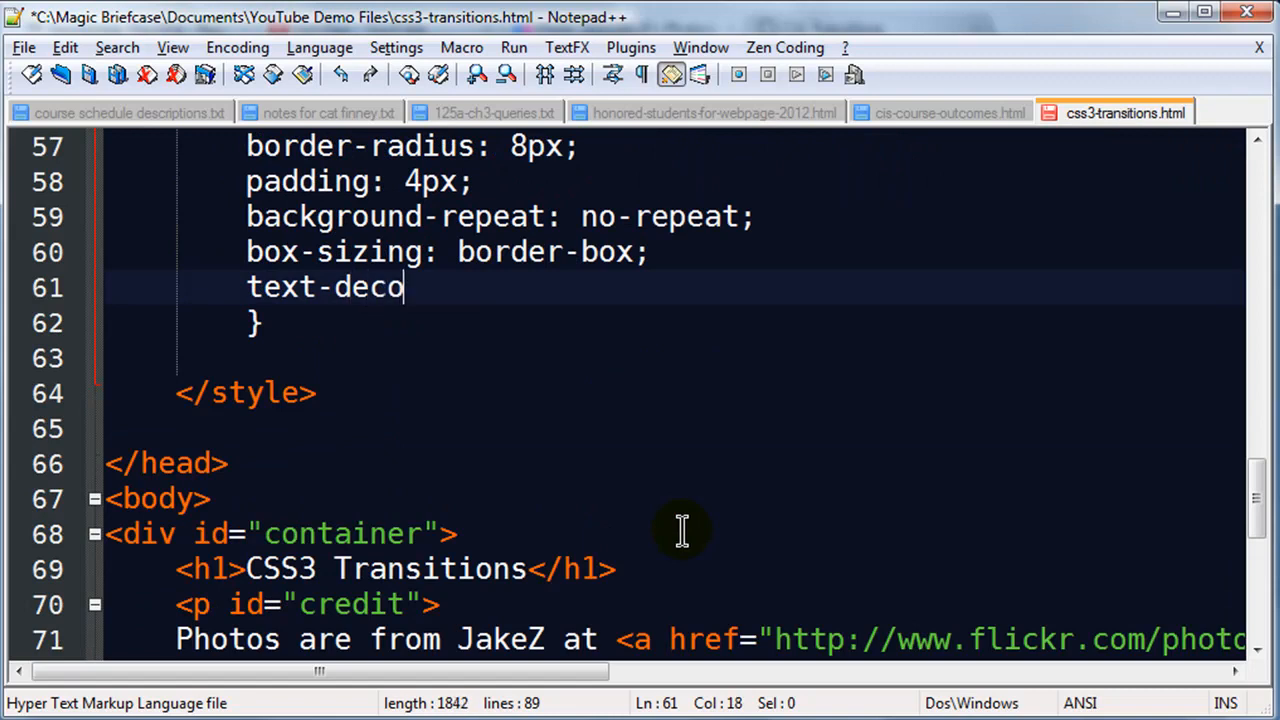
{"action": "type", "text": "ration: none;"}
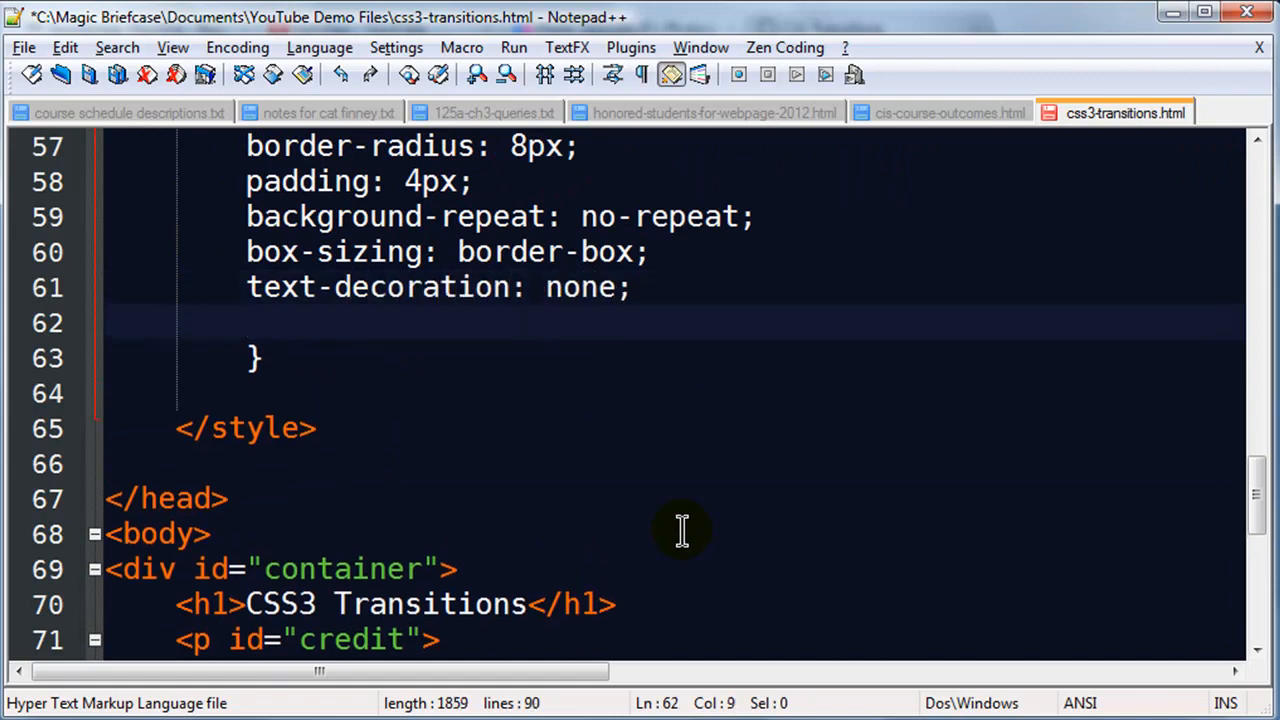
{"action": "type", "text": "color: #"}
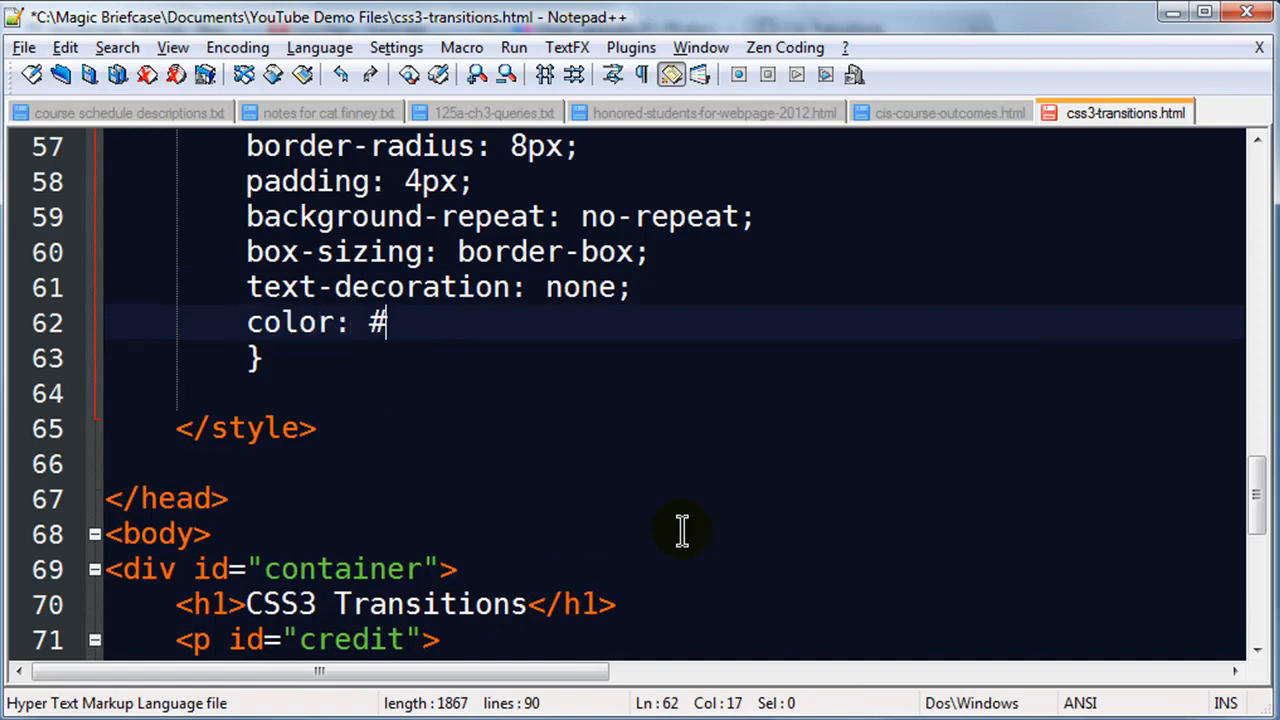
{"action": "type", "text": "000;"}
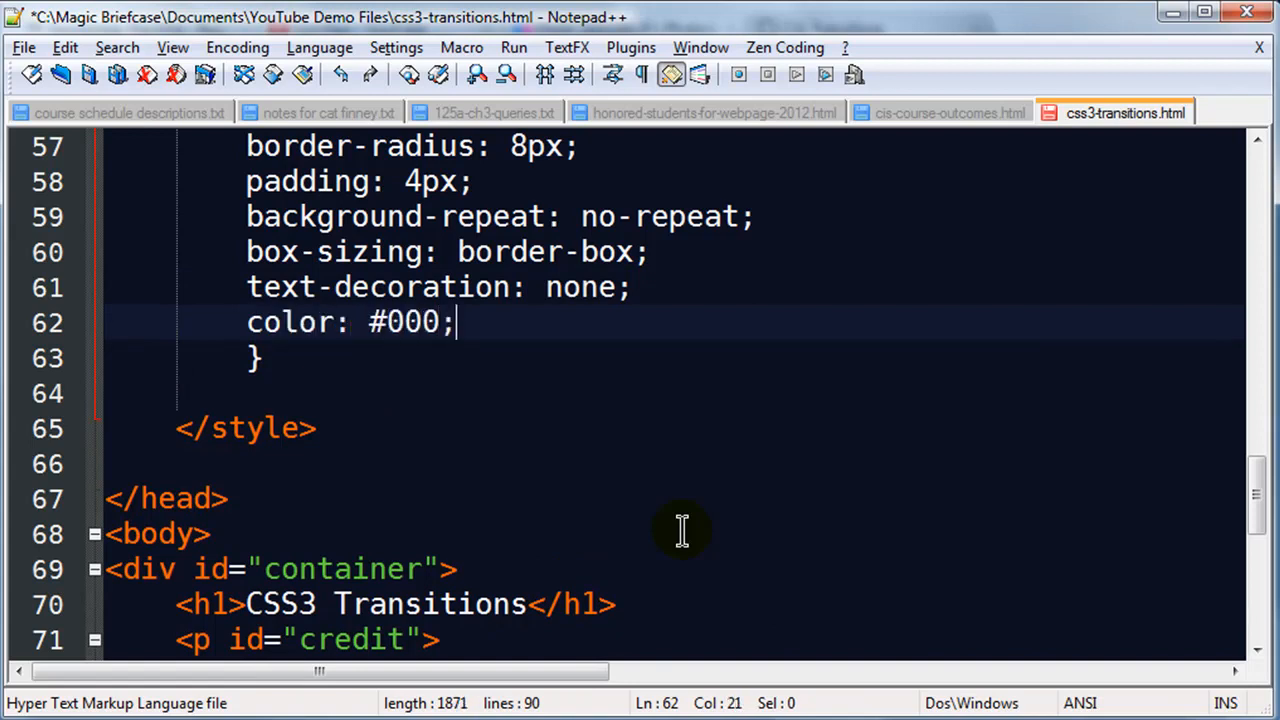
Add text-shadow: 1px 1px #FFF; to the rule and bring up the Chrome preview.
{"action": "key", "text": "Enter"}
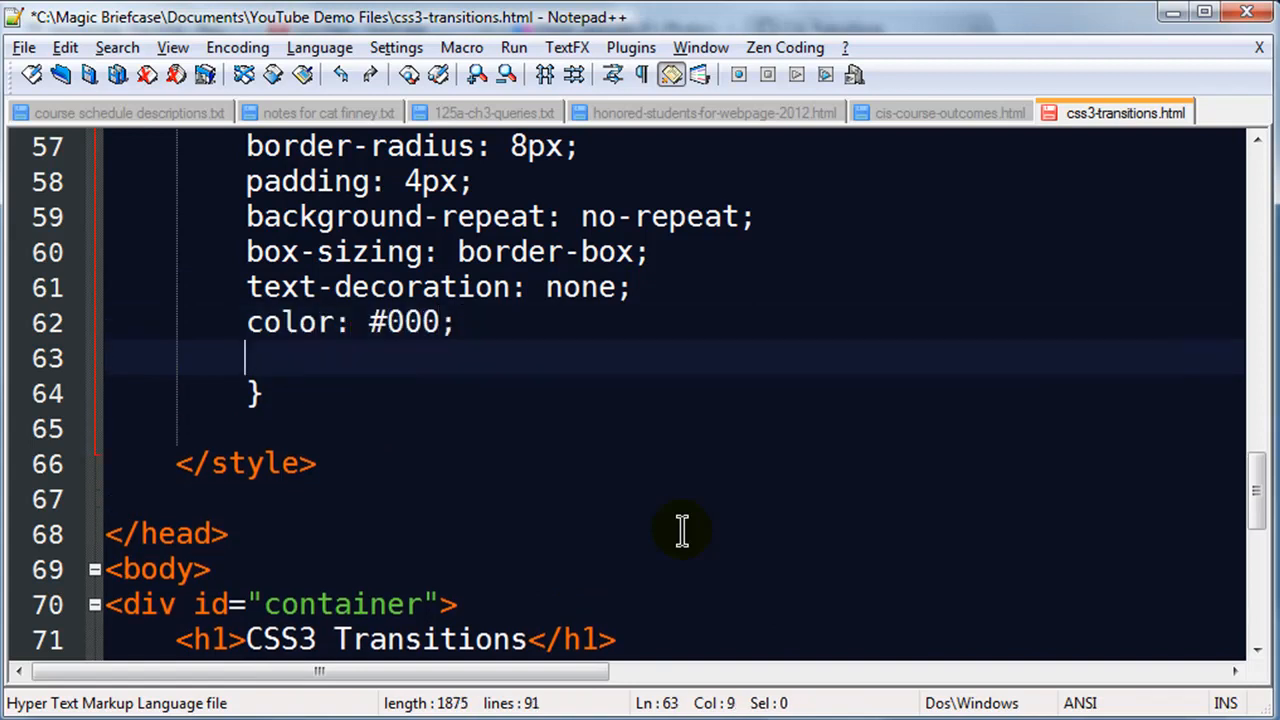
{"action": "type", "text": "text-"}
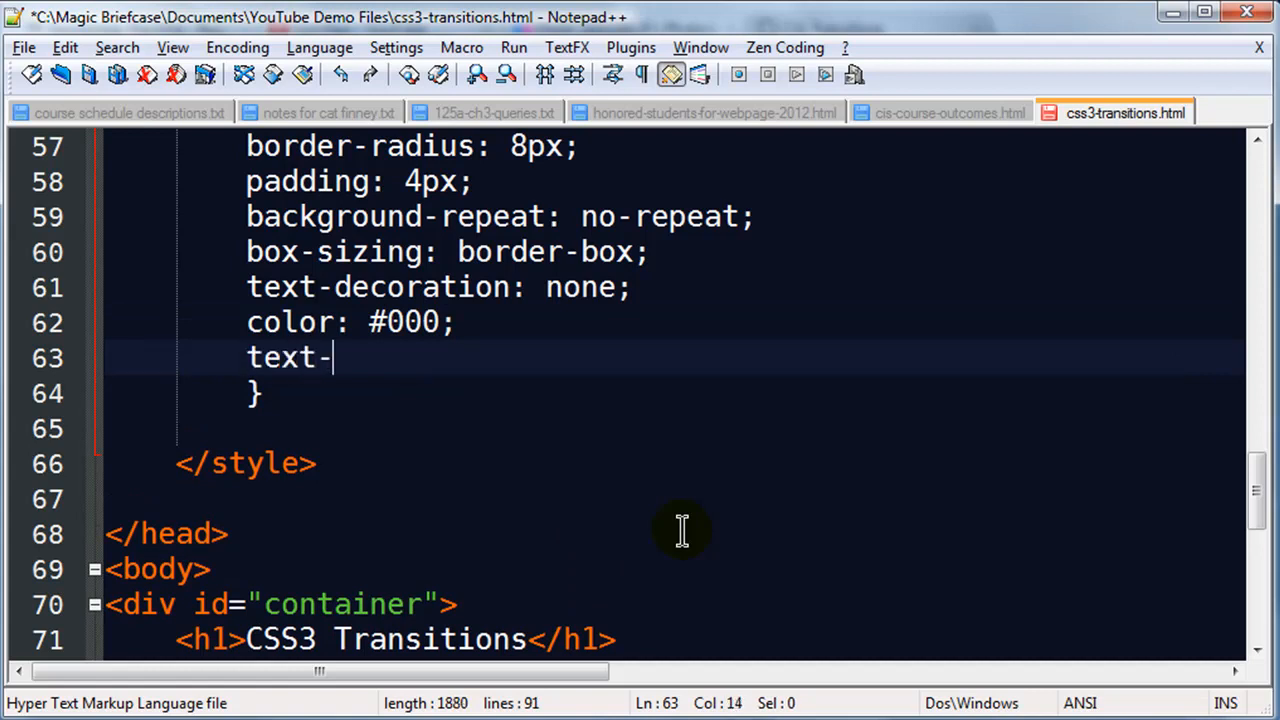
{"action": "type", "text": "shadow: 1p"}
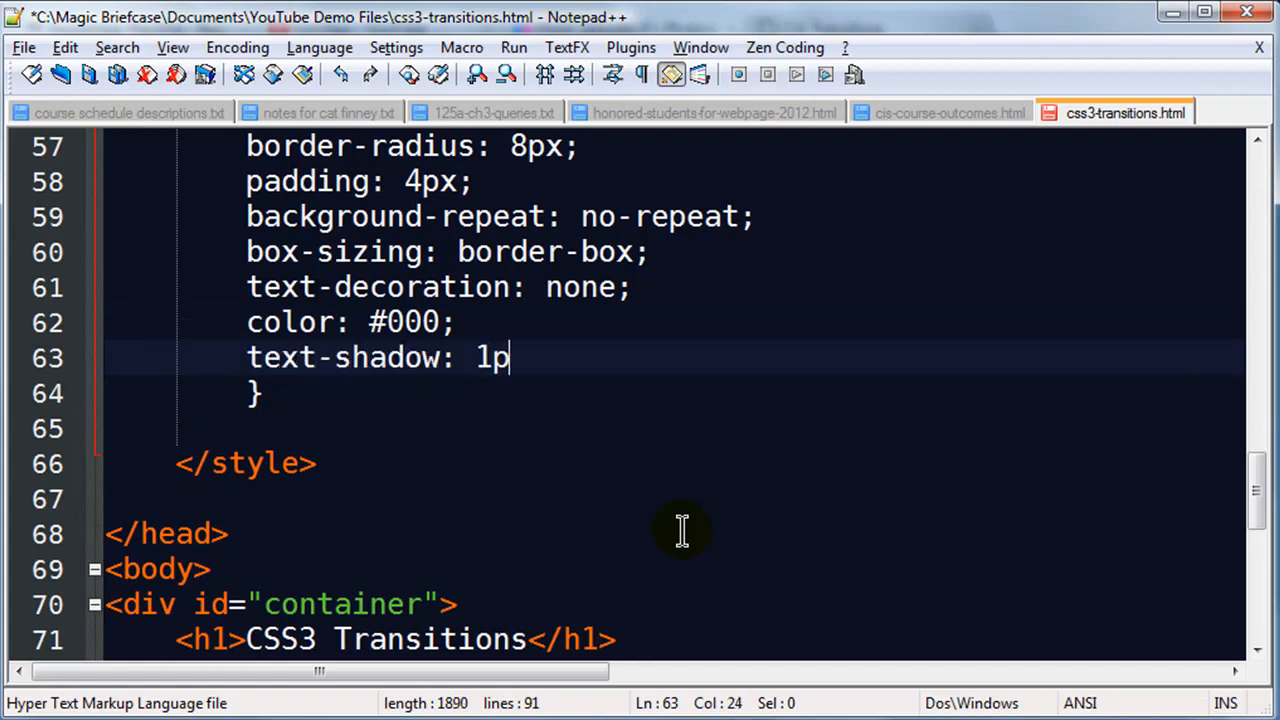
{"action": "type", "text": "x 10"}
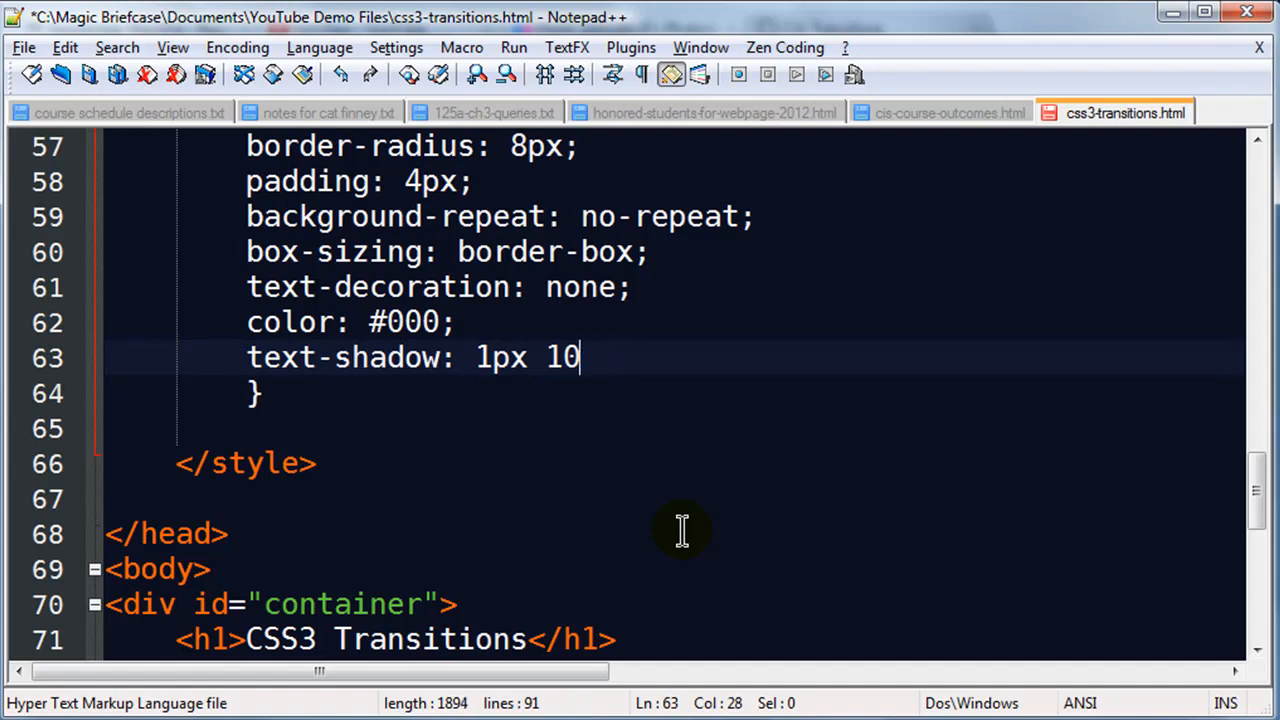
{"action": "type", "text": "px"}
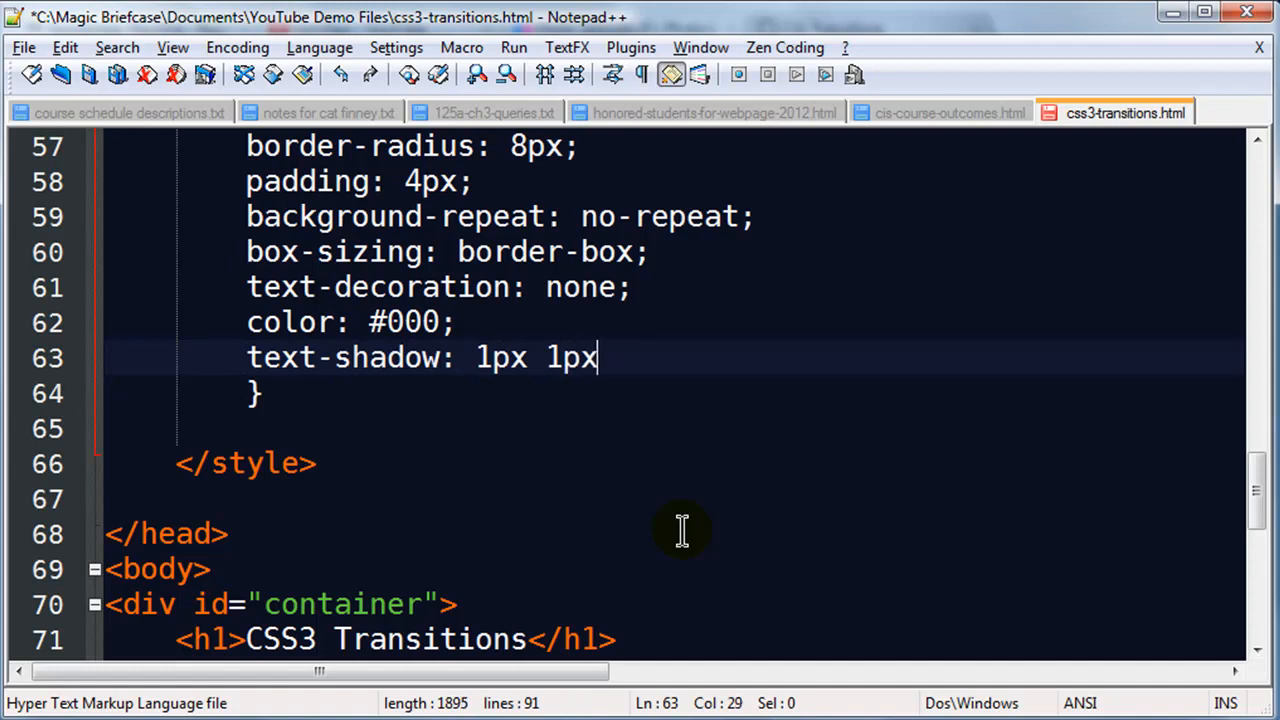
{"action": "type", "text": "#FFF"}
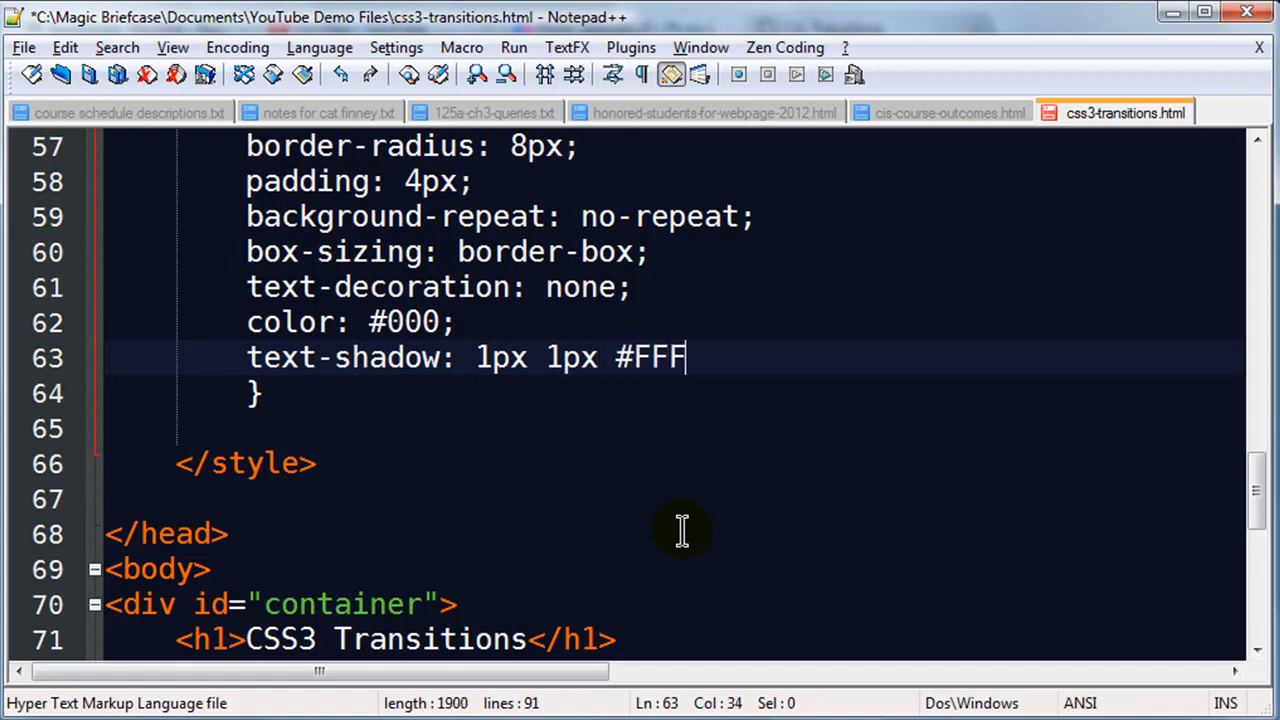
{"action": "type", "text": ";"}
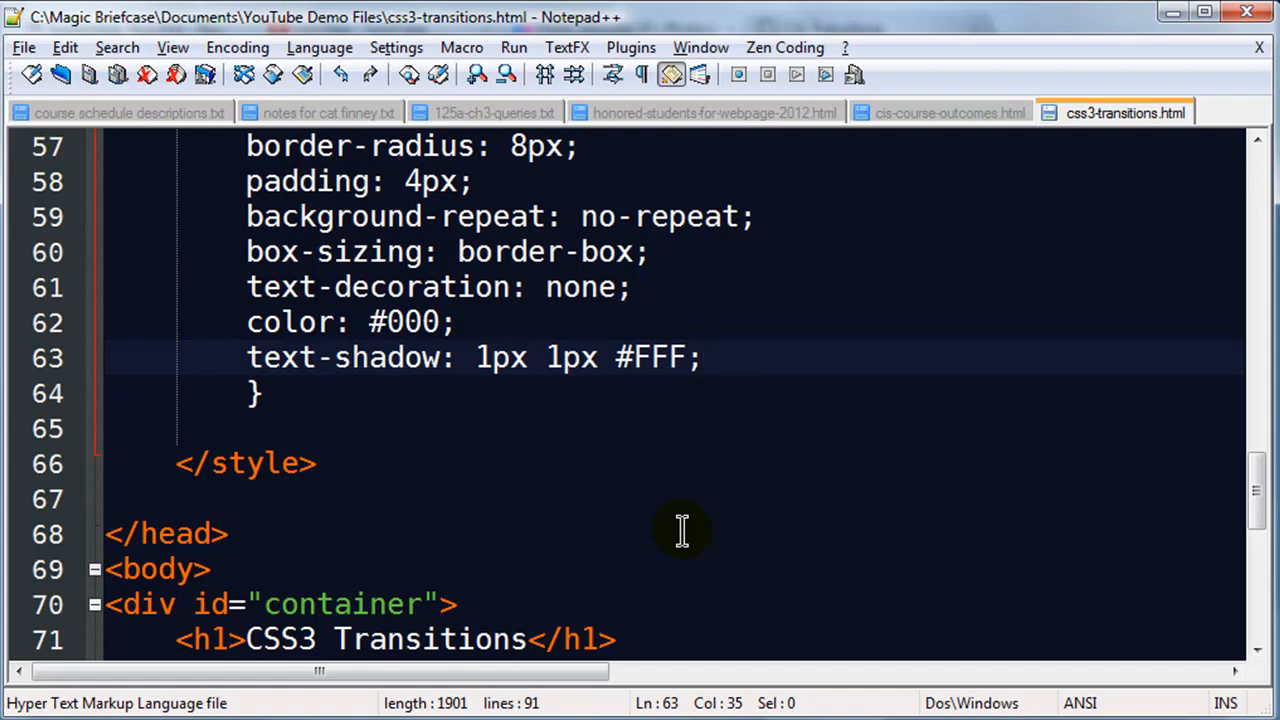
{"action": "left_click", "coordinate": [832, 28]}
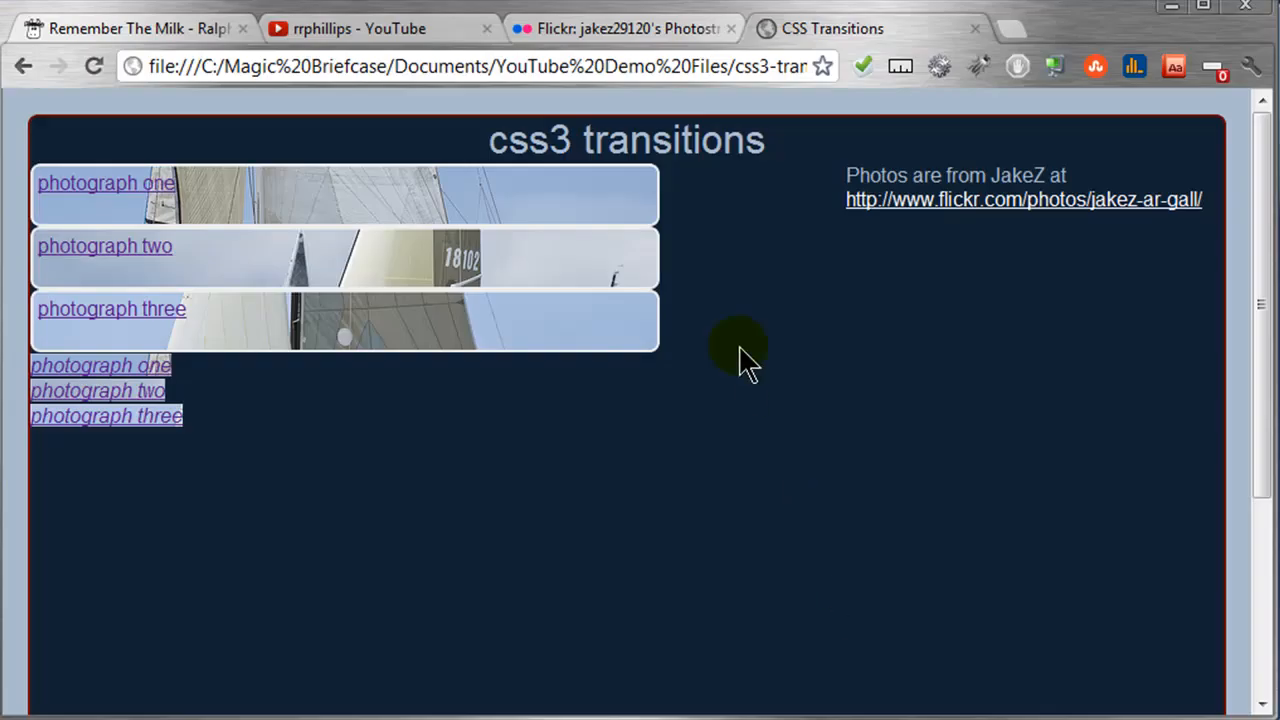
{"action": "mouse_move", "coordinate": [94, 66]}
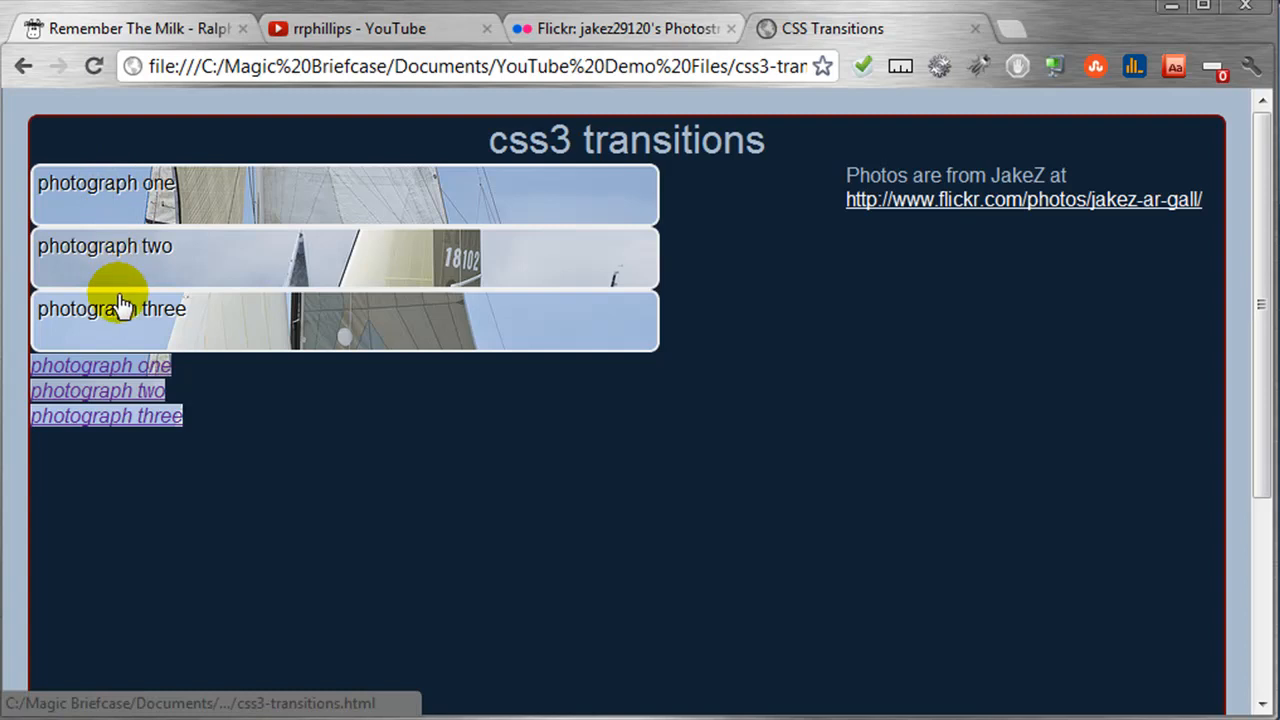
{"action": "mouse_move", "coordinate": [316, 464]}
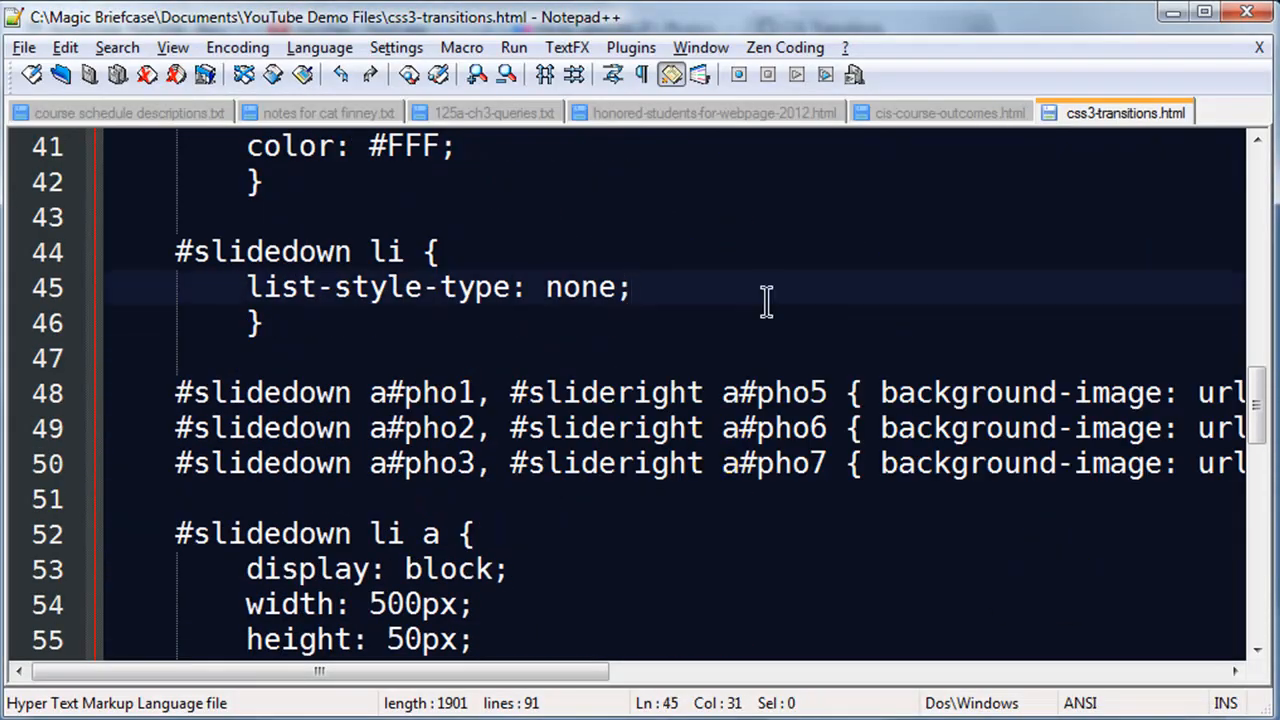
Add margin: 4px; to the #slidedown li rule after list-style-type.
{"action": "type", "text": "margin"}
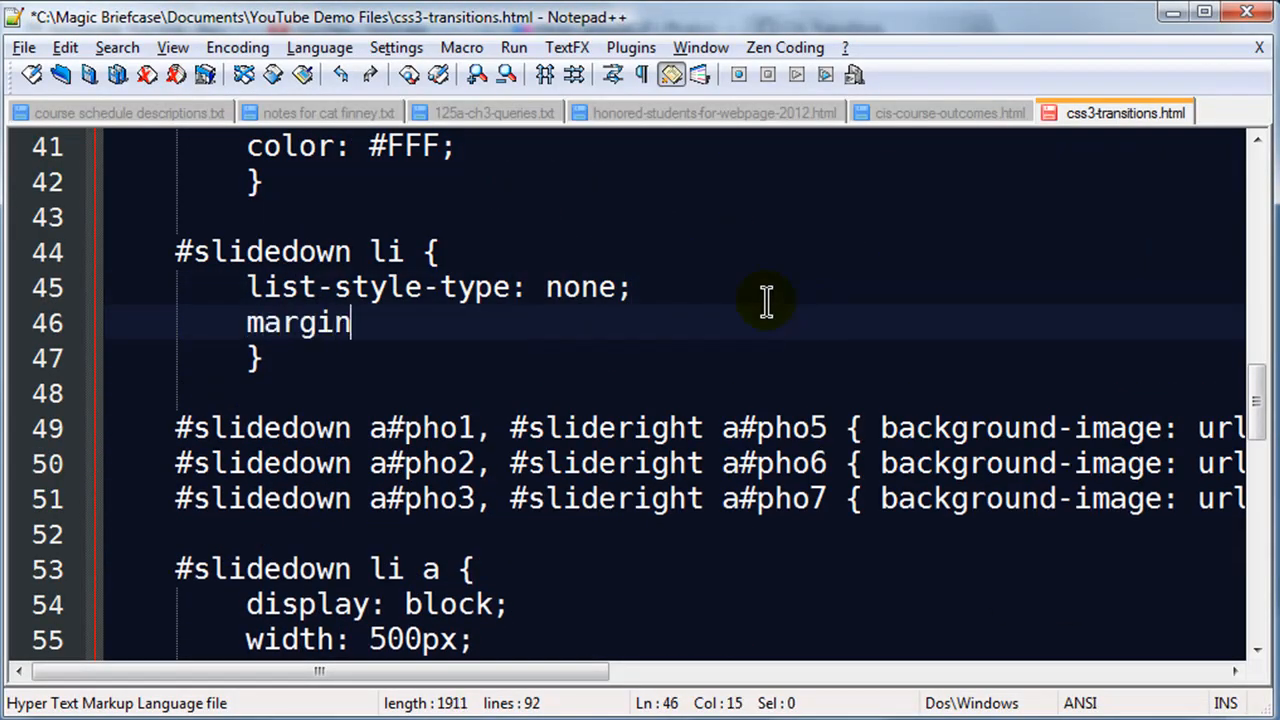
{"action": "type", "text": ": 4px;"}
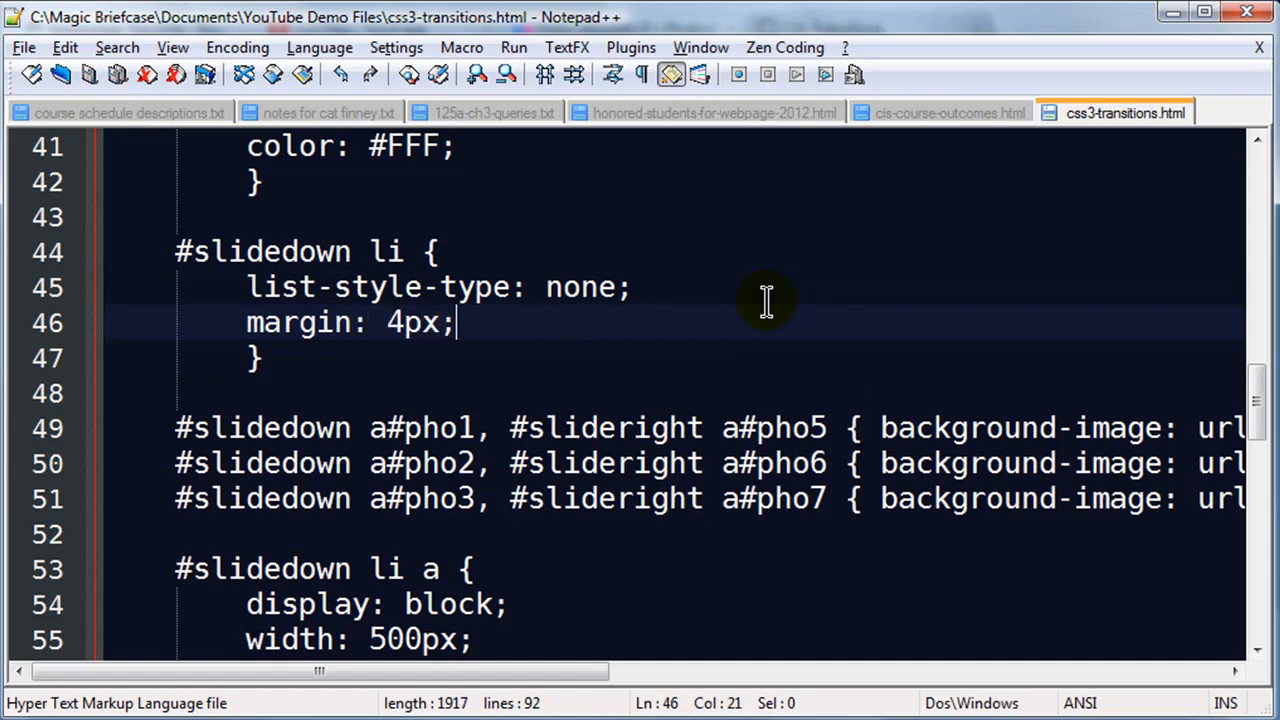
{"action": "mouse_move", "coordinate": [248, 704]}
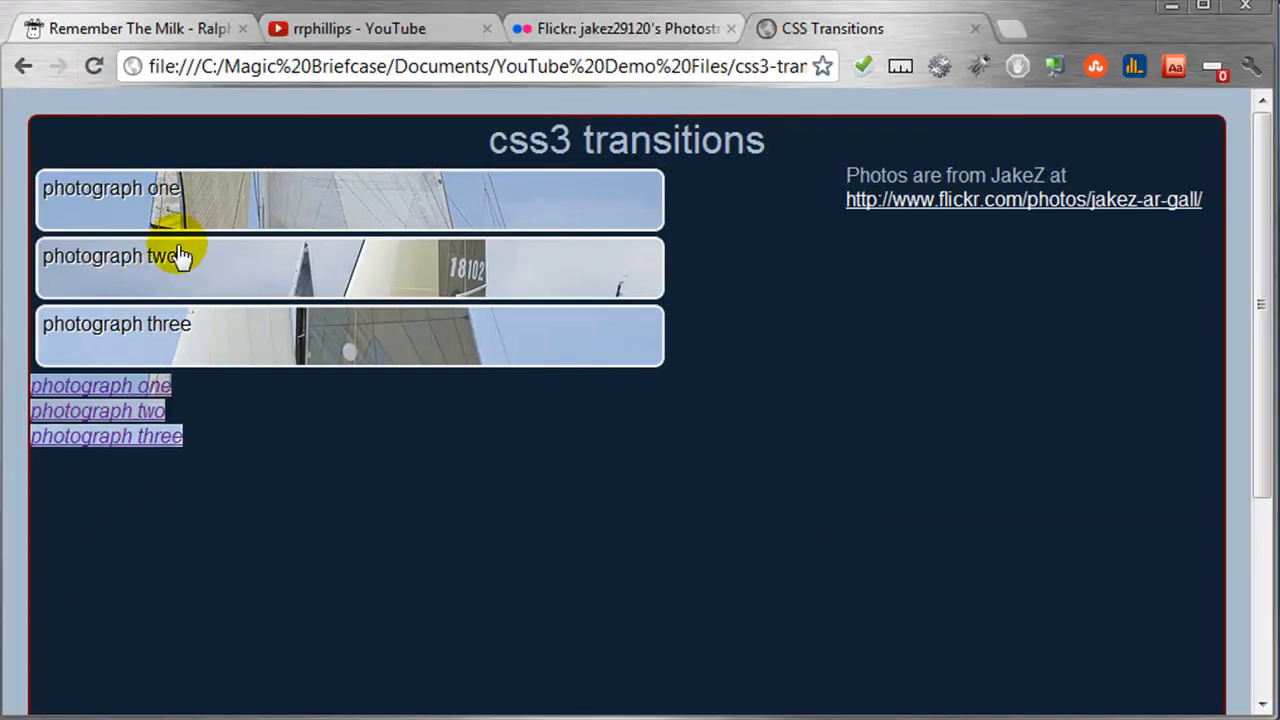
{"action": "mouse_move", "coordinate": [340, 284]}
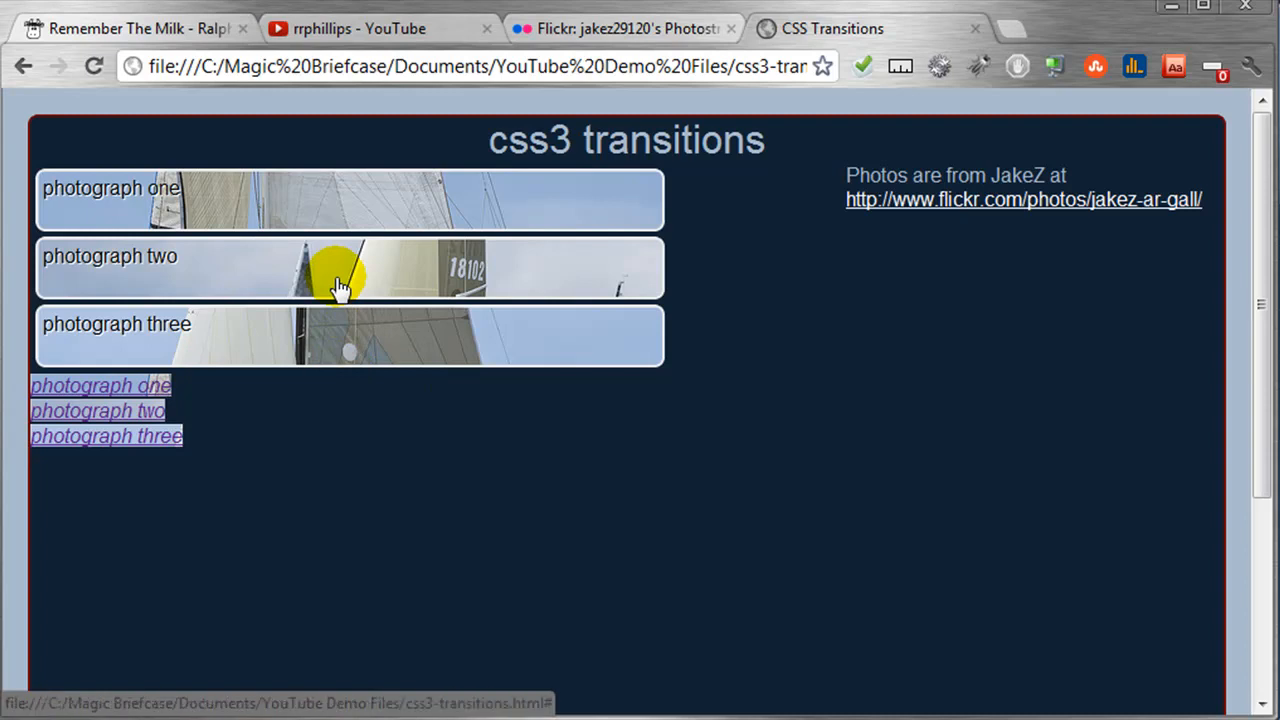
{"action": "mouse_move", "coordinate": [304, 268]}
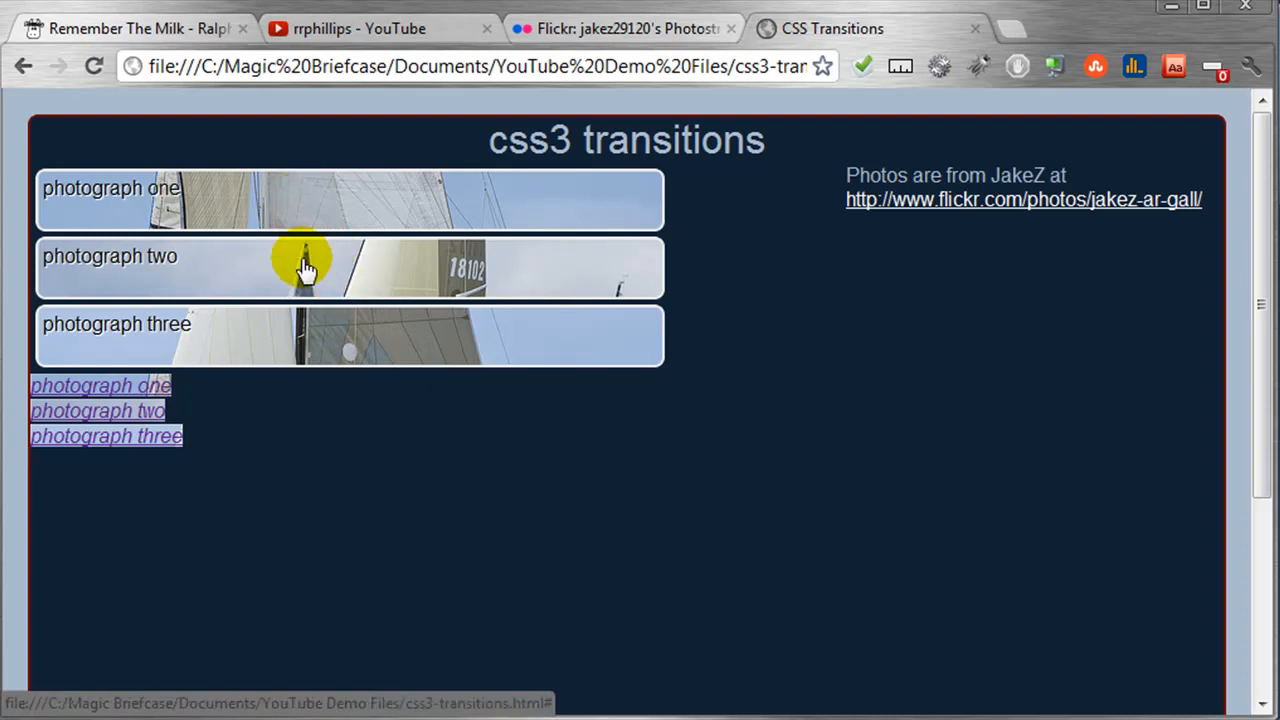
{"action": "mouse_move", "coordinate": [498, 336]}
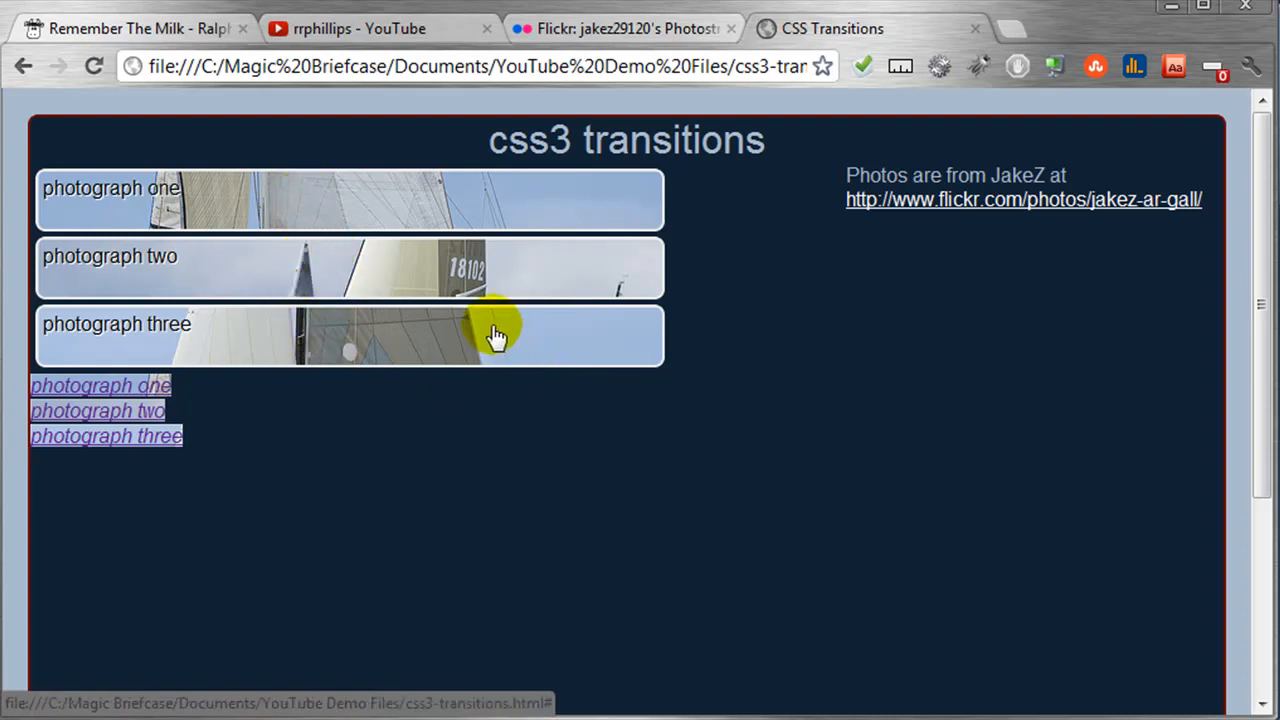
{"action": "mouse_move", "coordinate": [452, 206]}
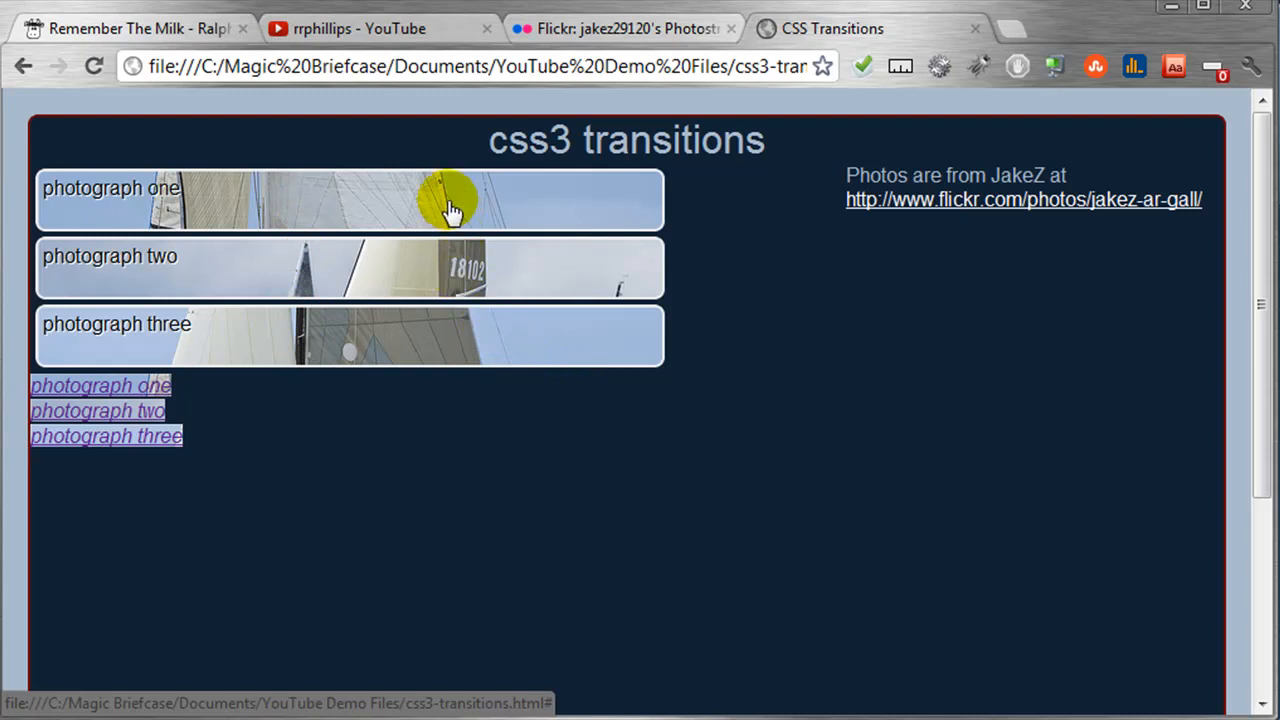
{"action": "mouse_move", "coordinate": [428, 324]}
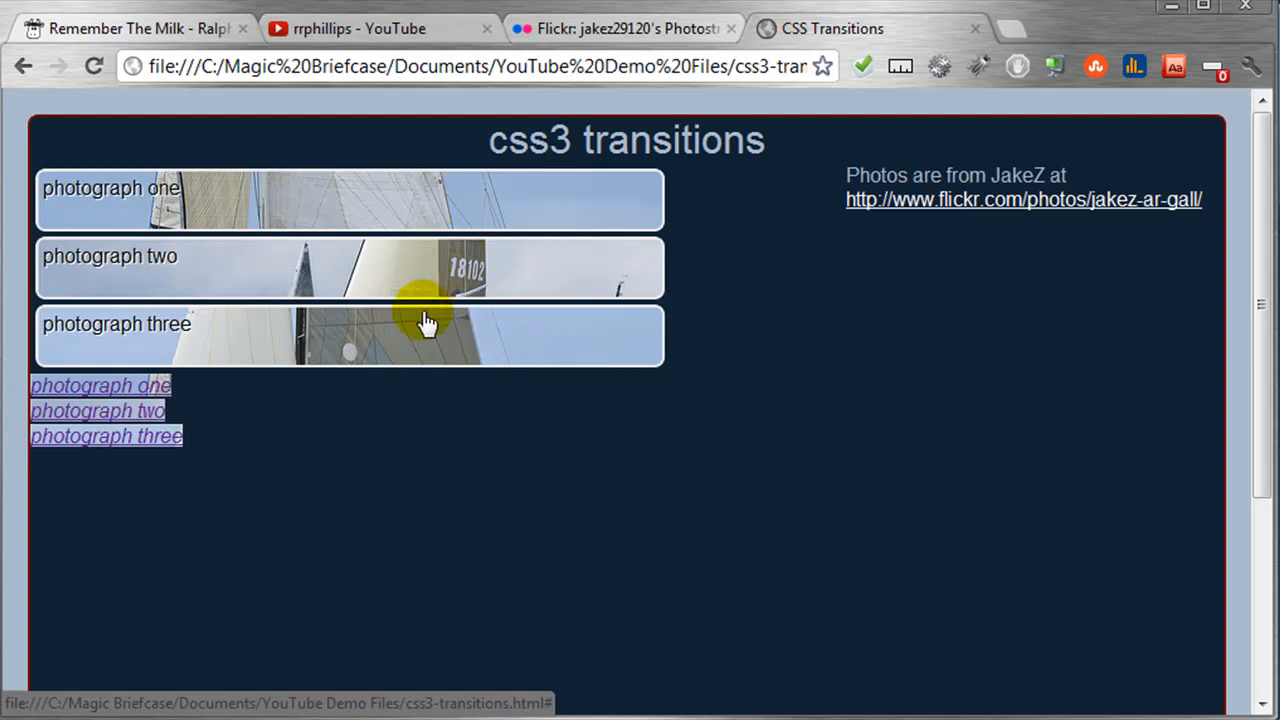
{"action": "mouse_move", "coordinate": [196, 356]}
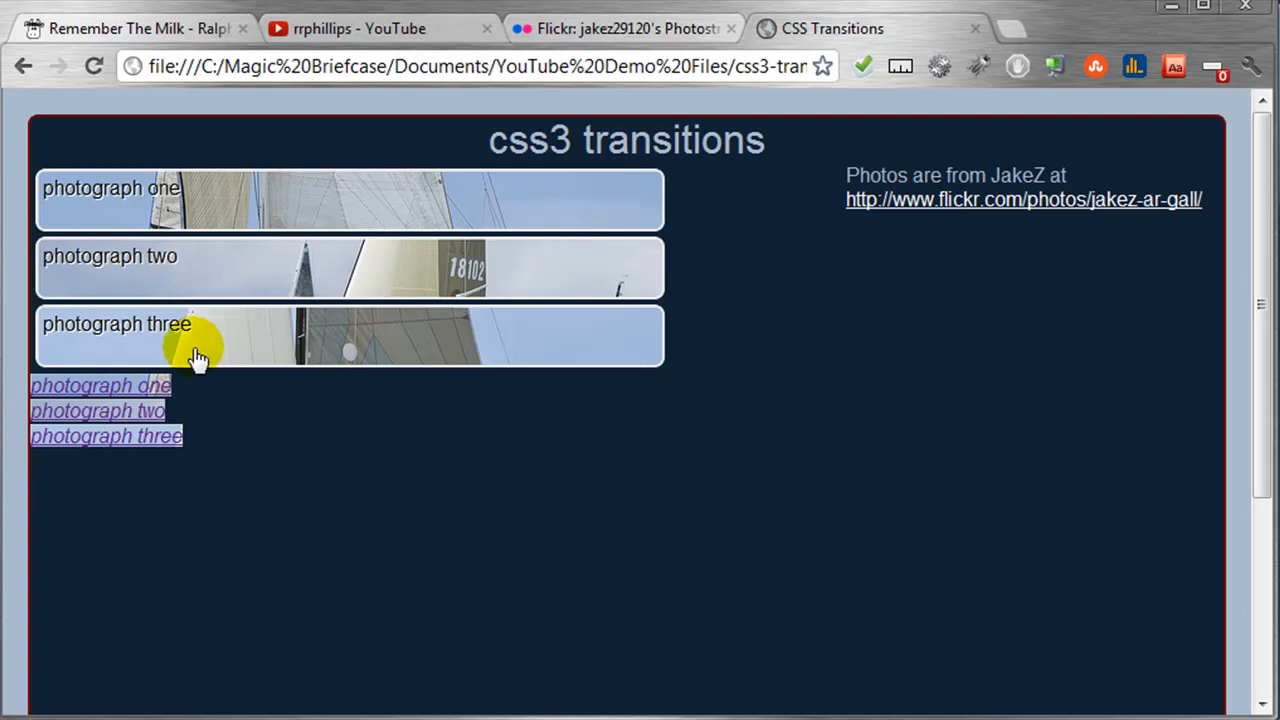
{"action": "mouse_move", "coordinate": [350, 280]}
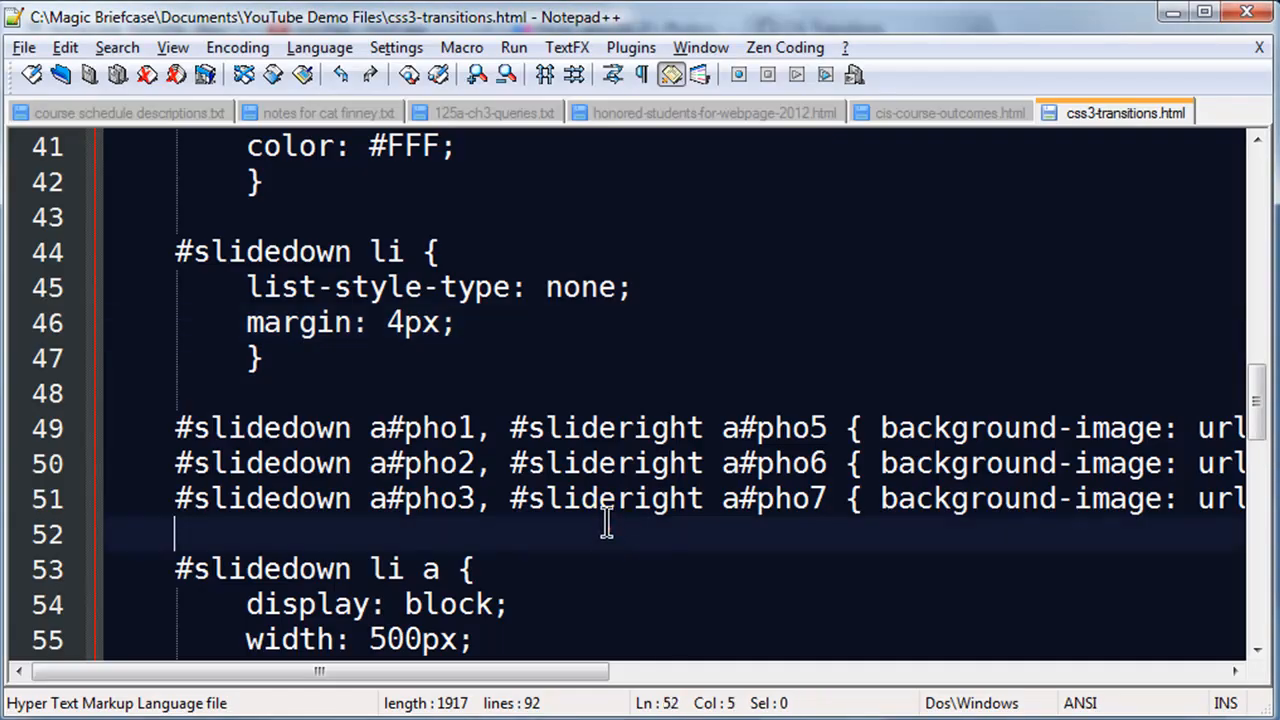
Insert blank lines after the #slidedown li a rule for a new rule.
{"action": "scroll", "scroll_direction": "down", "scroll_amount": 3}
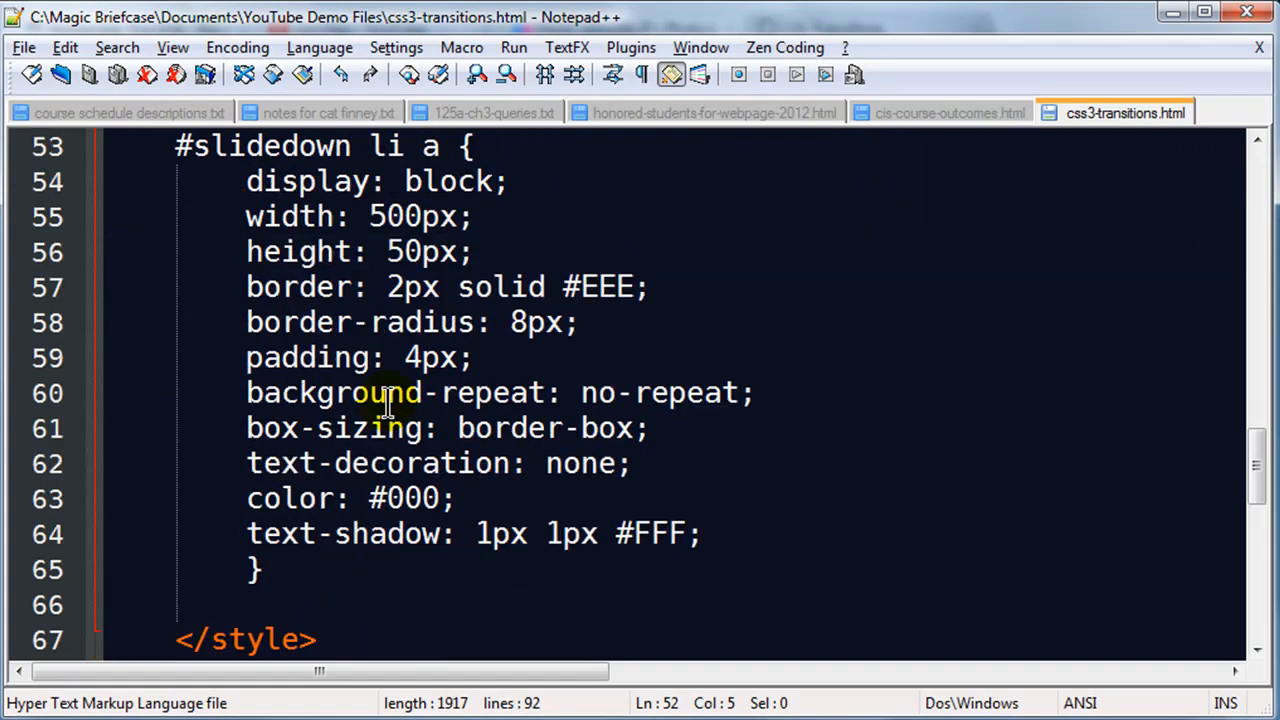
{"action": "left_click", "coordinate": [632, 532]}
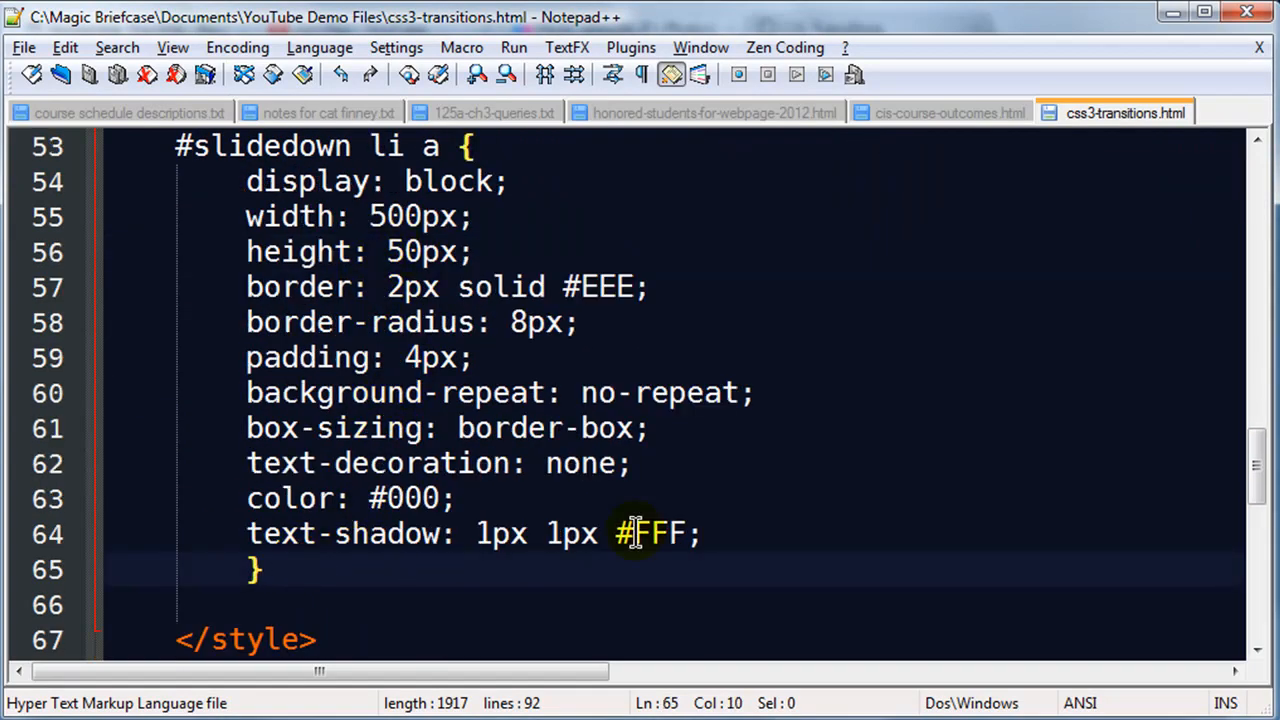
{"action": "key", "text": "Enter"}
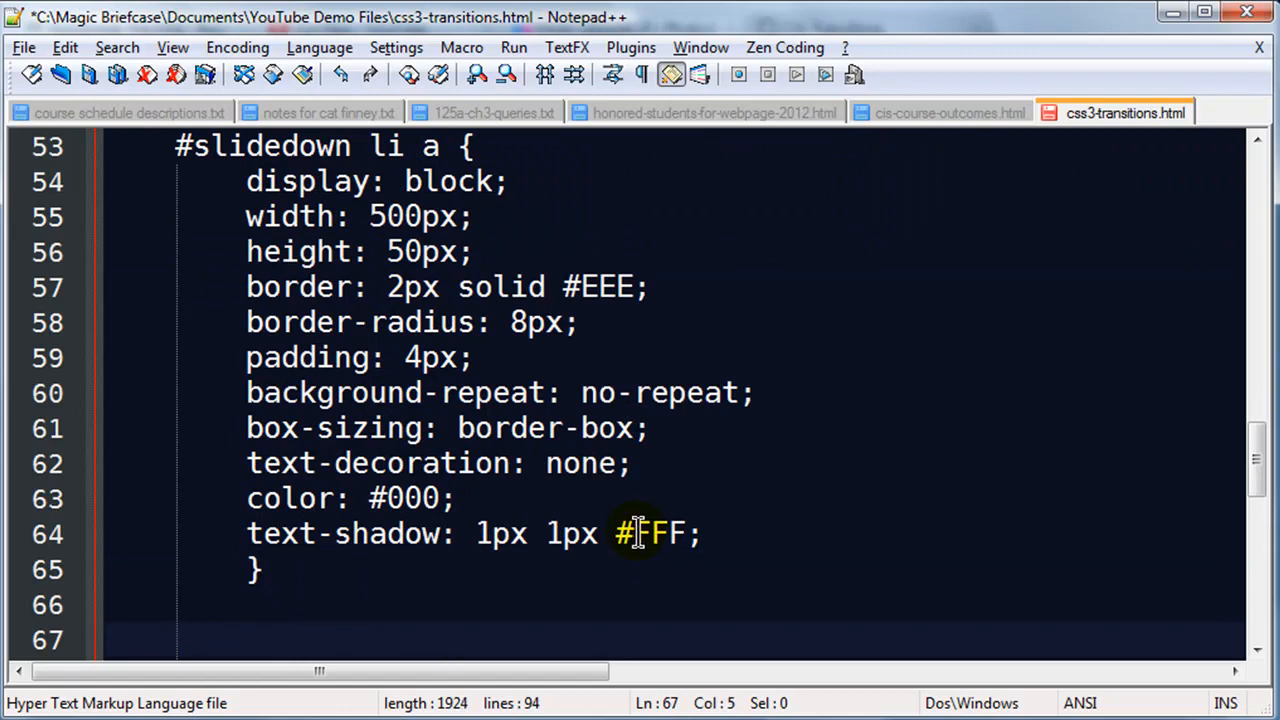
{"action": "scroll", "scroll_direction": "down", "scroll_amount": 3}
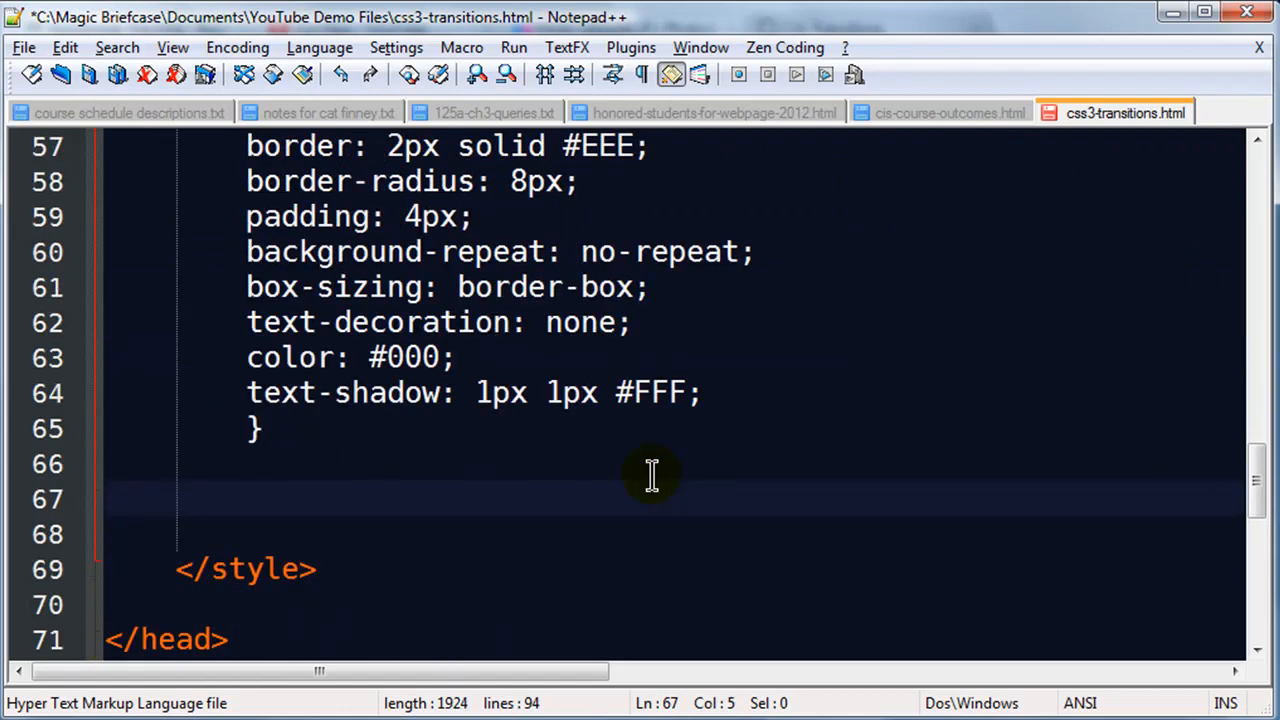
{"action": "mouse_move", "coordinate": [950, 624]}
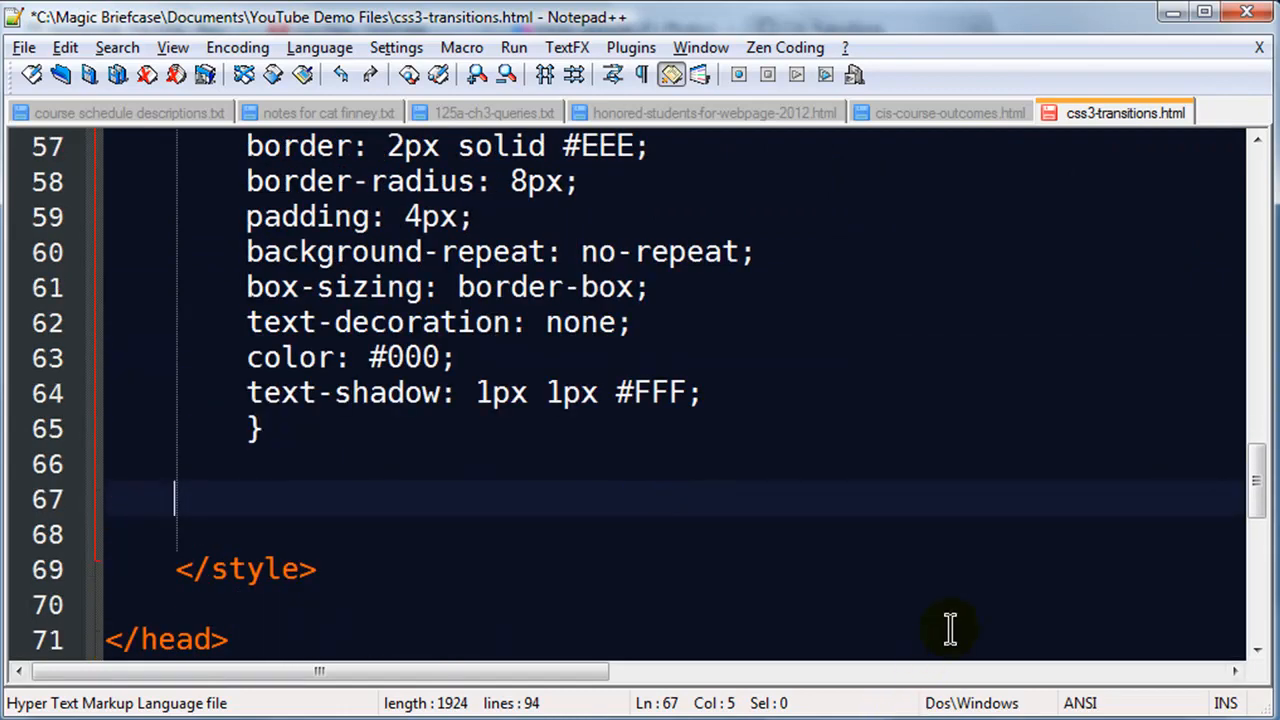
{"action": "mouse_move", "coordinate": [890, 596]}
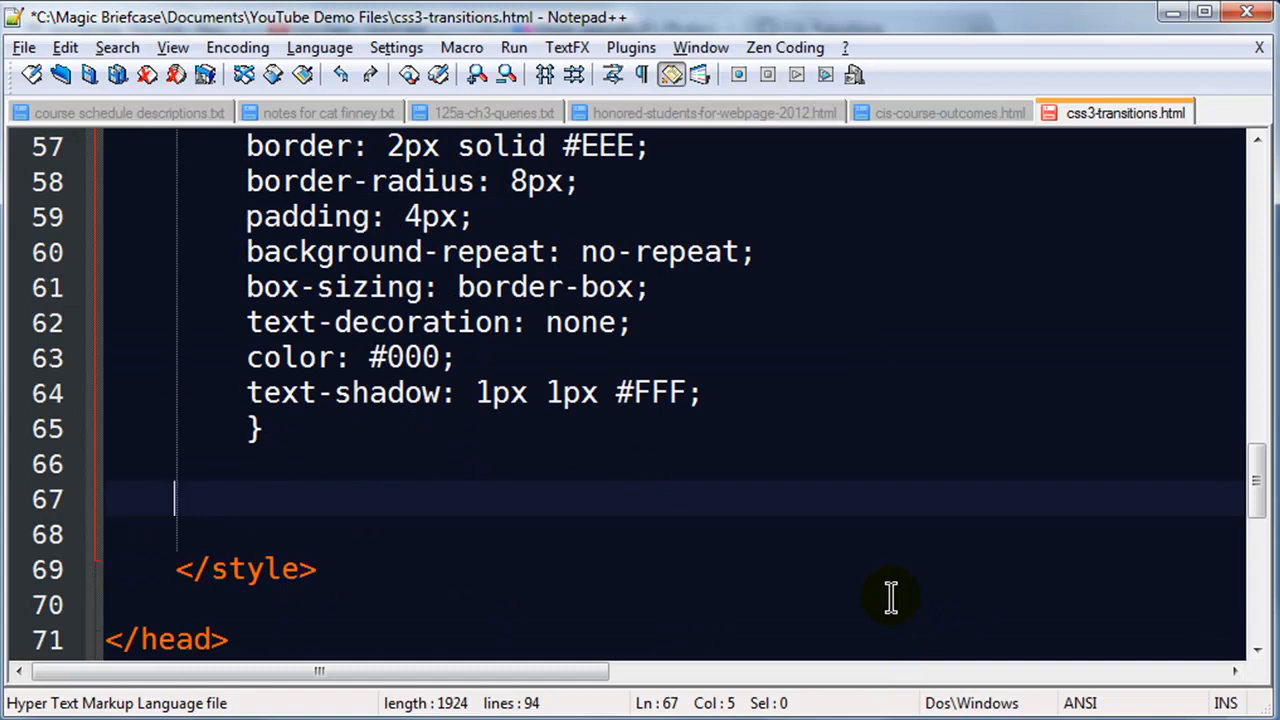
Start a new #slidedown a#pho1:hover rule selector.
{"action": "type", "text": "#slid"}
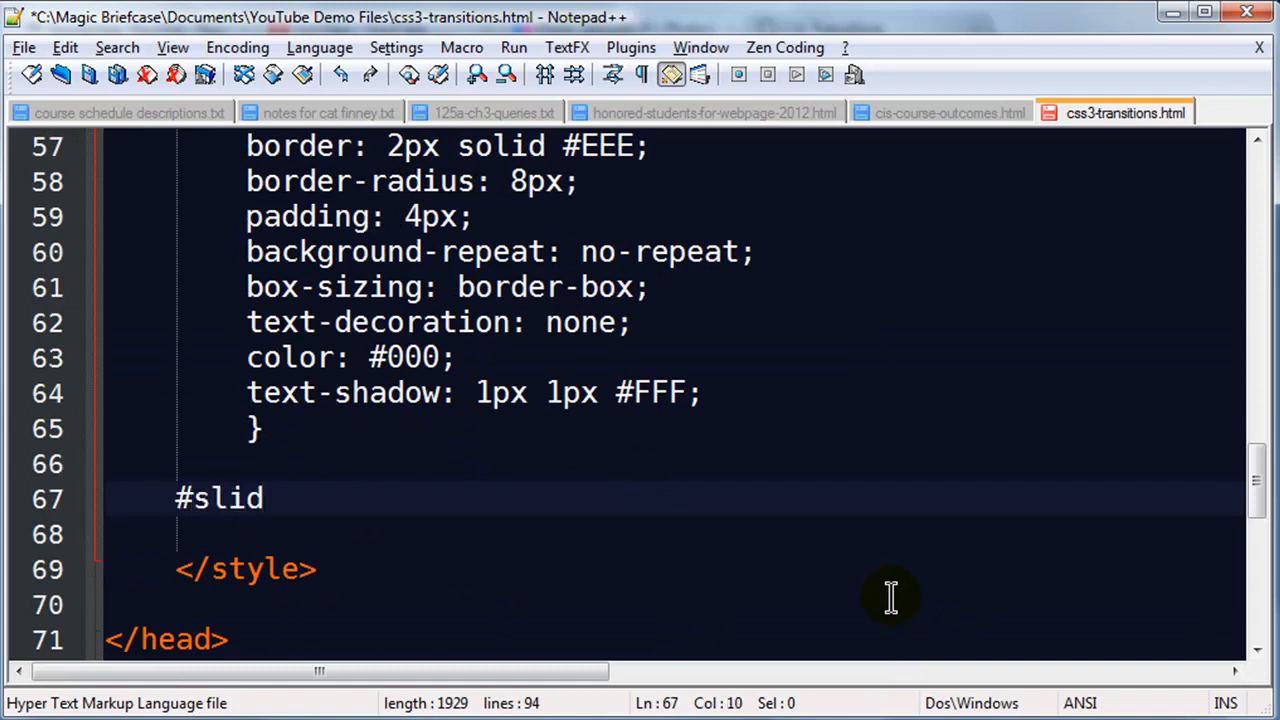
{"action": "type", "text": "edown"}
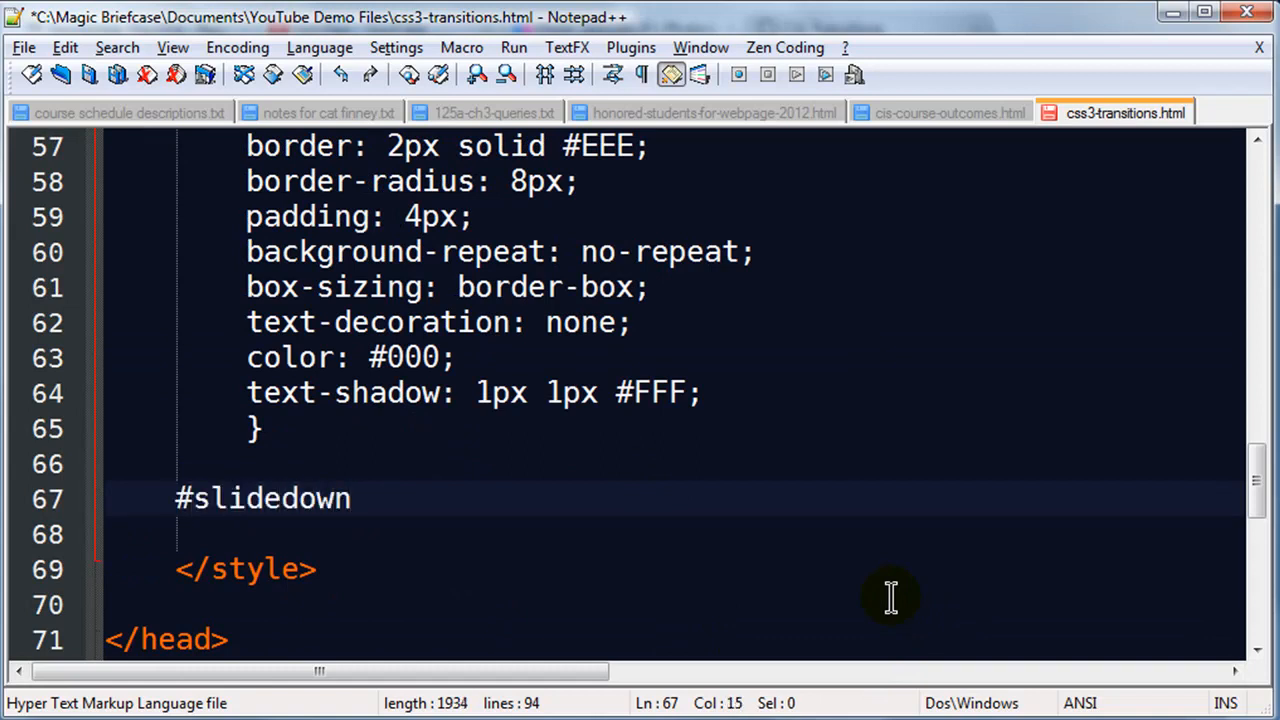
{"action": "type", "text": "a"}
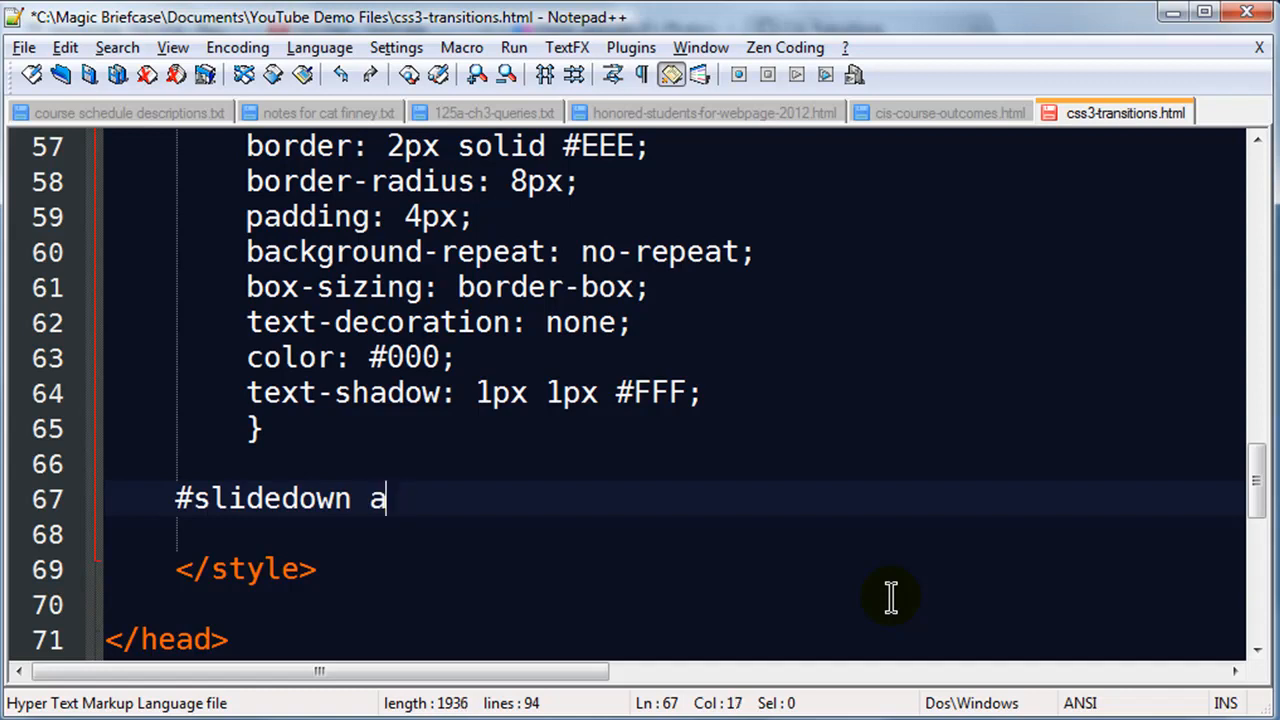
{"action": "type", "text": "#"}
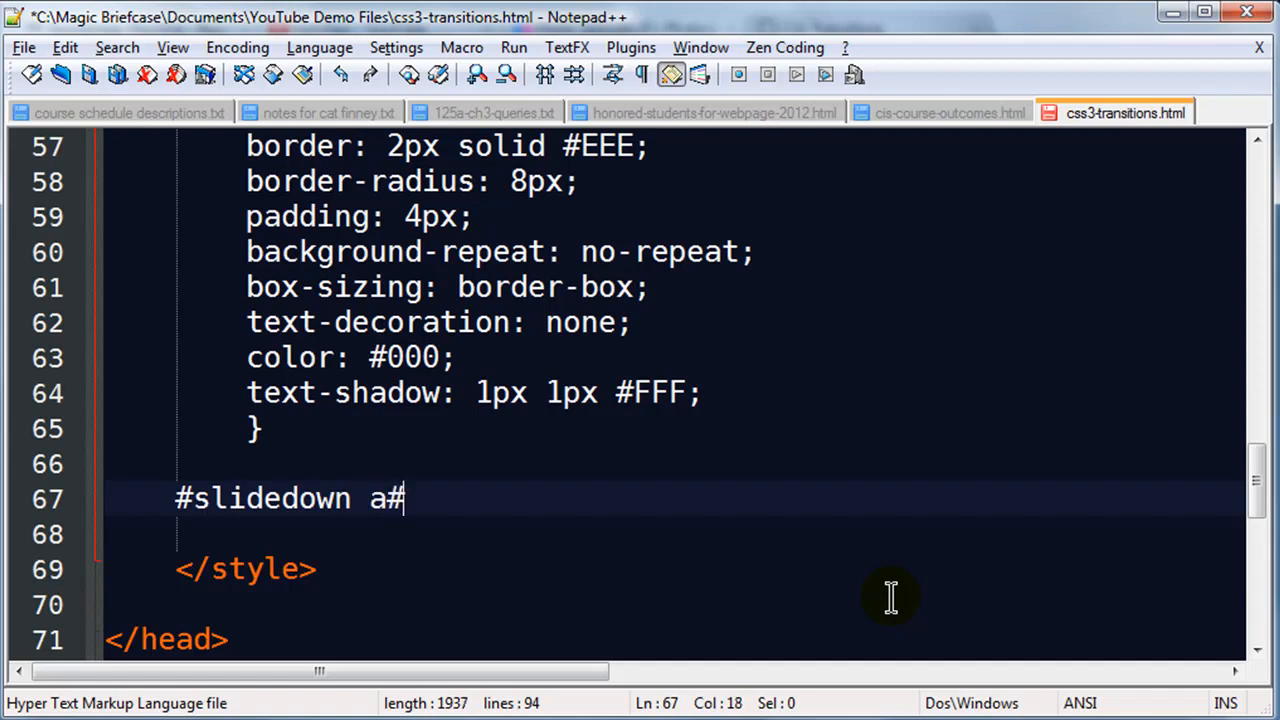
{"action": "type", "text": "pho1:hover {"}
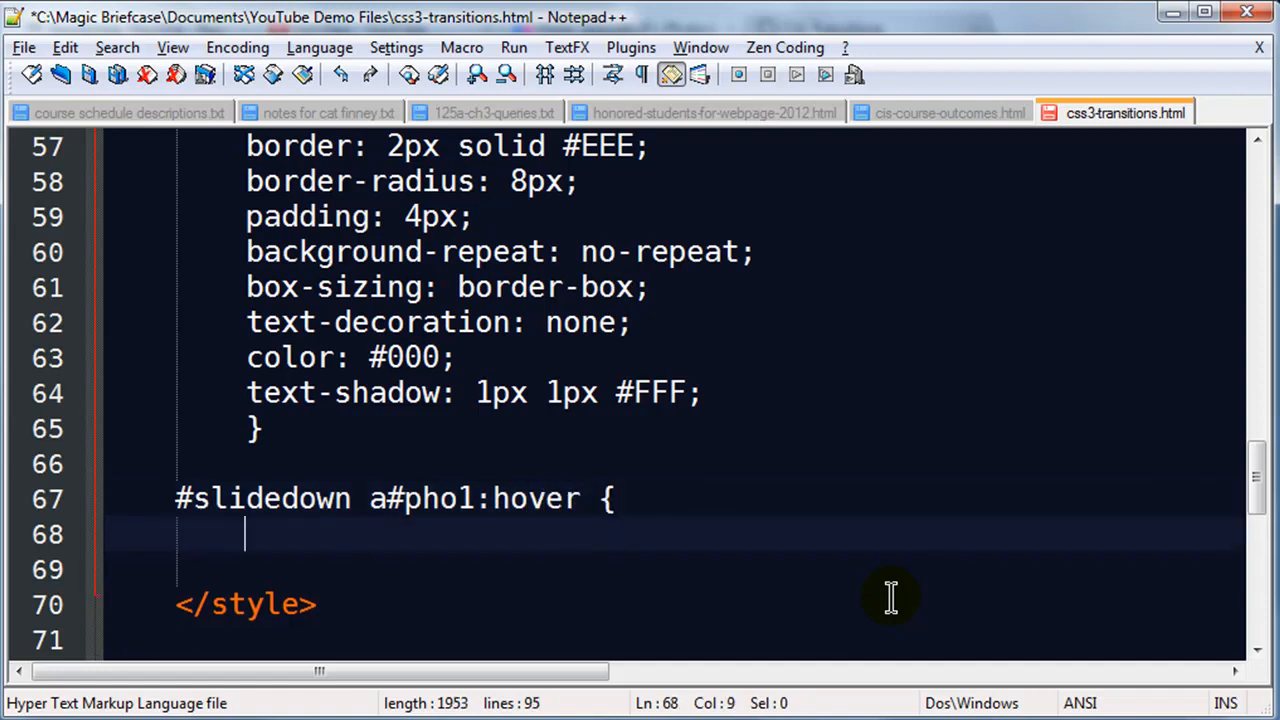
Give the hover rule height: 336px and border: 2px solid #FF0, then close it.
{"action": "type", "text": "height"}
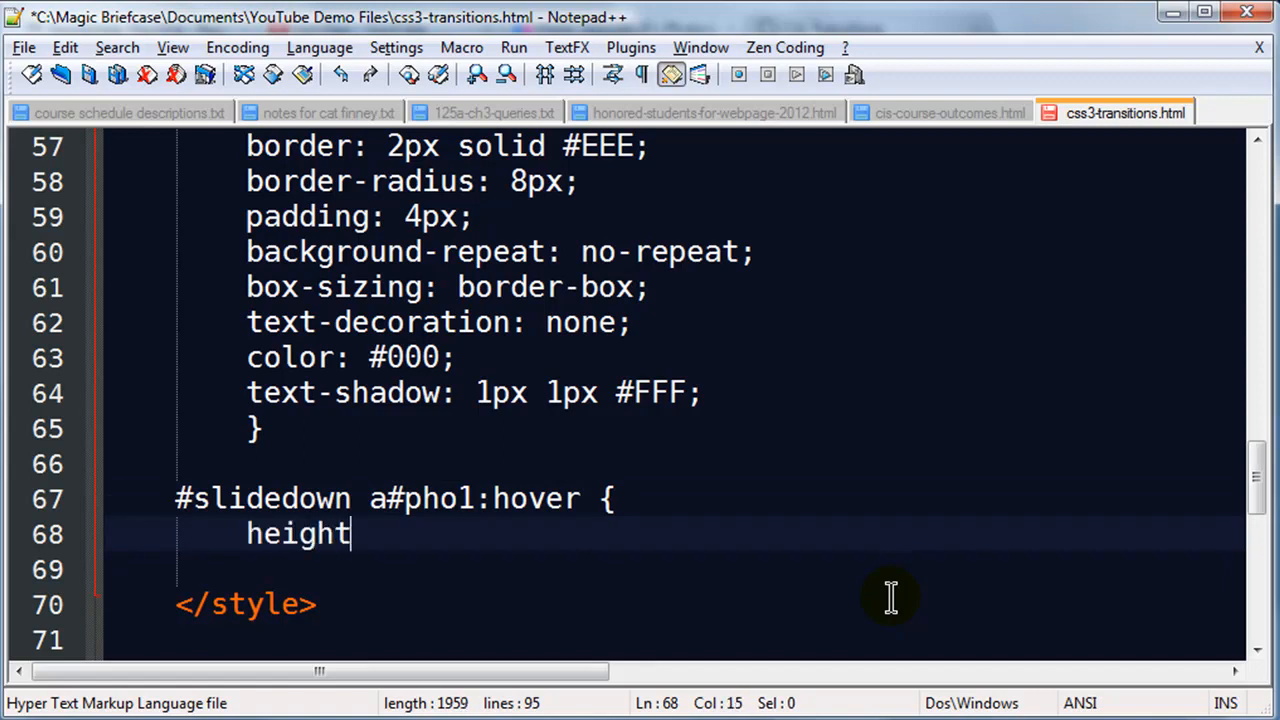
{"action": "type", "text": ": 336px;"}
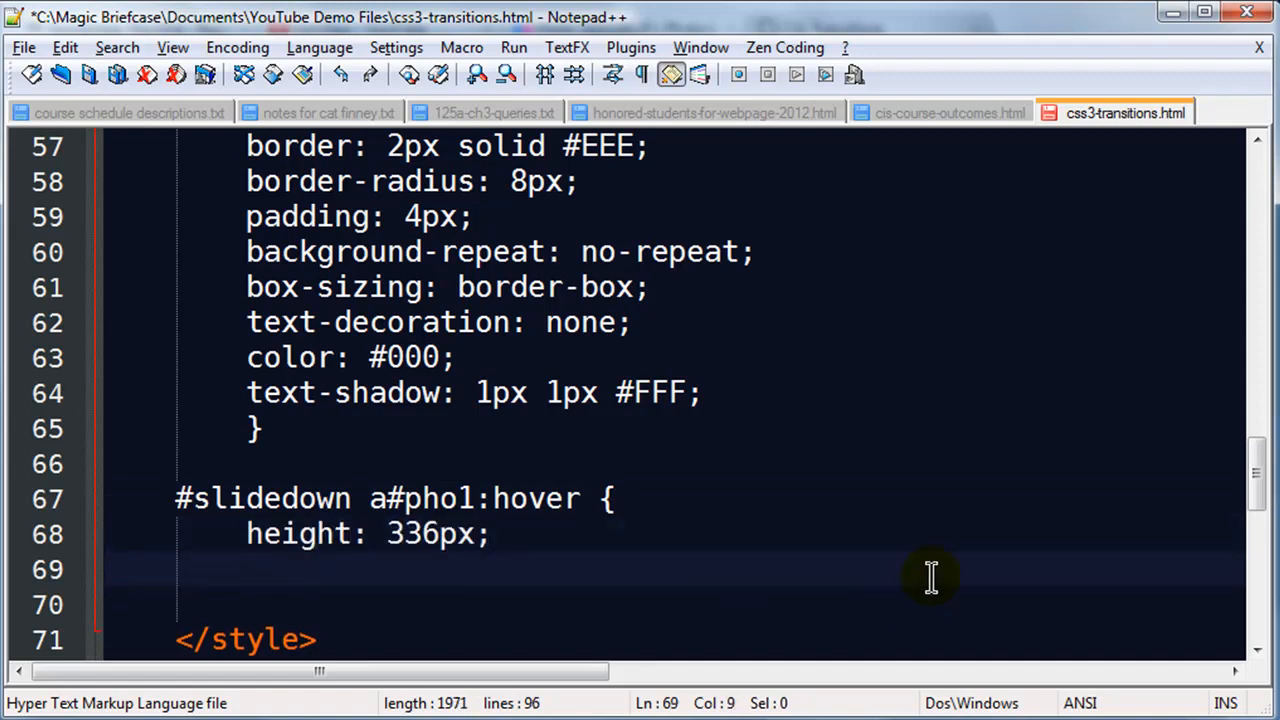
{"action": "type", "text": "bor"}
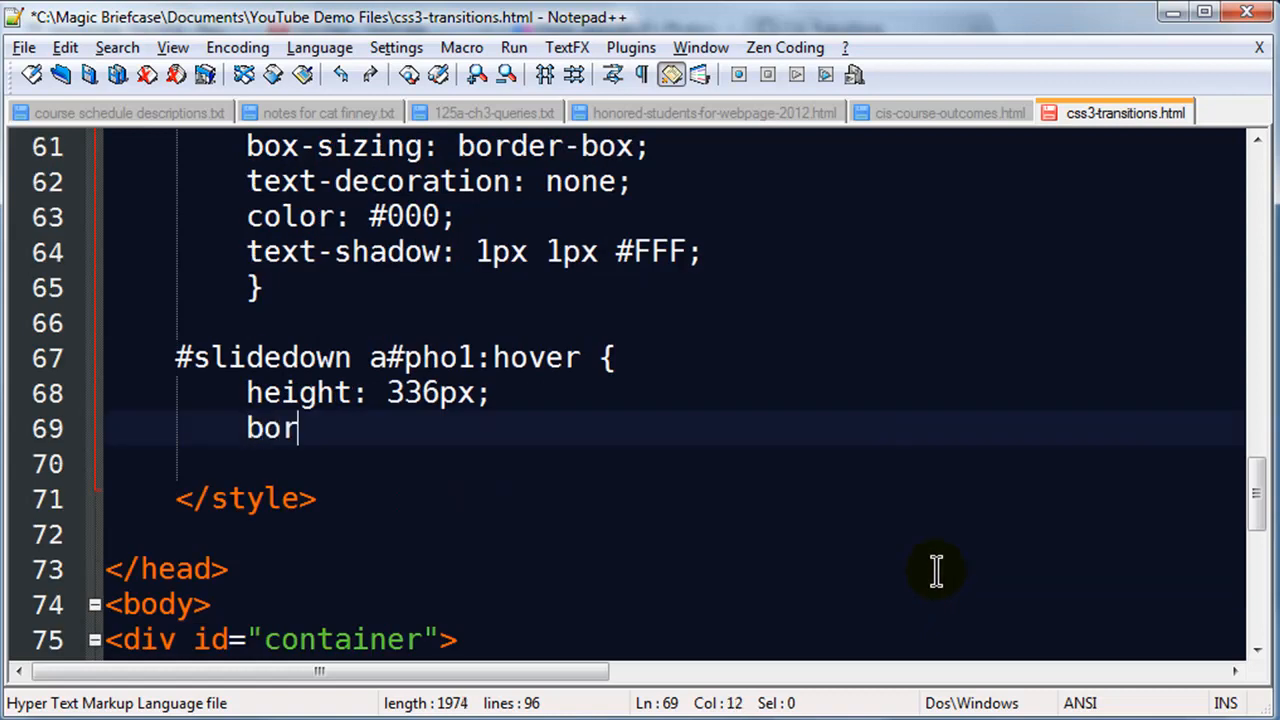
{"action": "type", "text": "der: 2"}
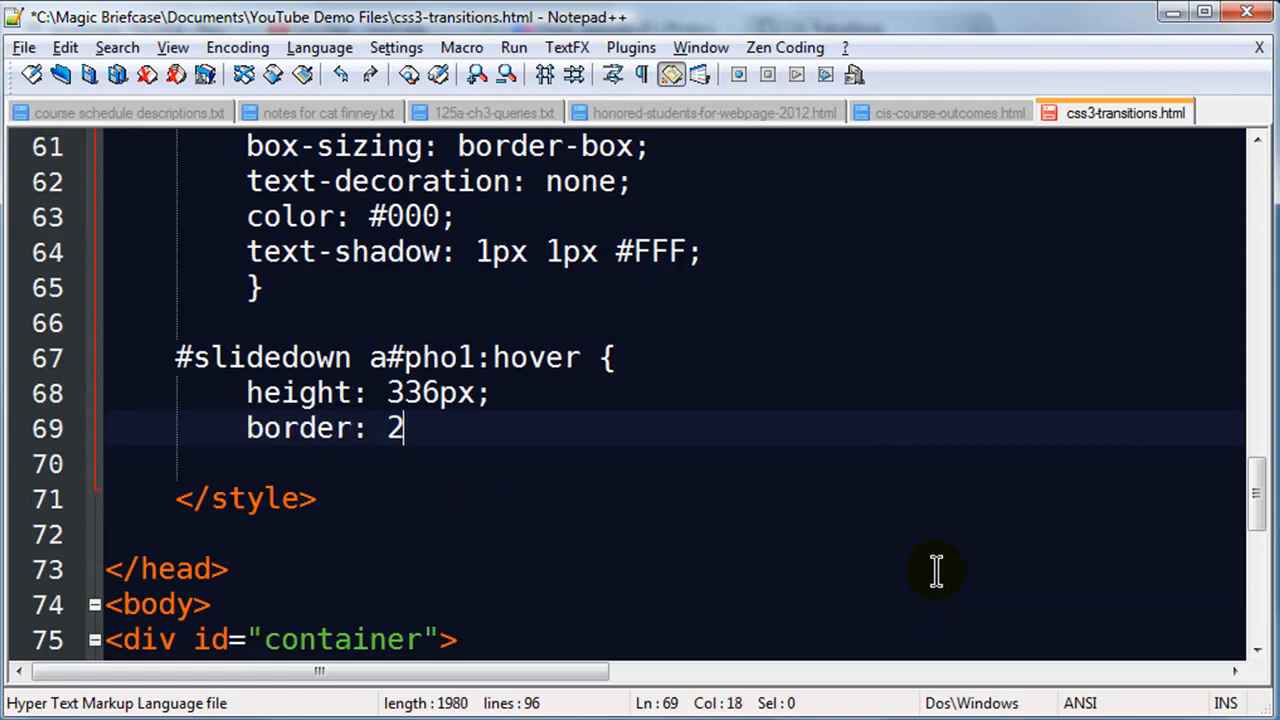
{"action": "type", "text": "px solid #FF0;"}
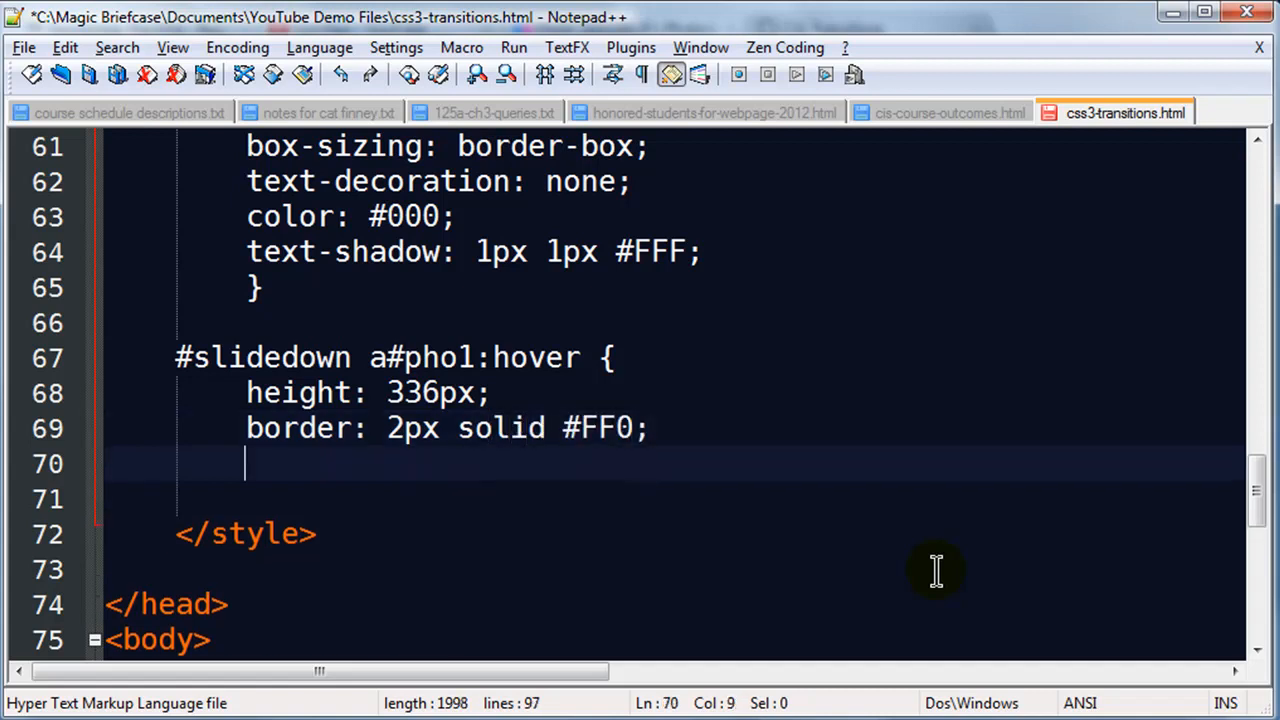
{"action": "type", "text": "}"}
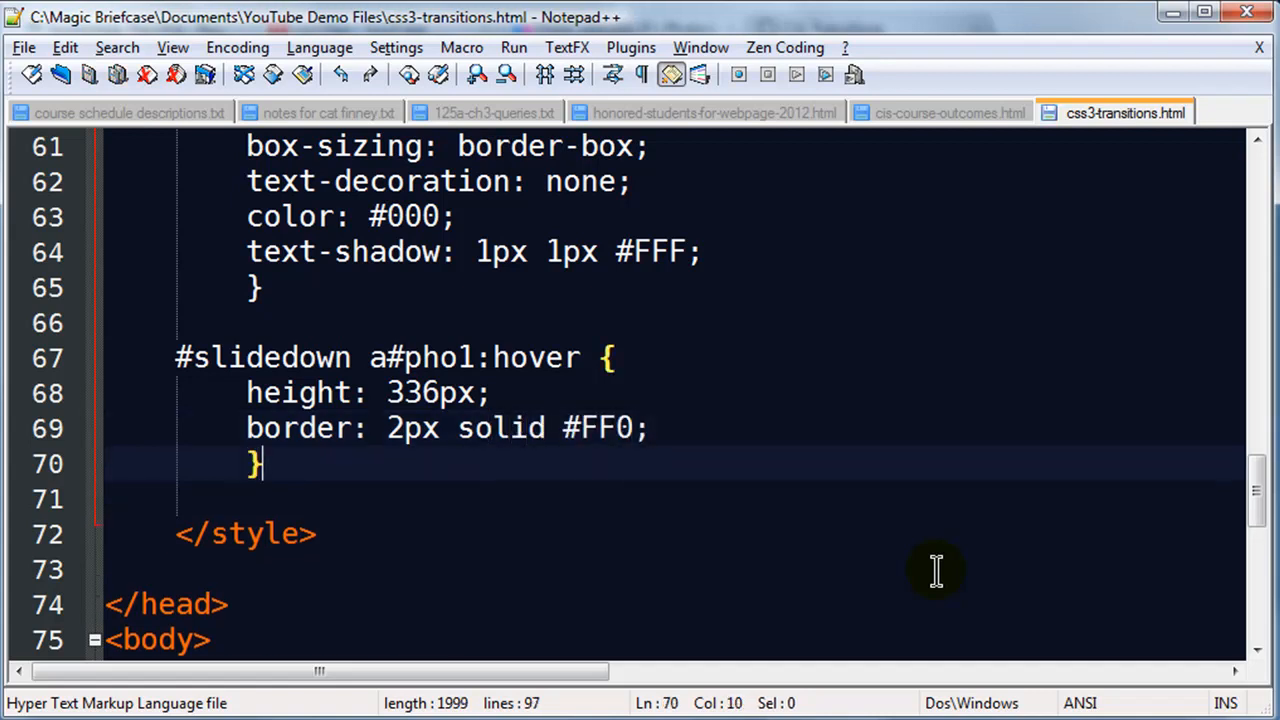
{"action": "mouse_move", "coordinate": [448, 476]}
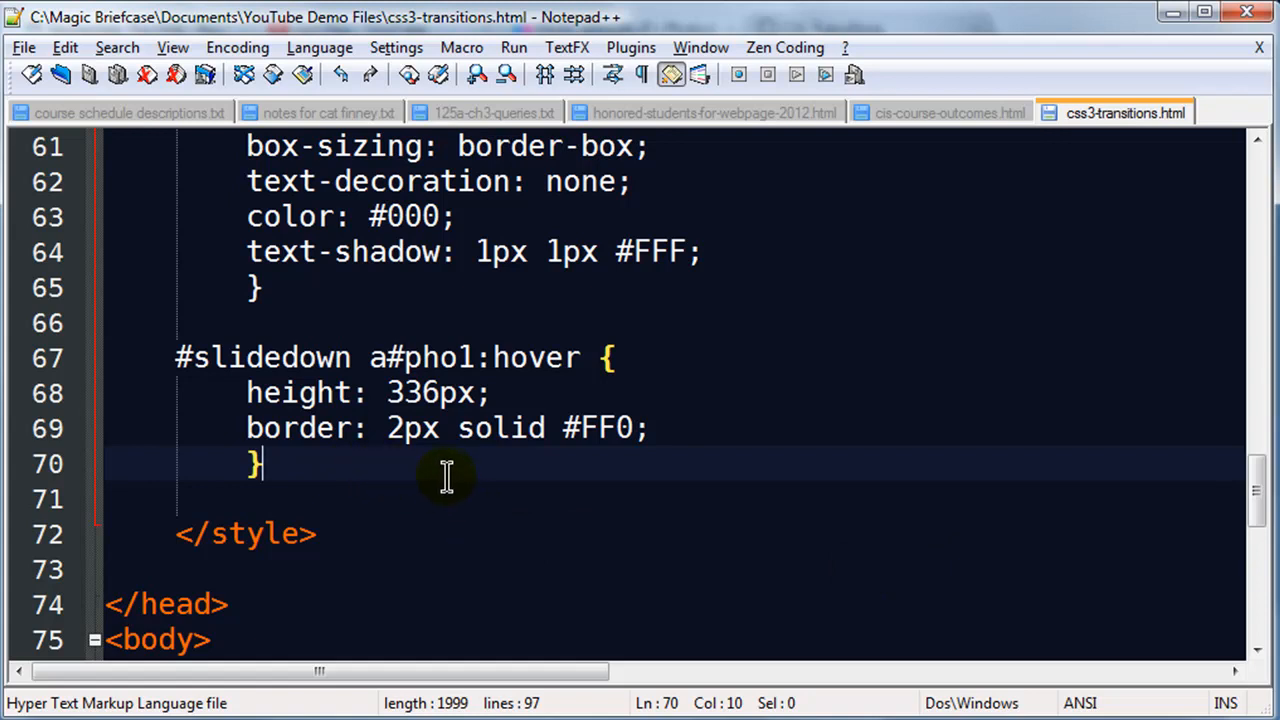
{"action": "mouse_move", "coordinate": [316, 430]}
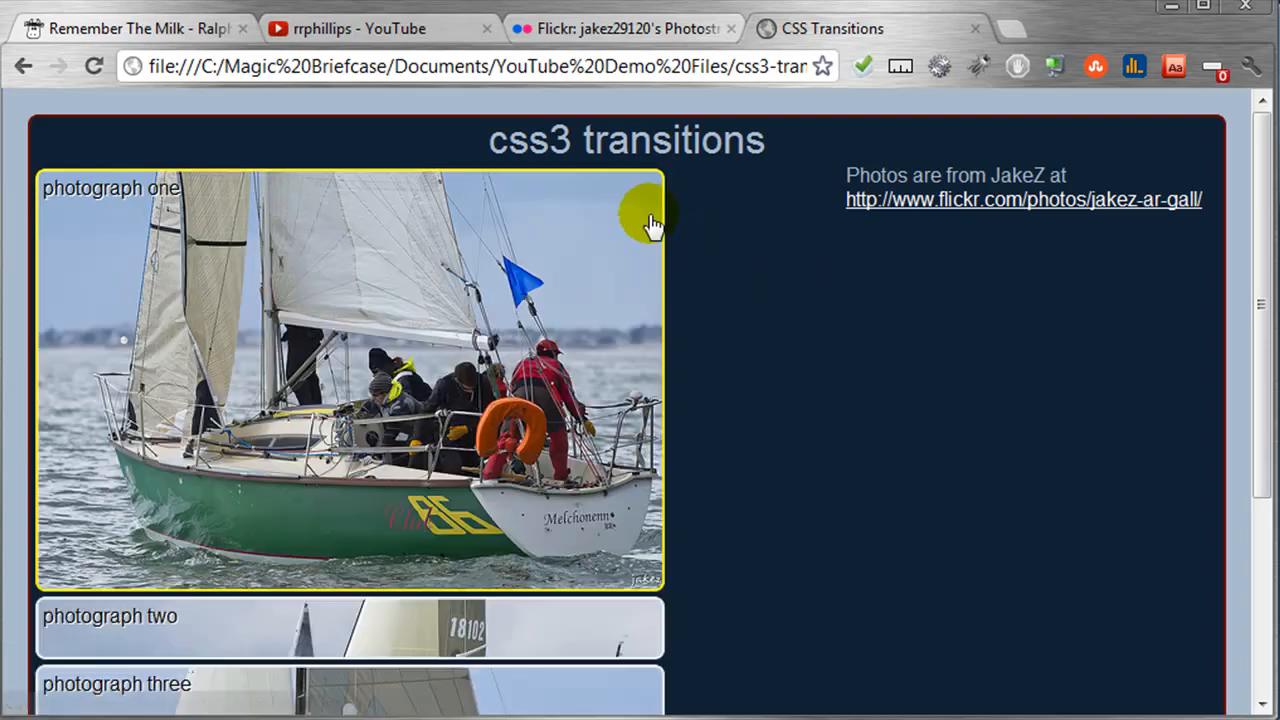
{"action": "mouse_move", "coordinate": [624, 220]}
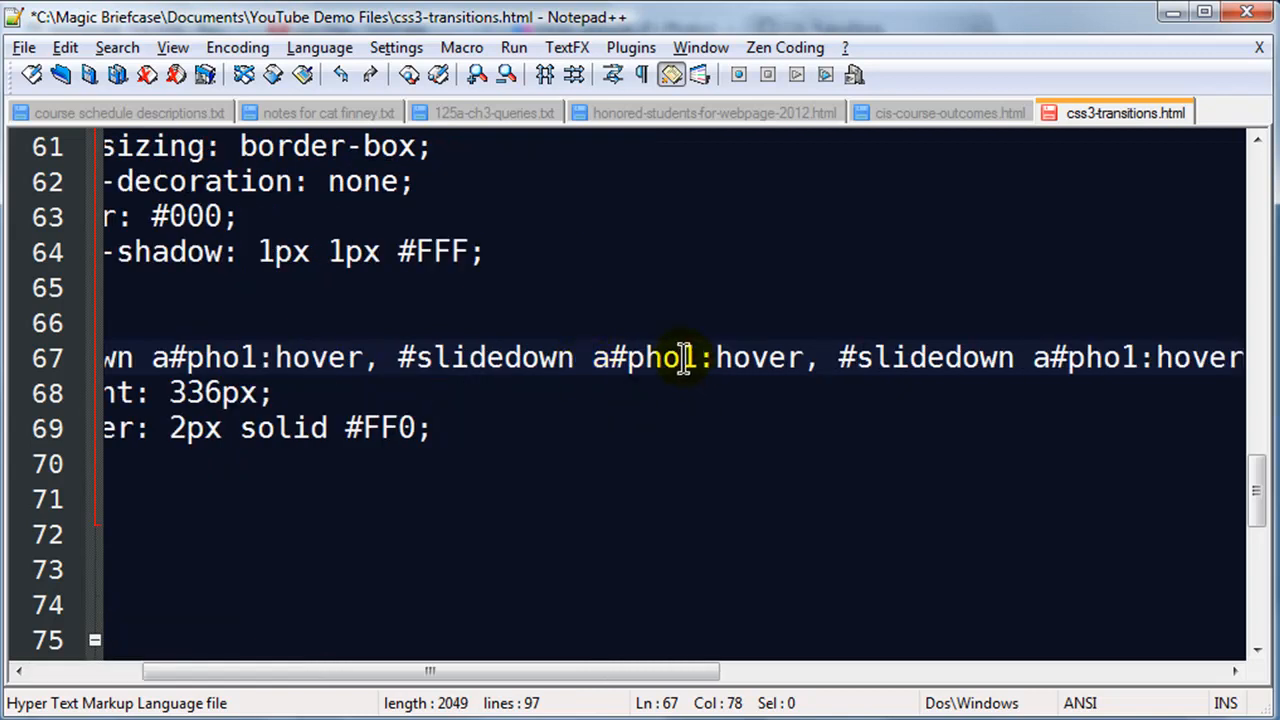
Extend the hover selector to cover a#pho1, a#pho2 and a#pho3.
{"action": "type", "text": "2"}
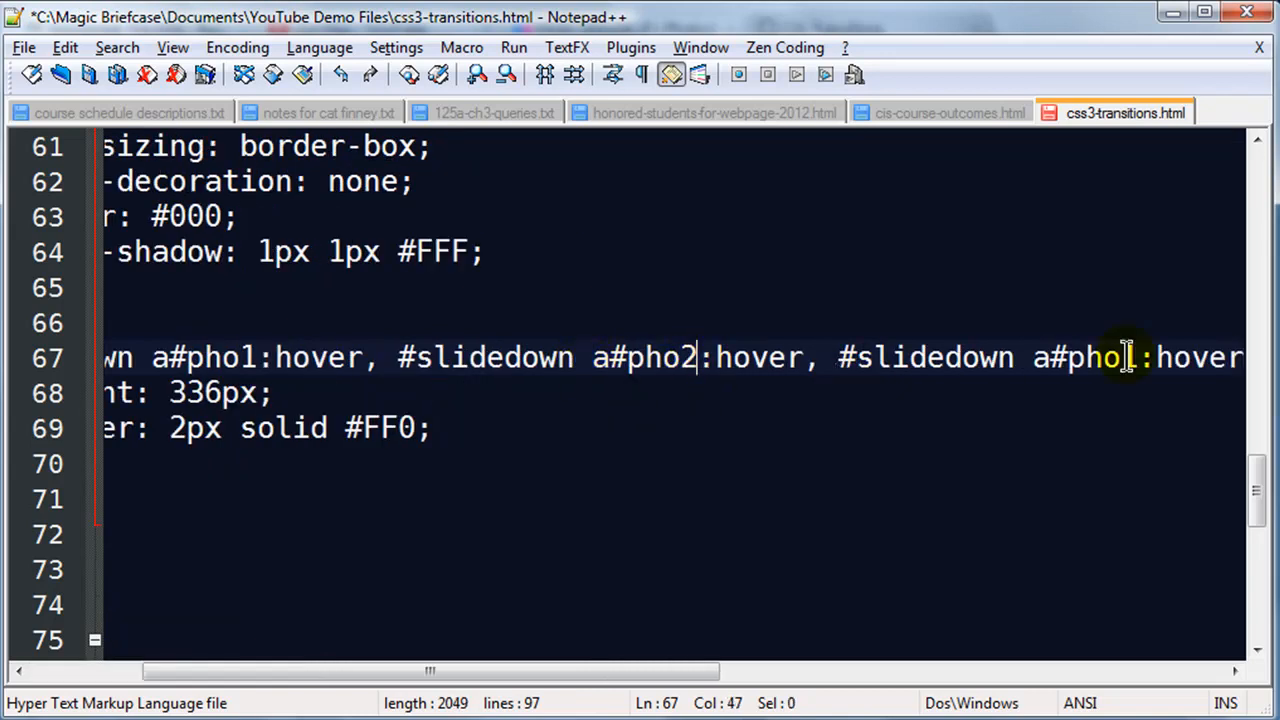
{"action": "scroll", "scroll_direction": "left", "scroll_amount": 3}
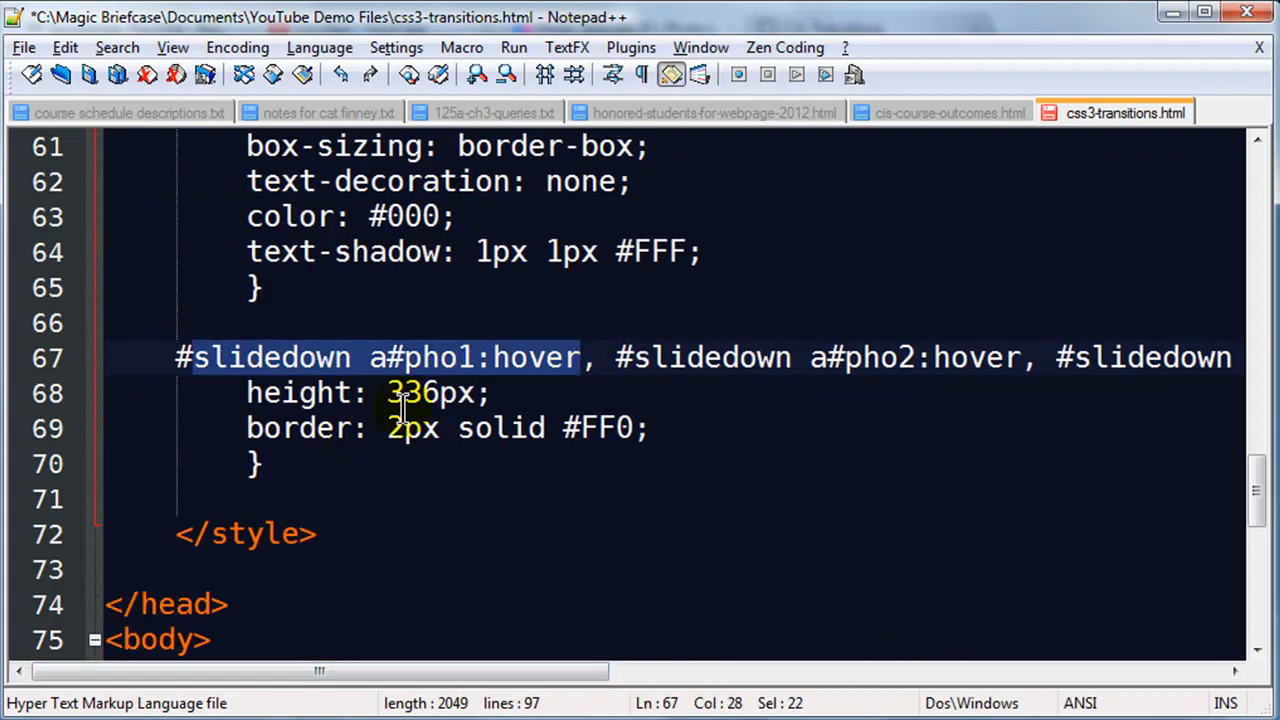
{"action": "mouse_move", "coordinate": [424, 684]}
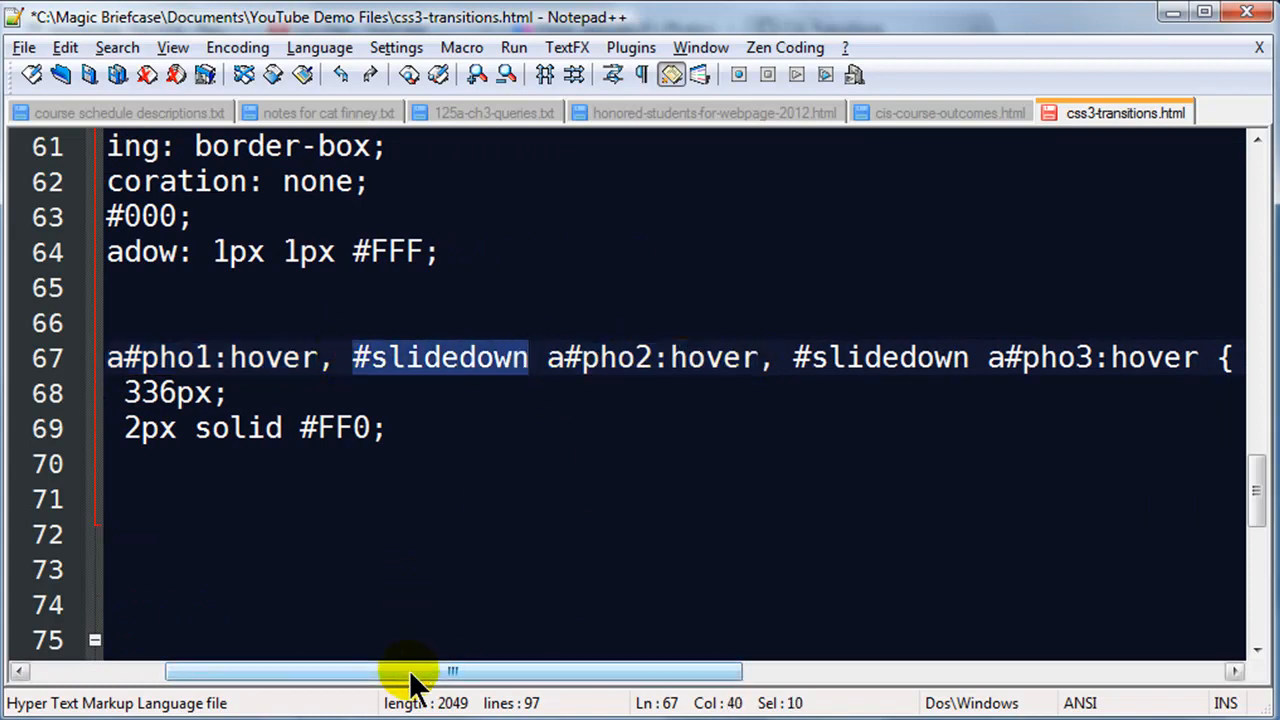
{"action": "left_click_drag", "start_coordinate": [410, 672], "coordinate": [560, 672]}
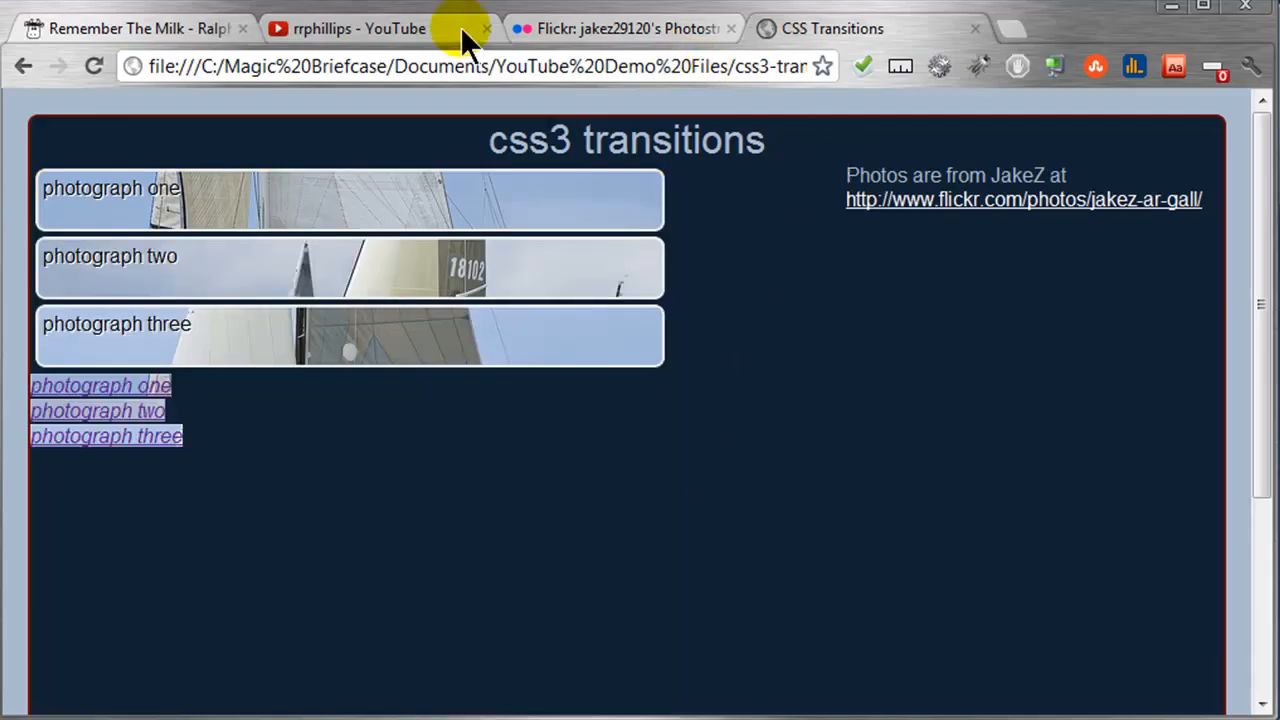
{"action": "mouse_move", "coordinate": [160, 224]}
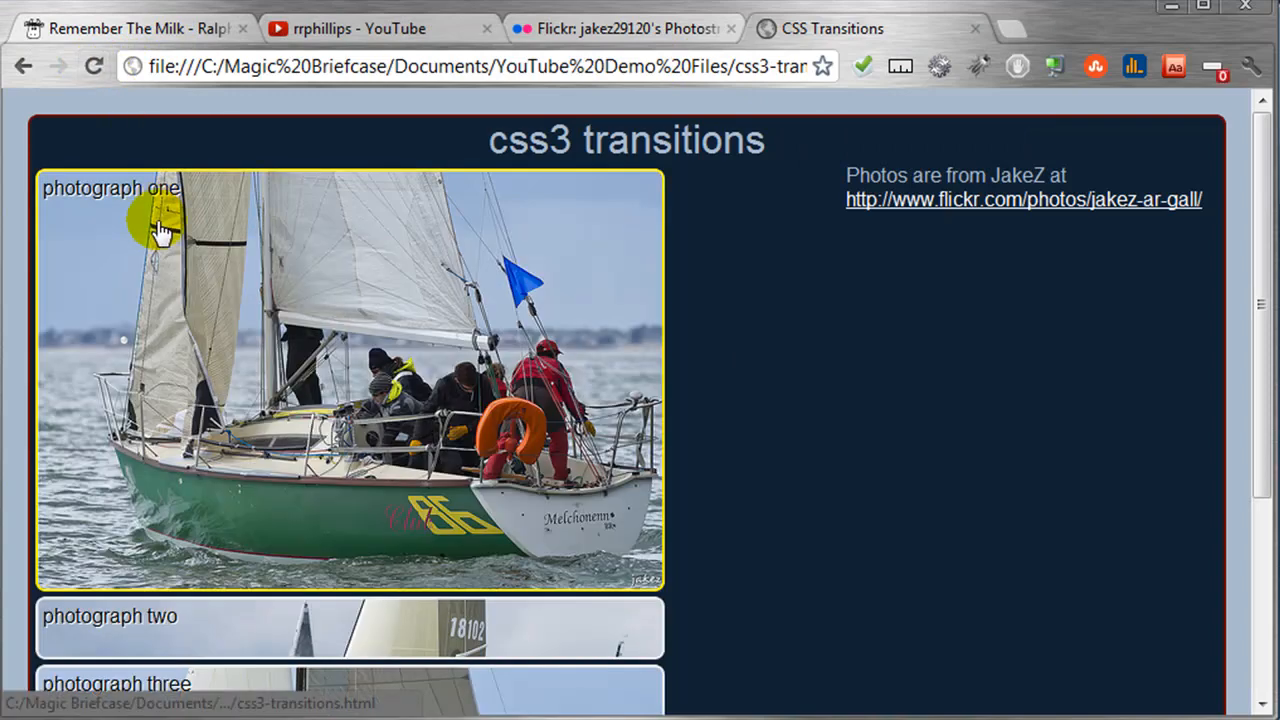
Preview the hover expansion of the photograph links in Chrome.
{"action": "left_click", "coordinate": [116, 684]}
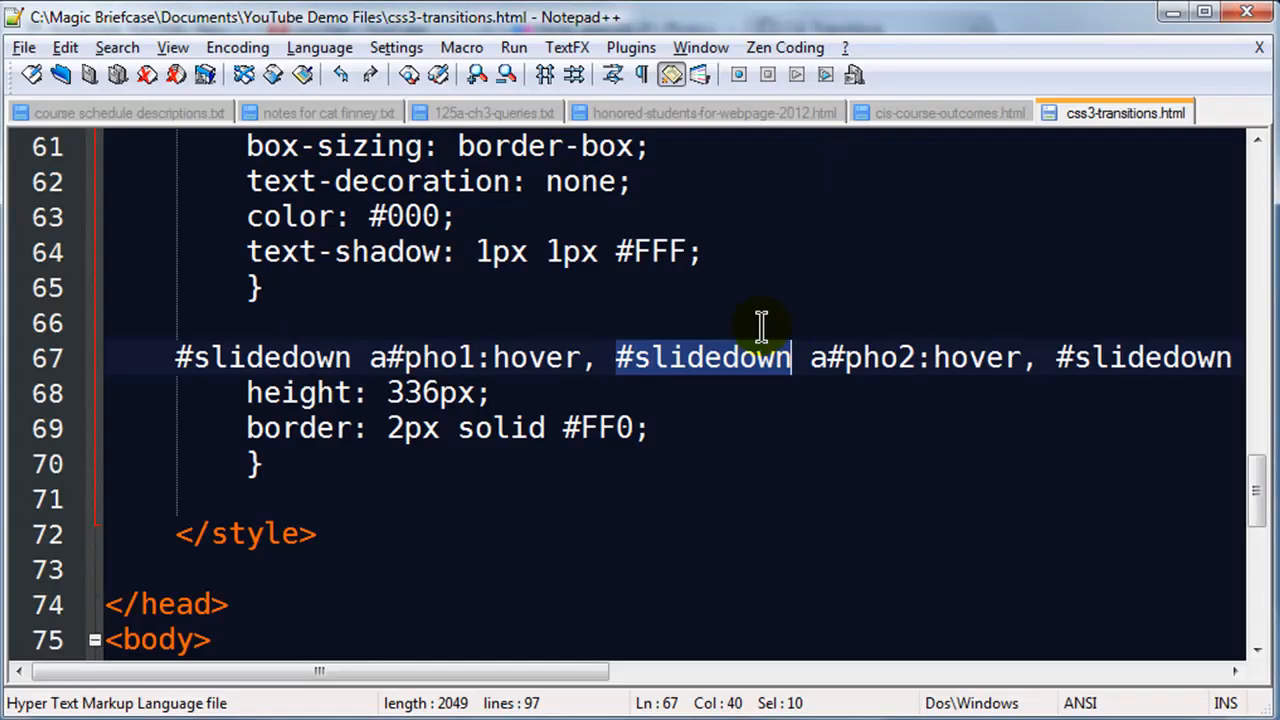
{"action": "mouse_move", "coordinate": [568, 428]}
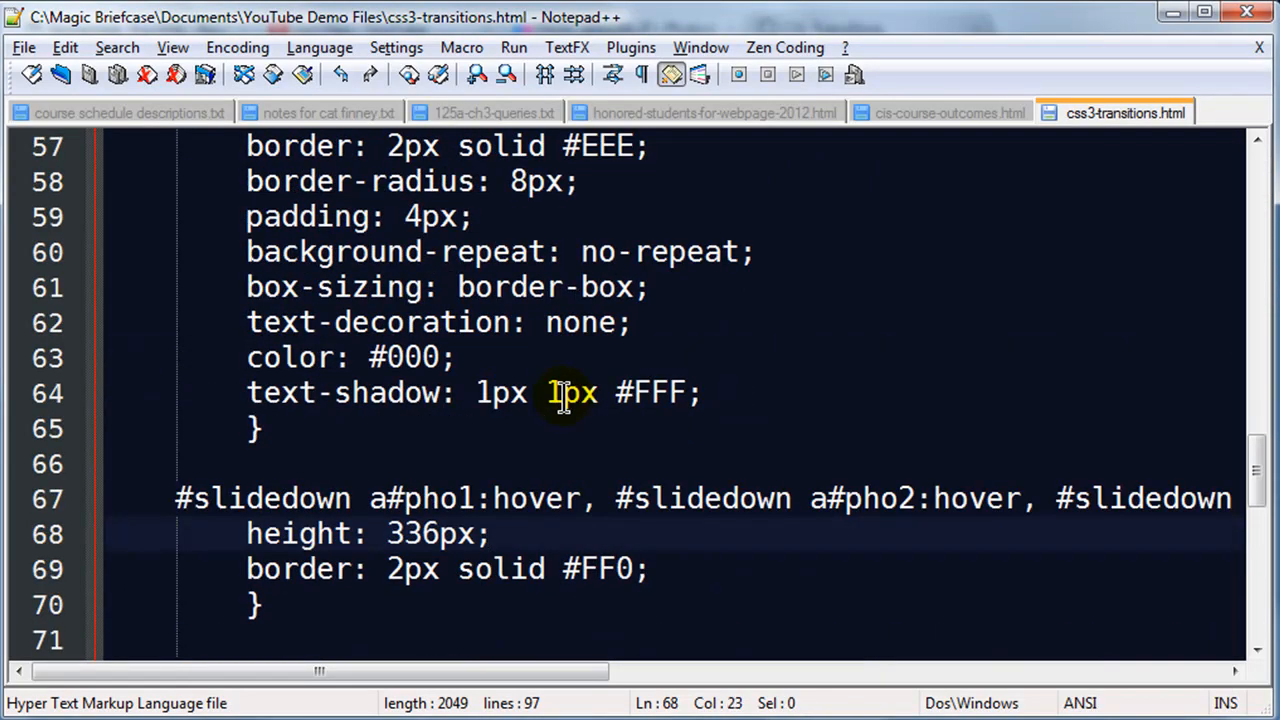
Add -webkit-transition: height .8s ease-out; after the text-shadow declaration.
{"action": "left_click", "coordinate": [710, 392]}
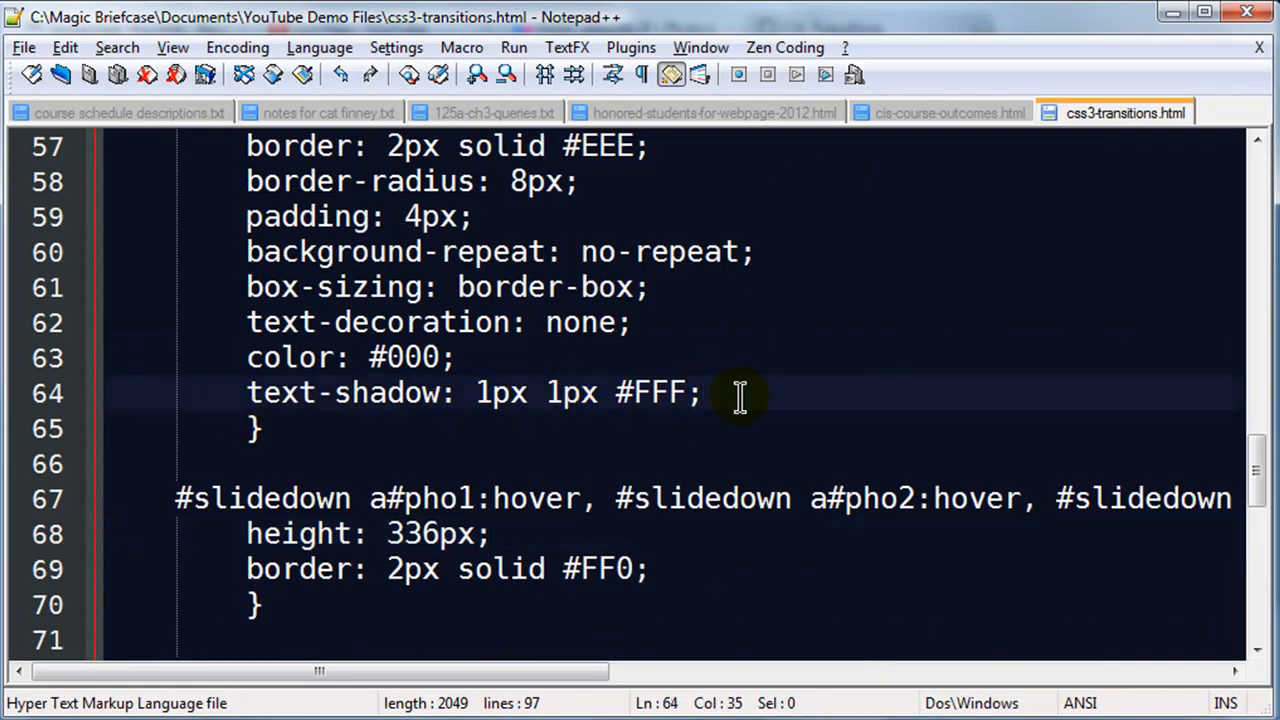
{"action": "type", "text": "-webkit"}
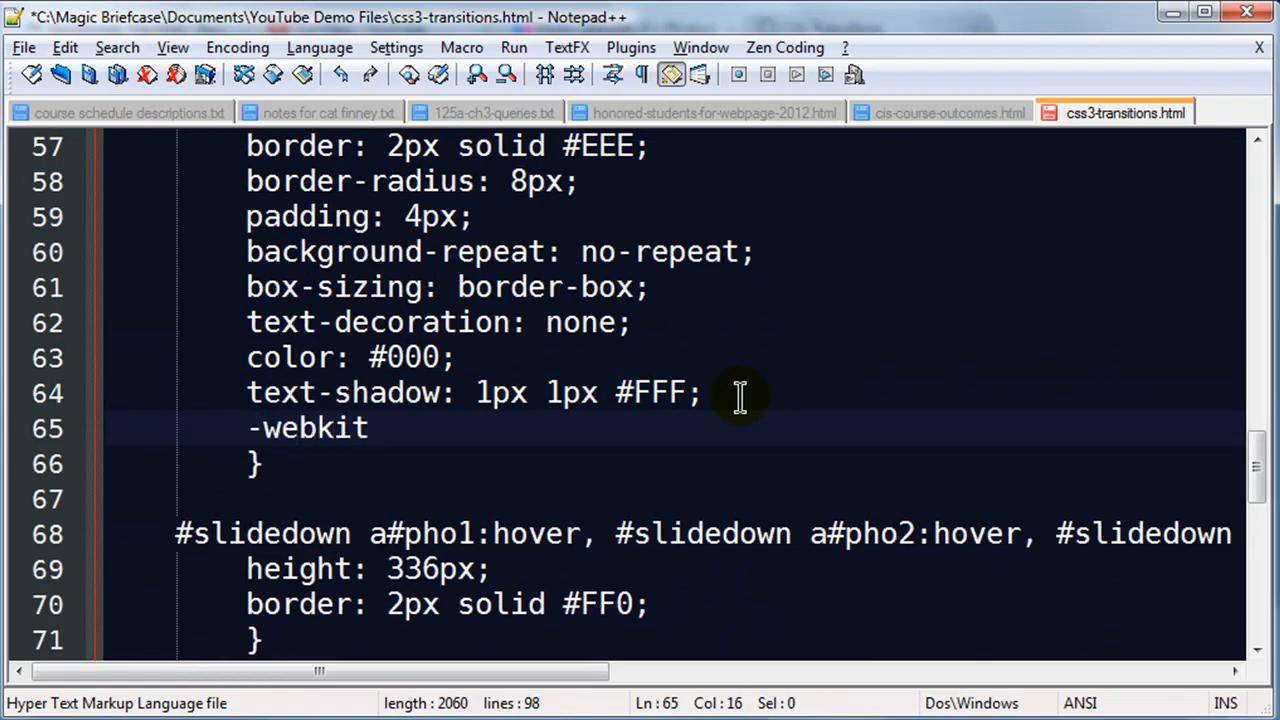
{"action": "type", "text": "-tr"}
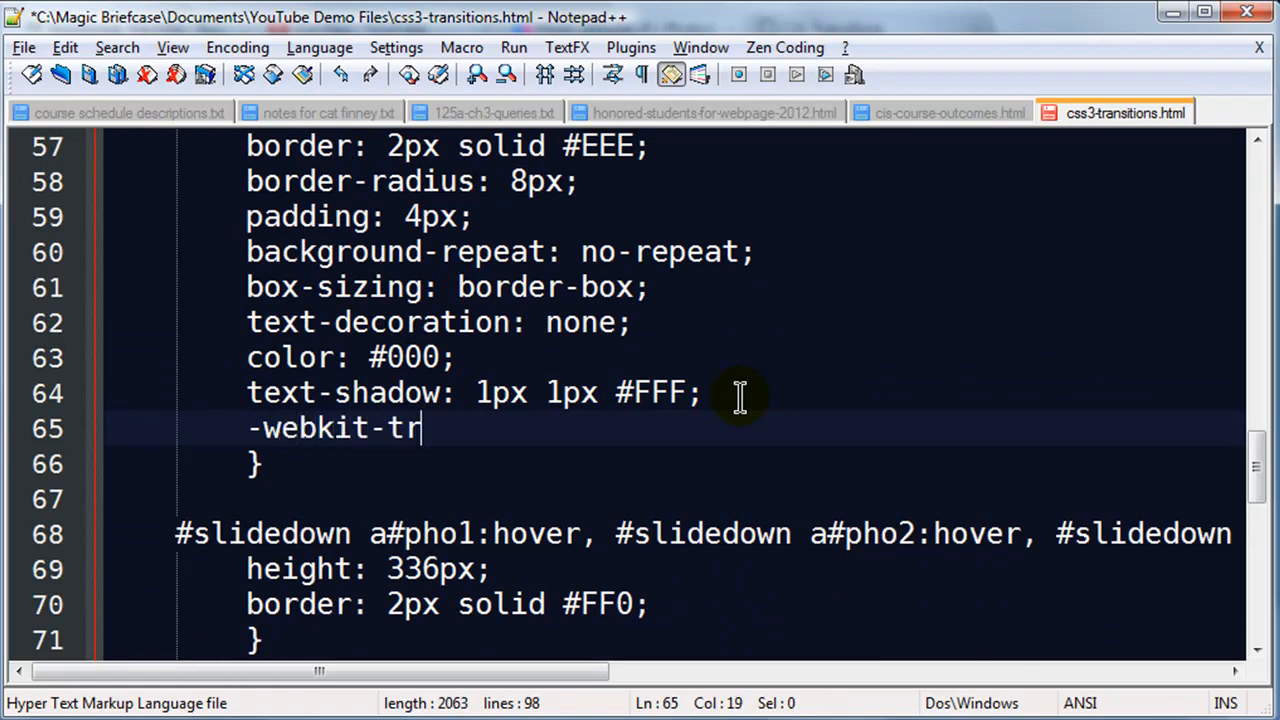
{"action": "type", "text": "ansition:"}
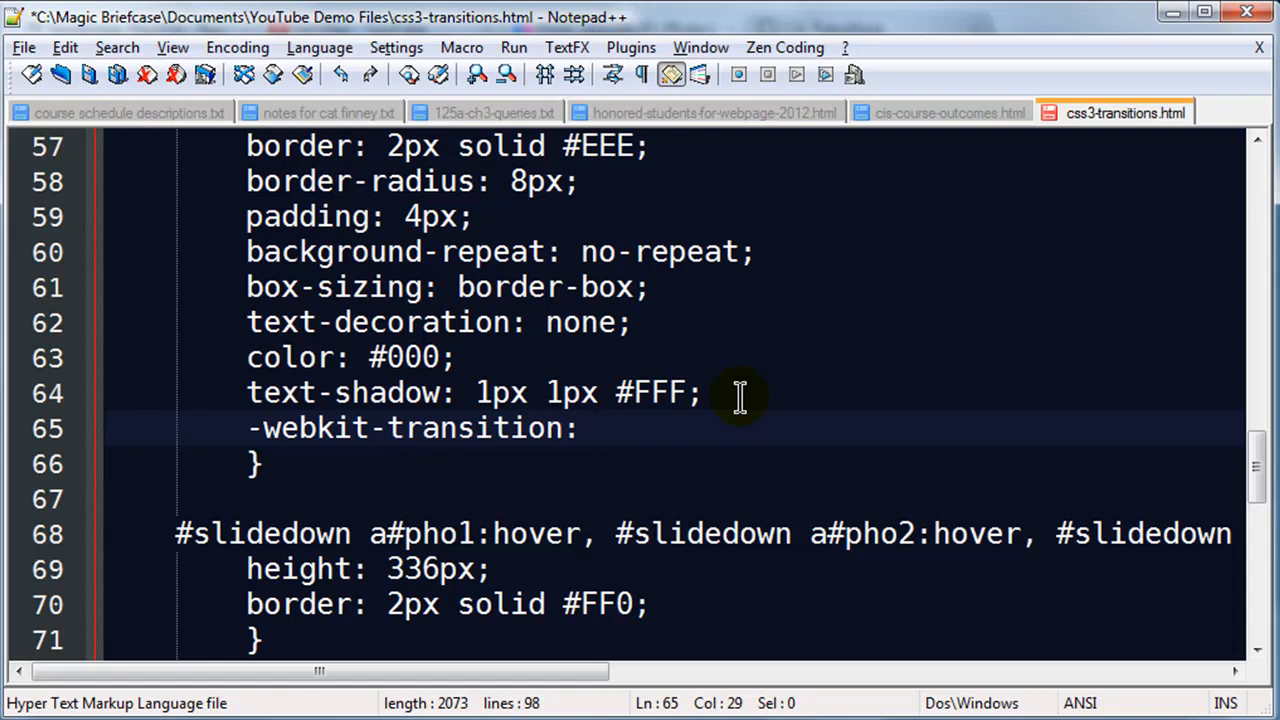
{"action": "type", "text": "h"}
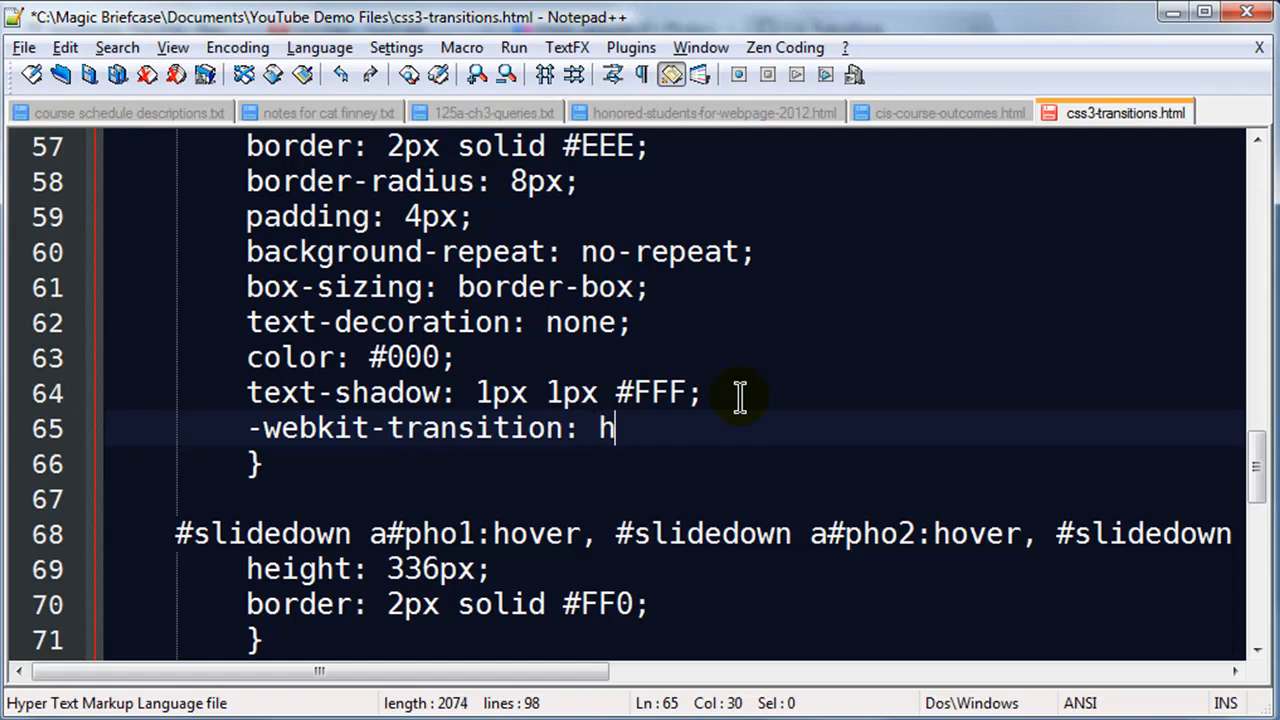
{"action": "type", "text": "eight"}
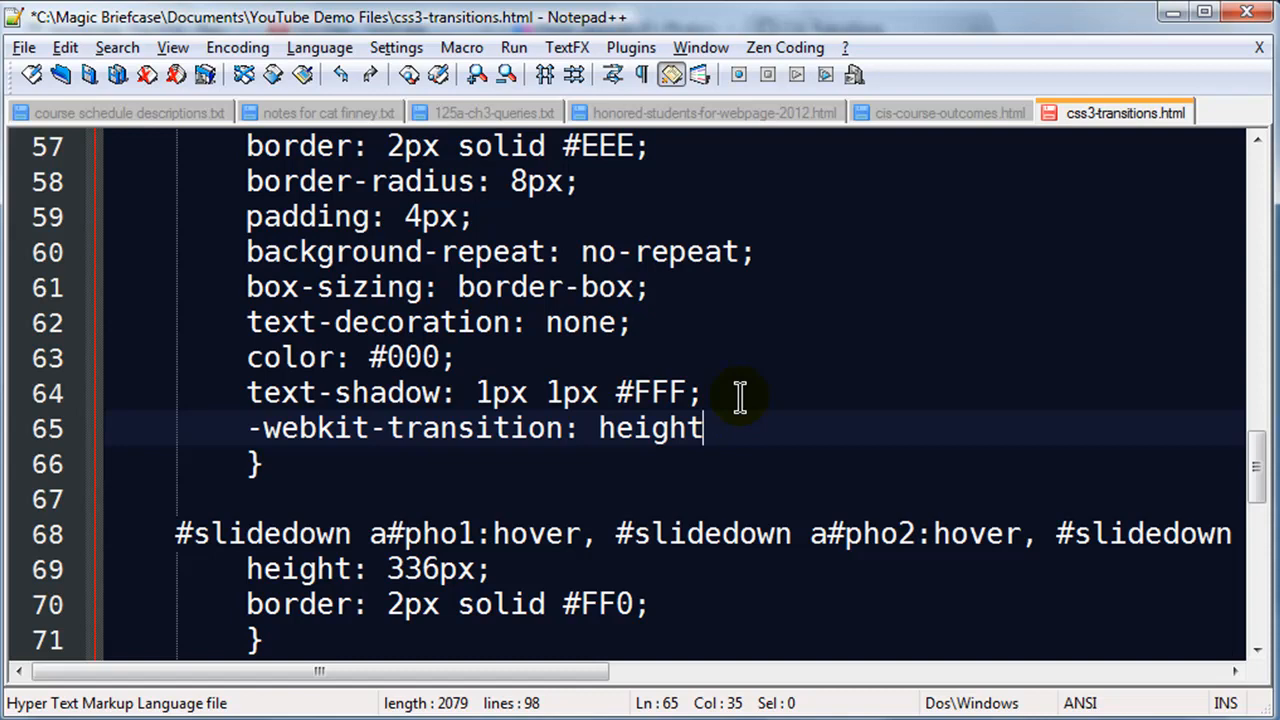
{"action": "type", "text": ".8"}
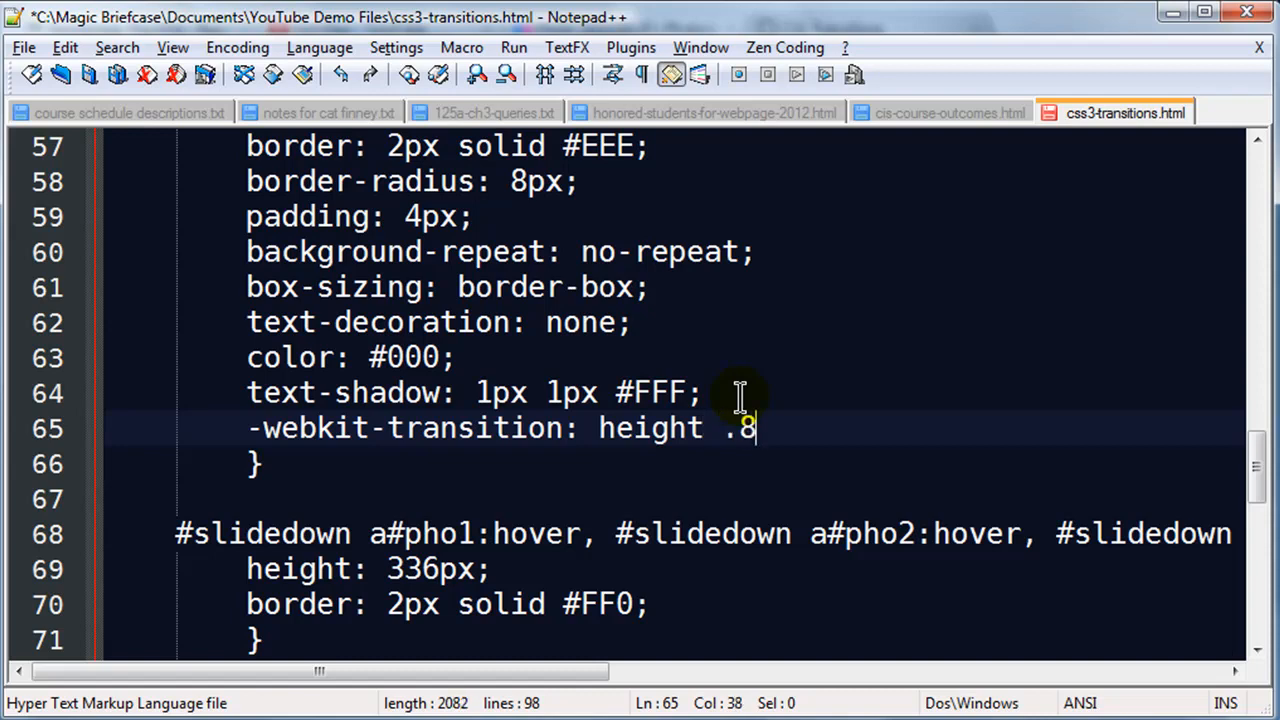
{"action": "type", "text": "s"}
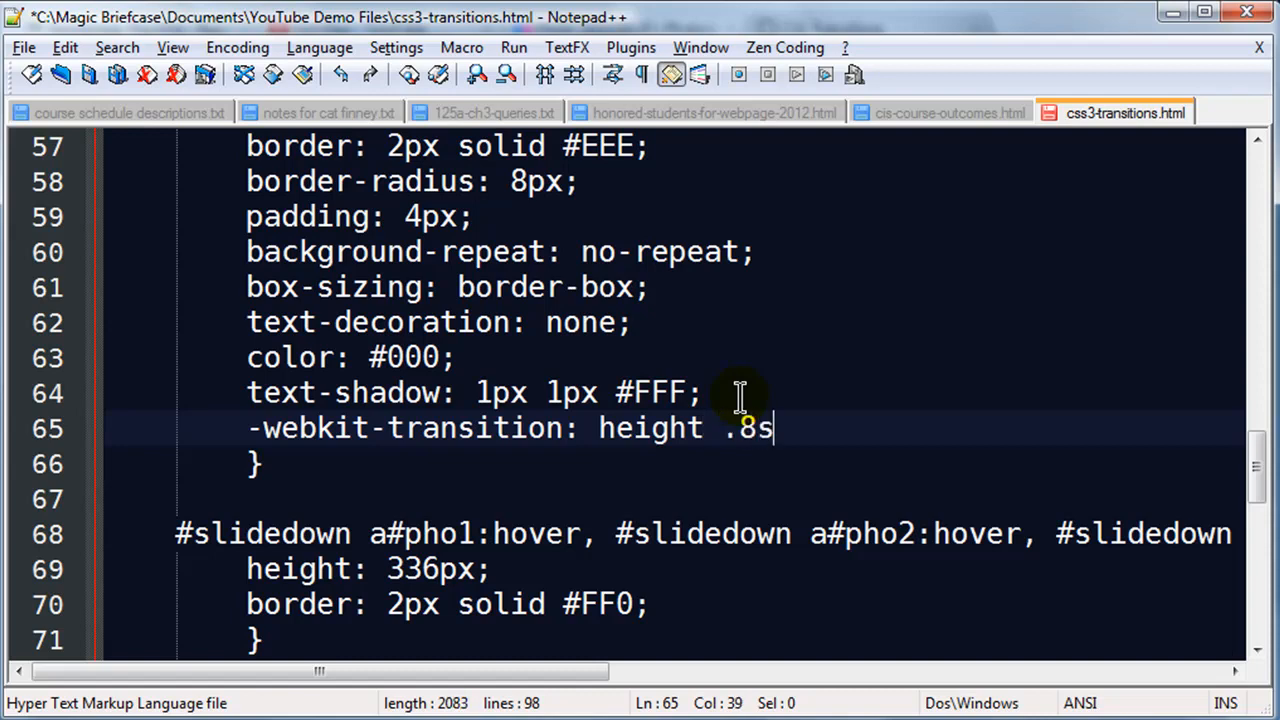
{"action": "type", "text": ";"}
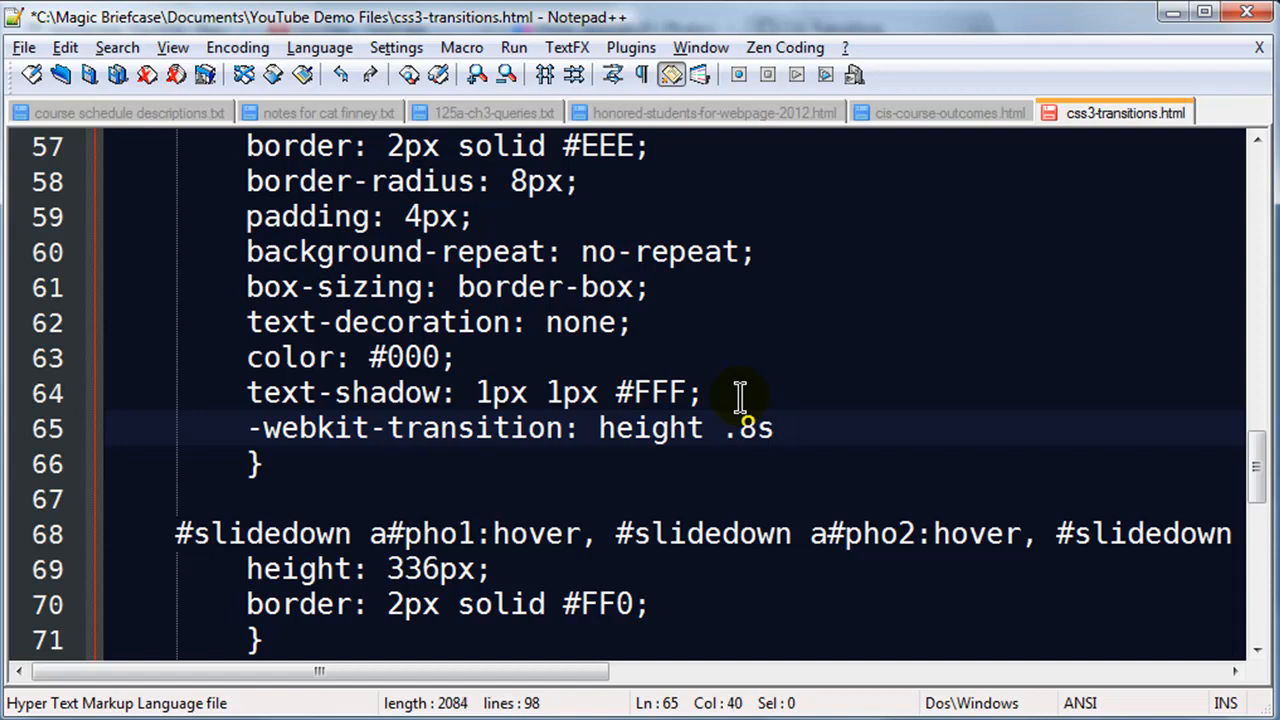
{"action": "type", "text": "ease-out"}
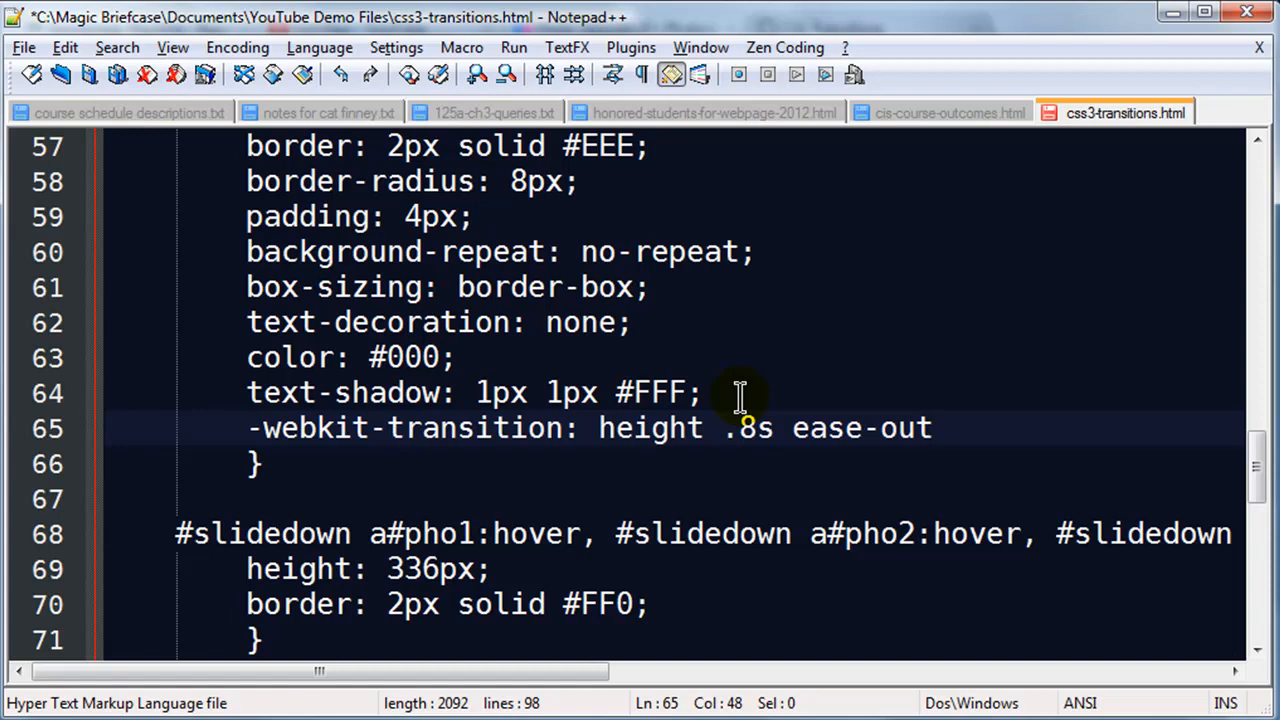
{"action": "left_click", "coordinate": [932, 428]}
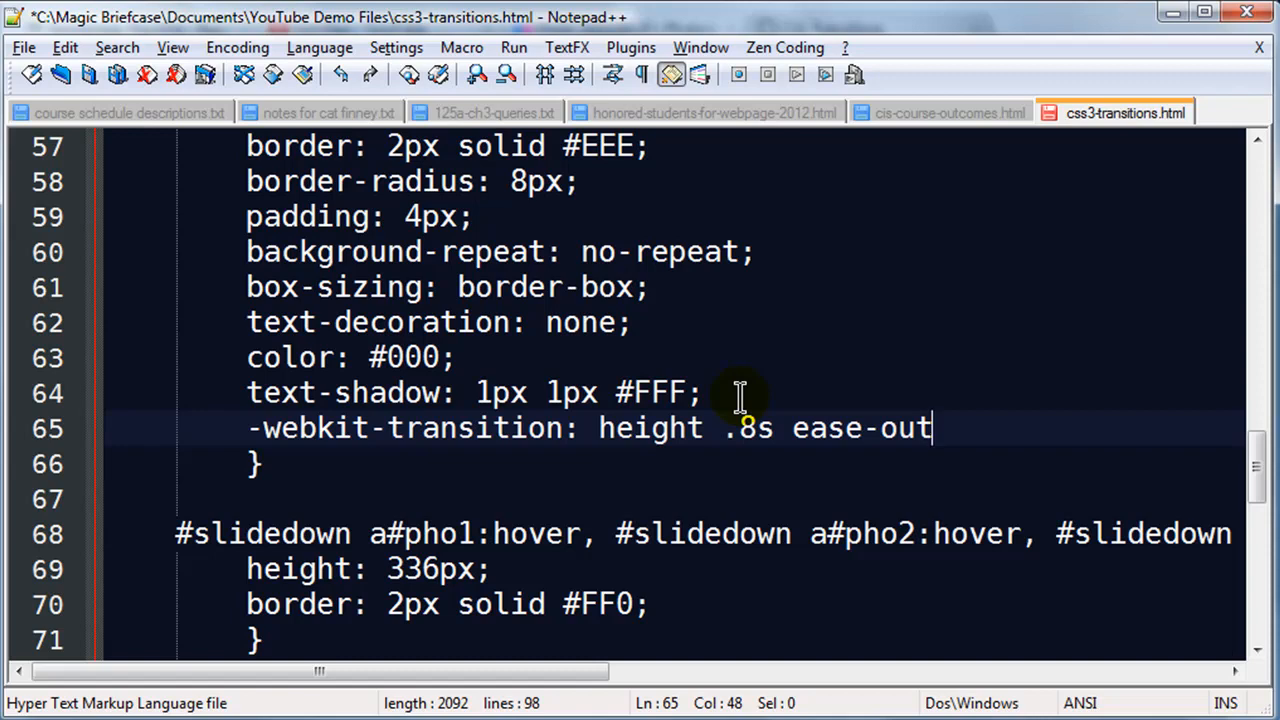
{"action": "mouse_move", "coordinate": [744, 440]}
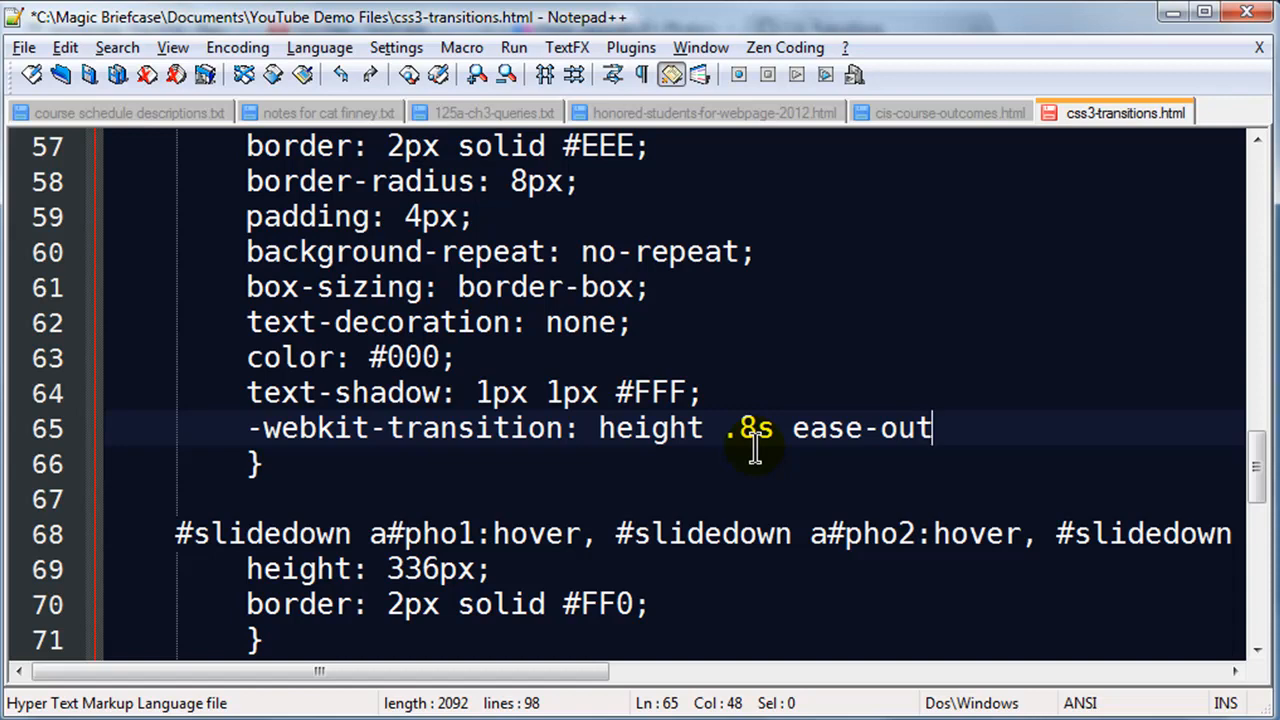
{"action": "type", "text": ";"}
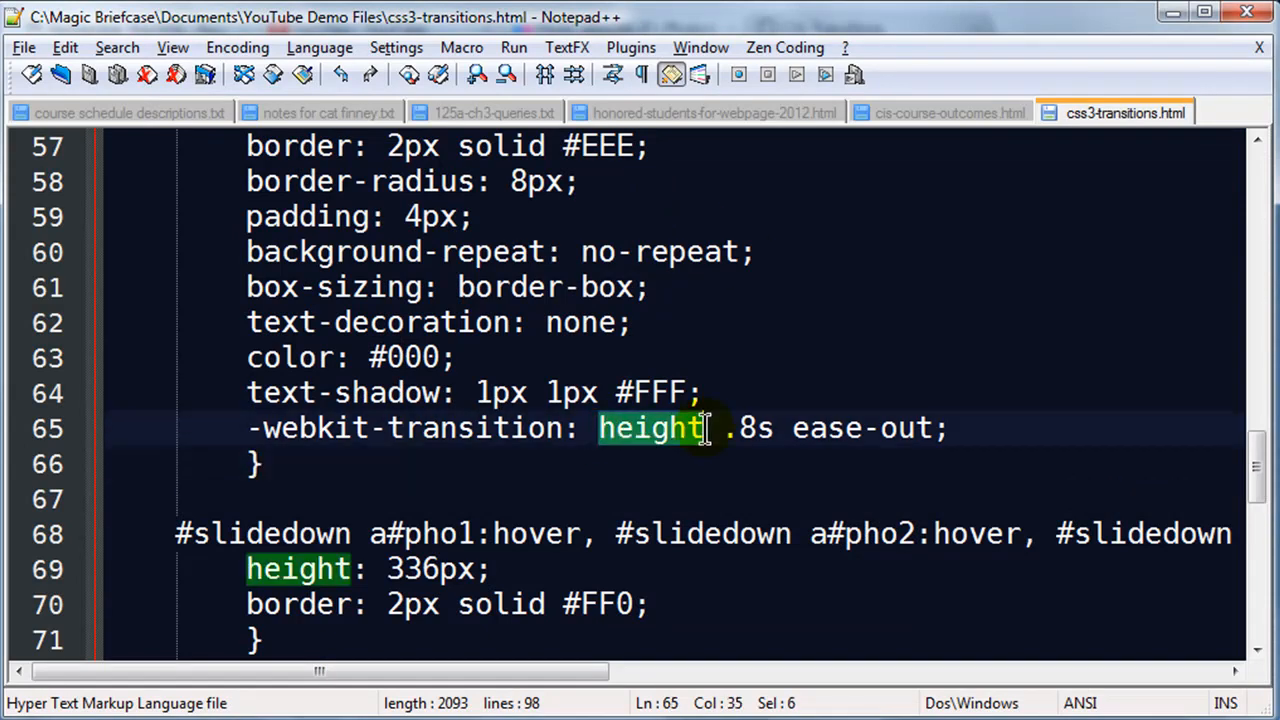
Try the transition on all, then restore it to height .8s ease-out.
{"action": "type", "text": "all"}
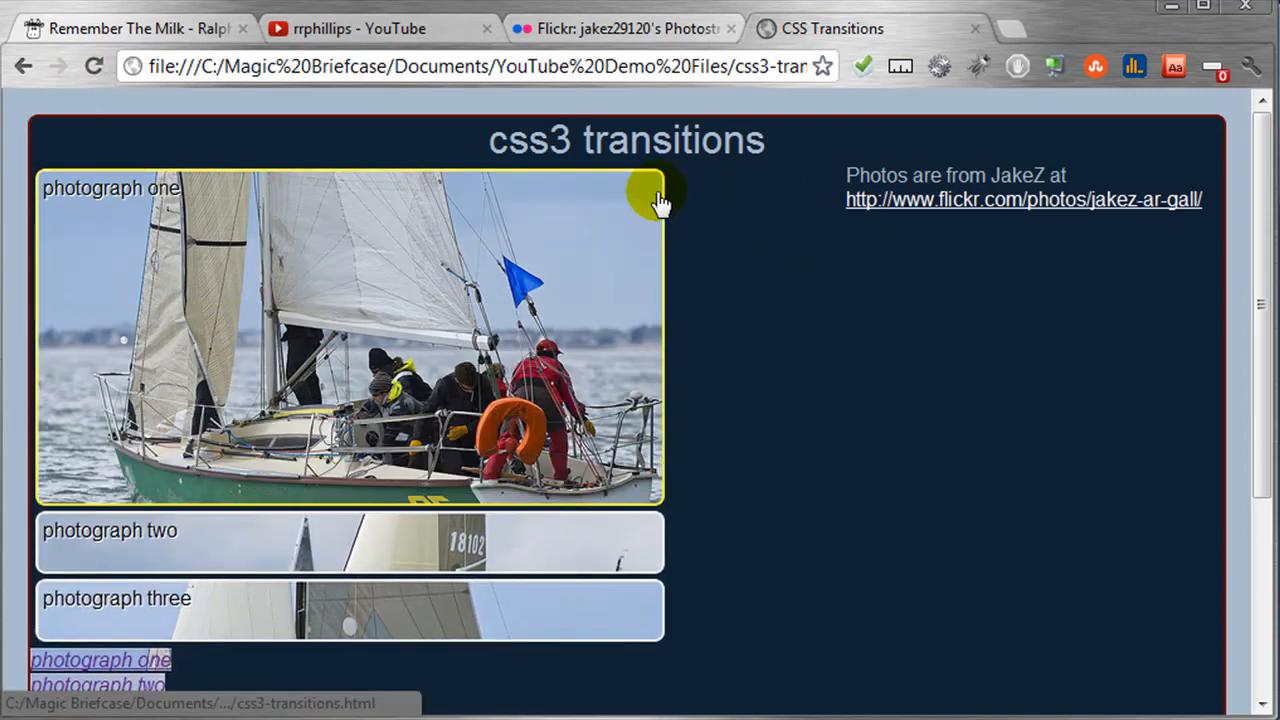
{"action": "mouse_move", "coordinate": [690, 230]}
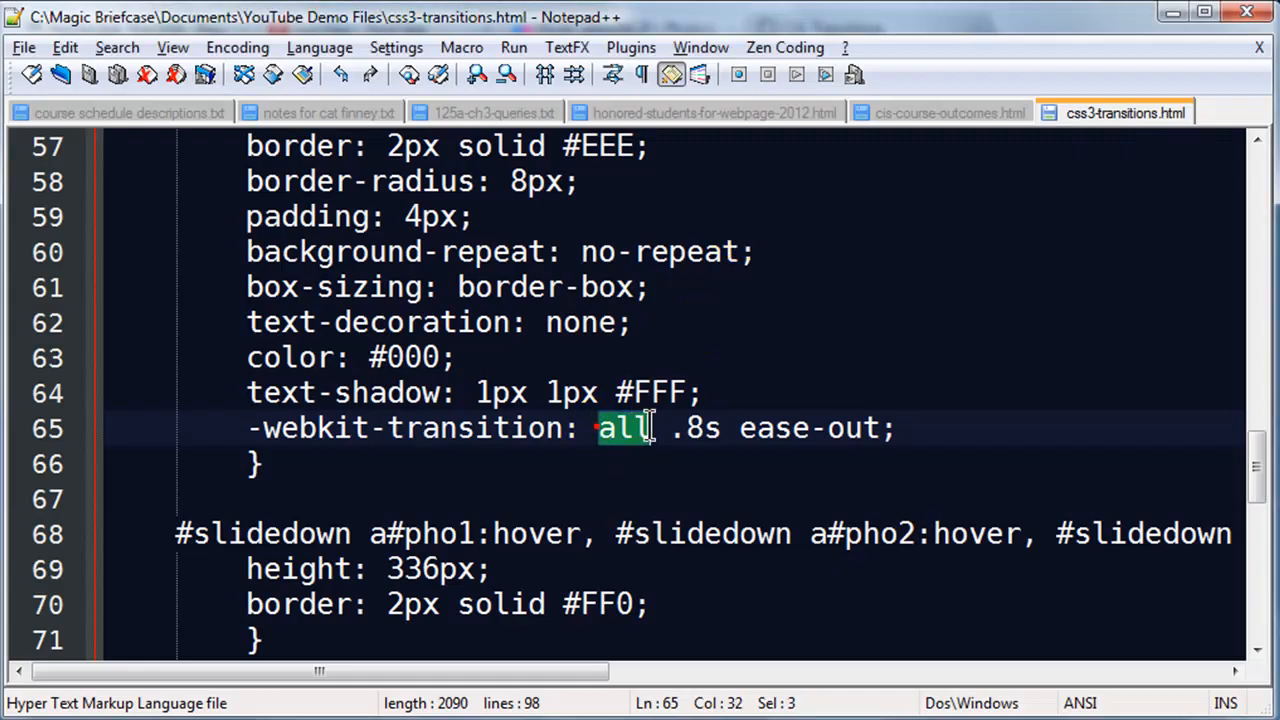
{"action": "type", "text": "height"}
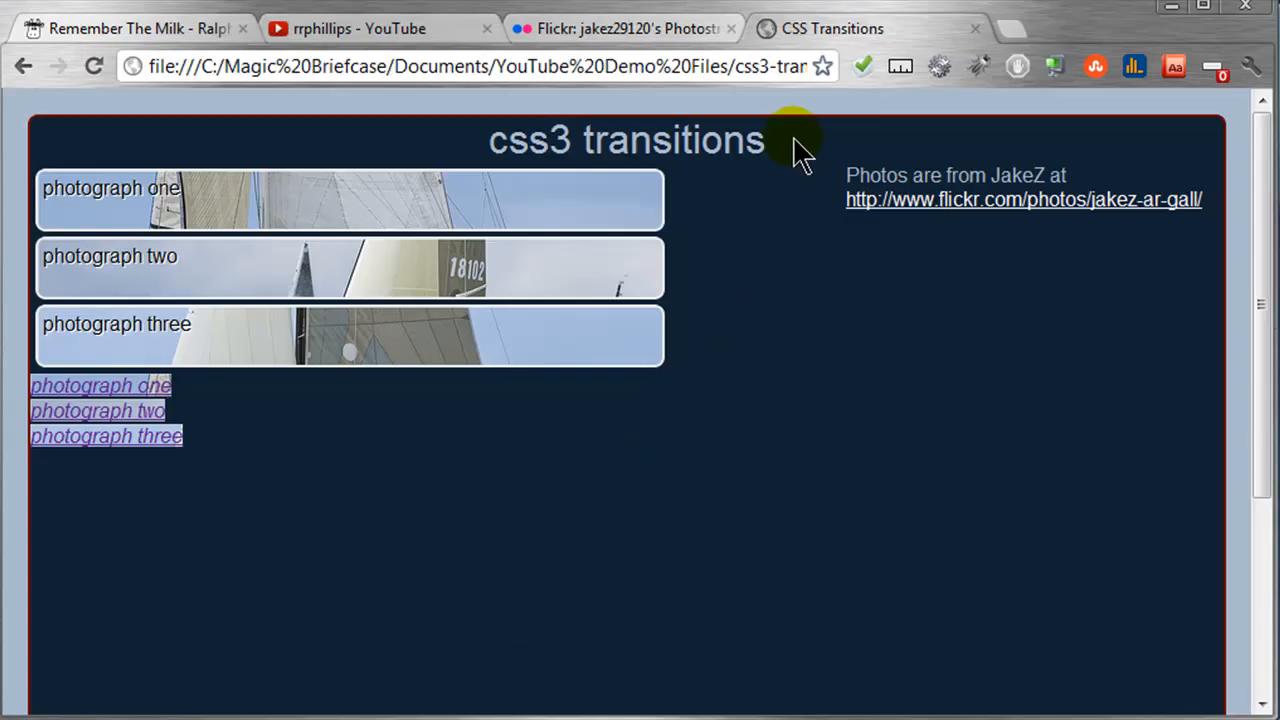
{"action": "mouse_move", "coordinate": [650, 196]}
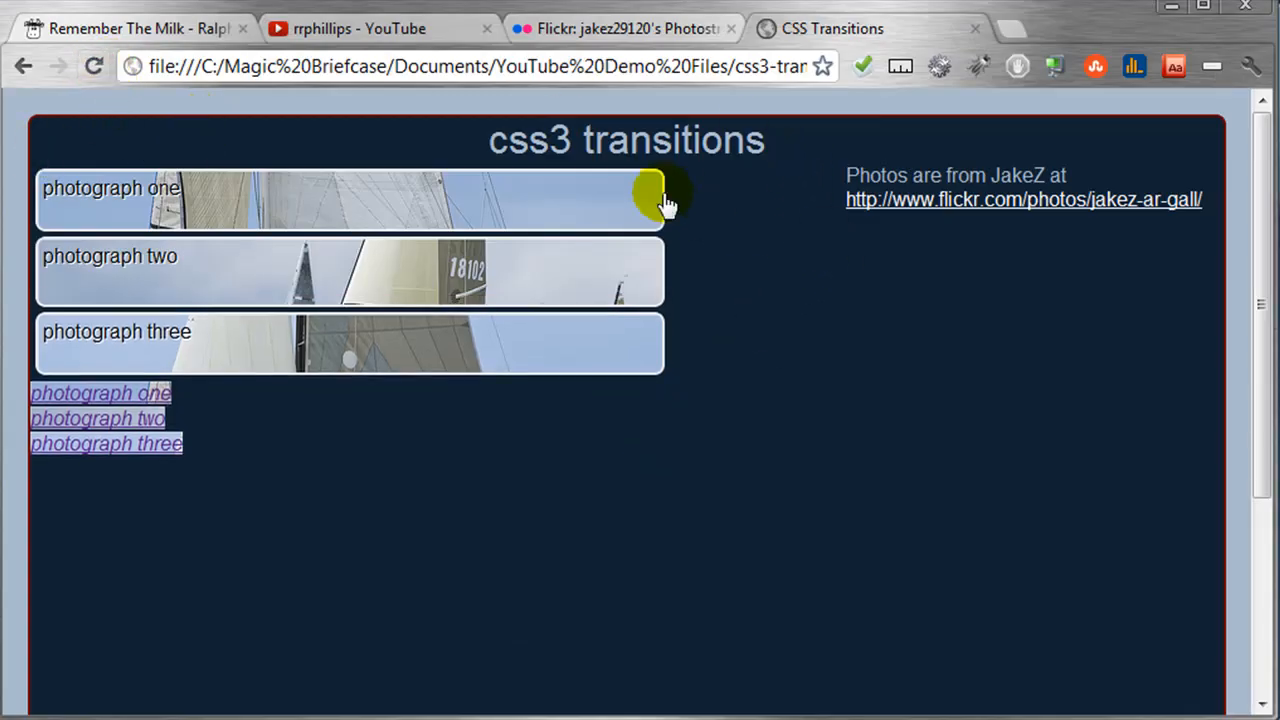